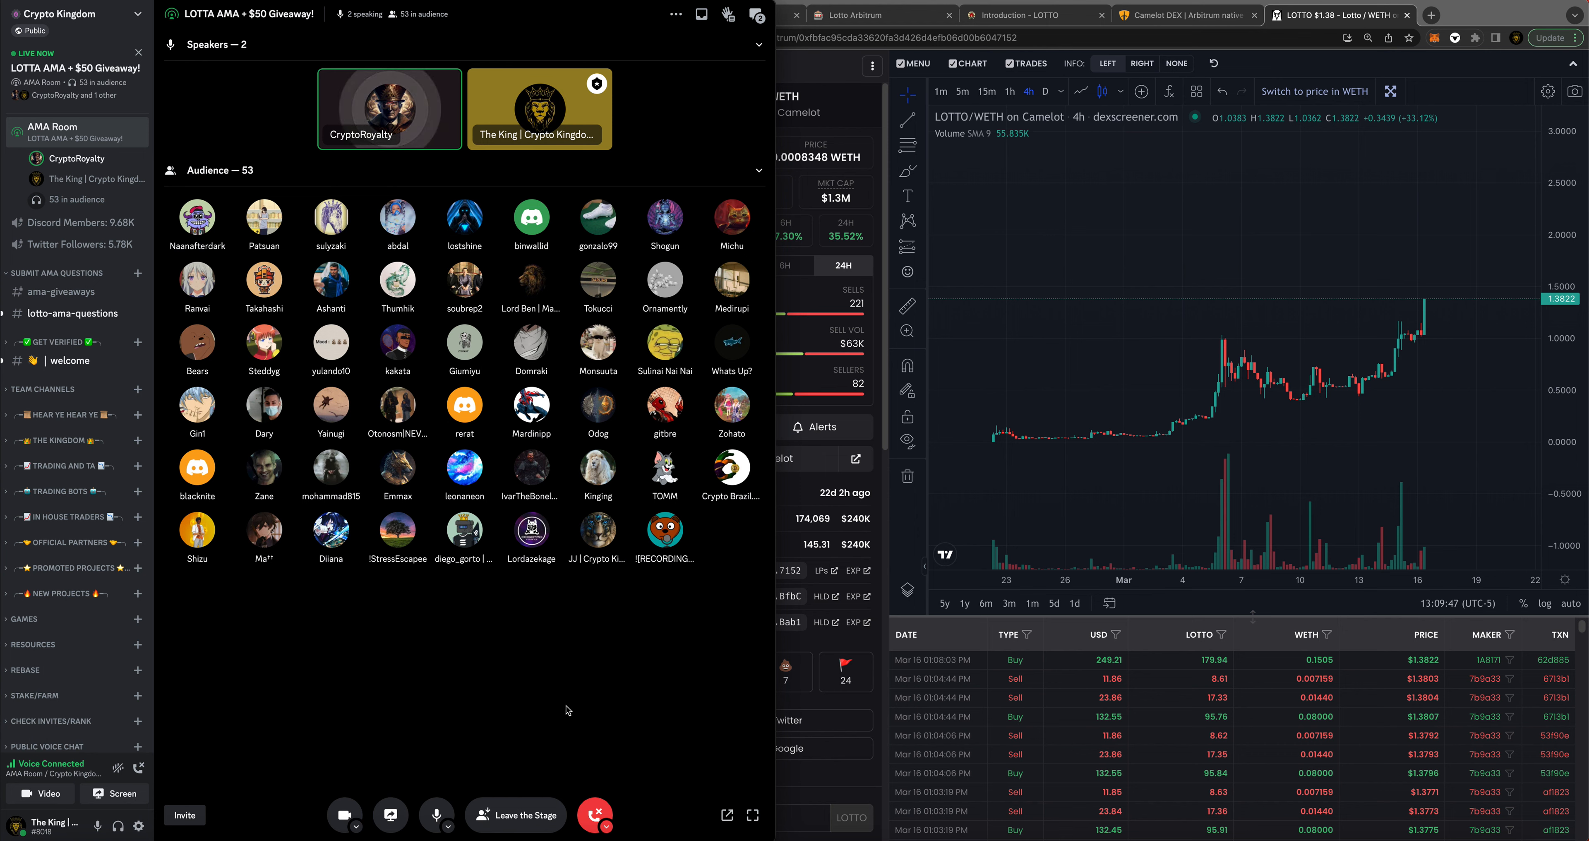
- Mute your own microphone while speaking on the LOTTA AMA stage
{"action": "left_click", "coordinate": [437, 815]}
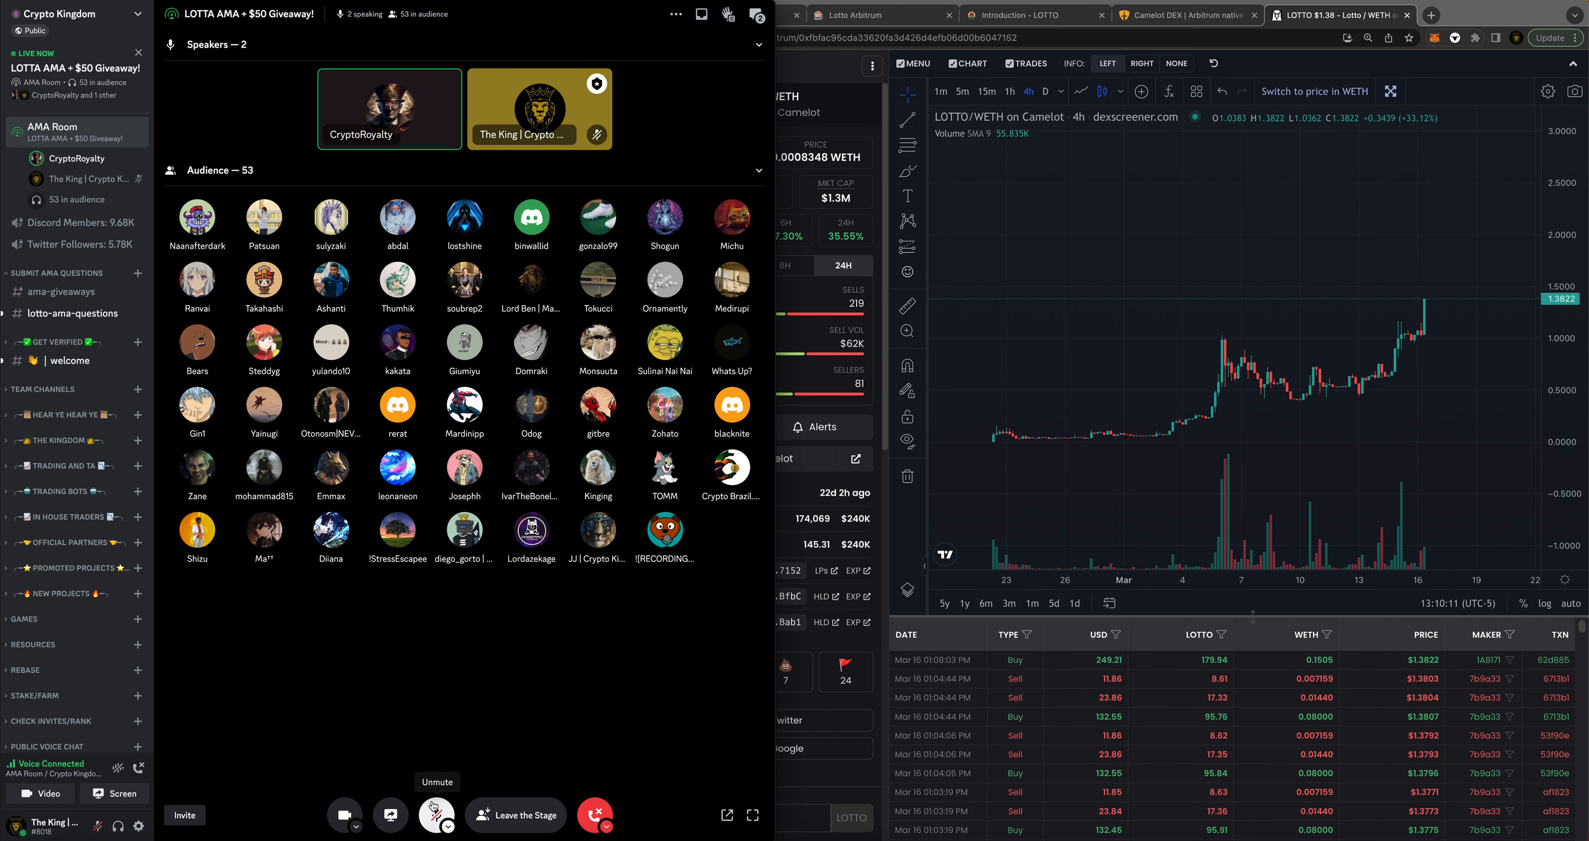
{"action": "left_click", "coordinate": [437, 814]}
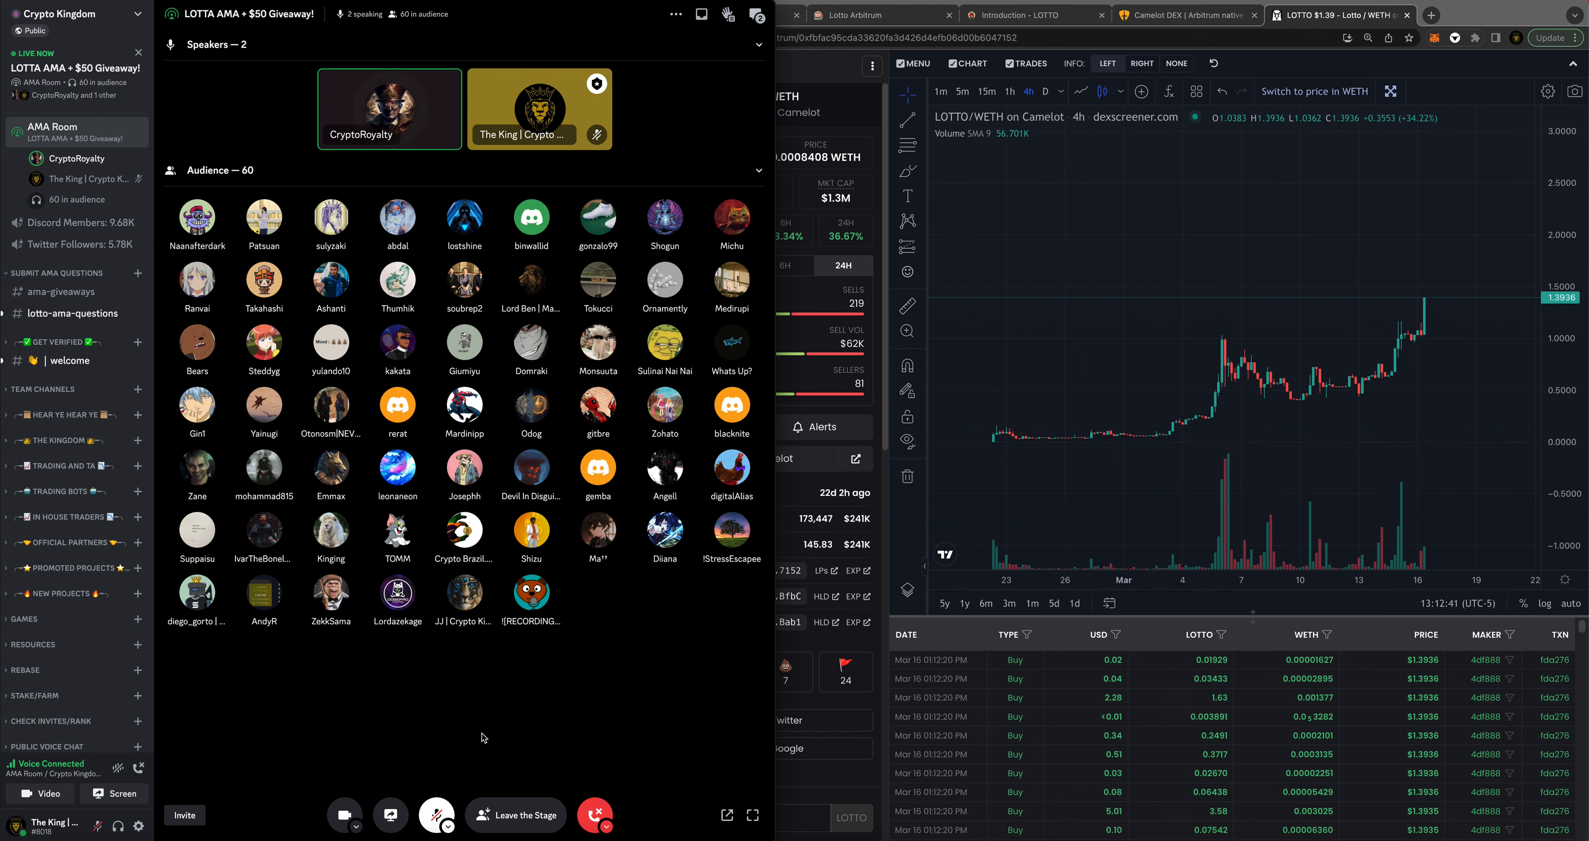
{"action": "mouse_move", "coordinate": [469, 740]}
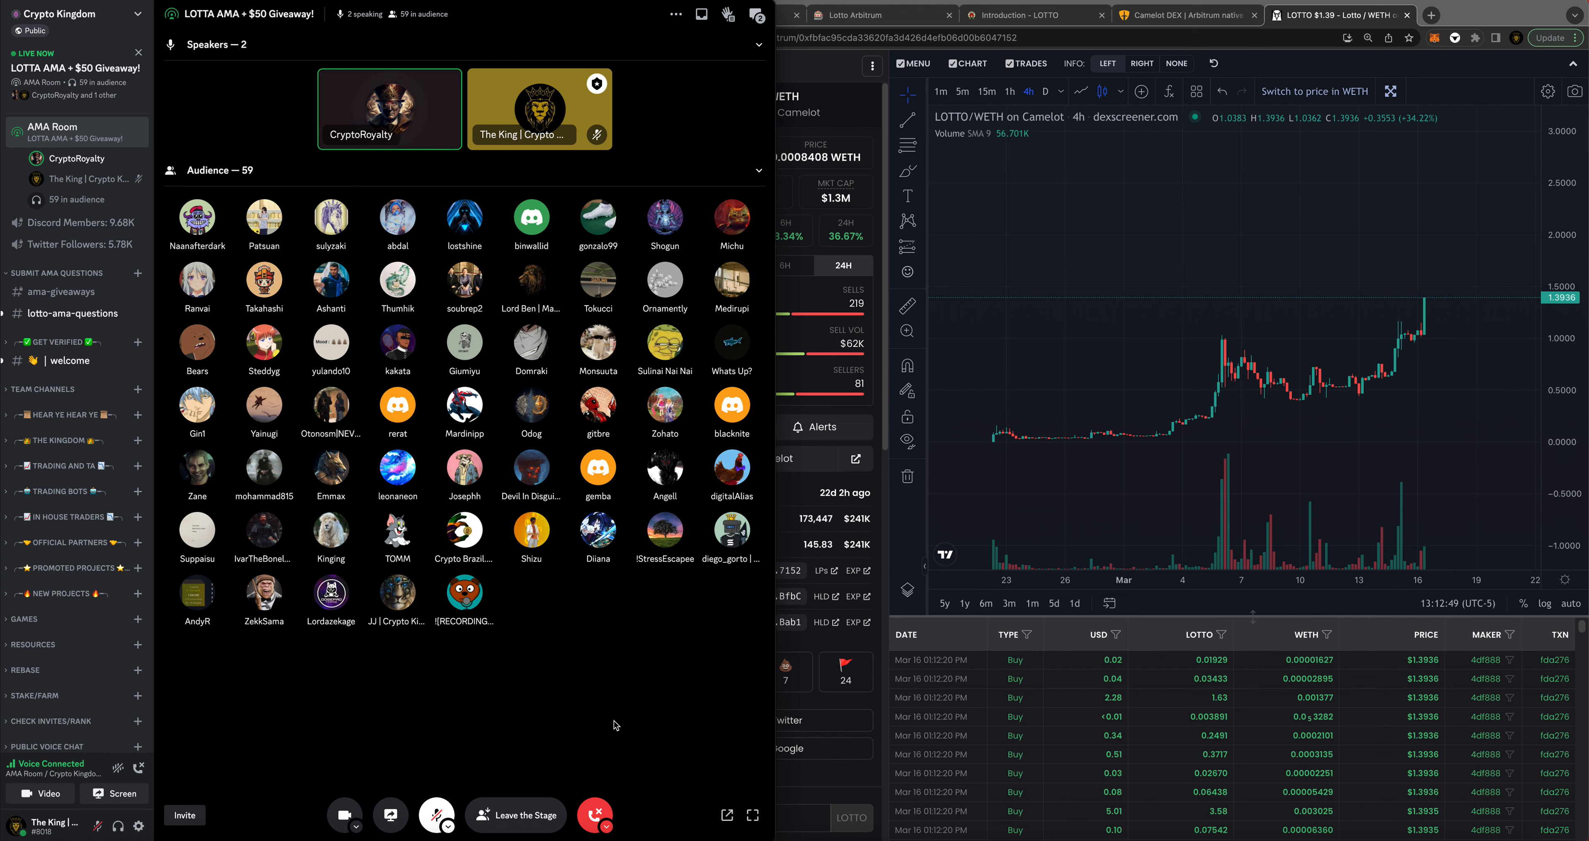
{"action": "mouse_move", "coordinate": [680, 720]}
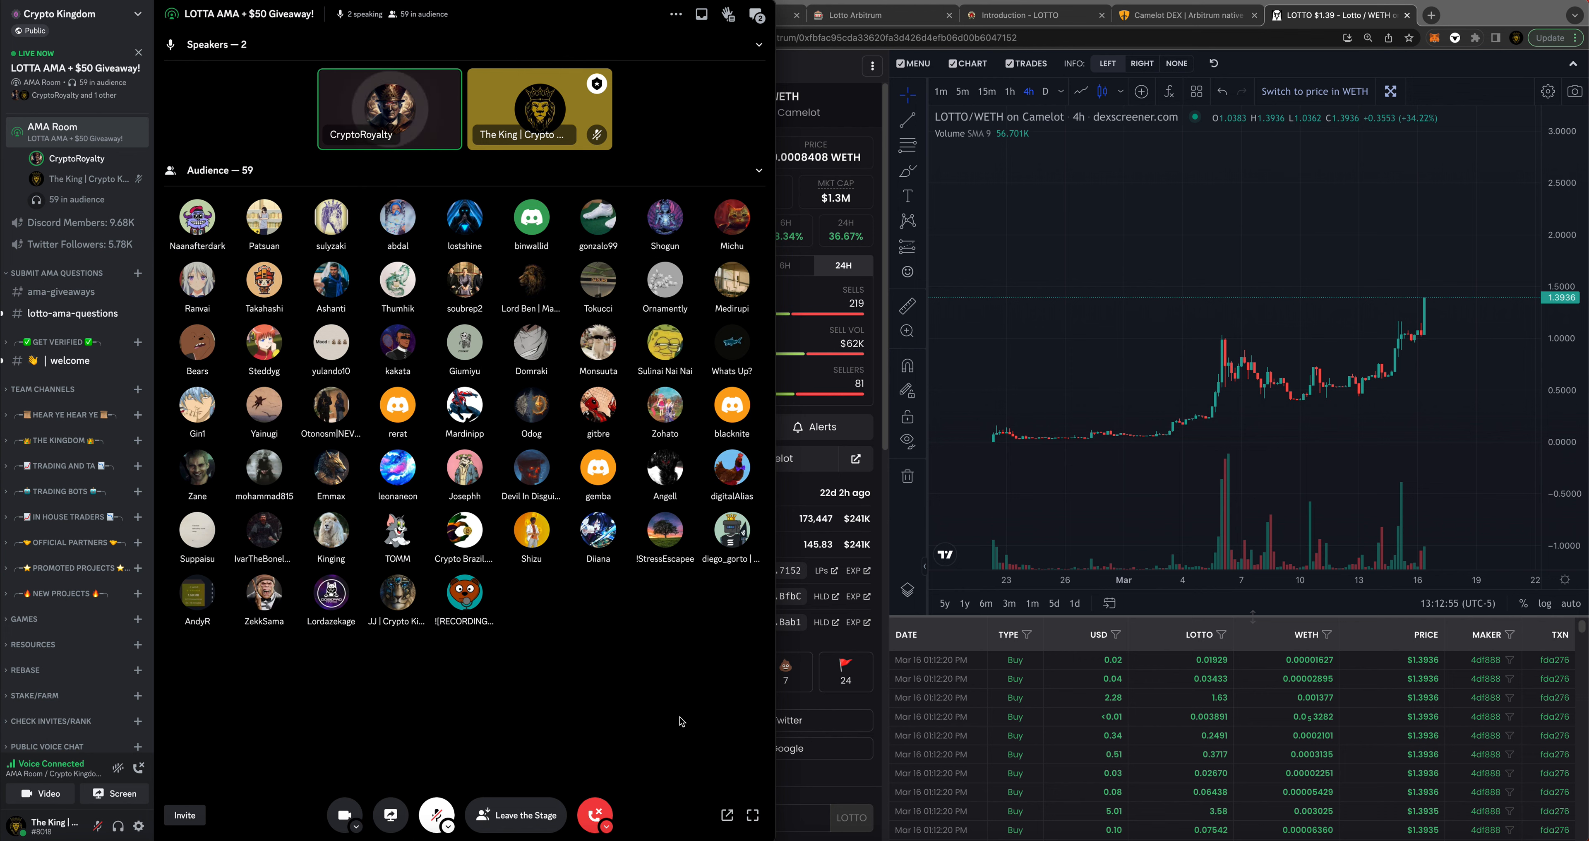
{"action": "mouse_move", "coordinate": [665, 737]}
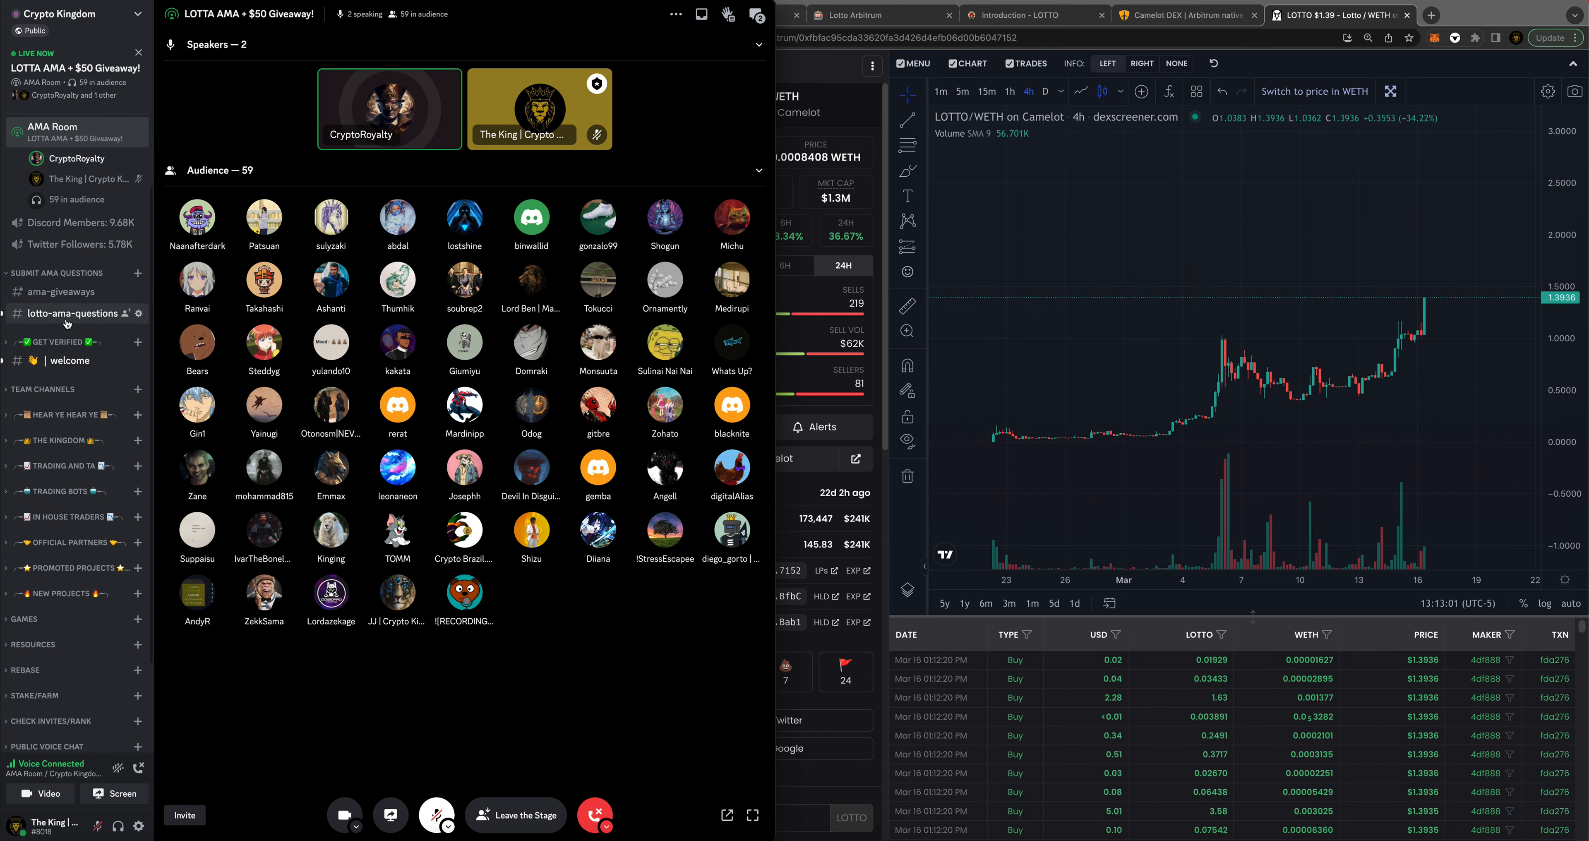
{"action": "left_click", "coordinate": [72, 312]}
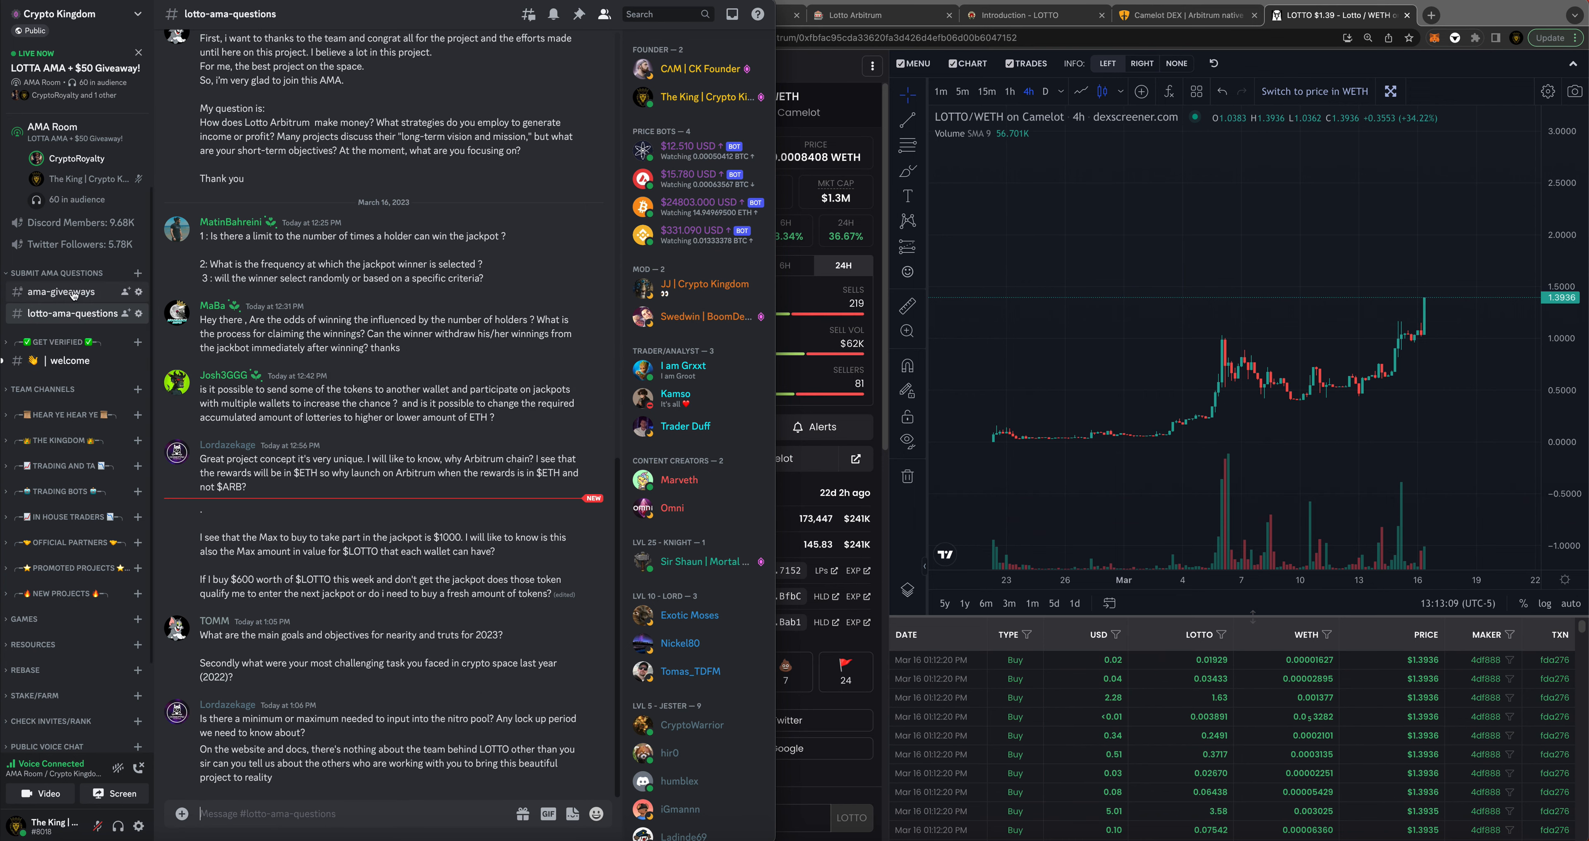
{"action": "left_click", "coordinate": [63, 292]}
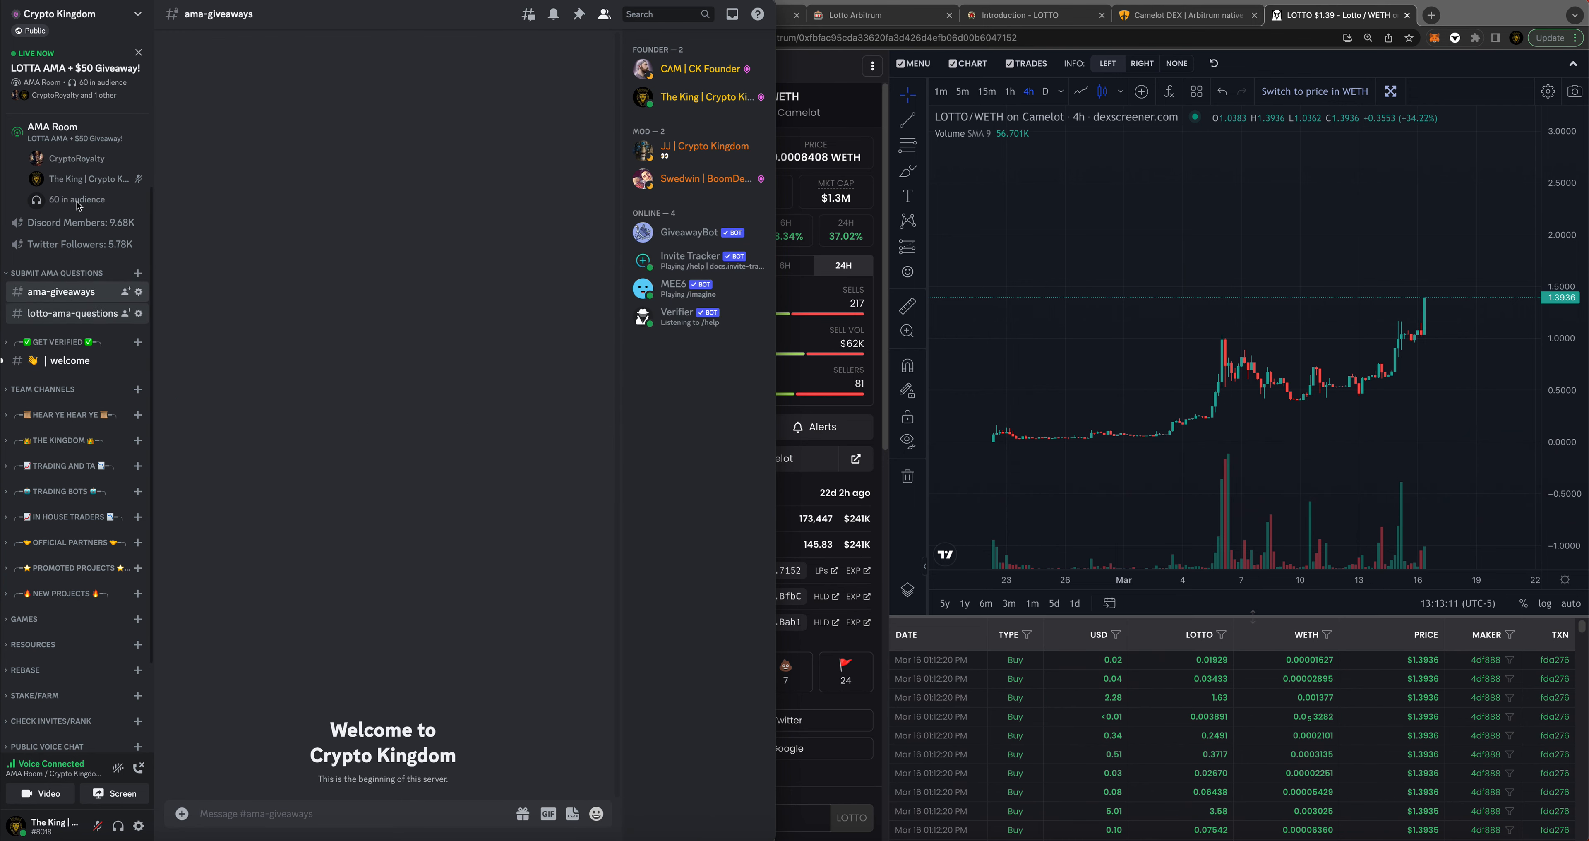
{"action": "left_click", "coordinate": [81, 313]}
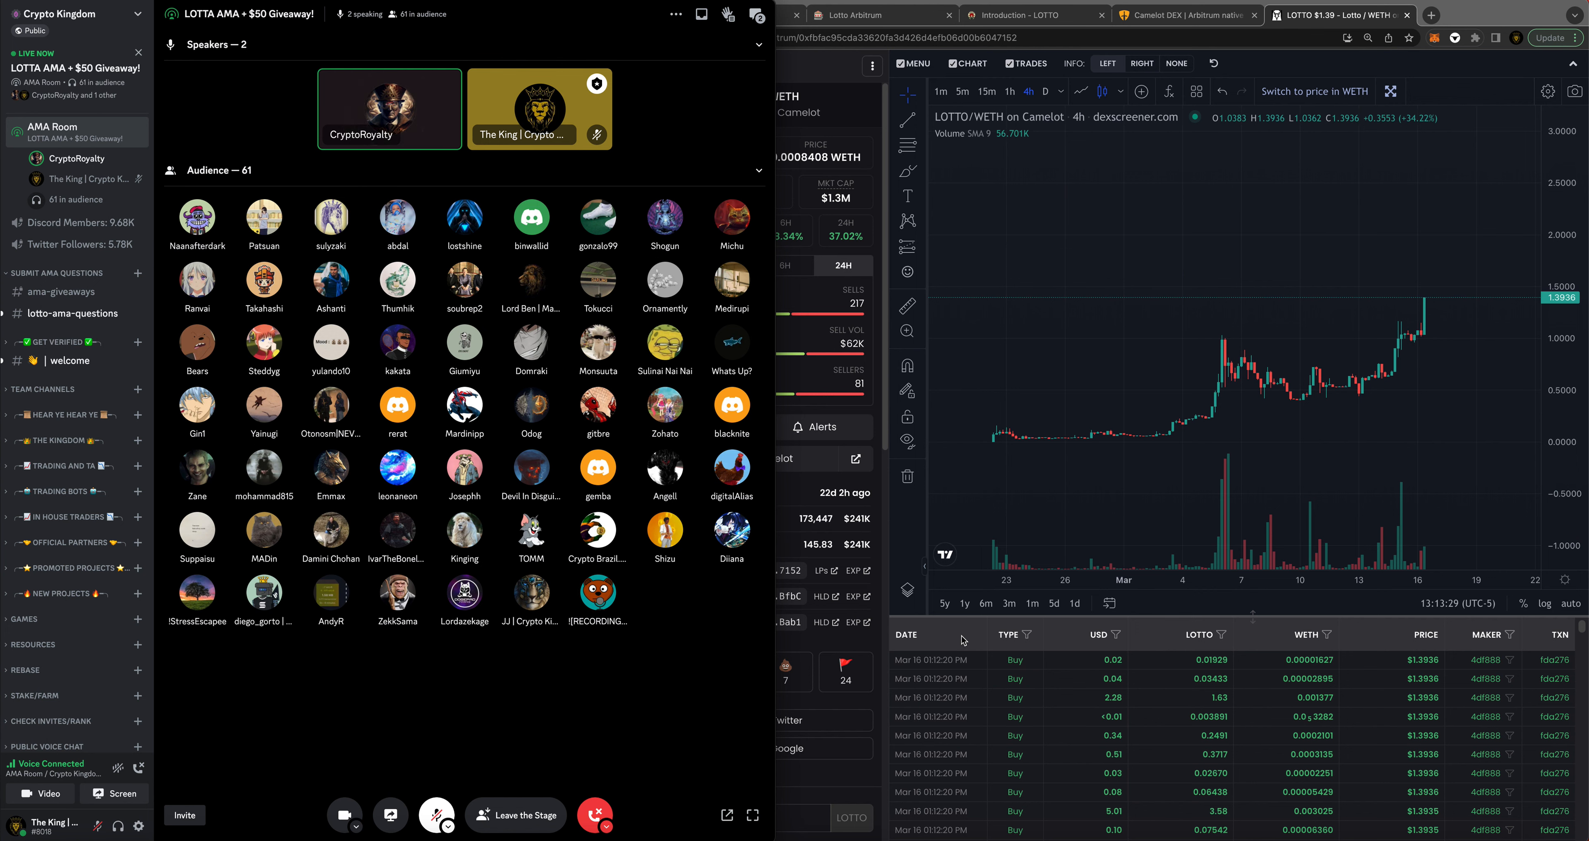
{"action": "mouse_move", "coordinate": [899, 616]}
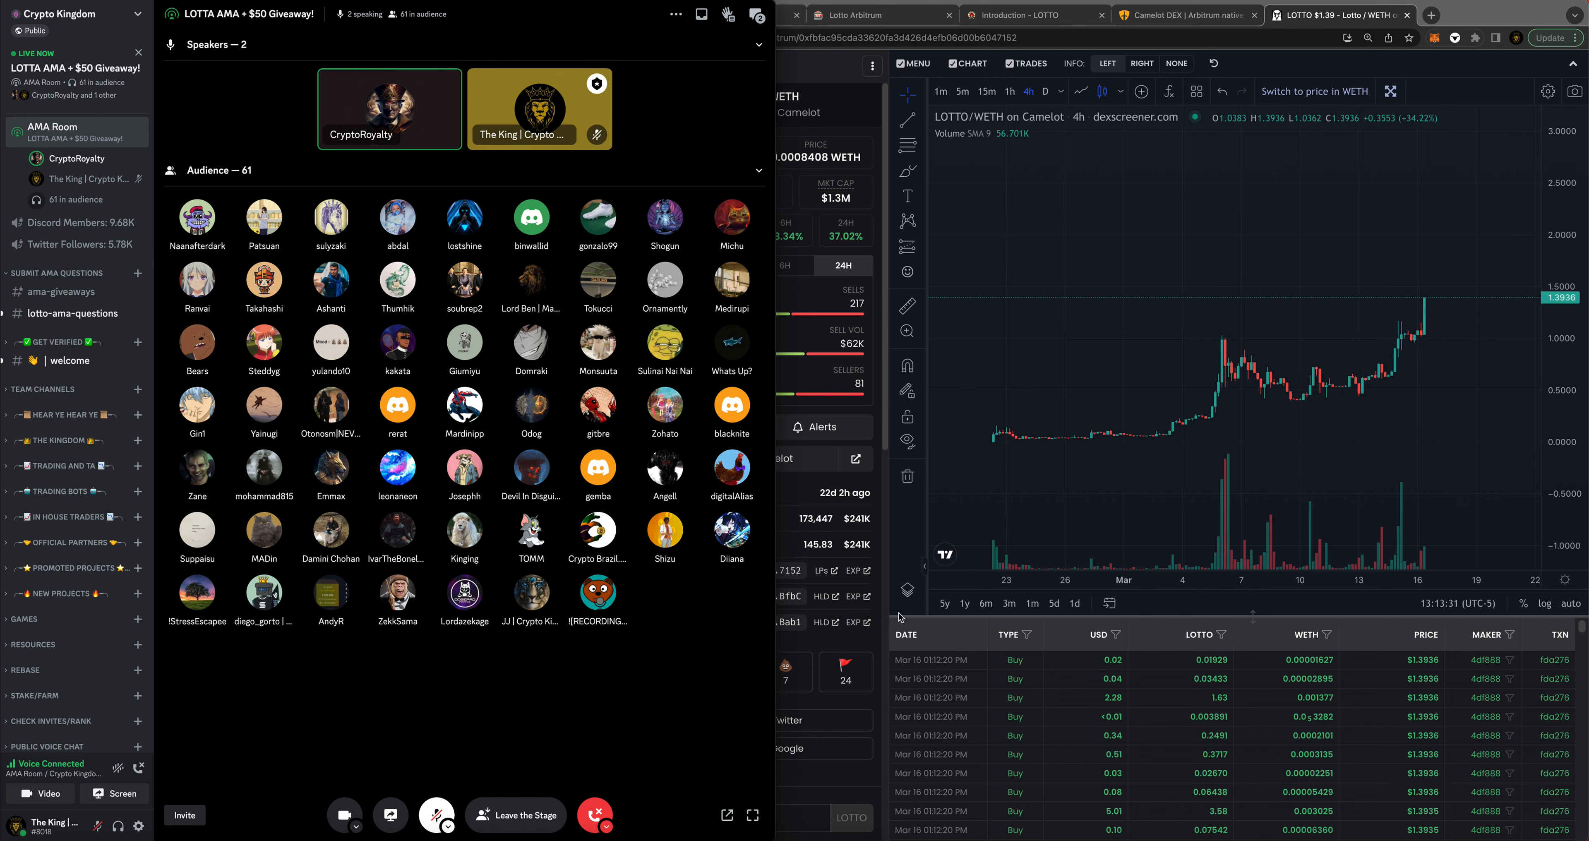
{"action": "mouse_move", "coordinate": [440, 718]}
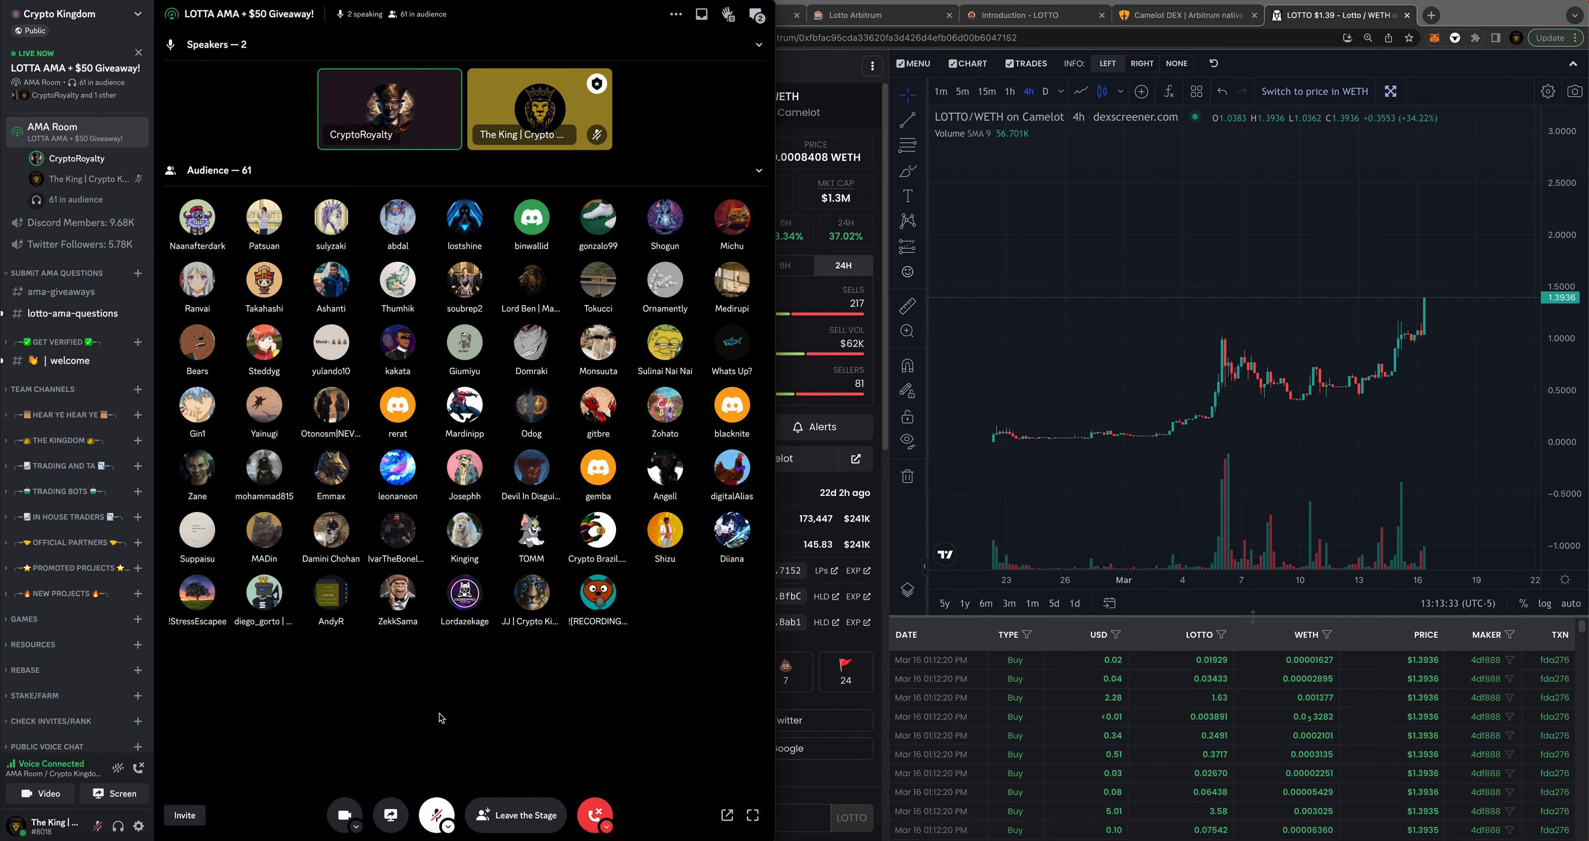
{"action": "mouse_move", "coordinate": [511, 718]}
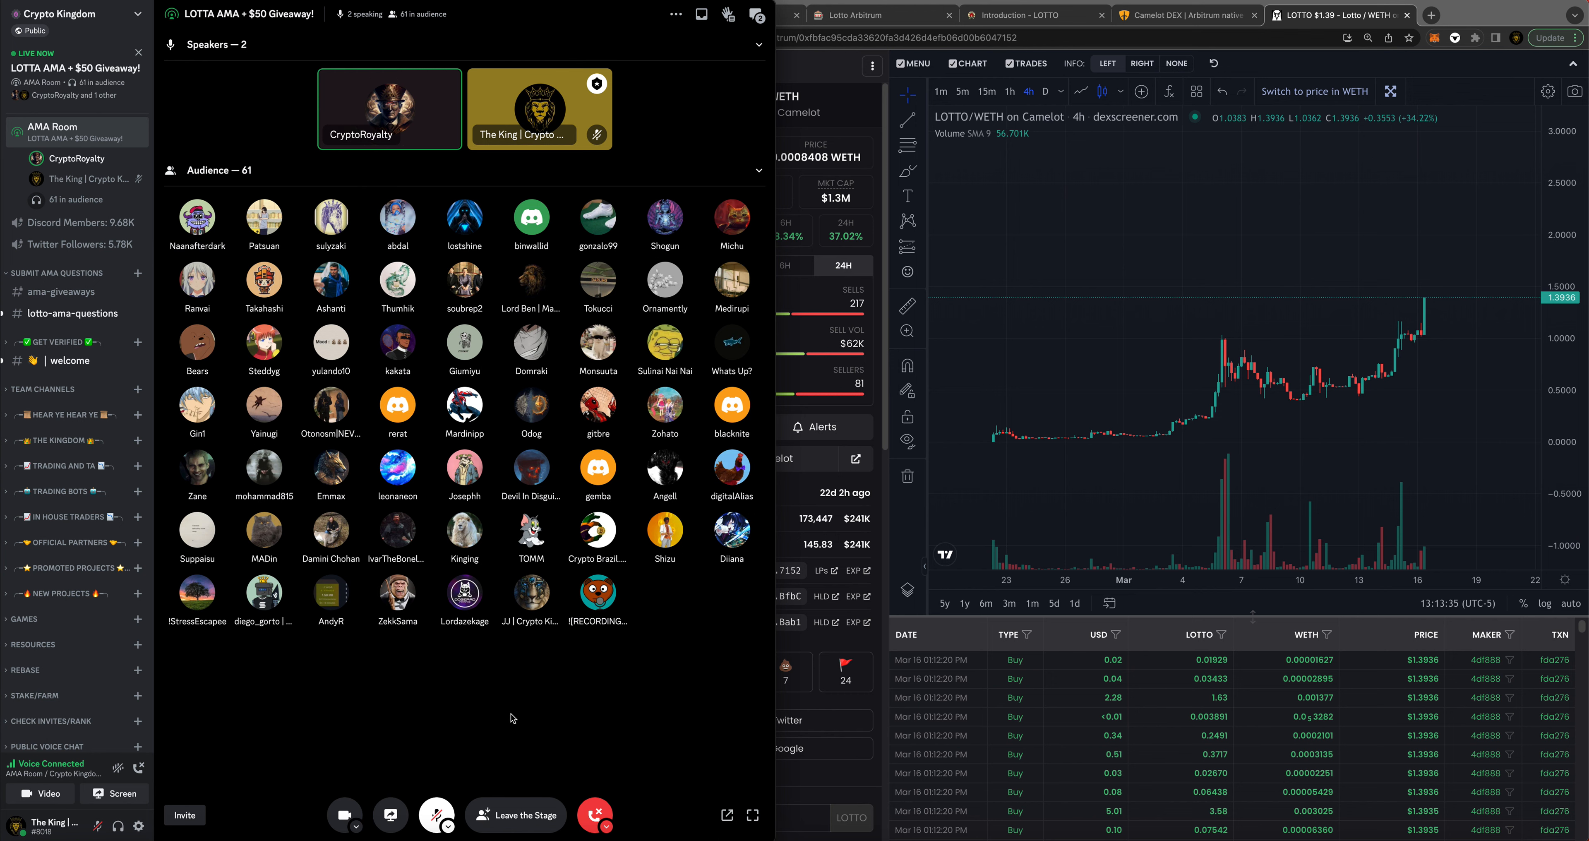
{"action": "mouse_move", "coordinate": [529, 716]}
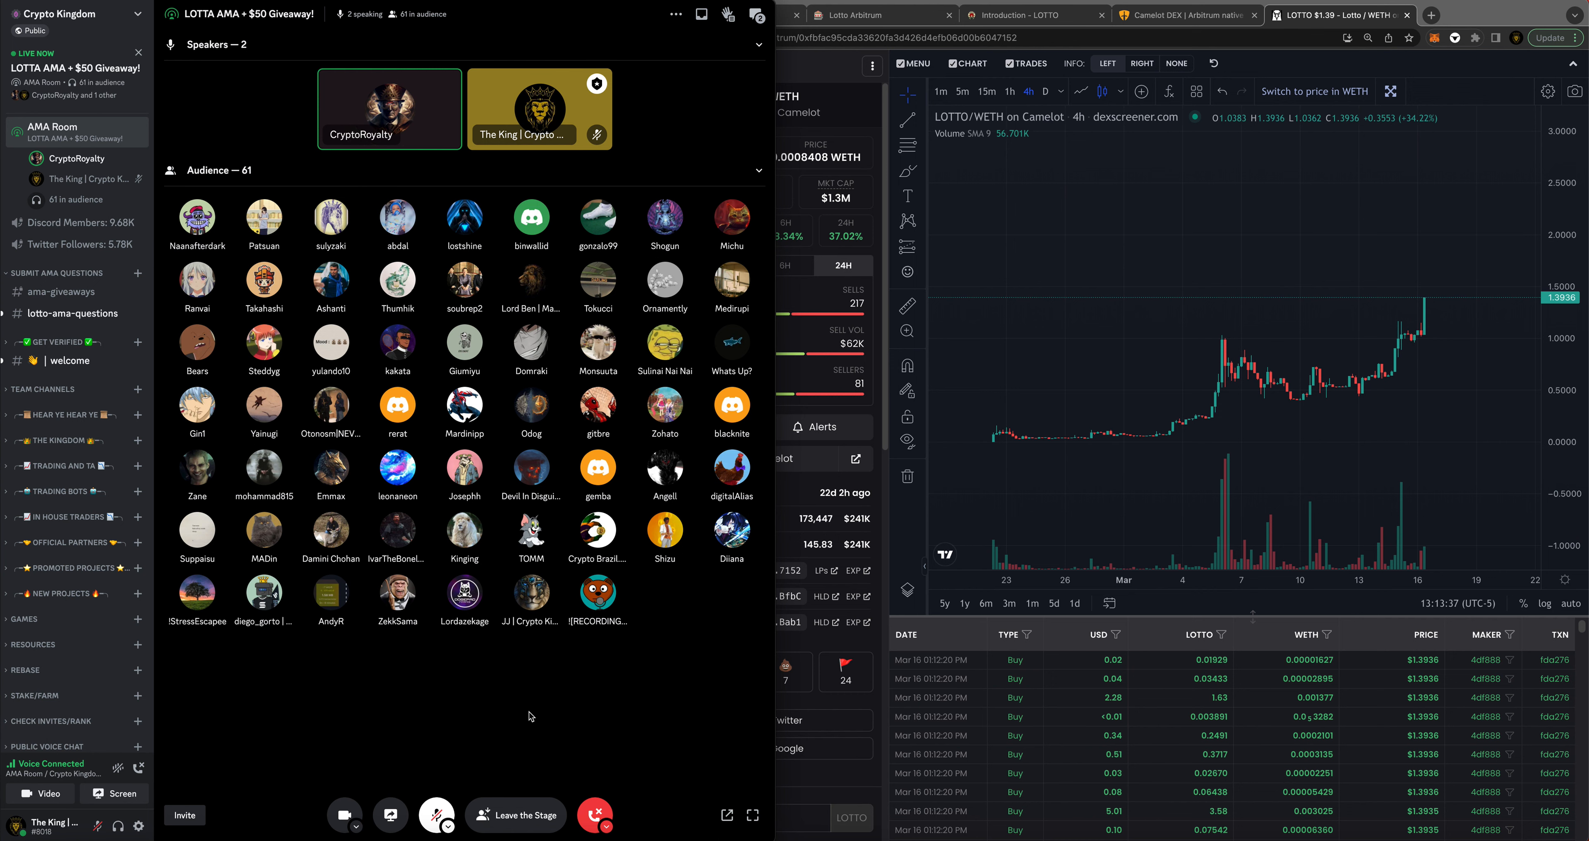
{"action": "mouse_move", "coordinate": [563, 720]}
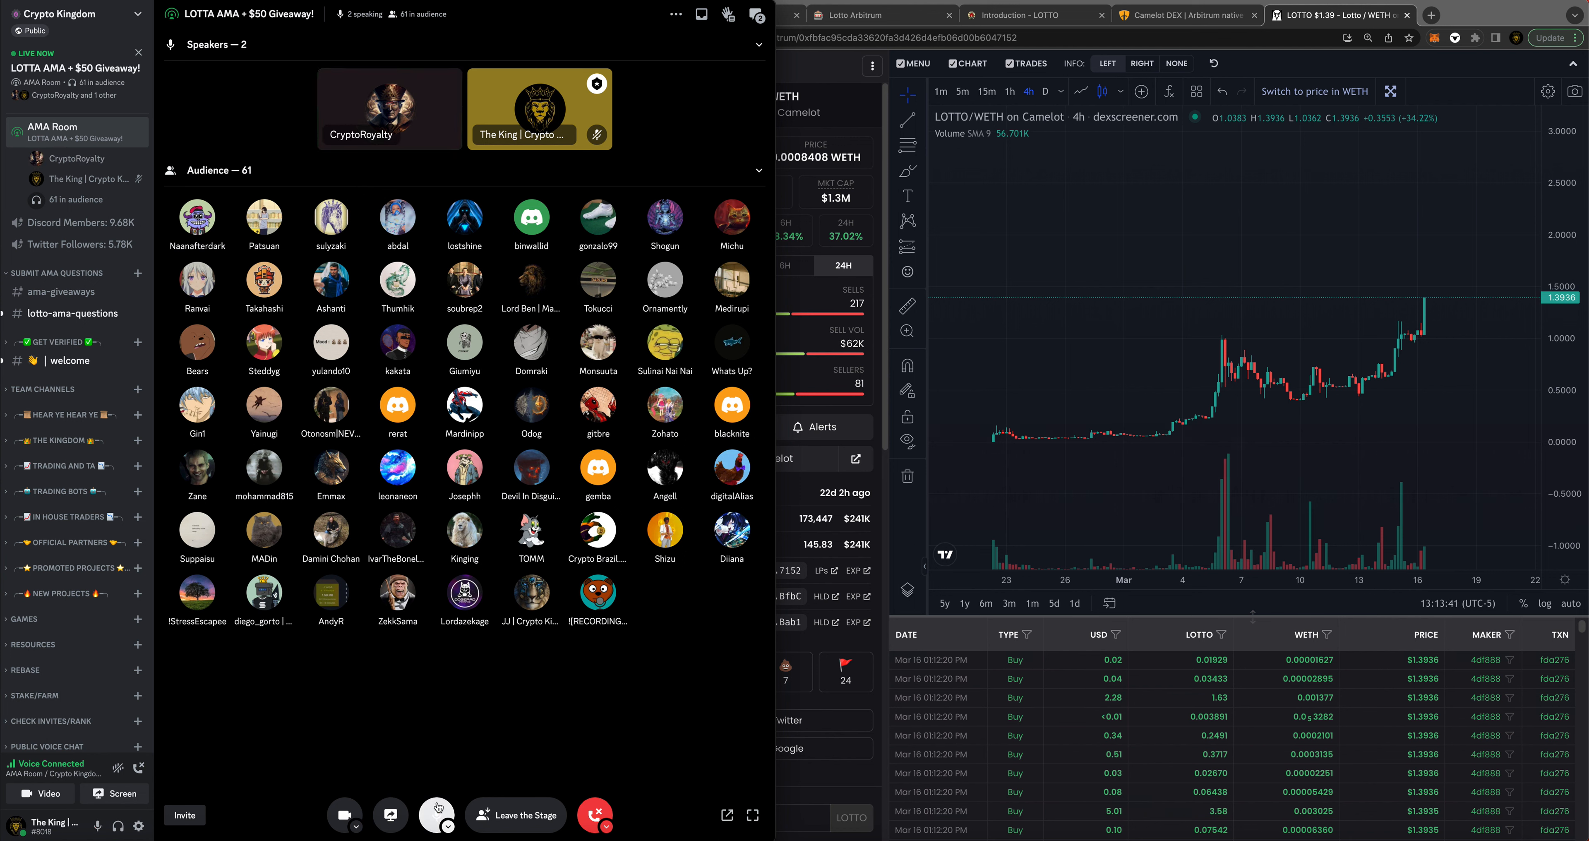
- Unmute your own microphone to start talking on the AMA stage
{"action": "left_click", "coordinate": [437, 814]}
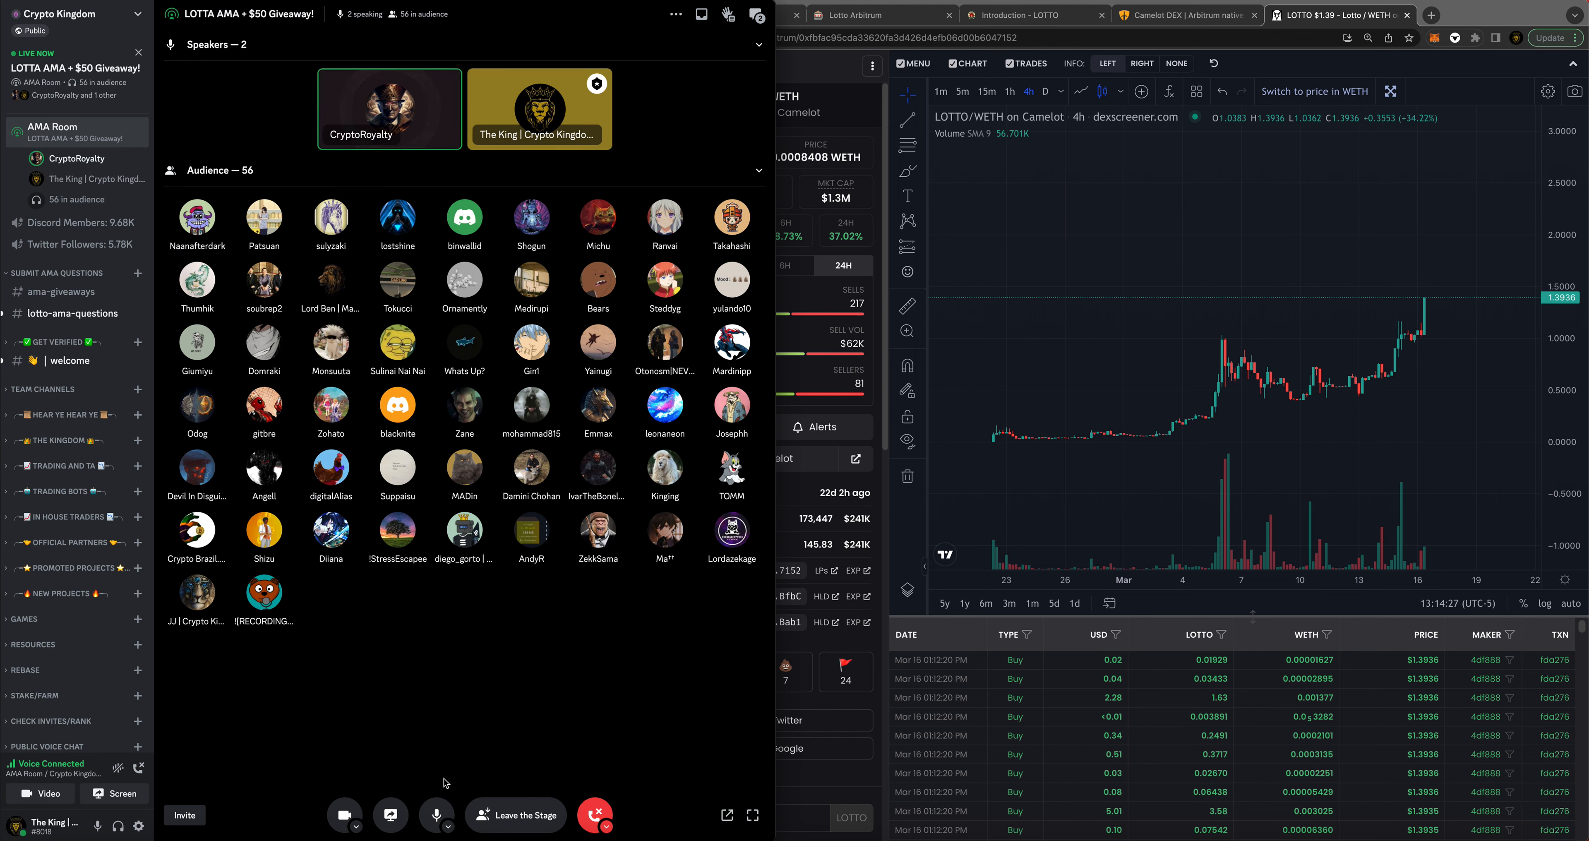
{"action": "mouse_move", "coordinate": [437, 814]}
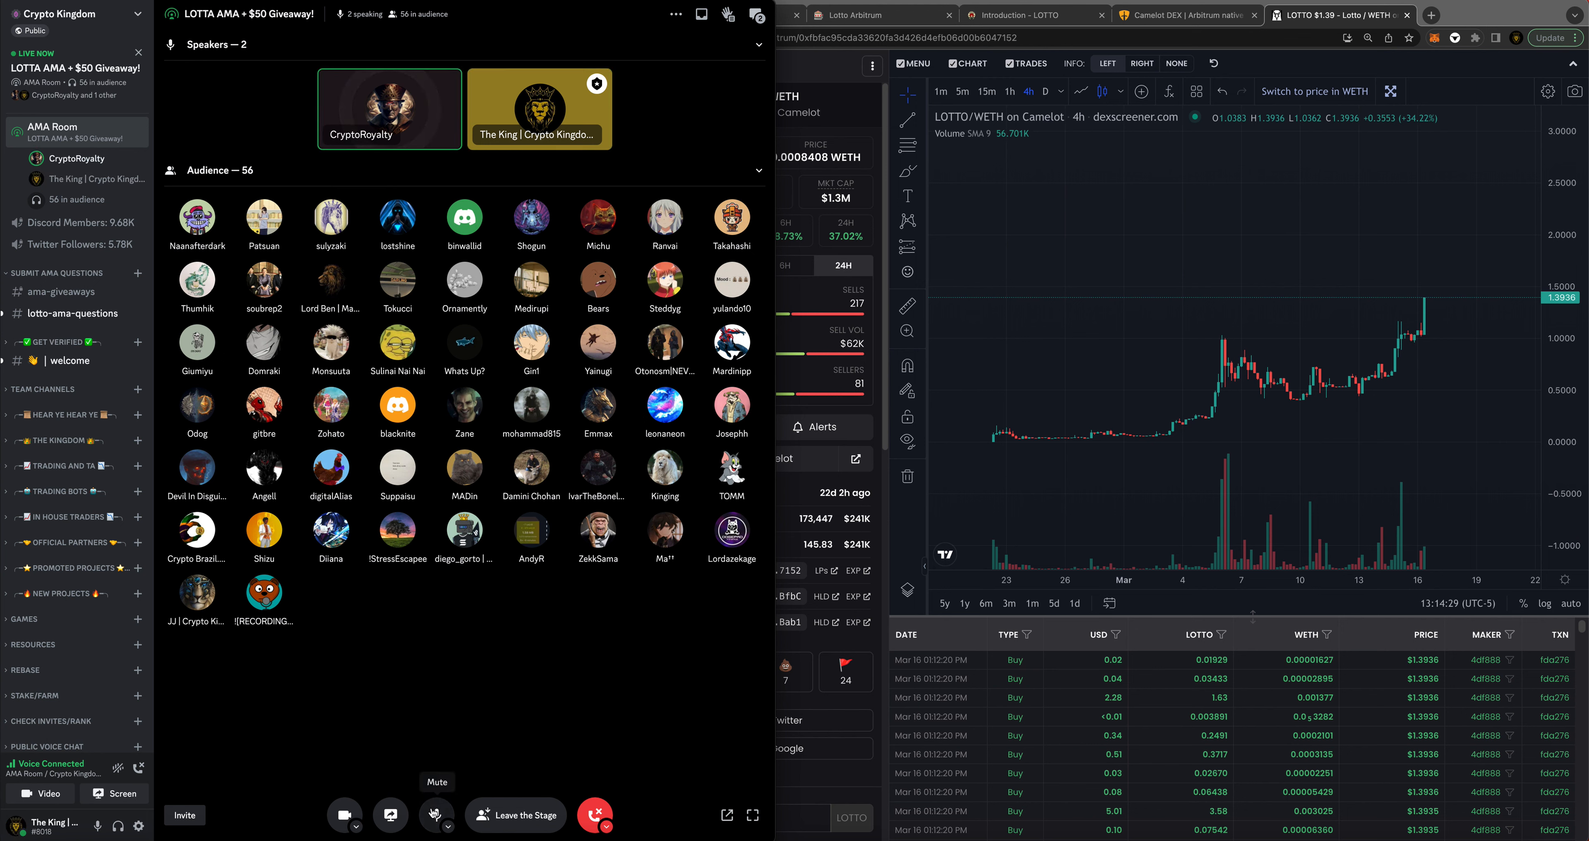
- Mute your microphone again and bring the LOTTO/WETH DEX Screener page to the front
{"action": "left_click", "coordinate": [437, 816]}
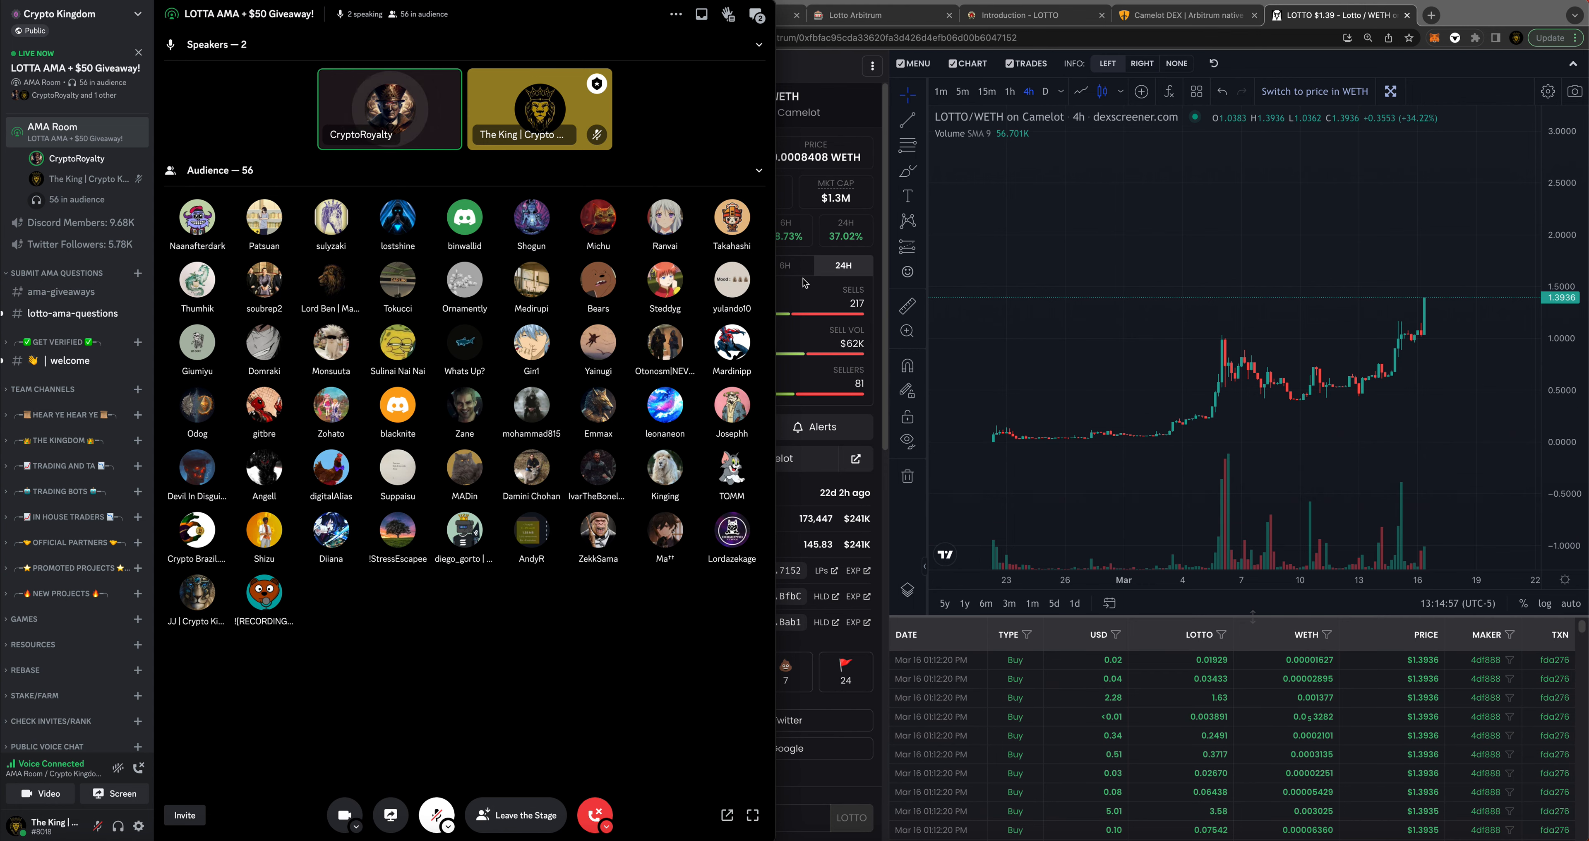
{"action": "left_click", "coordinate": [720, 14]}
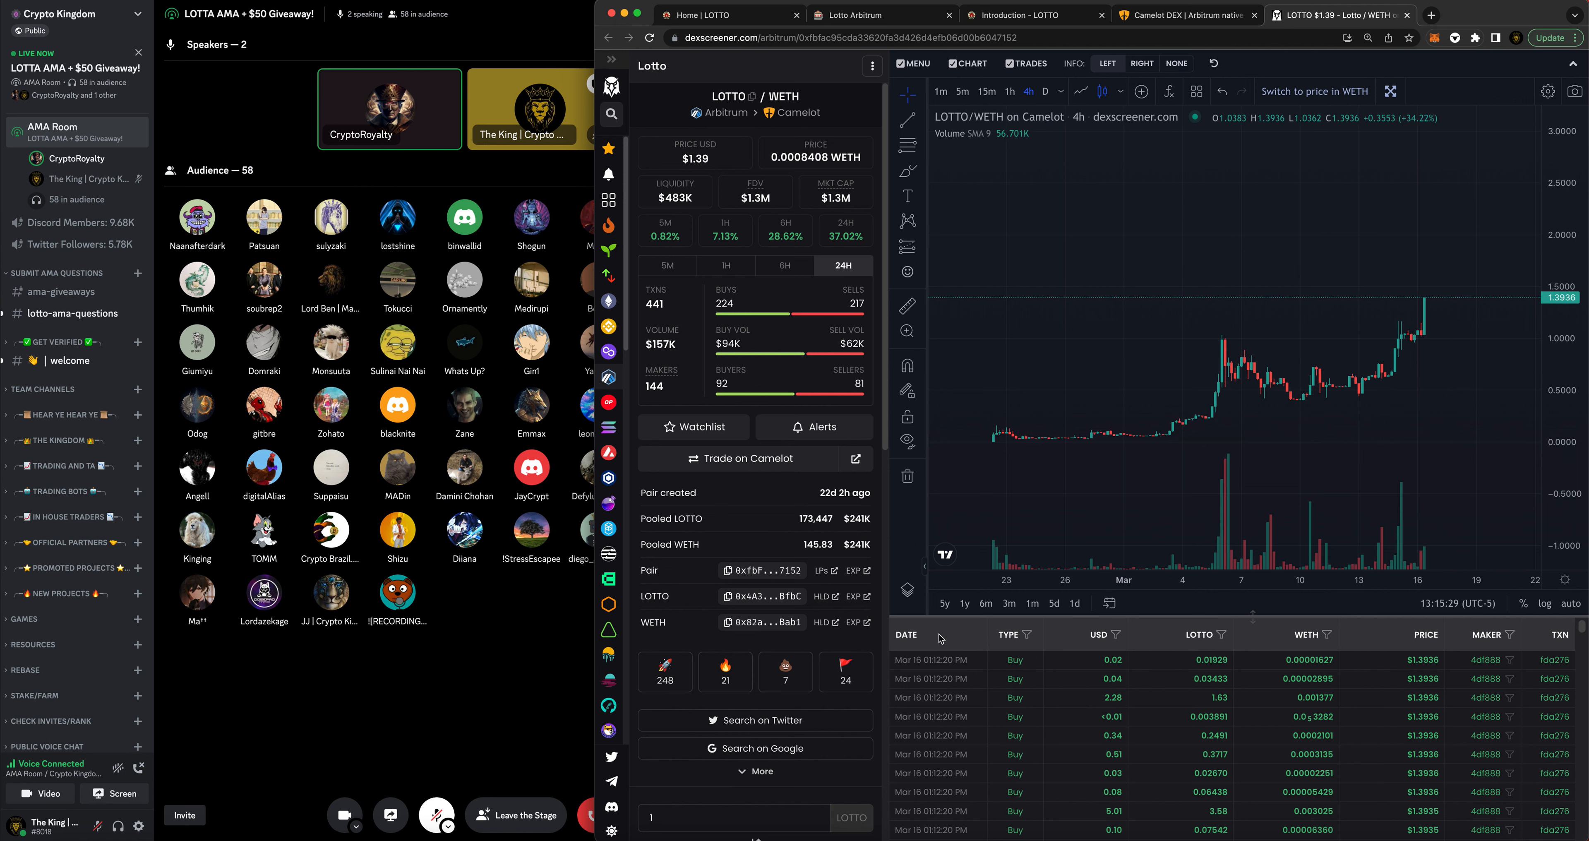
{"action": "mouse_move", "coordinate": [467, 699]}
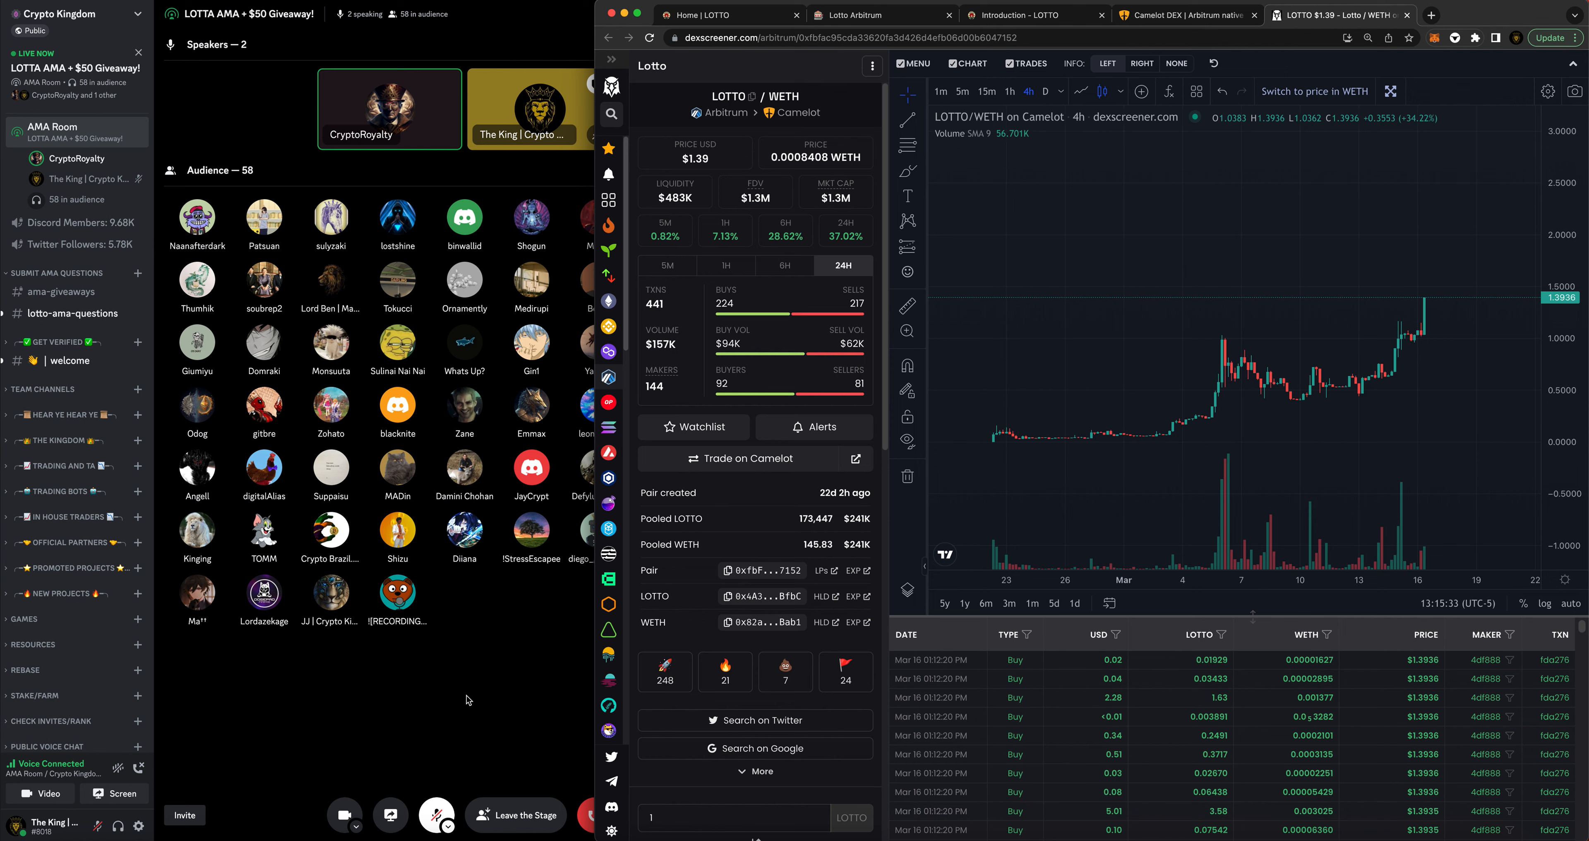
{"action": "mouse_move", "coordinate": [343, 707]}
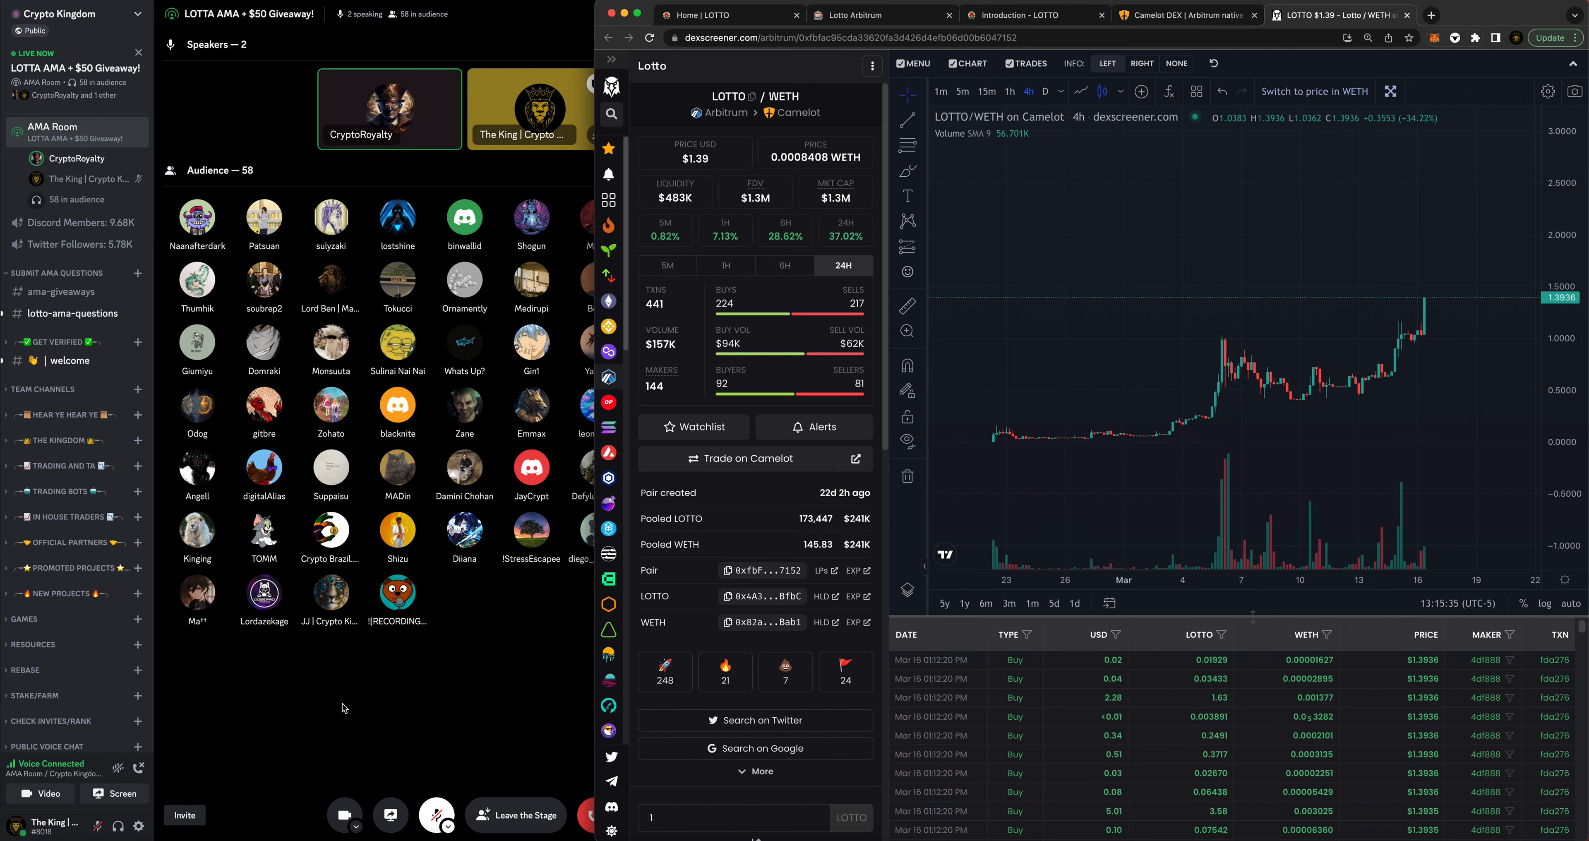
{"action": "mouse_move", "coordinate": [362, 709]}
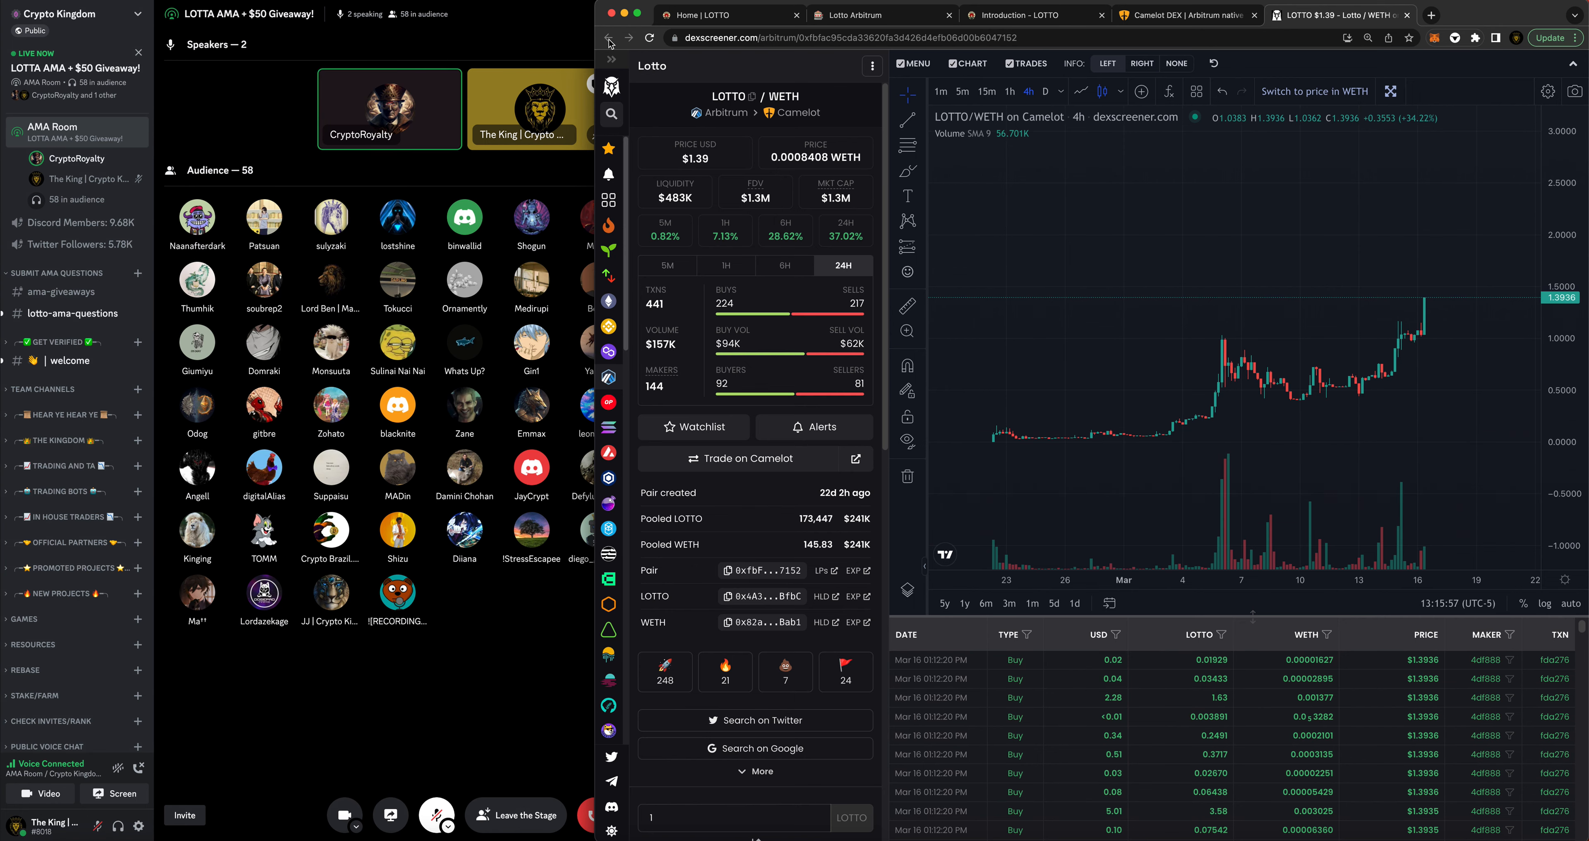
- Show the LOTTO dapp dashboard with total jackpot distributed, winners and player counts
{"action": "left_click", "coordinate": [873, 14]}
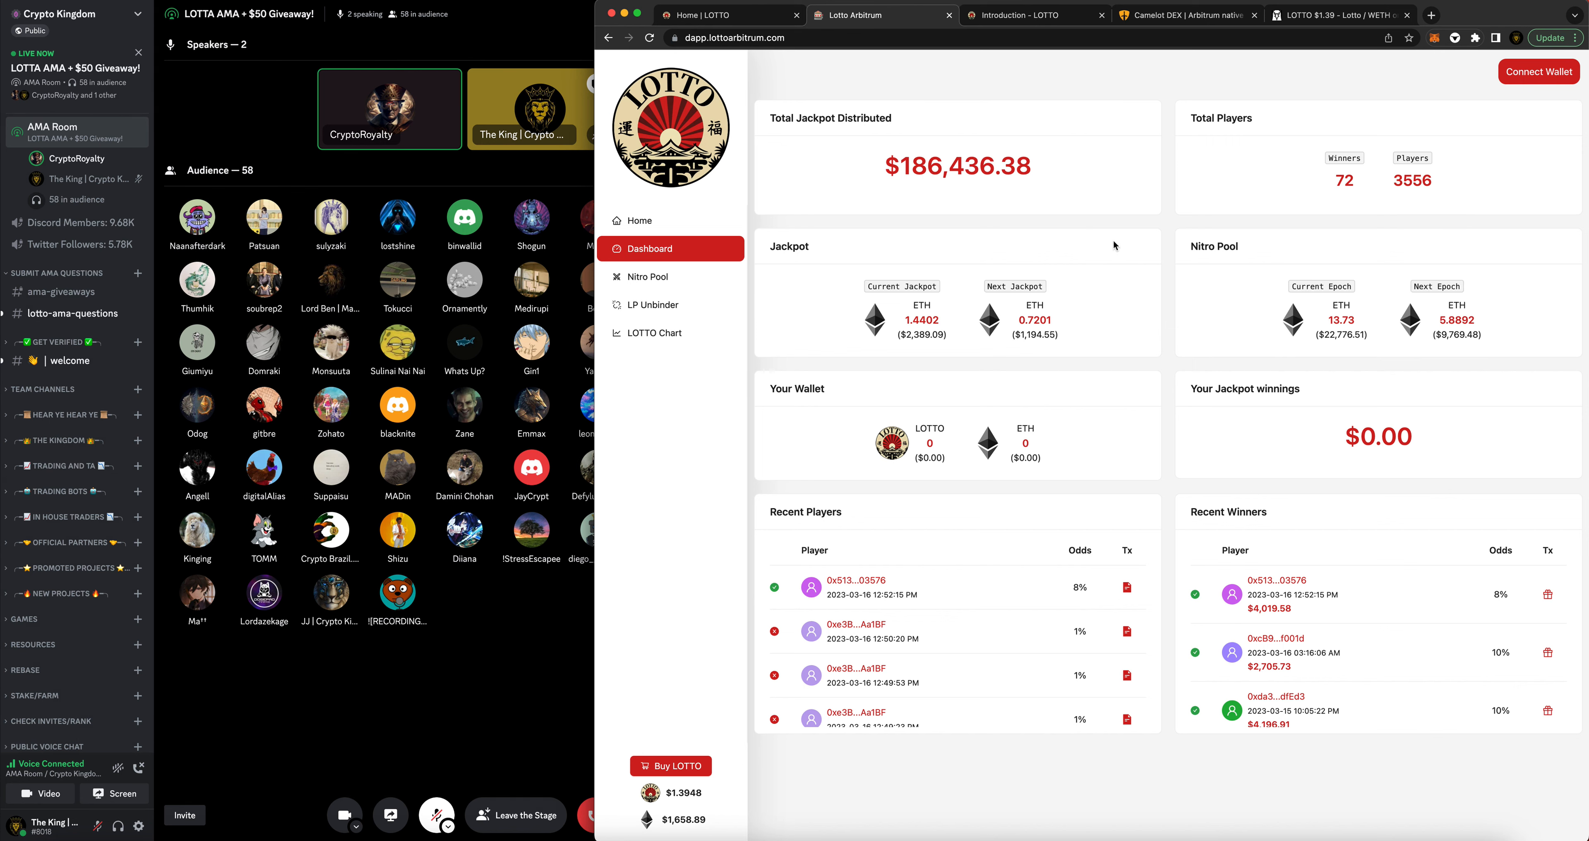
{"action": "mouse_move", "coordinate": [1128, 246]}
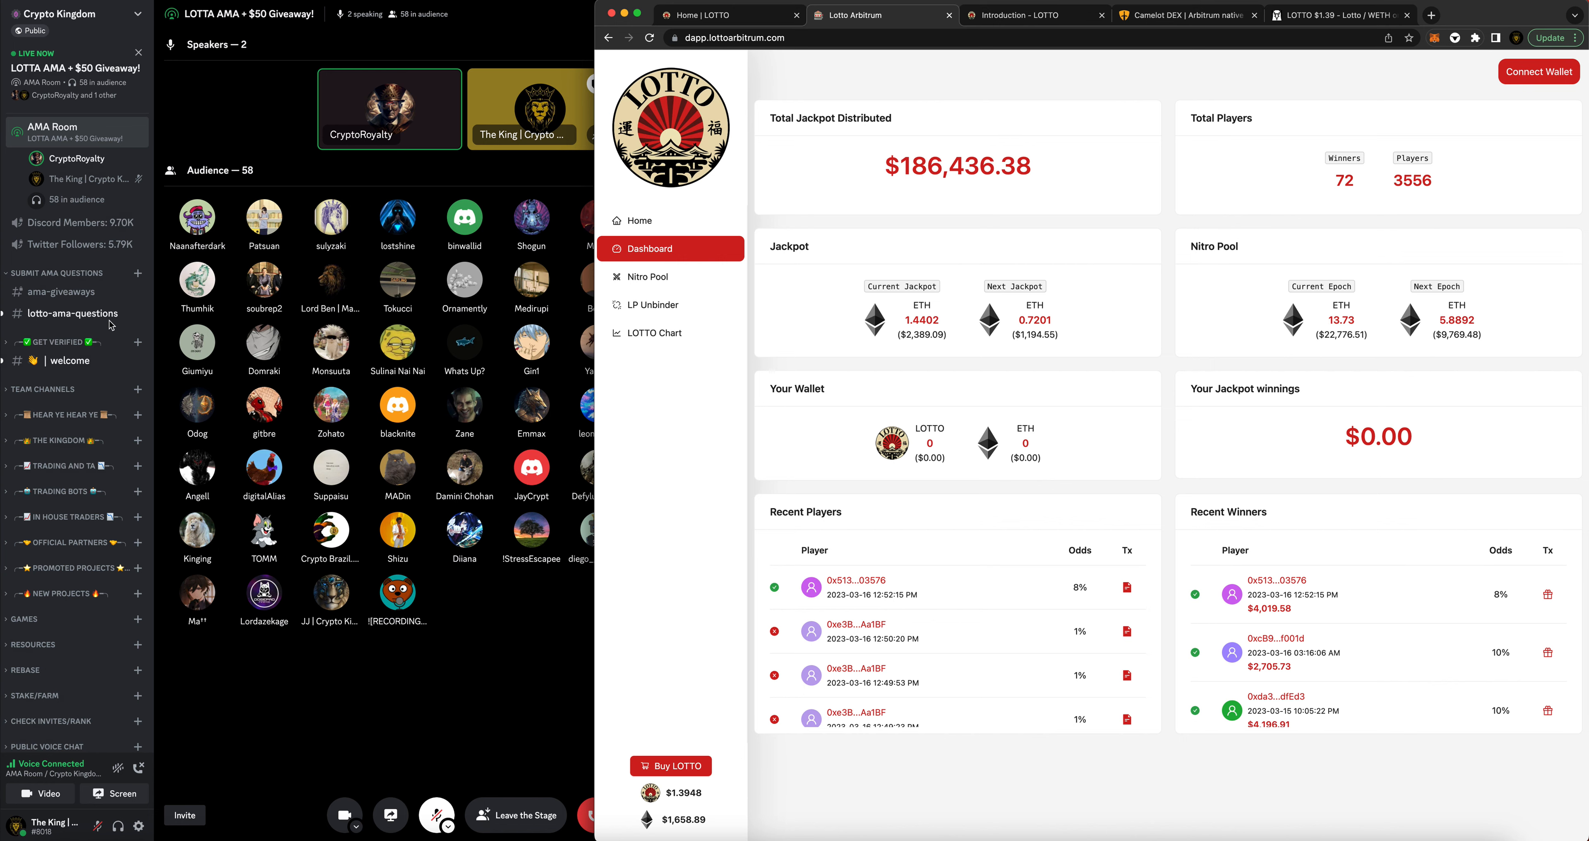
- Post a #lotto-ama-questions reply pointing to #lotto-arbitrum for links, the Dapp and jackpot amounts, then return to the stage
{"action": "left_click", "coordinate": [71, 313]}
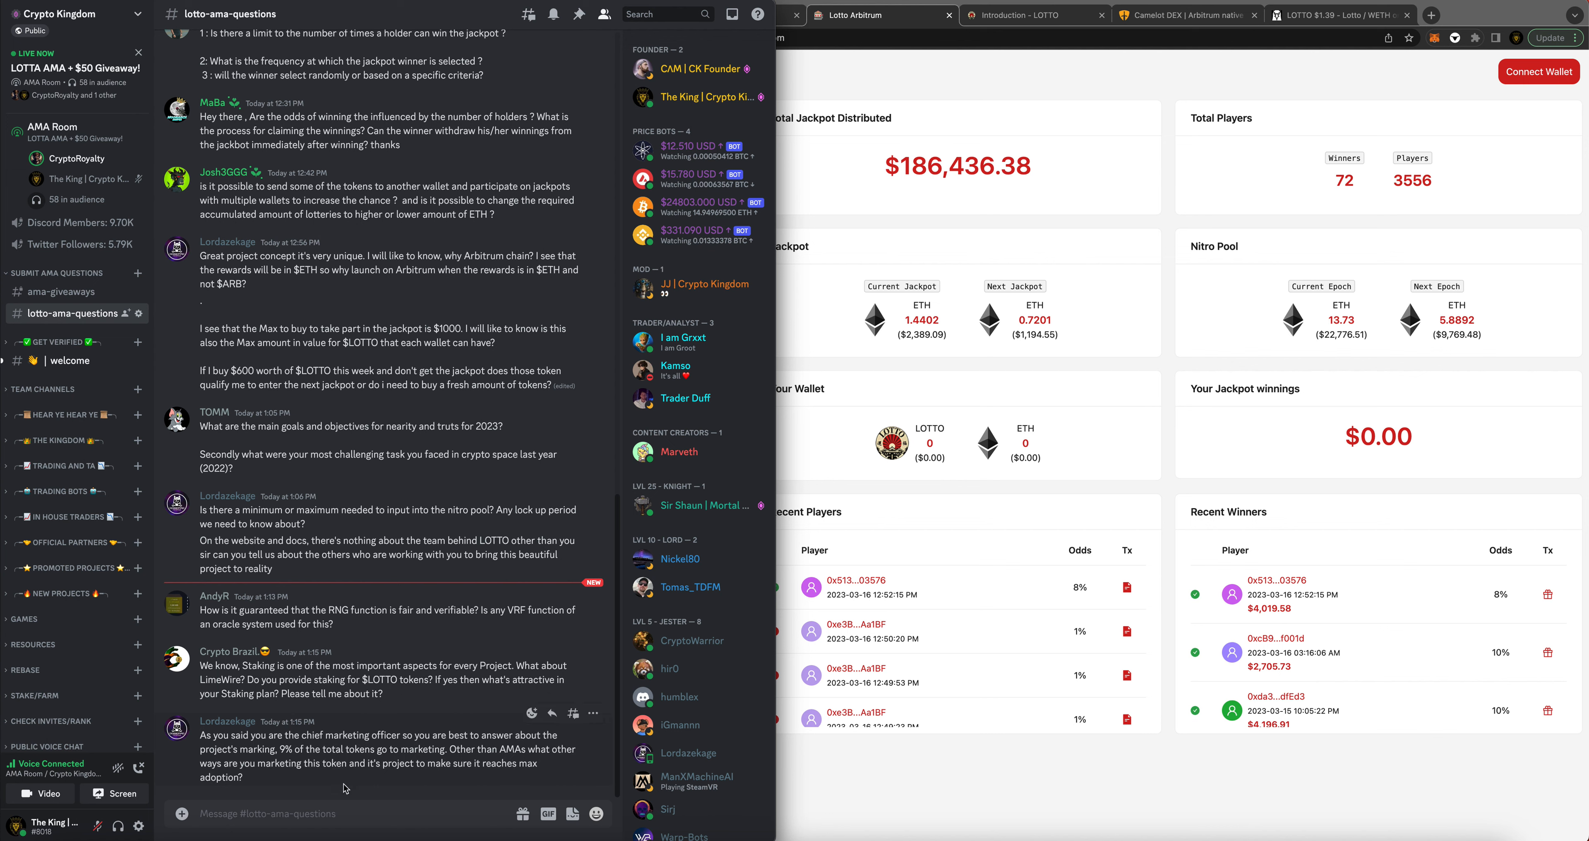
{"action": "type", "text": "#lot"}
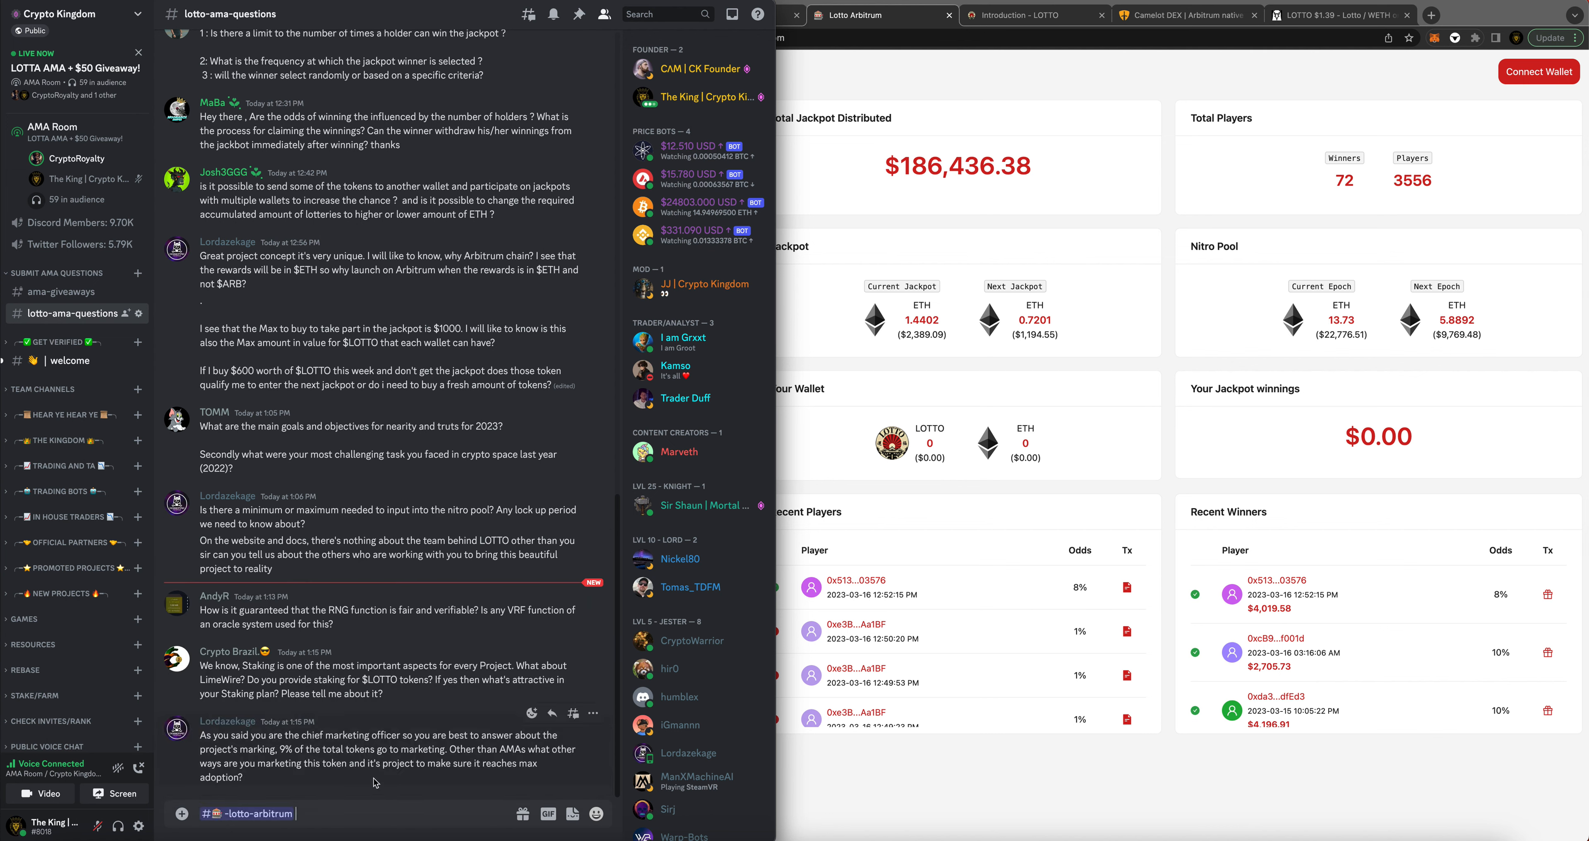
{"action": "type", "text": "check out their links here"}
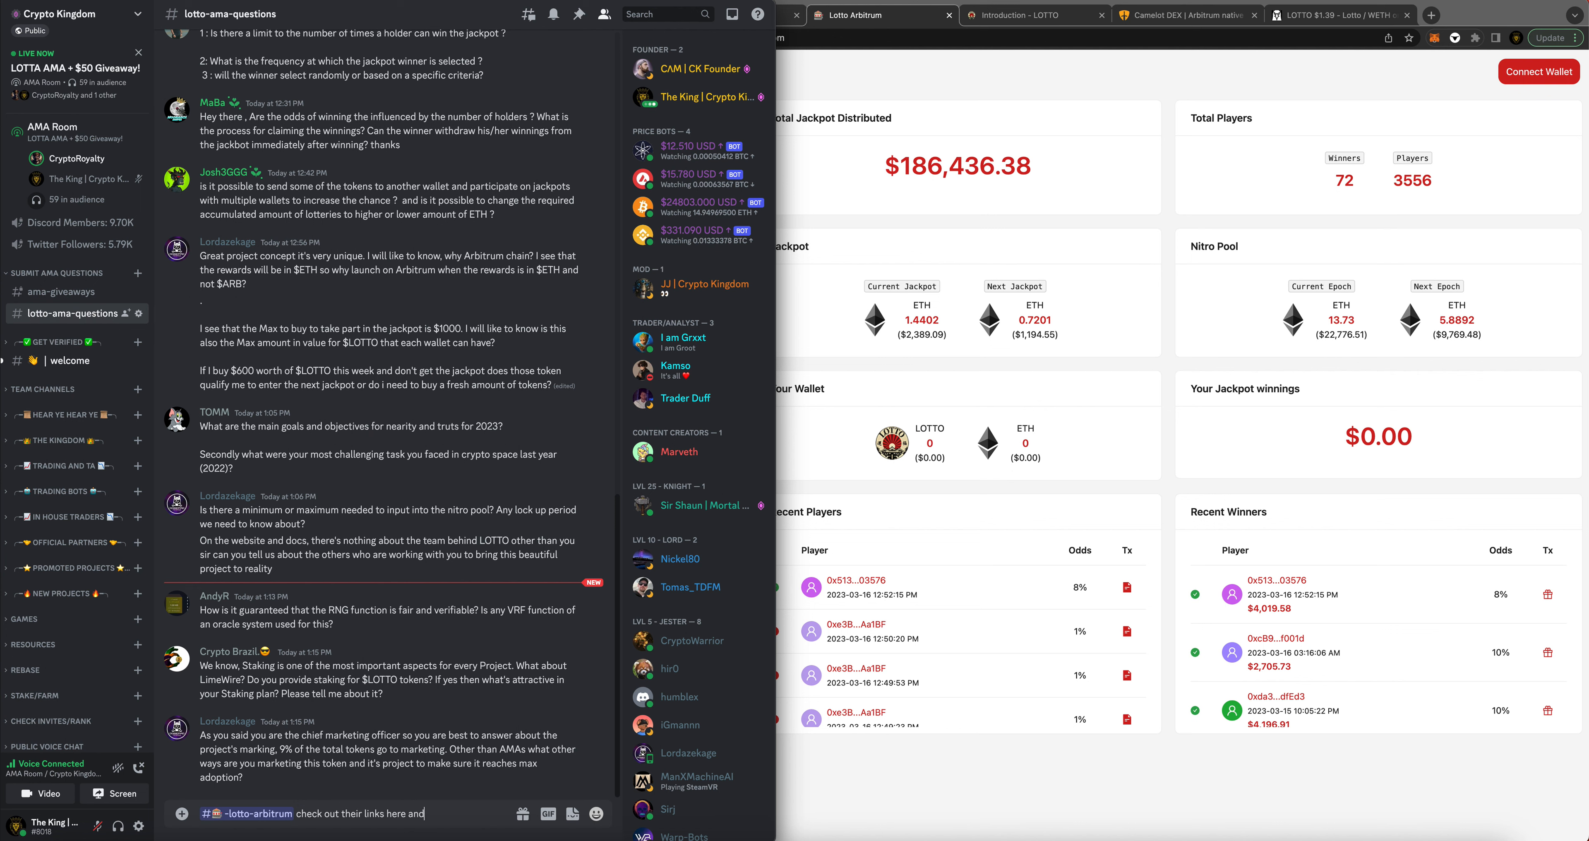
{"action": "type", "text": "and you can view trh"}
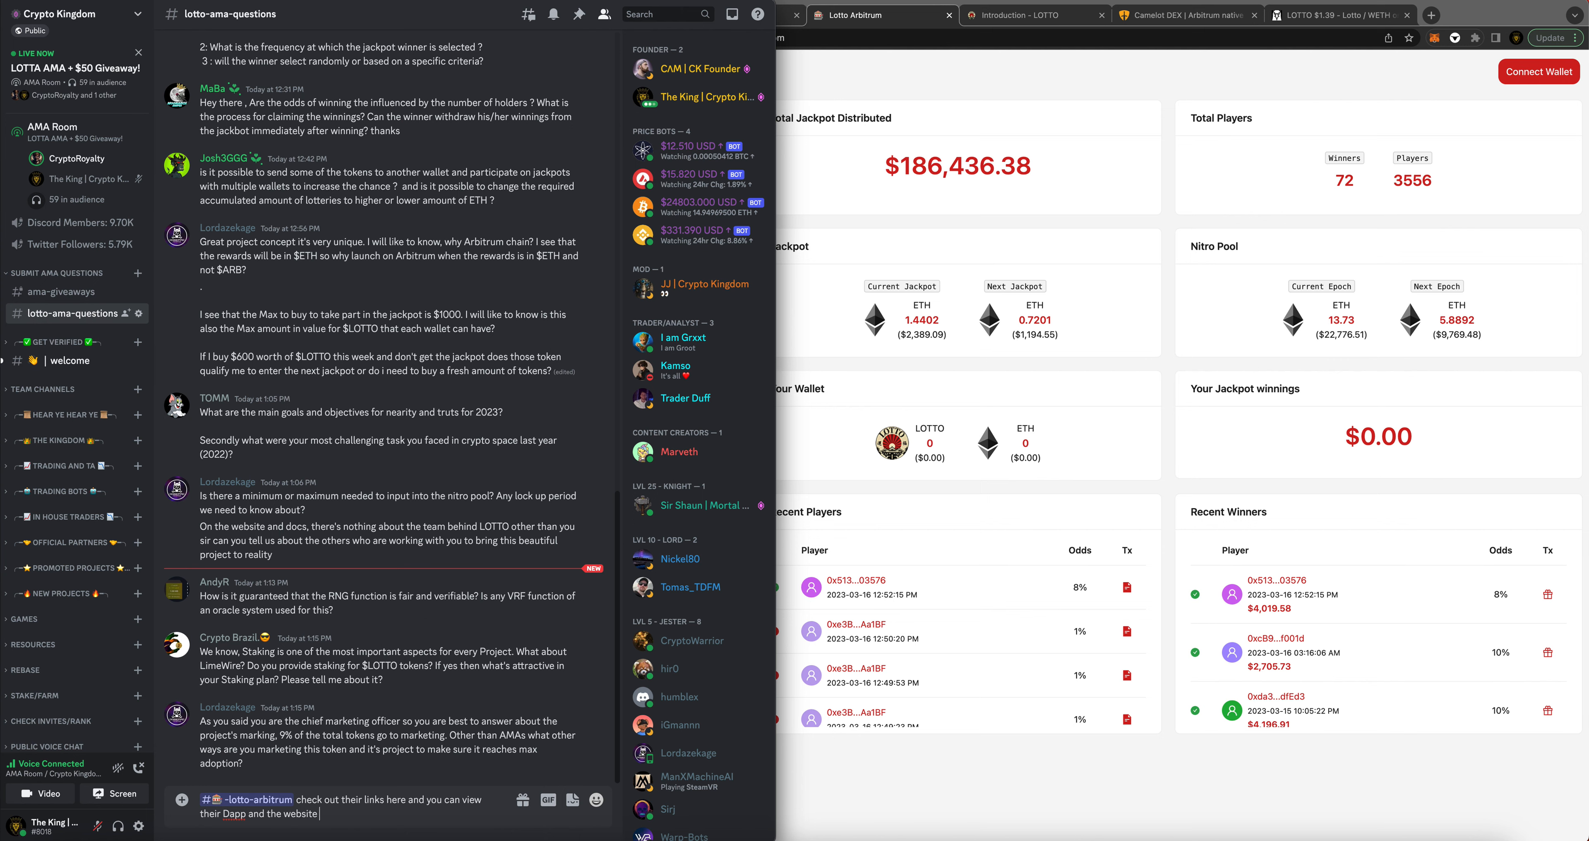
{"action": "type", "text": "showing jackpo"}
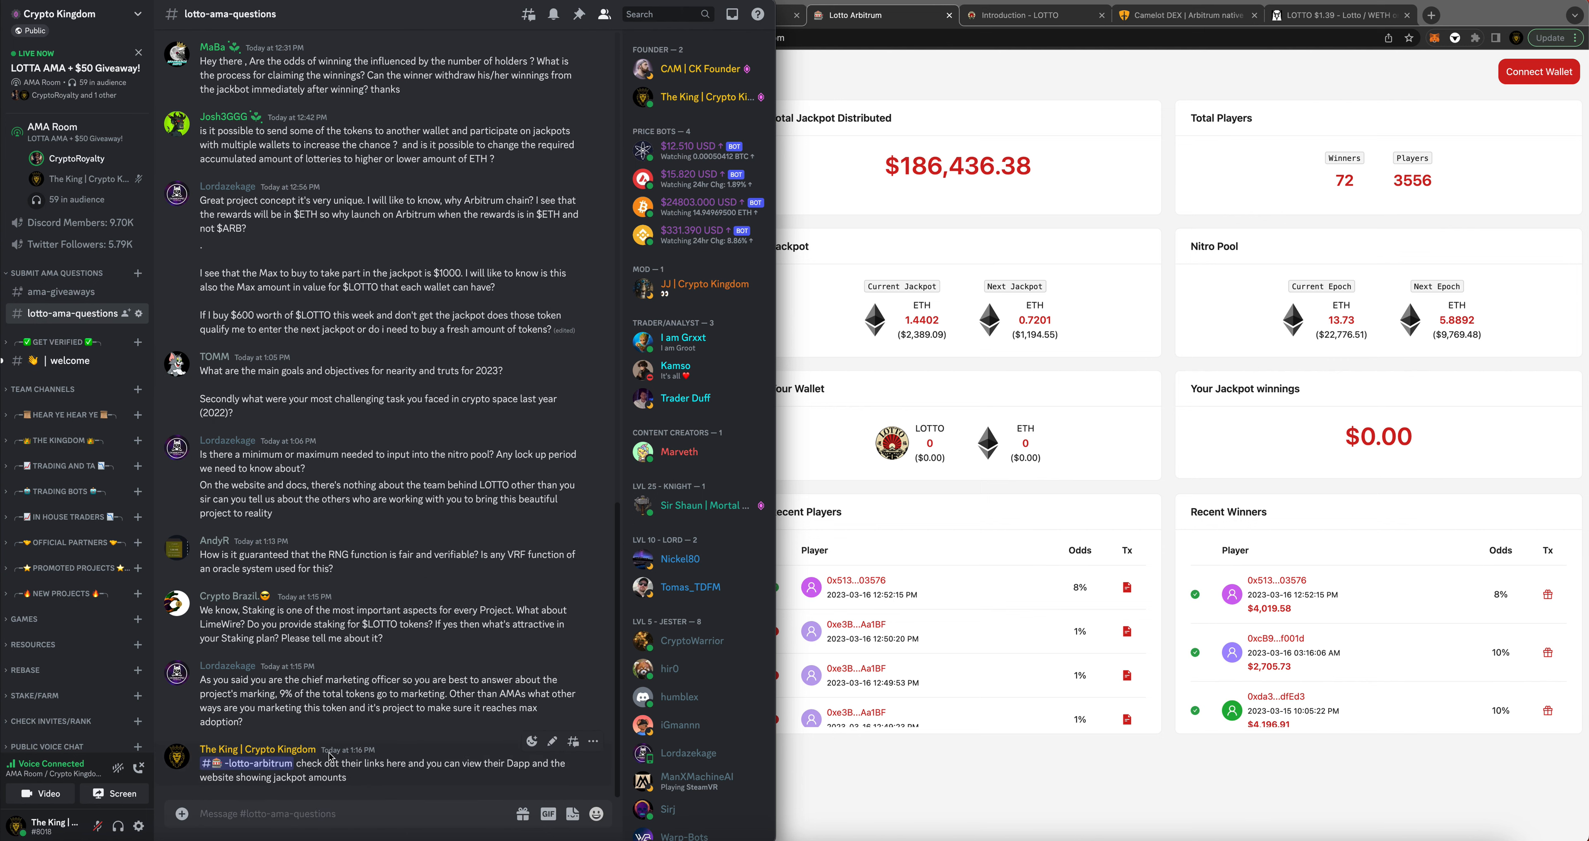
{"action": "mouse_move", "coordinate": [148, 339]}
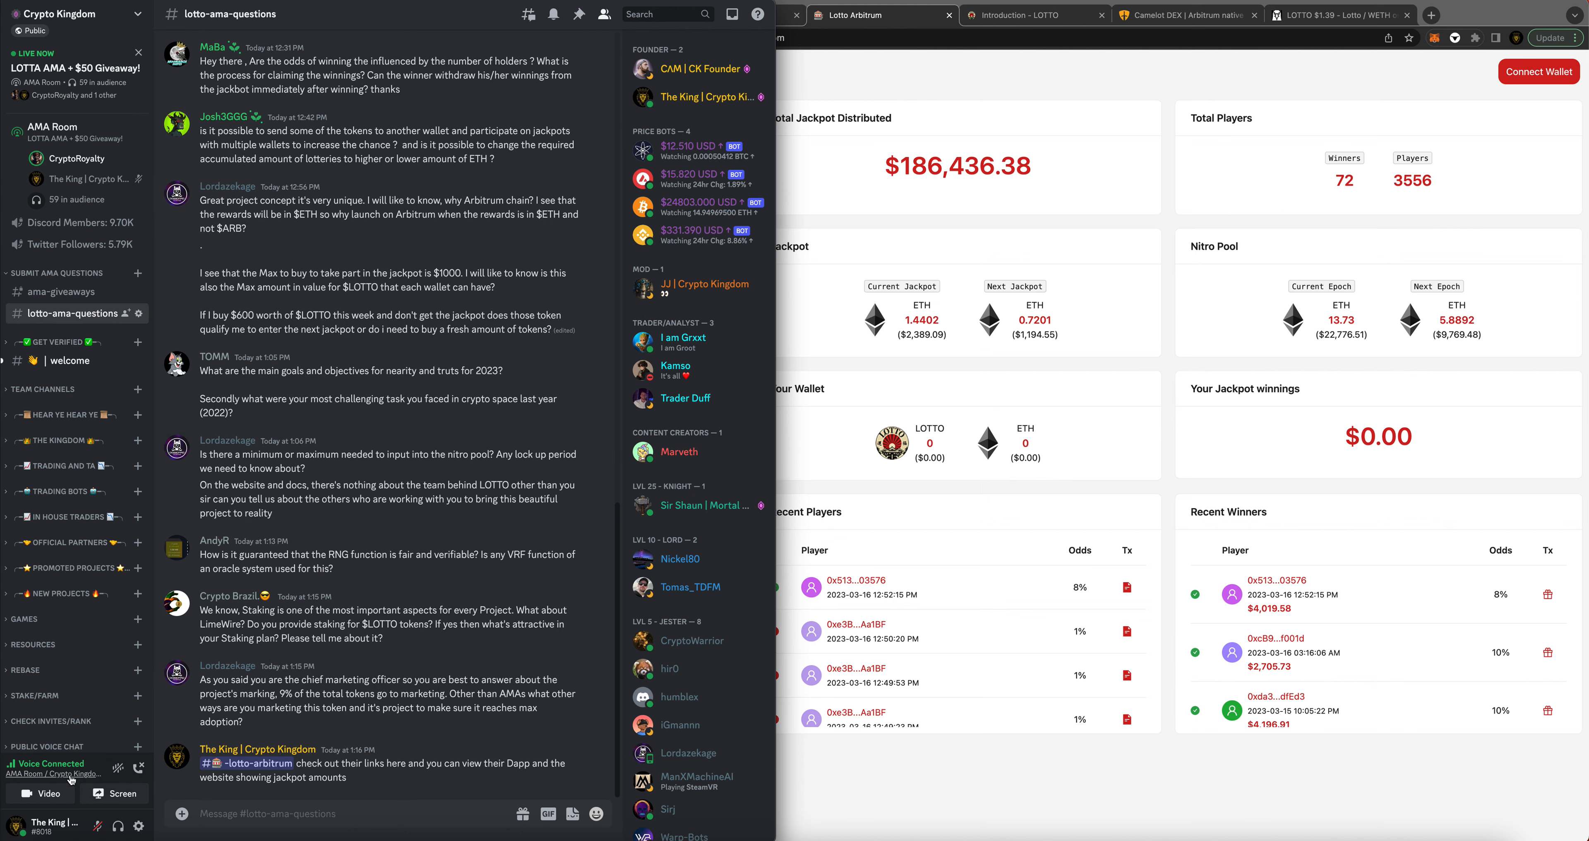
{"action": "left_click", "coordinate": [71, 132]}
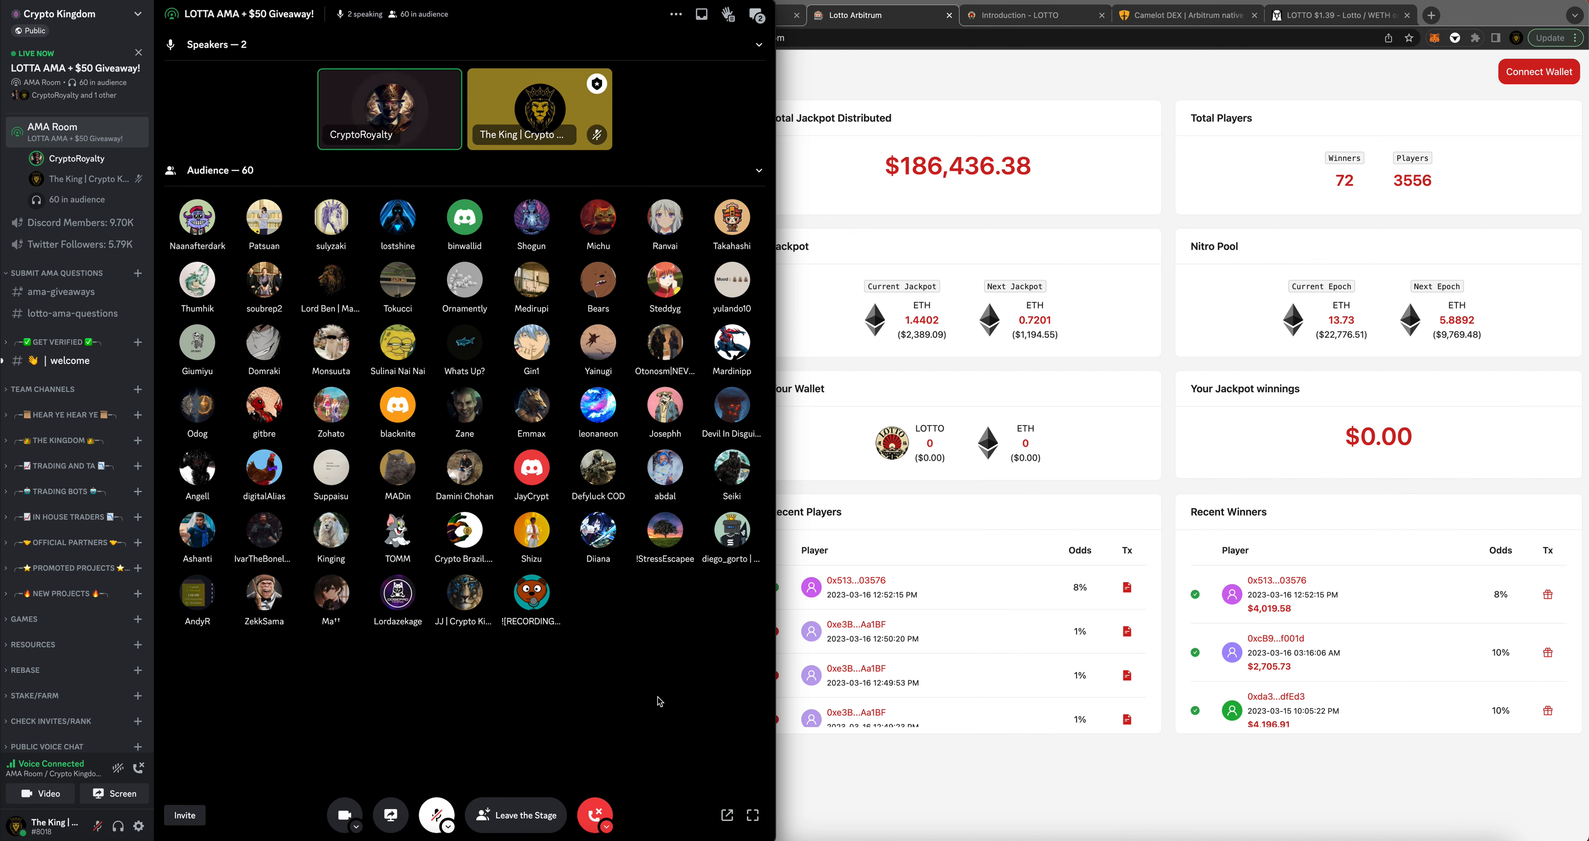
{"action": "mouse_move", "coordinate": [652, 719]}
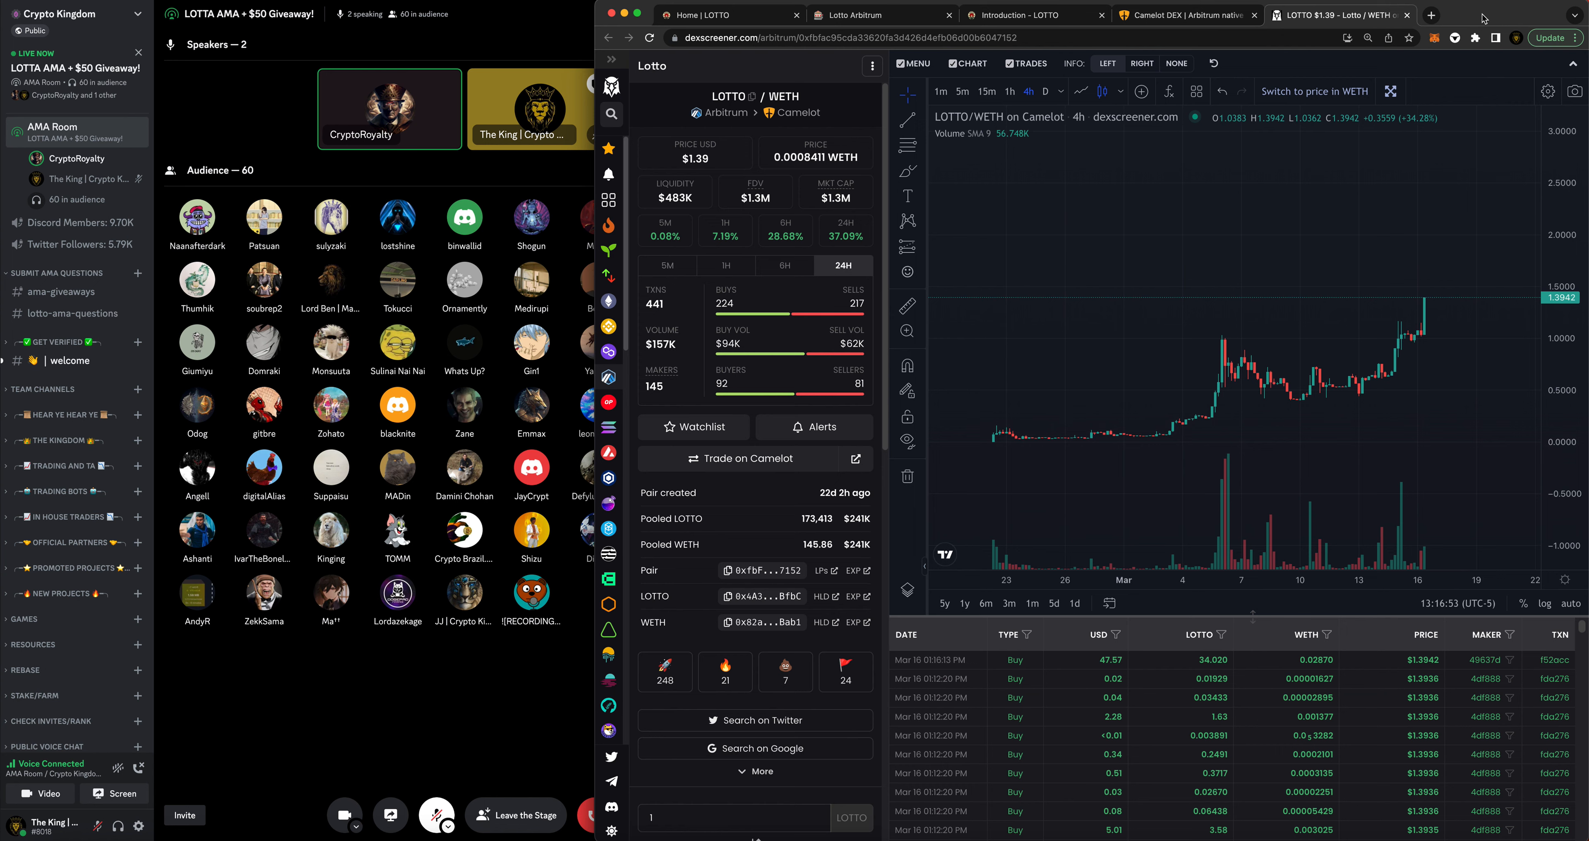
{"action": "mouse_move", "coordinate": [457, 650]}
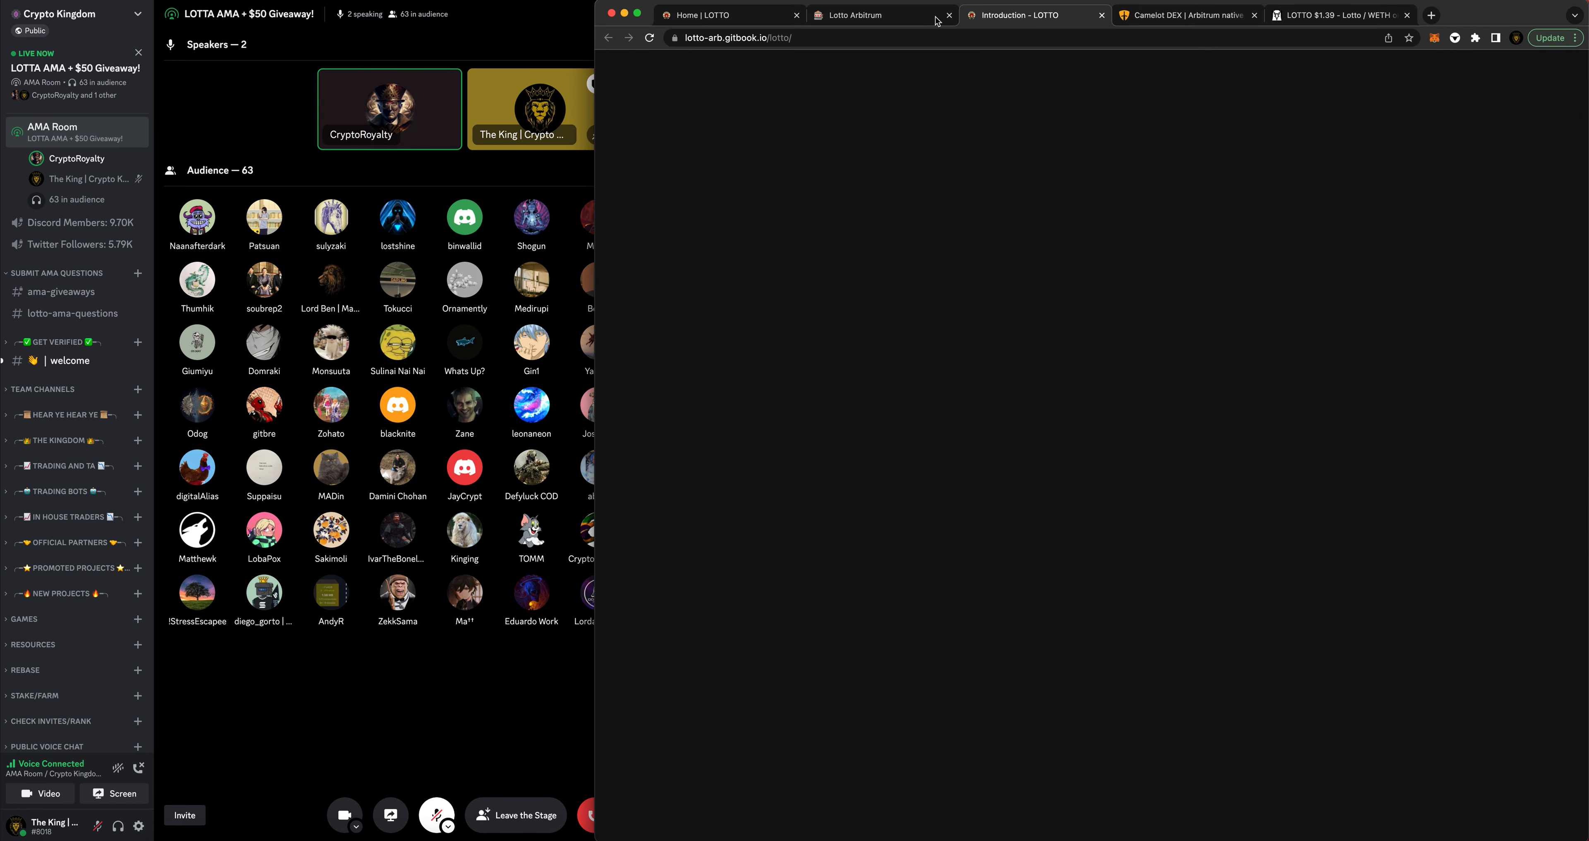
- Open the Cognitos Lotto audit report and scroll to its audit result summary scoring 95
{"action": "left_click", "coordinate": [730, 15]}
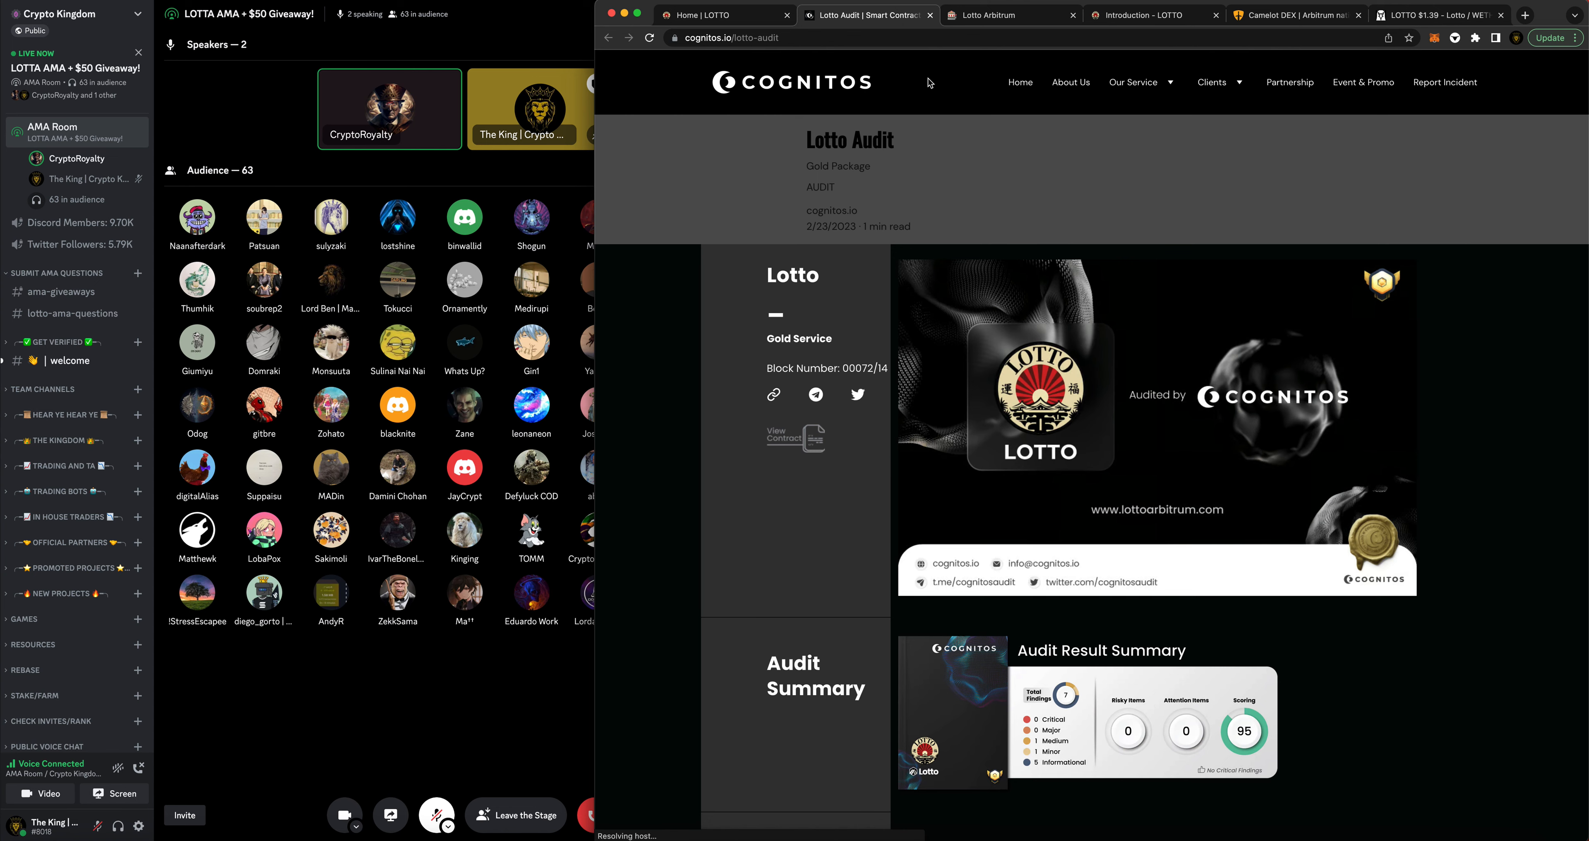
{"action": "scroll", "scroll_direction": "down", "scroll_amount": 3}
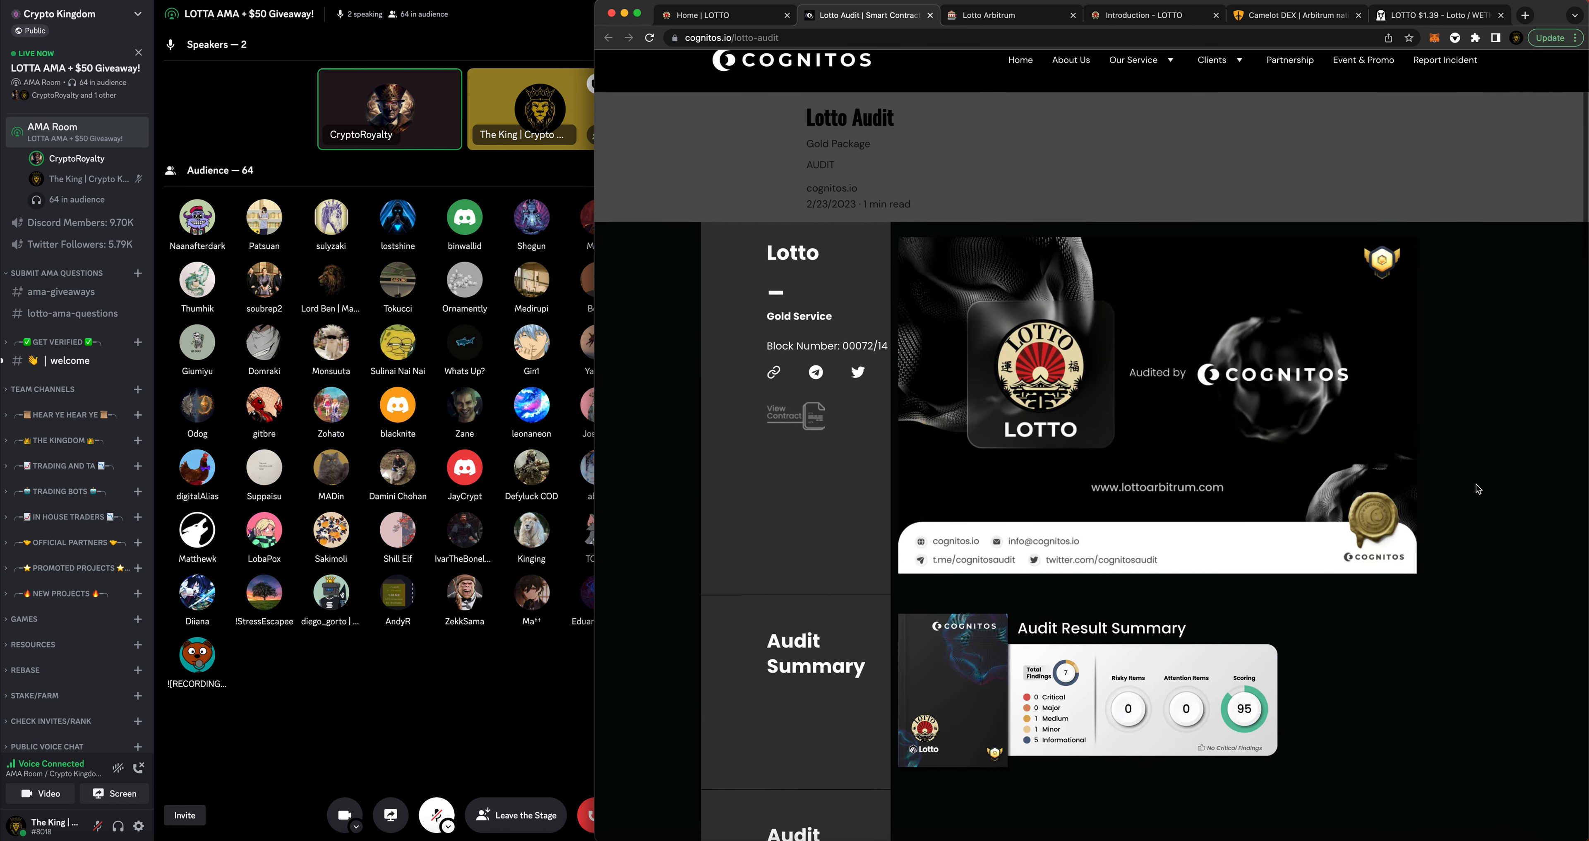
{"action": "scroll", "scroll_direction": "down", "scroll_amount": 3}
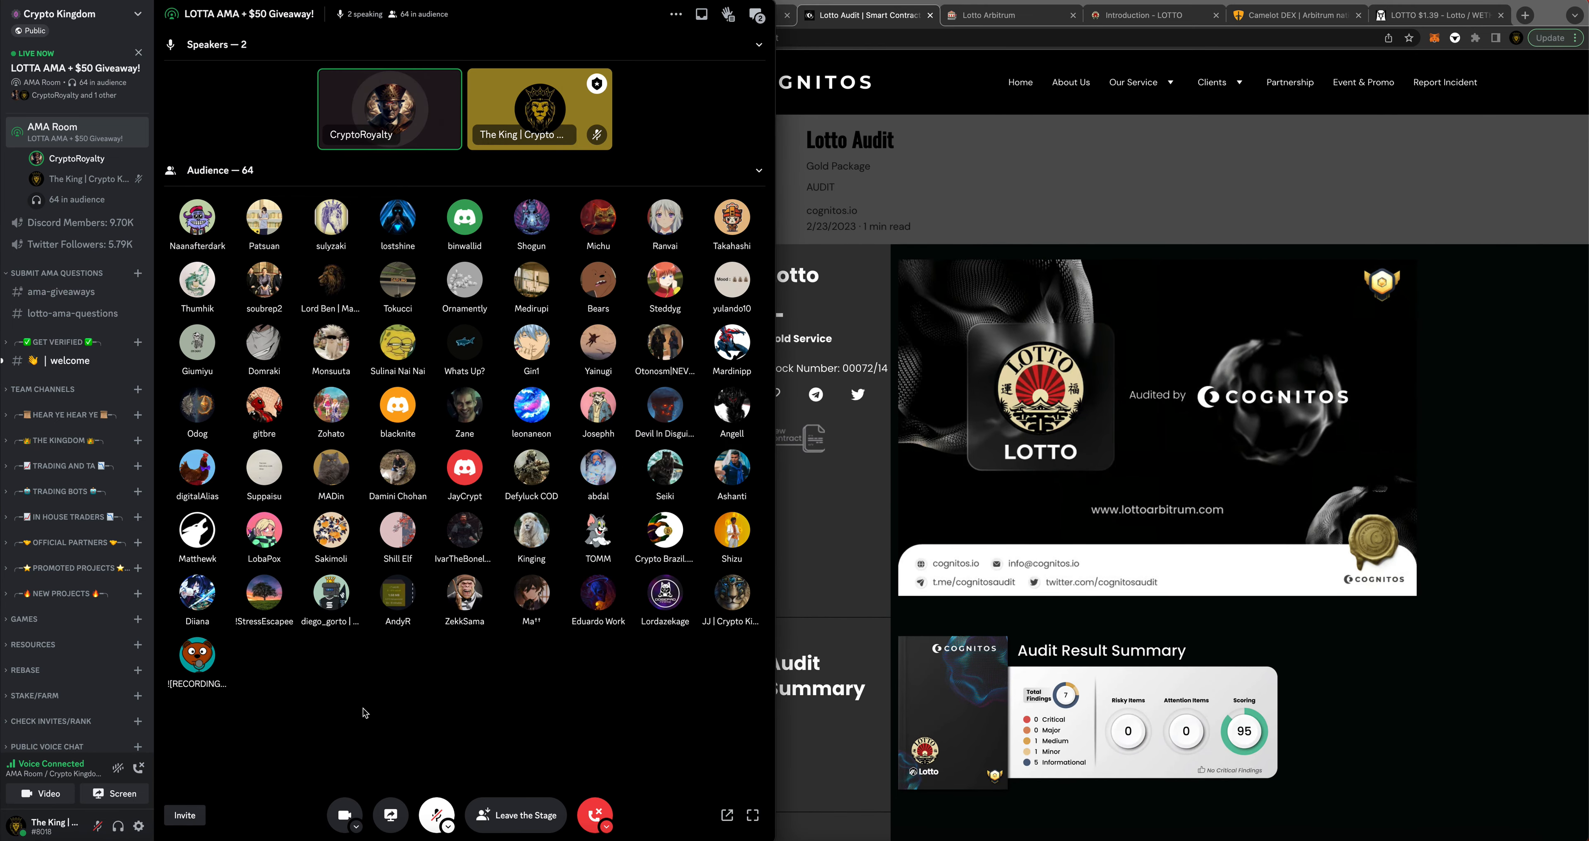
{"action": "mouse_move", "coordinate": [520, 706]}
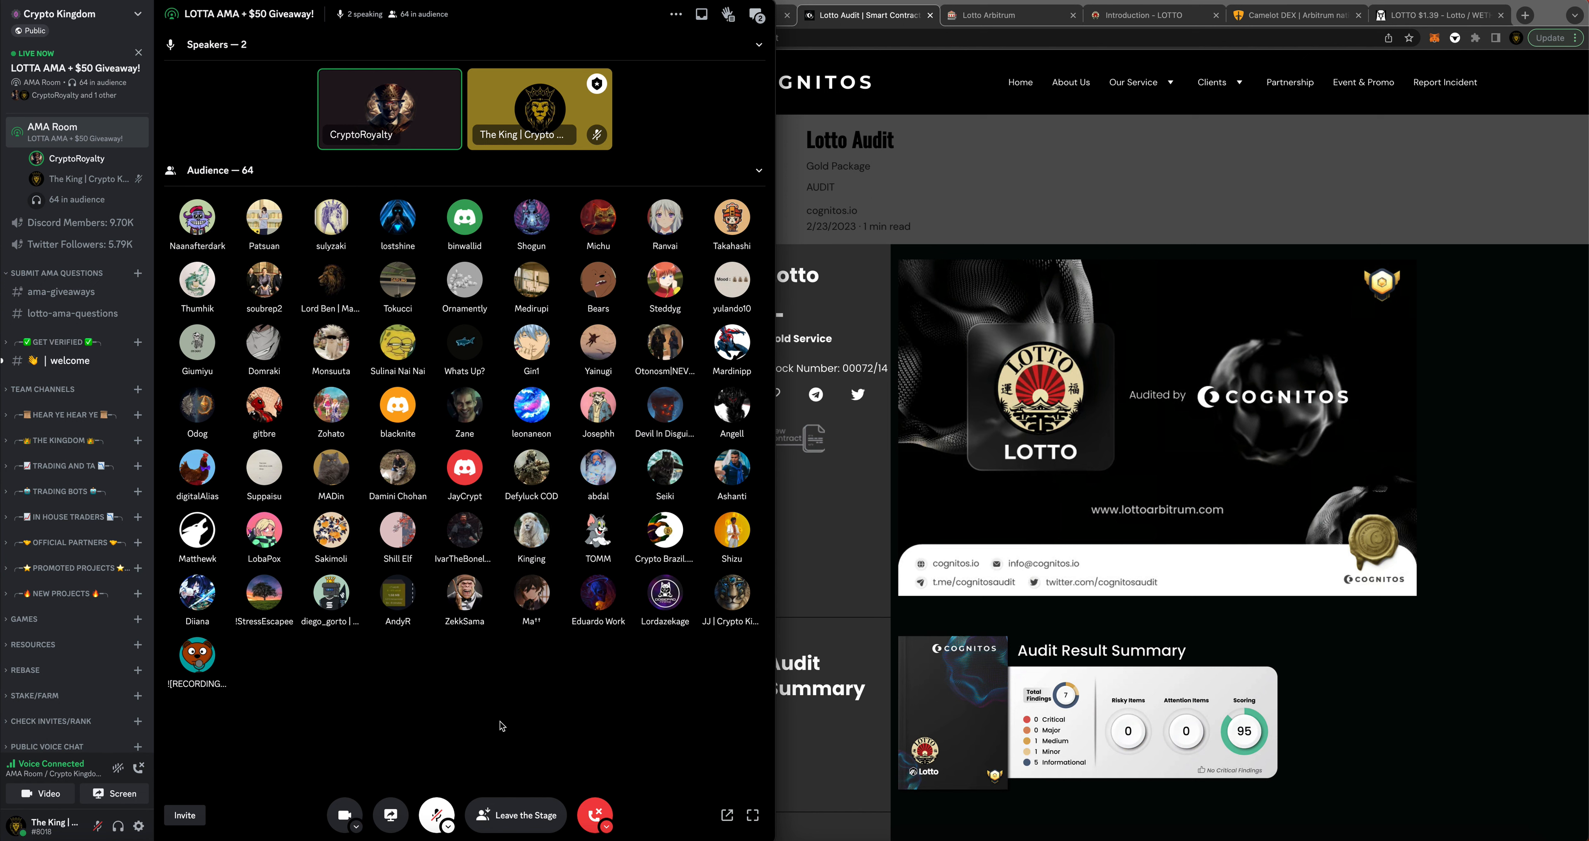
{"action": "mouse_move", "coordinate": [464, 683]}
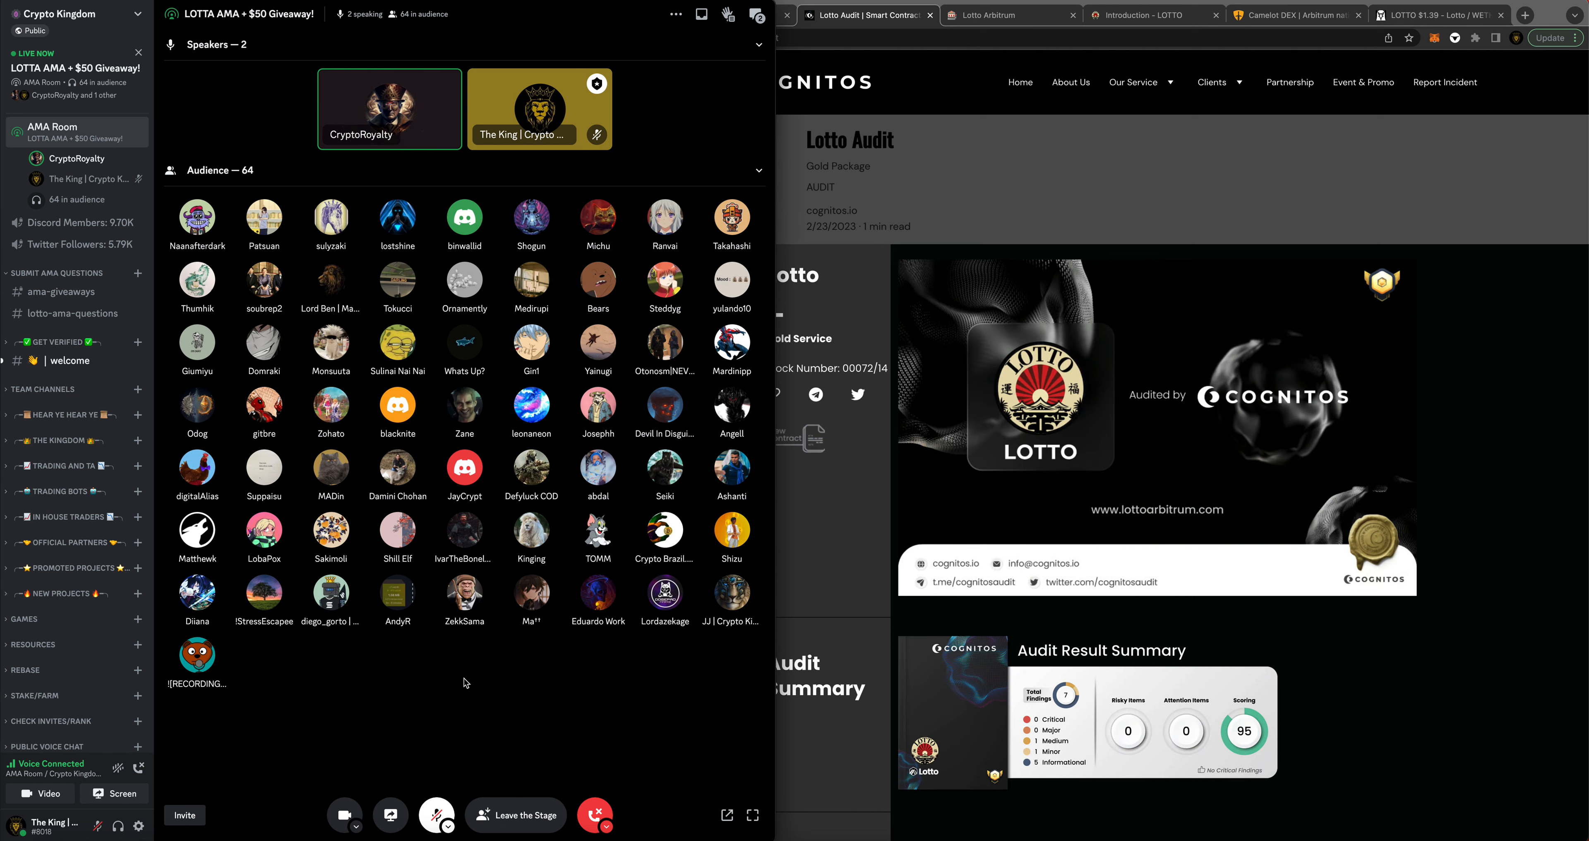
{"action": "mouse_move", "coordinate": [437, 815]}
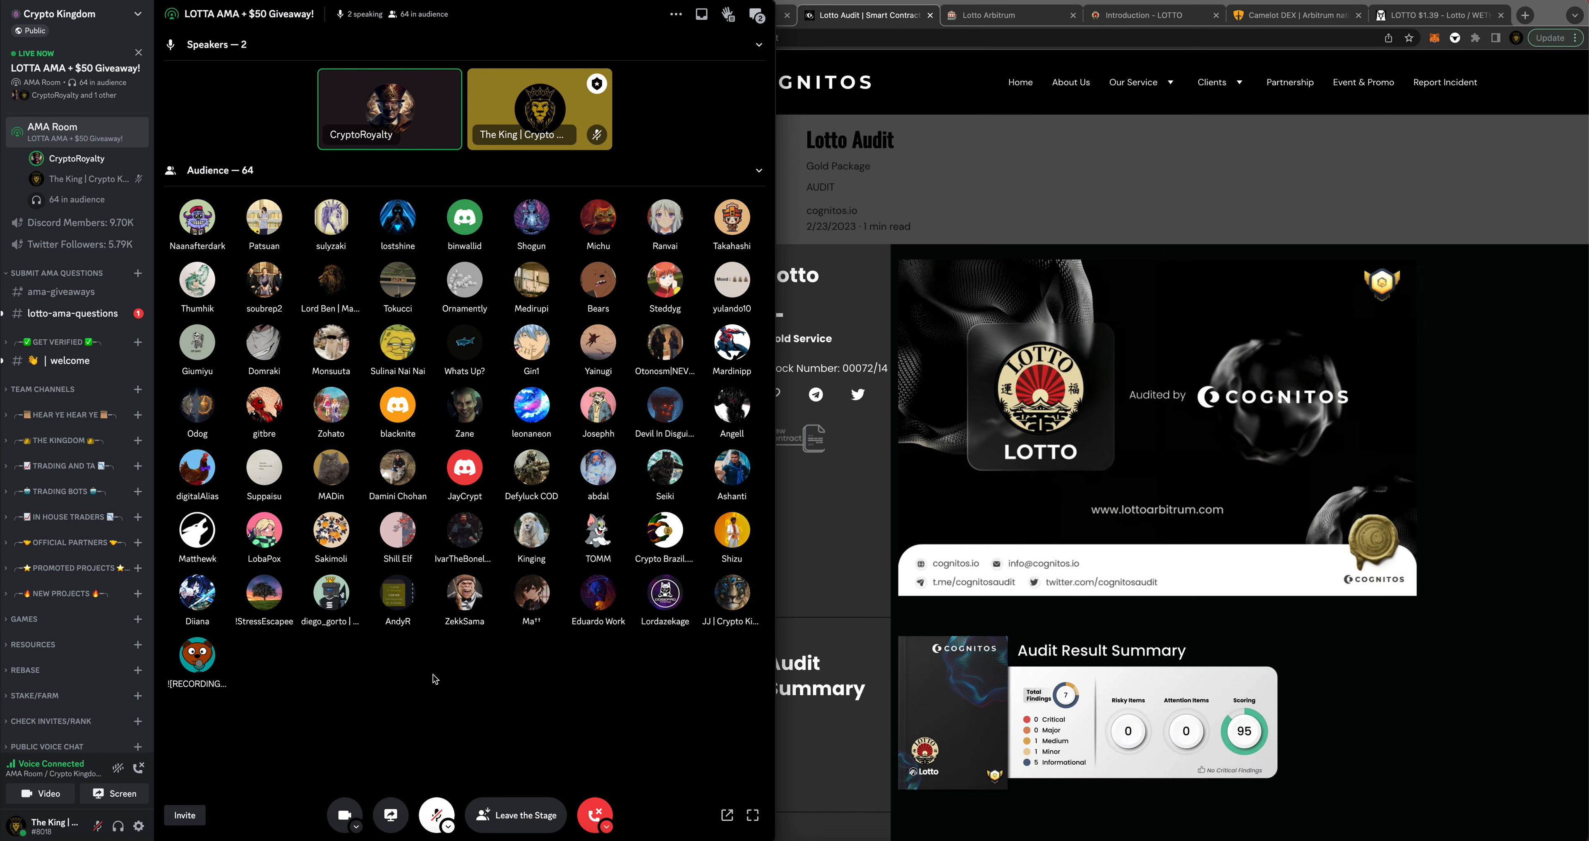
{"action": "mouse_move", "coordinate": [454, 675]}
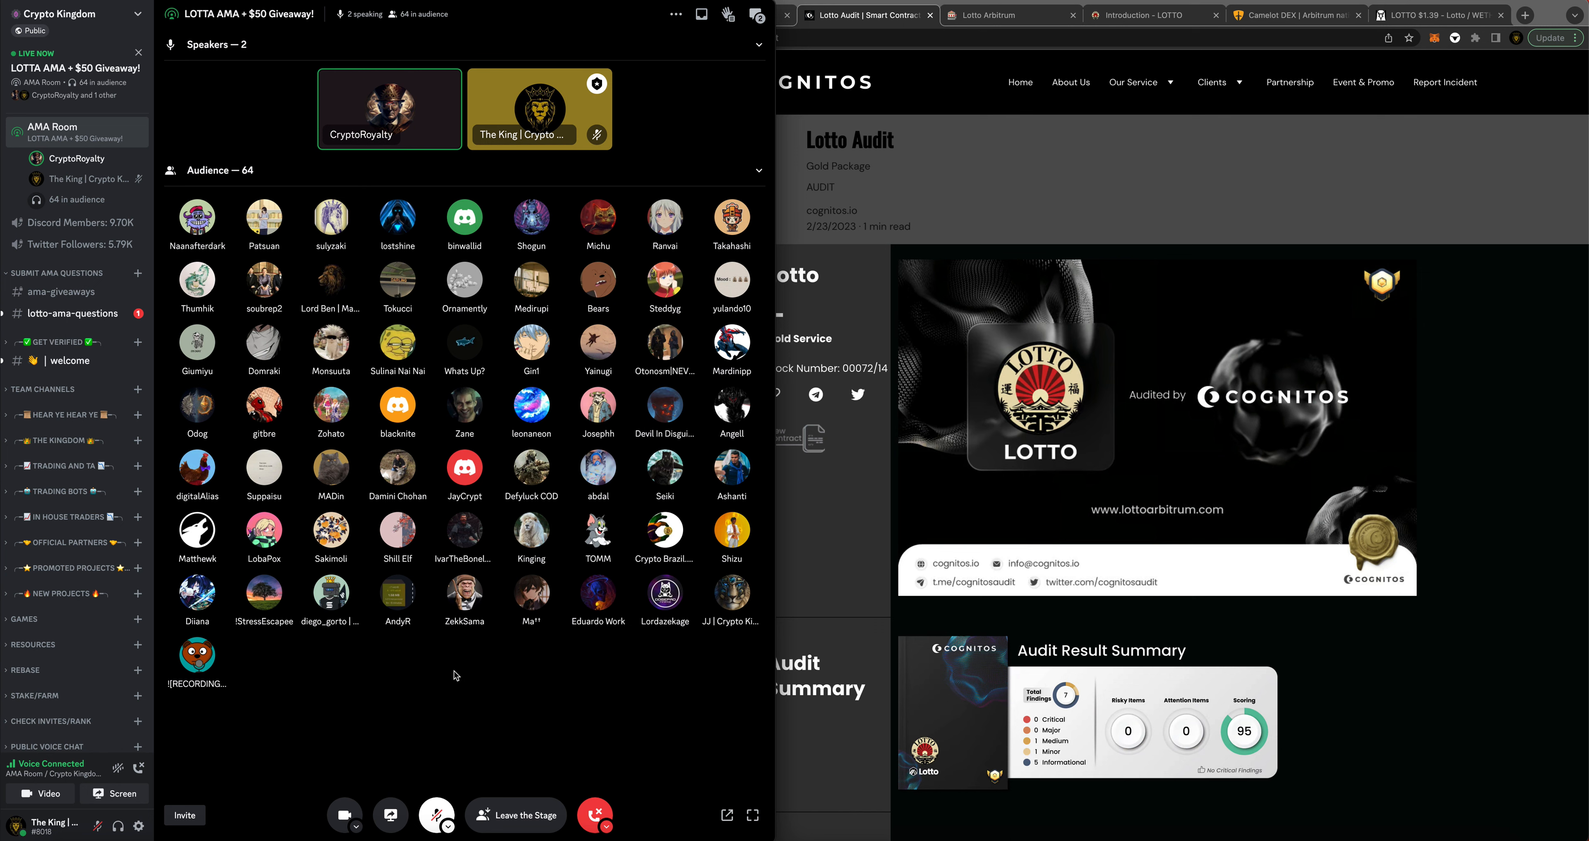
{"action": "mouse_move", "coordinate": [483, 716]}
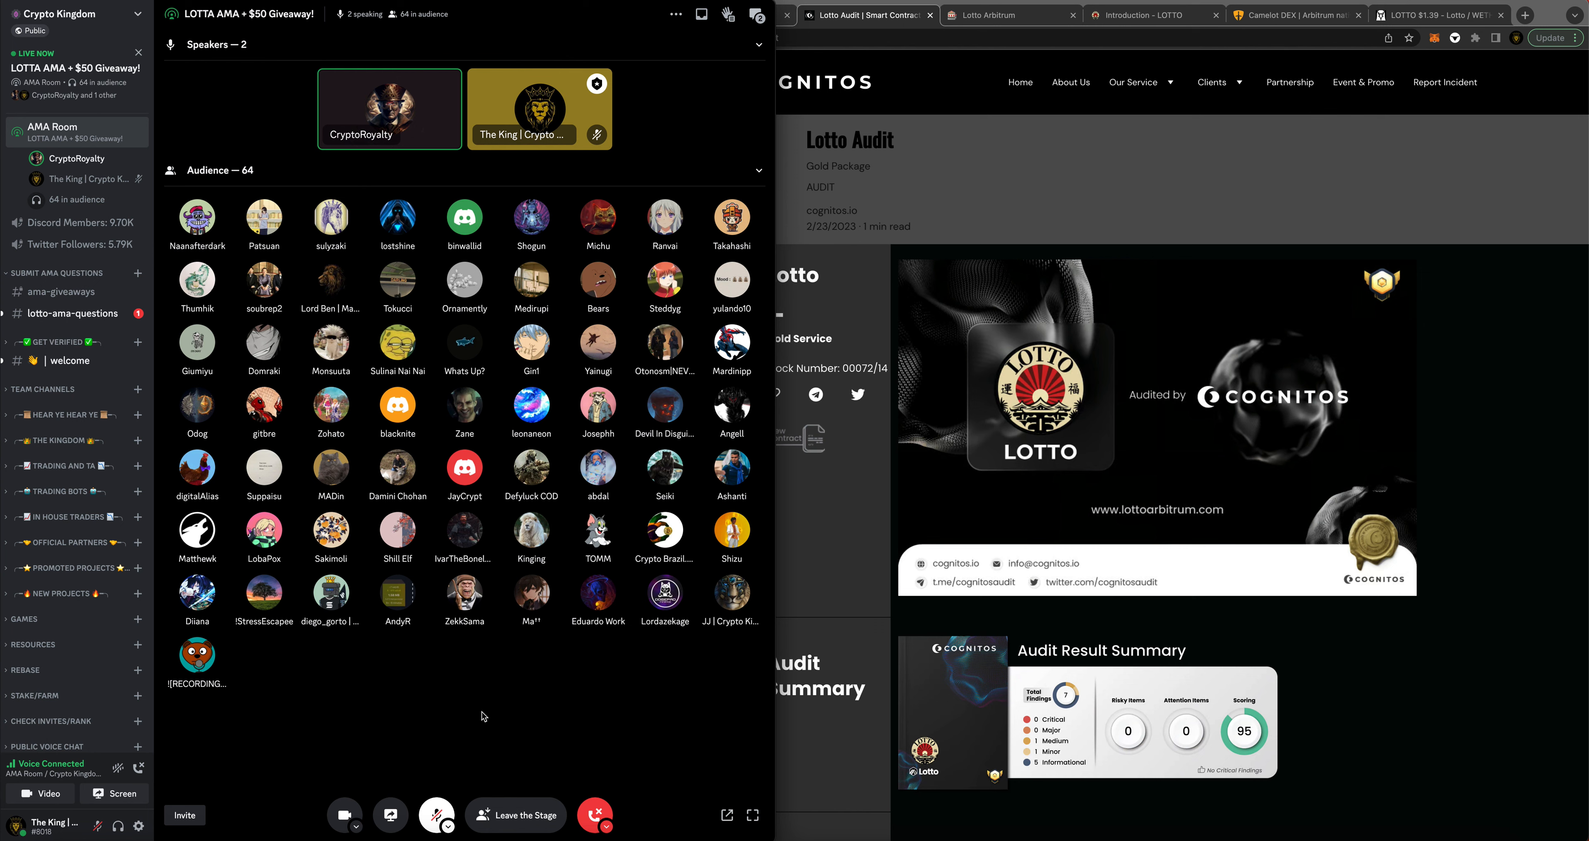
{"action": "mouse_move", "coordinate": [457, 704]}
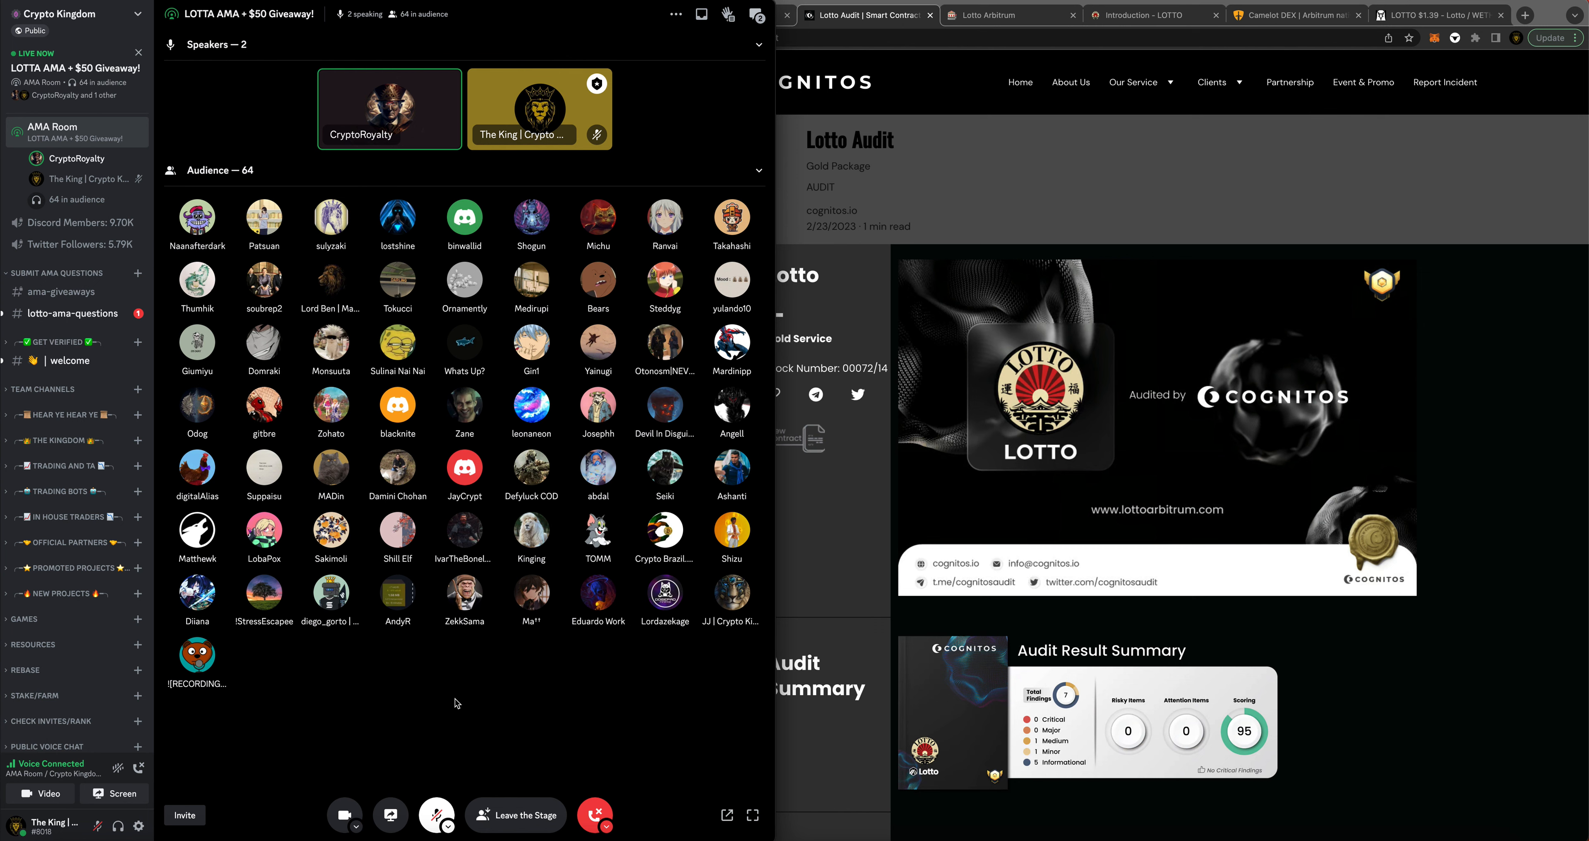
{"action": "mouse_move", "coordinate": [565, 686]}
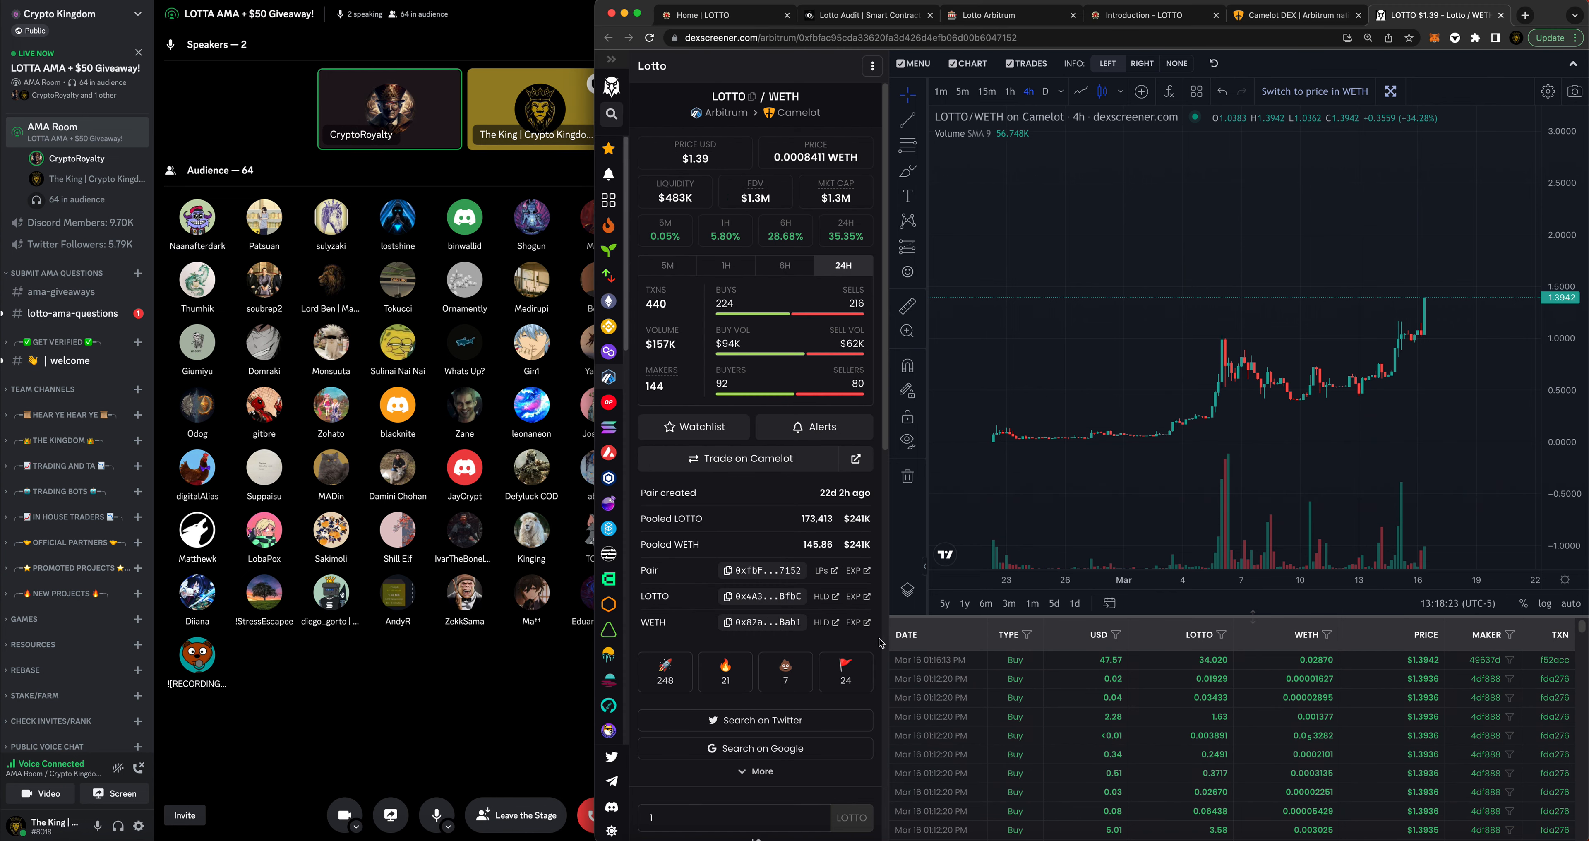
{"action": "mouse_move", "coordinate": [469, 704]}
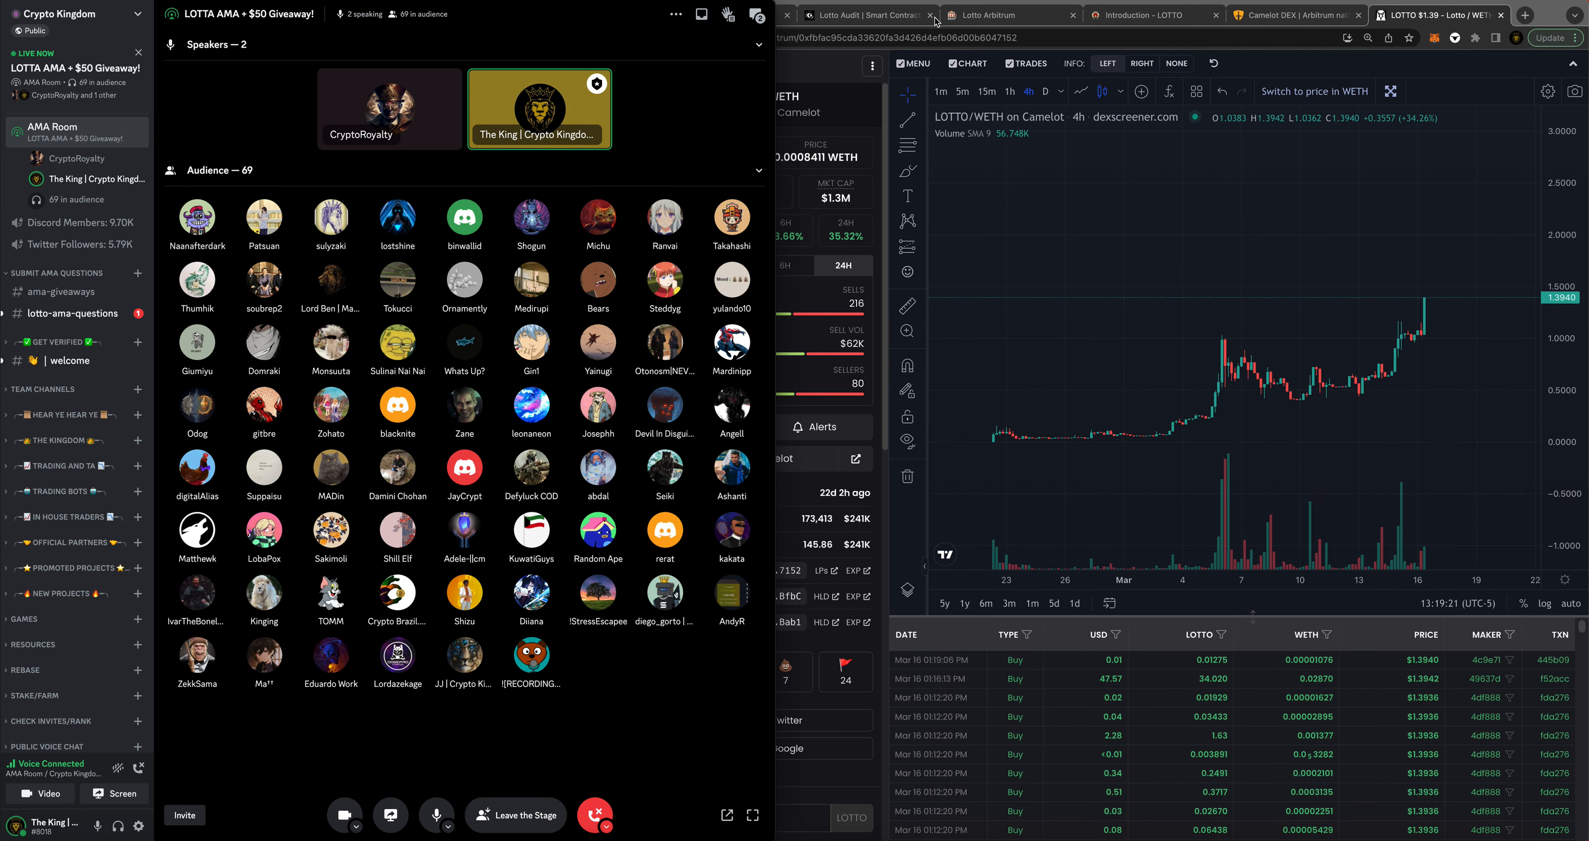
- Show the Cognitos LOTTO audit page with its 95 score, then return to the DexScreener LOTTO/WETH chart
{"action": "left_click", "coordinate": [867, 14]}
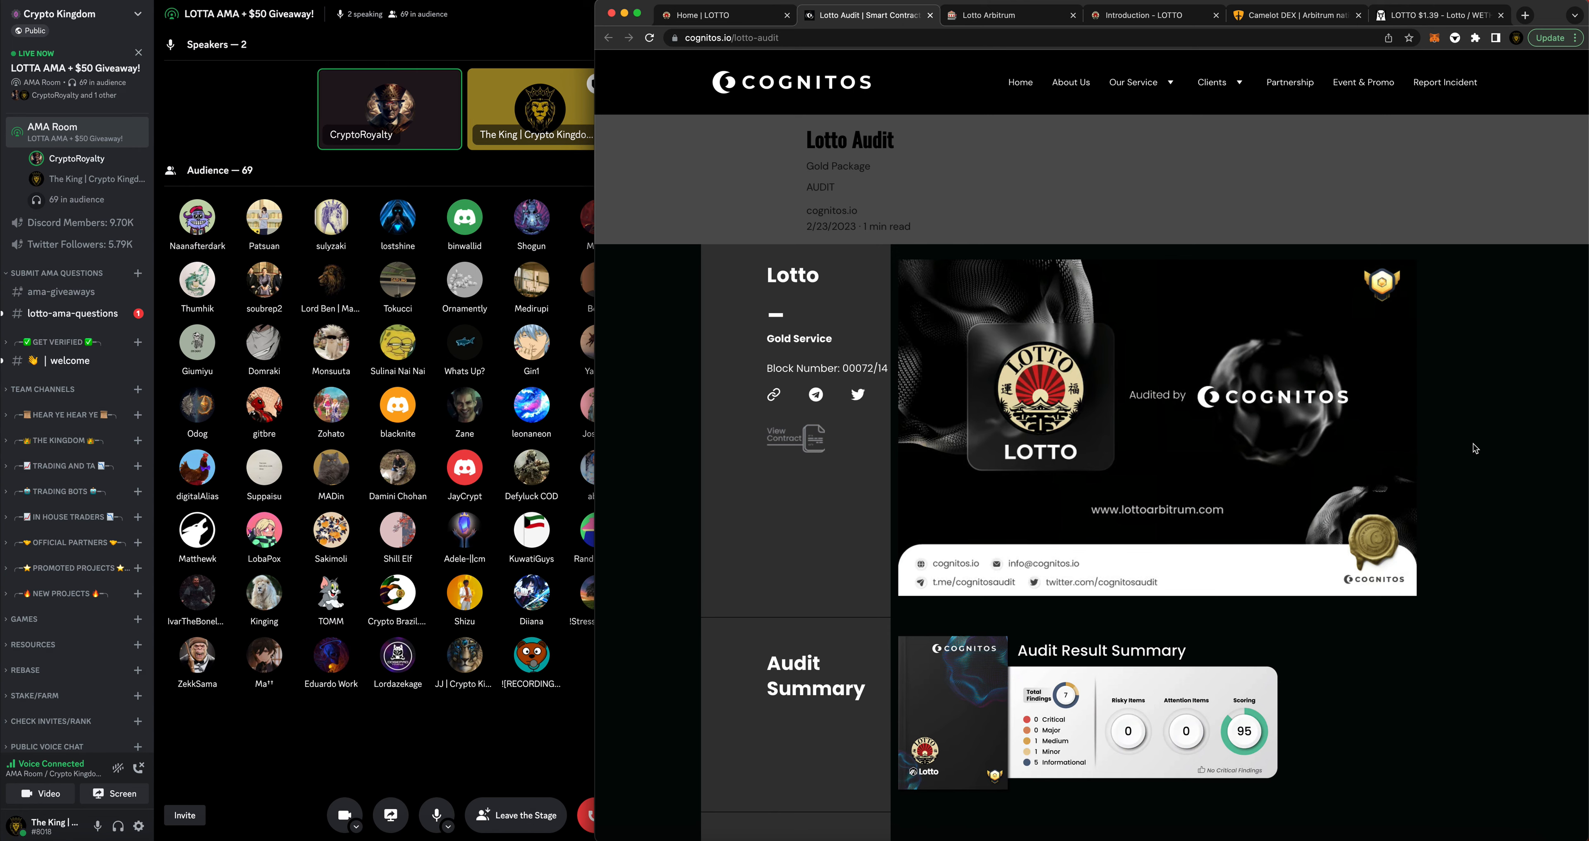
{"action": "scroll", "scroll_direction": "down", "scroll_amount": 3}
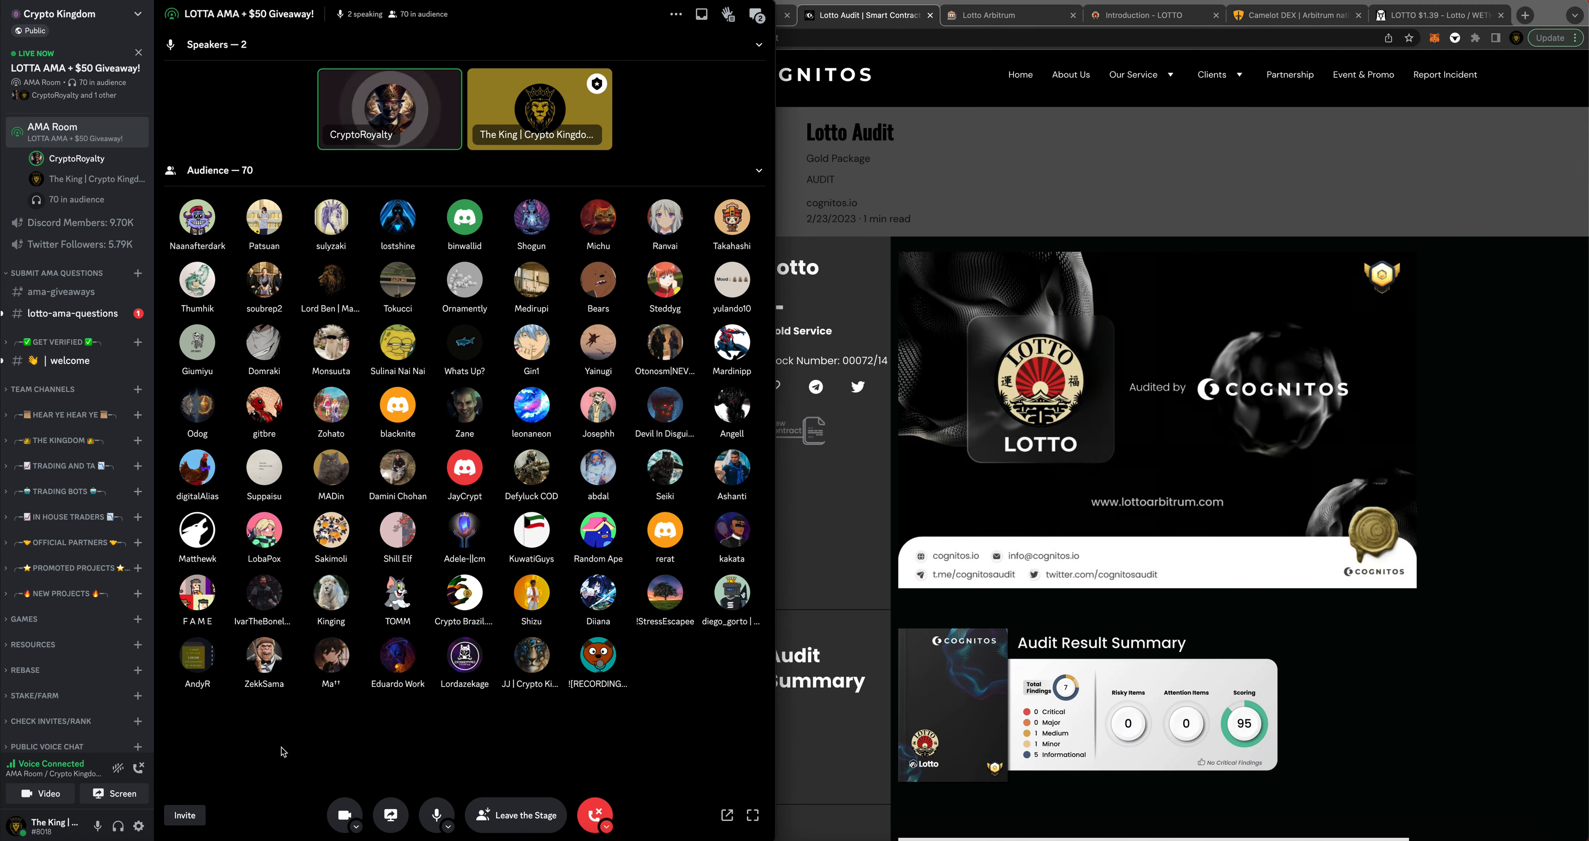
{"action": "mouse_move", "coordinate": [457, 772]}
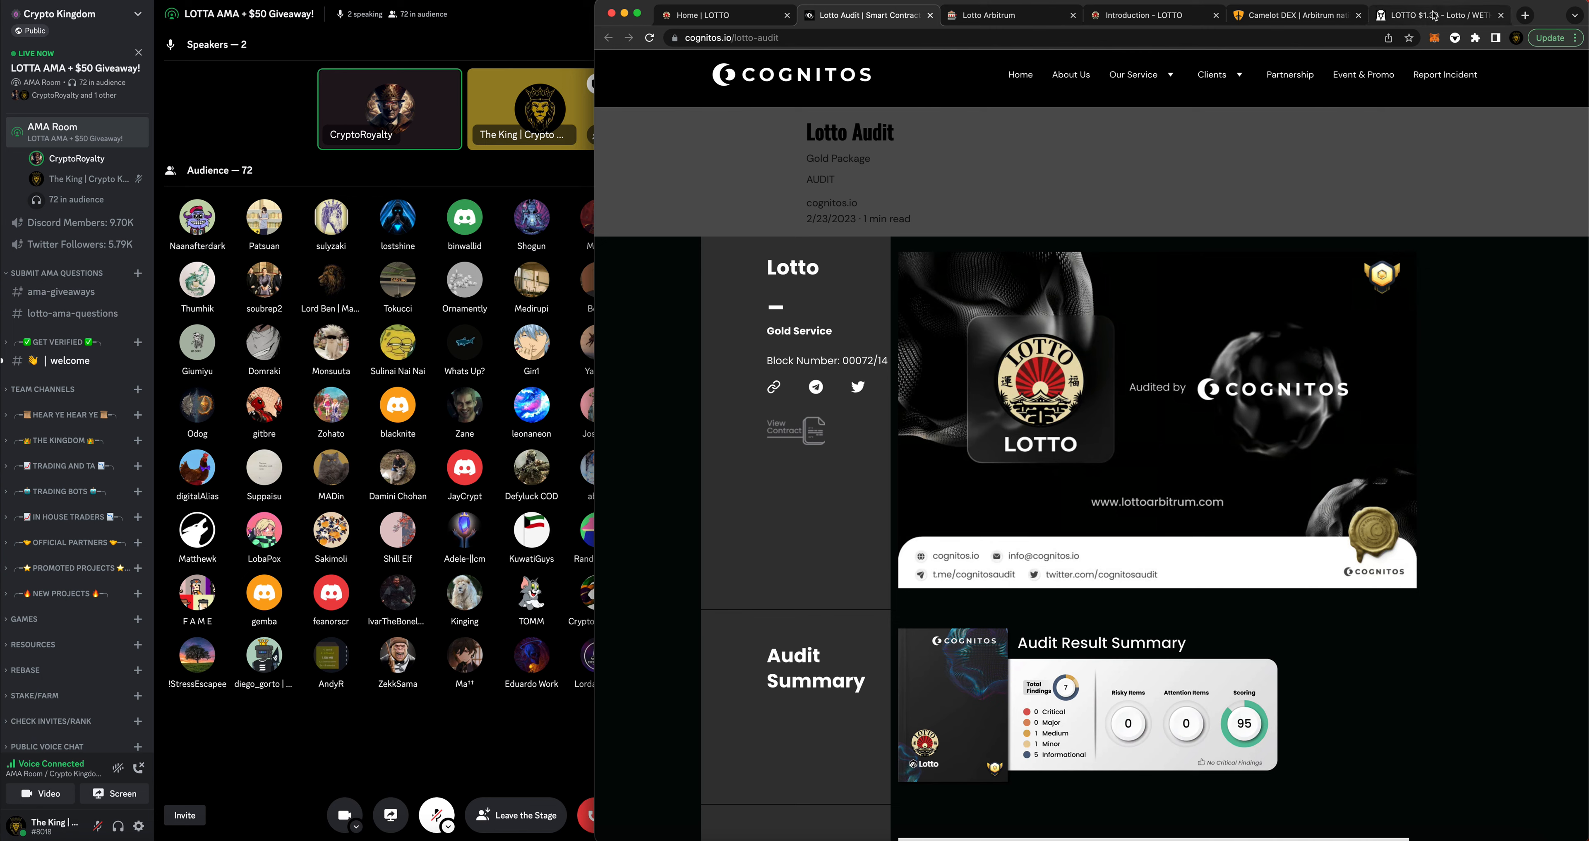
{"action": "left_click", "coordinate": [1439, 15]}
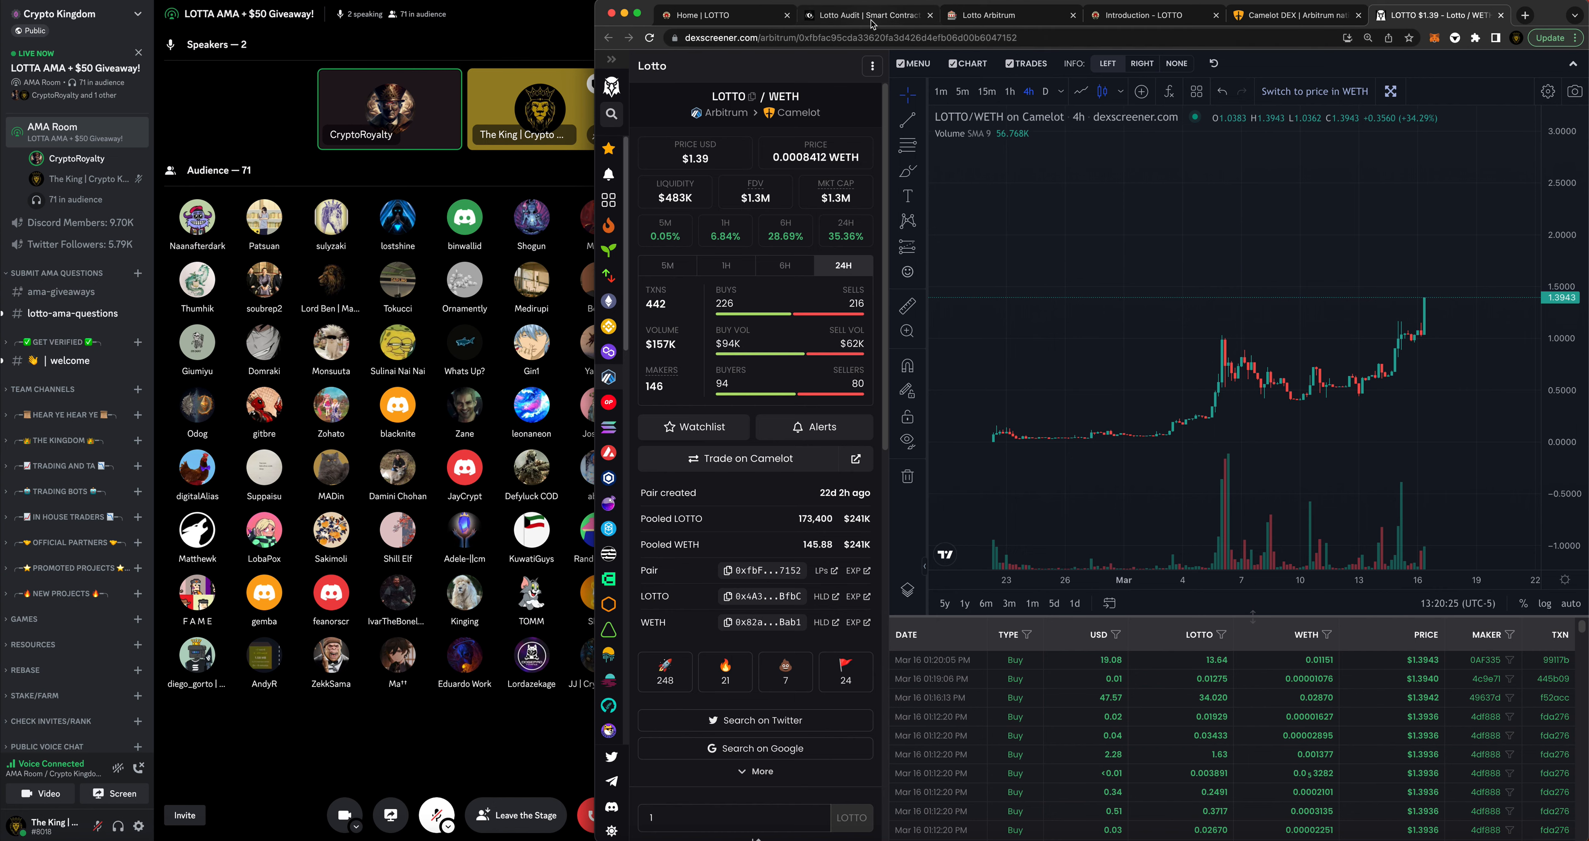
- Scroll the Cognitos LOTTO Gold Audit page down to the Gold NFT & SAFU Certificate section
{"action": "left_click", "coordinate": [866, 15]}
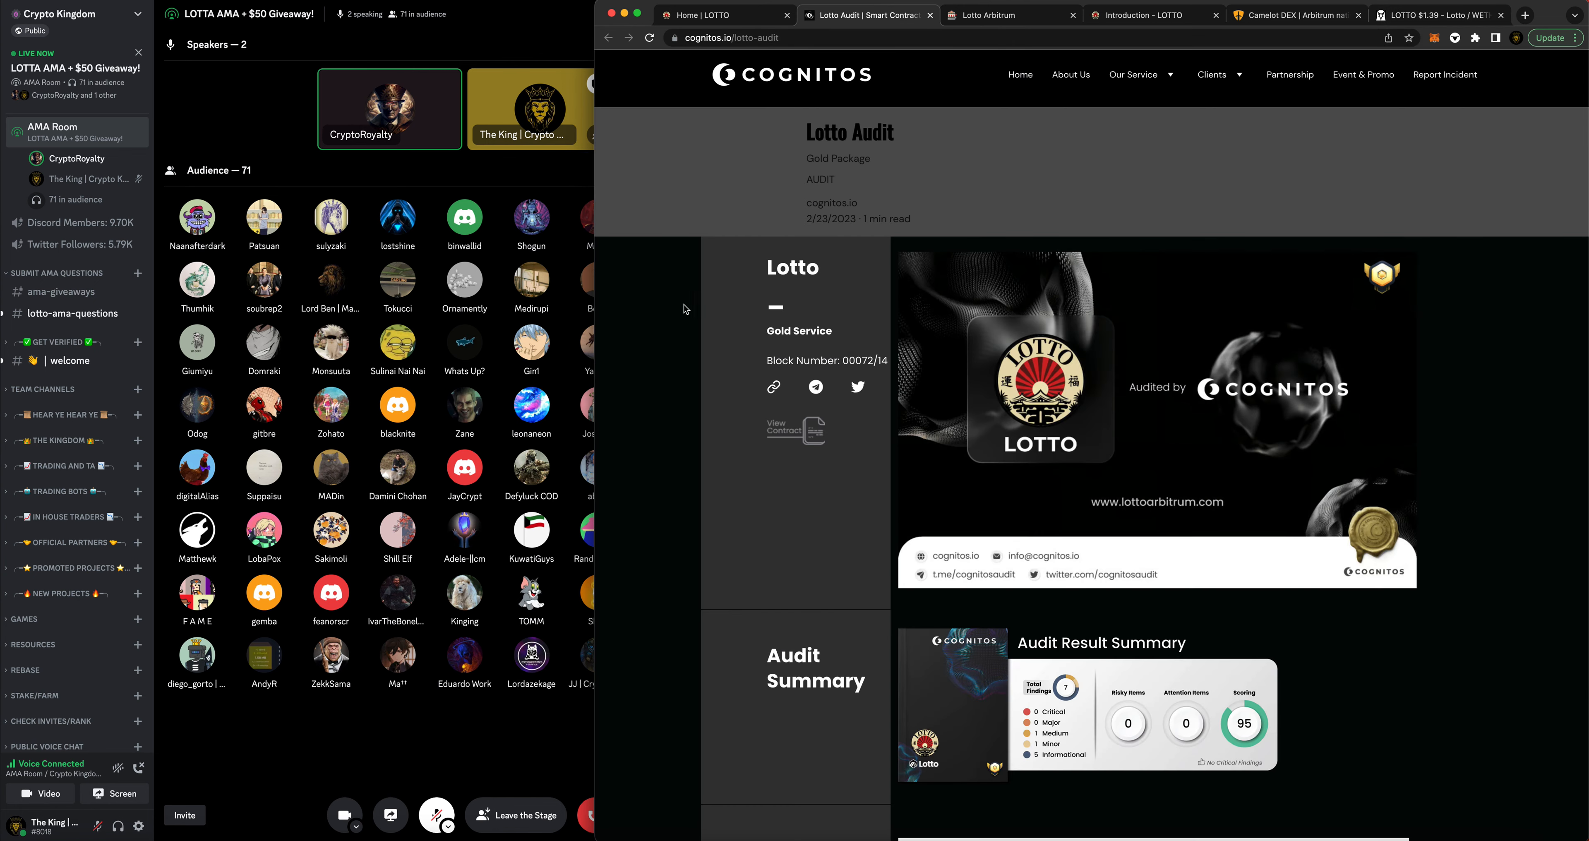
{"action": "scroll", "scroll_direction": "down", "scroll_amount": 3}
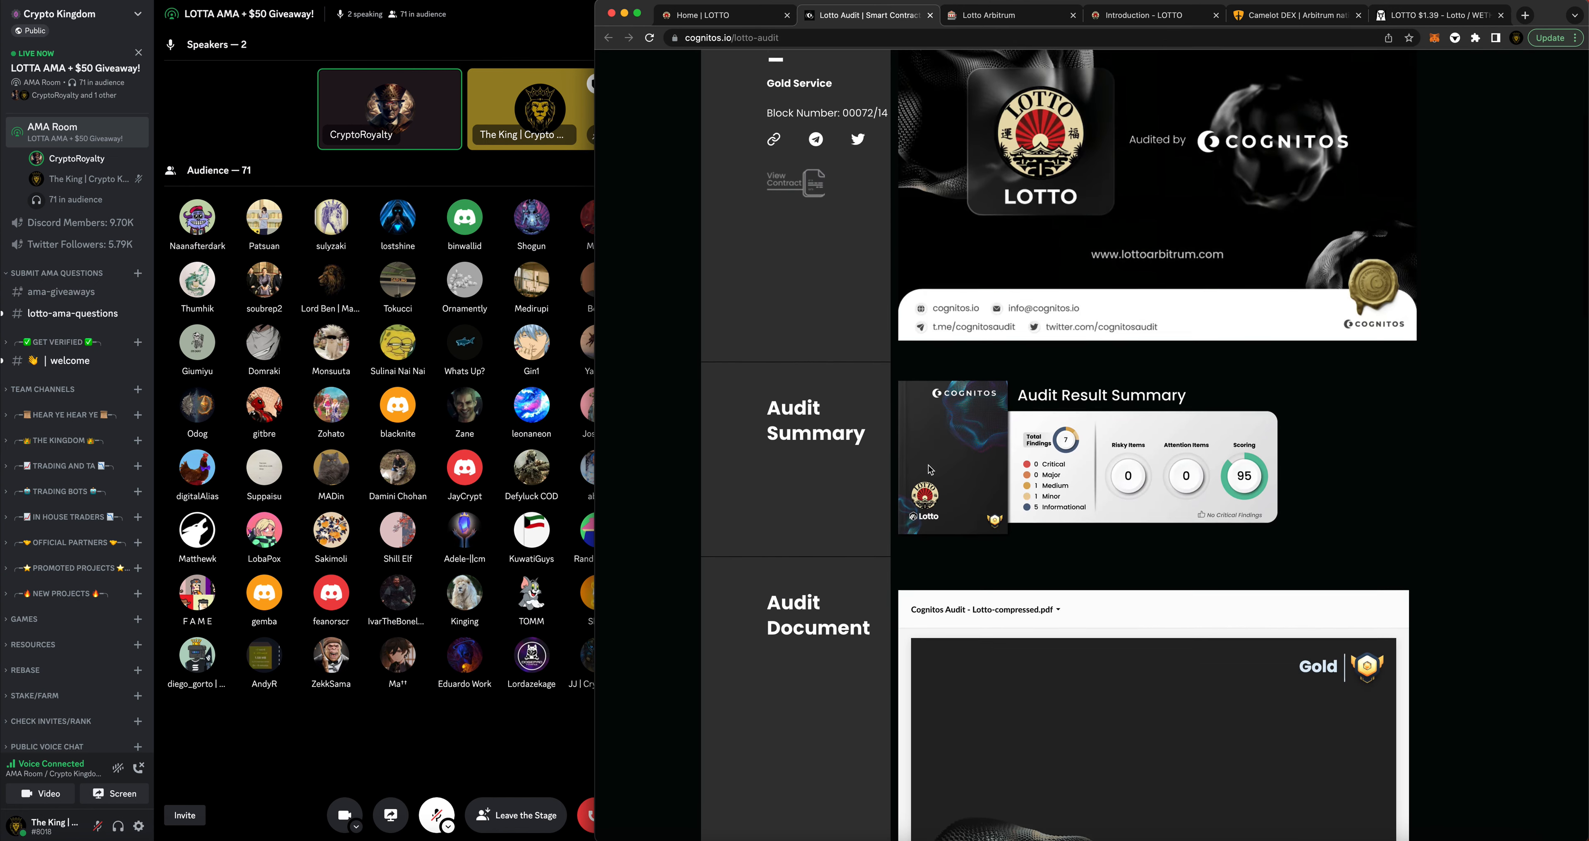
{"action": "scroll", "scroll_direction": "down", "scroll_amount": 3}
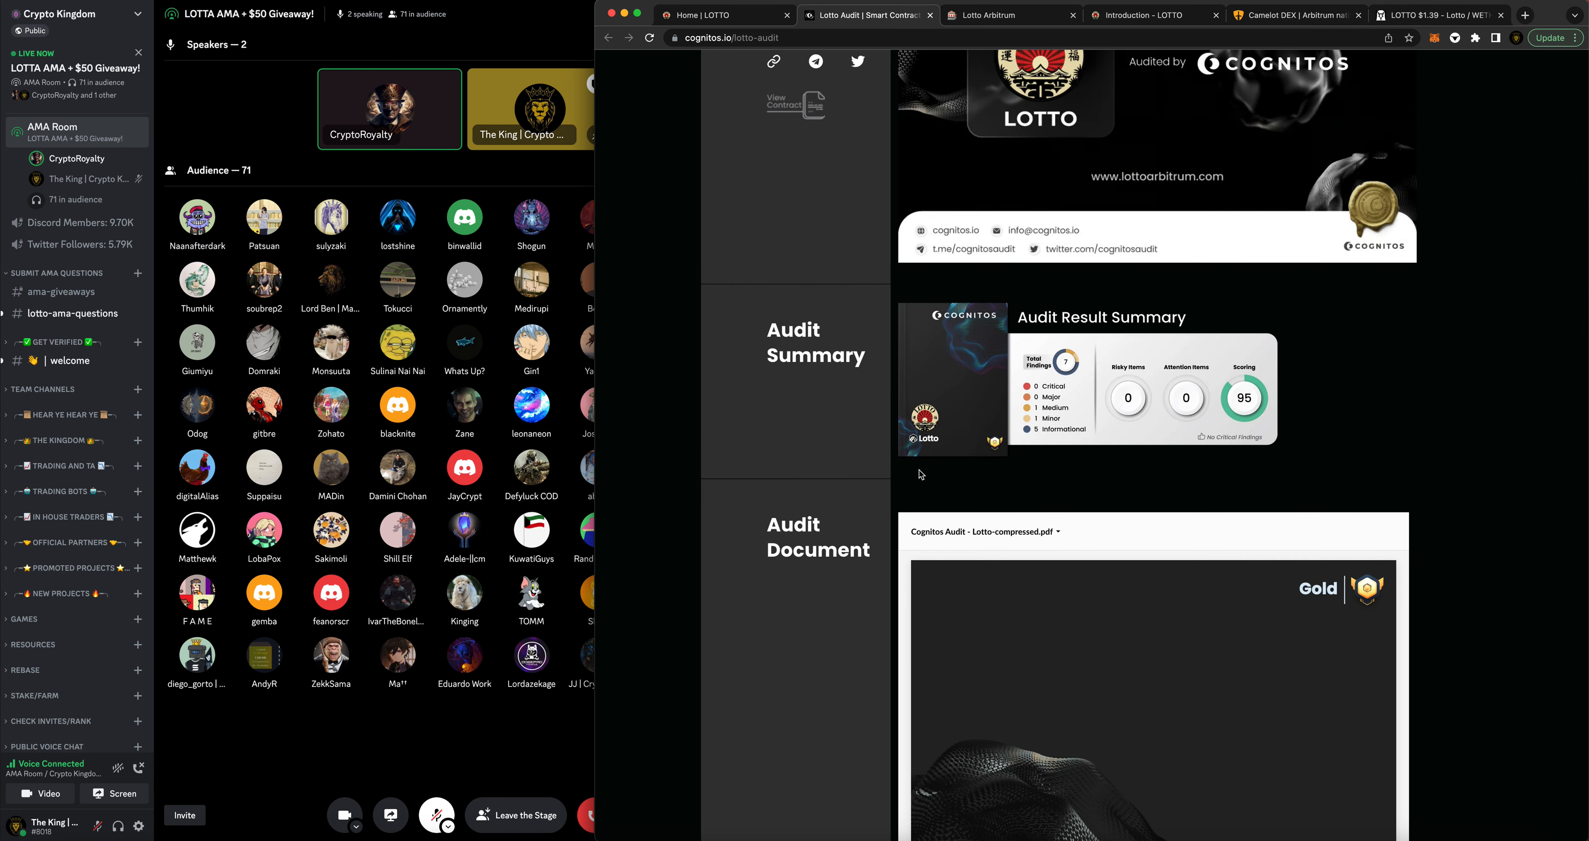
{"action": "scroll", "scroll_direction": "down", "scroll_amount": 3}
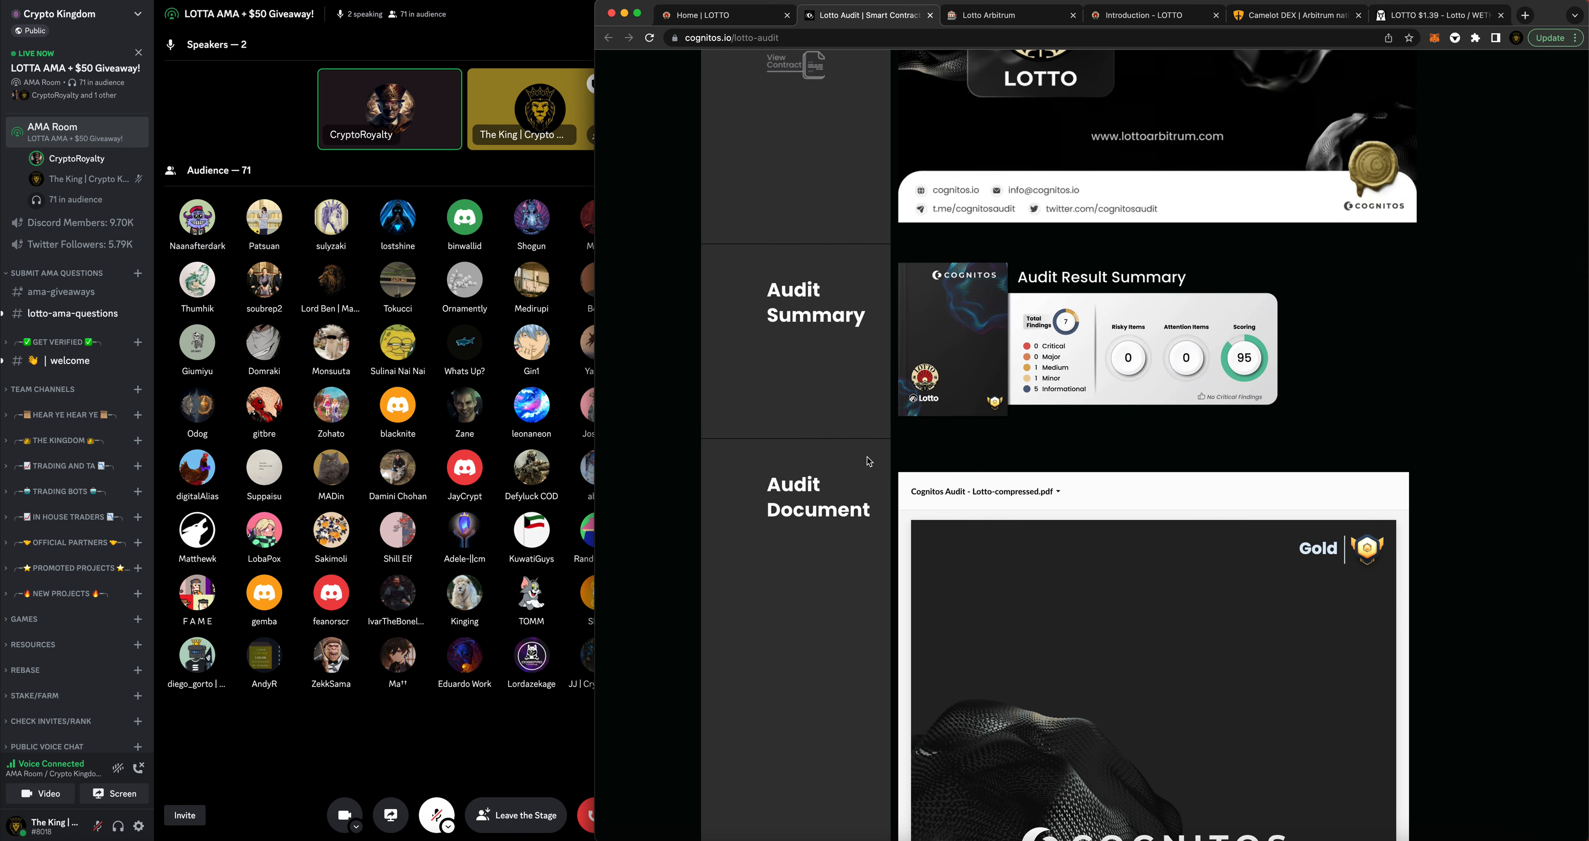
{"action": "scroll", "scroll_direction": "down", "scroll_amount": 3}
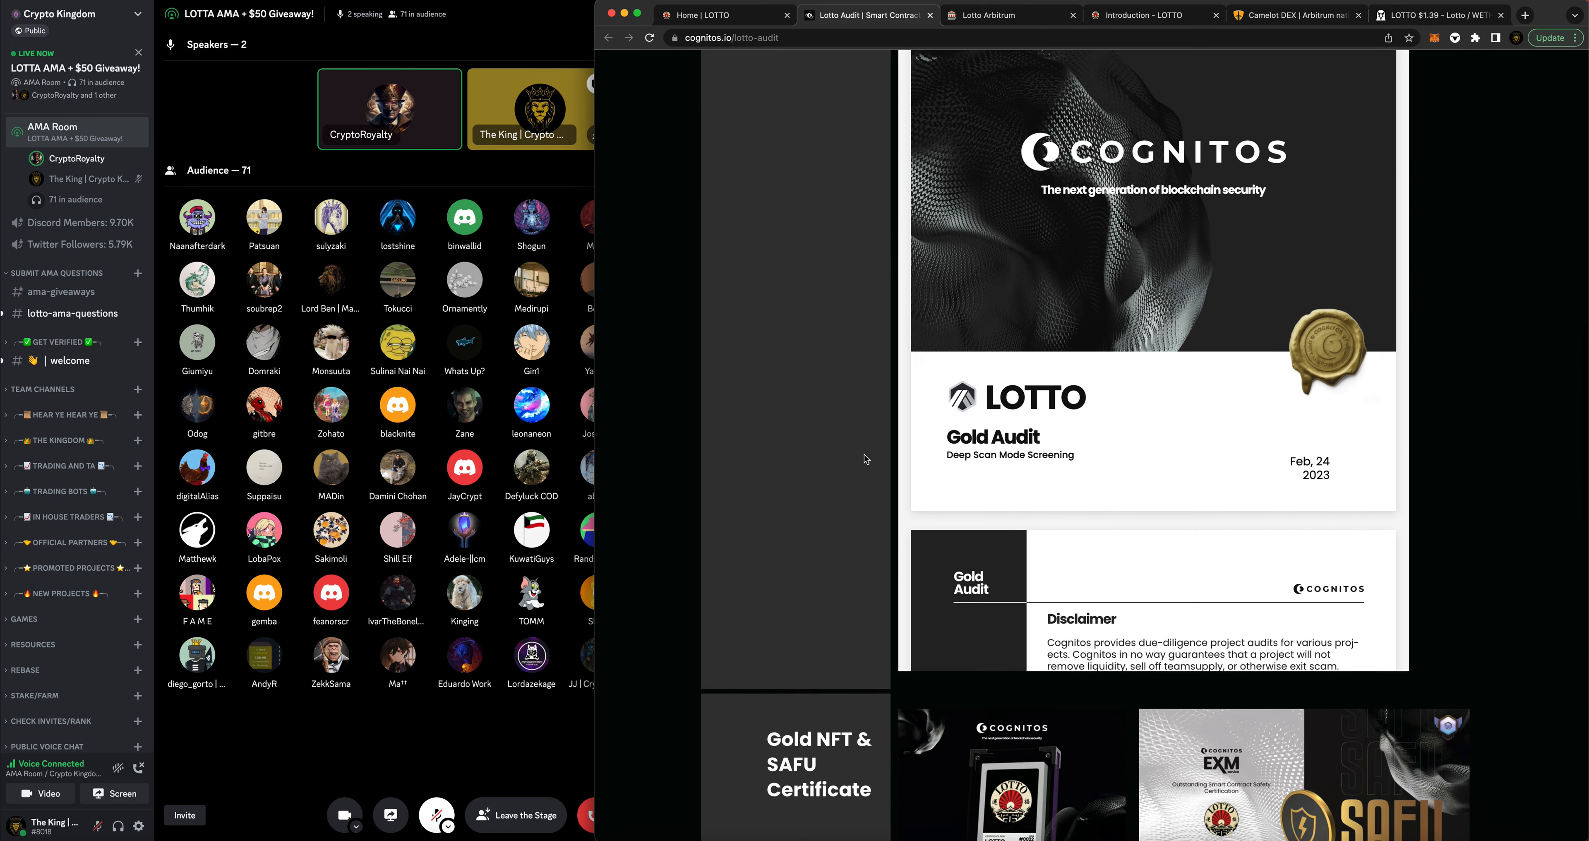
{"action": "scroll", "scroll_direction": "down", "scroll_amount": 3}
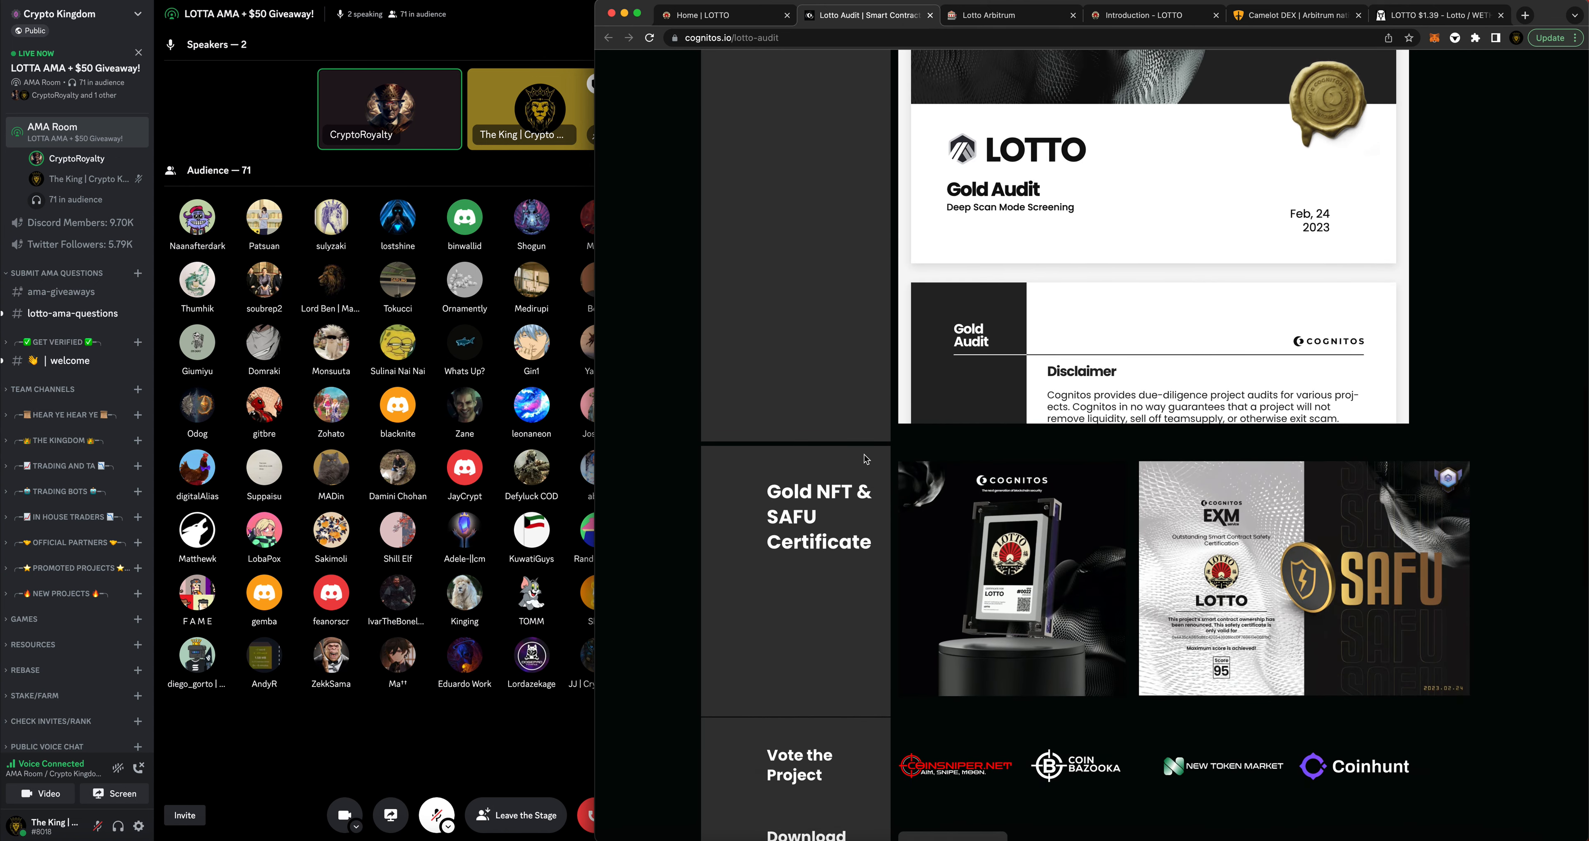
{"action": "scroll", "scroll_direction": "down", "scroll_amount": 3}
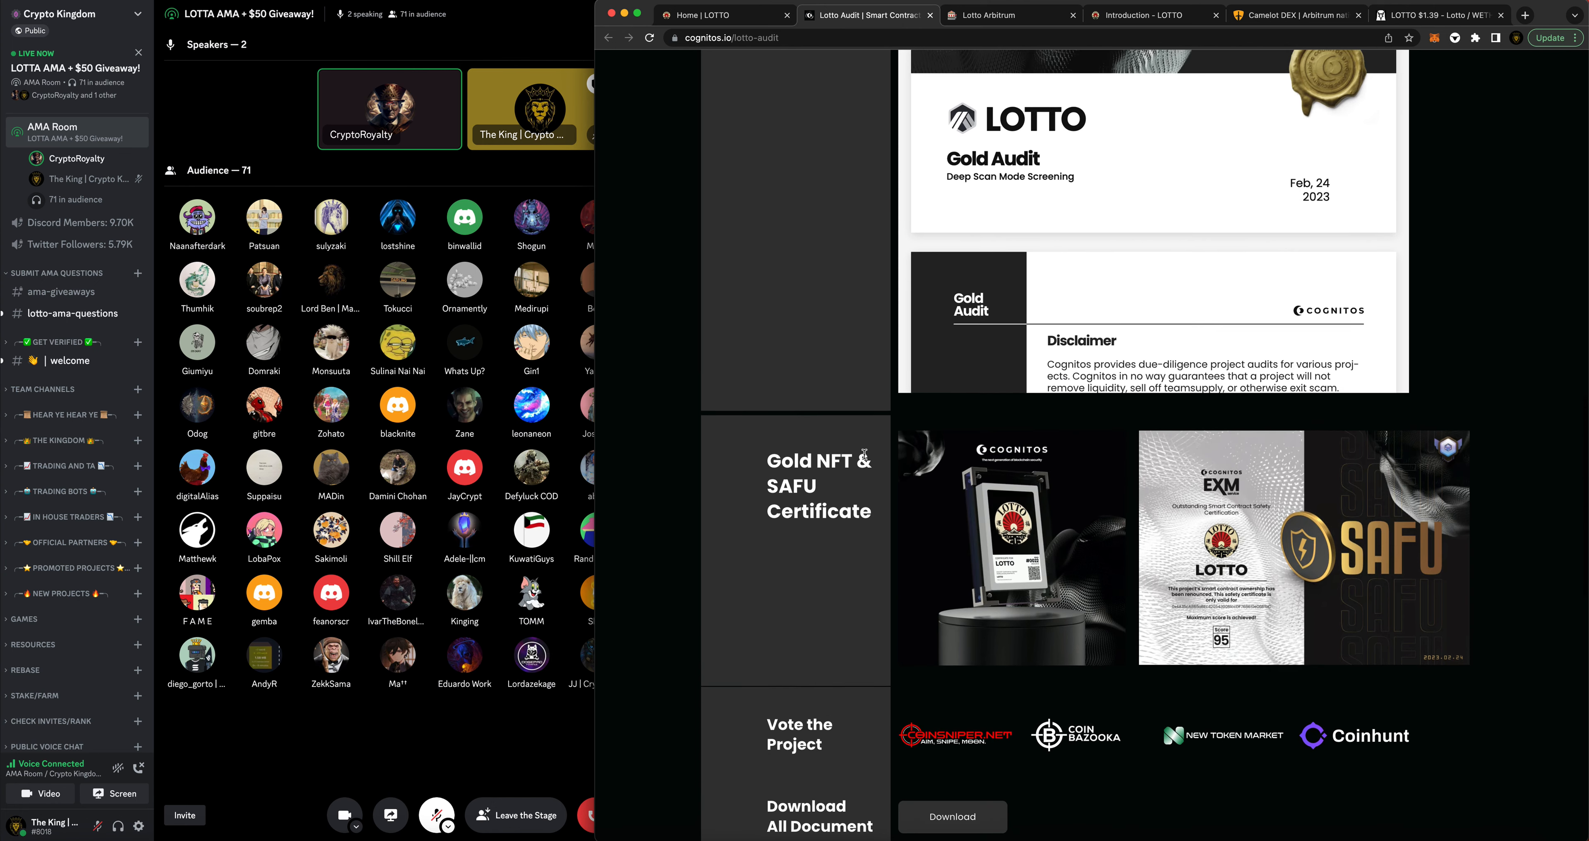
{"action": "scroll", "scroll_direction": "down", "scroll_amount": 3}
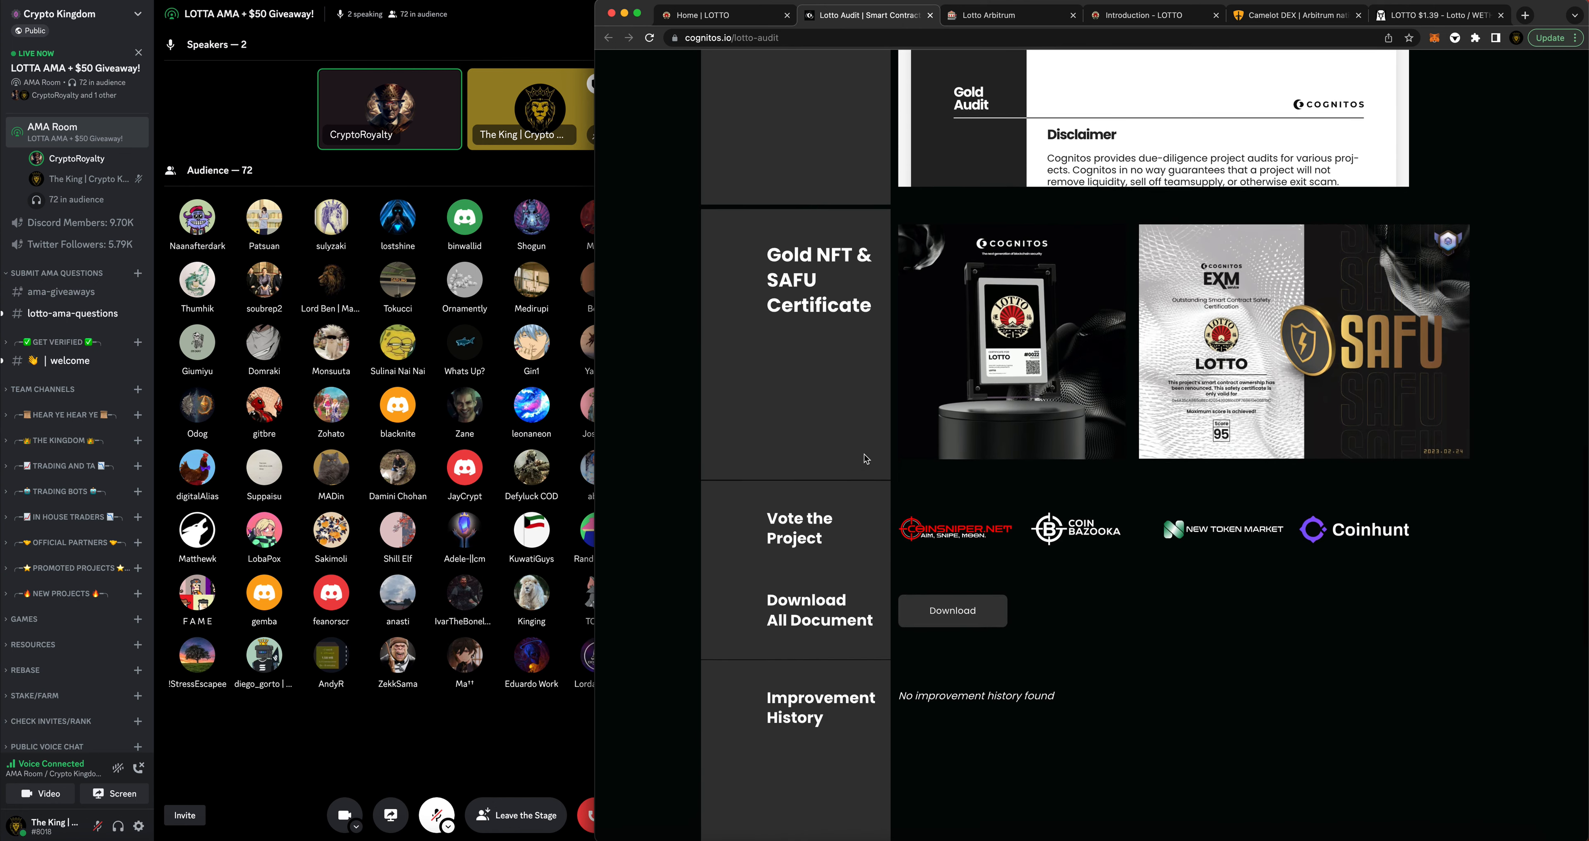
{"action": "scroll", "scroll_direction": "down", "scroll_amount": 3}
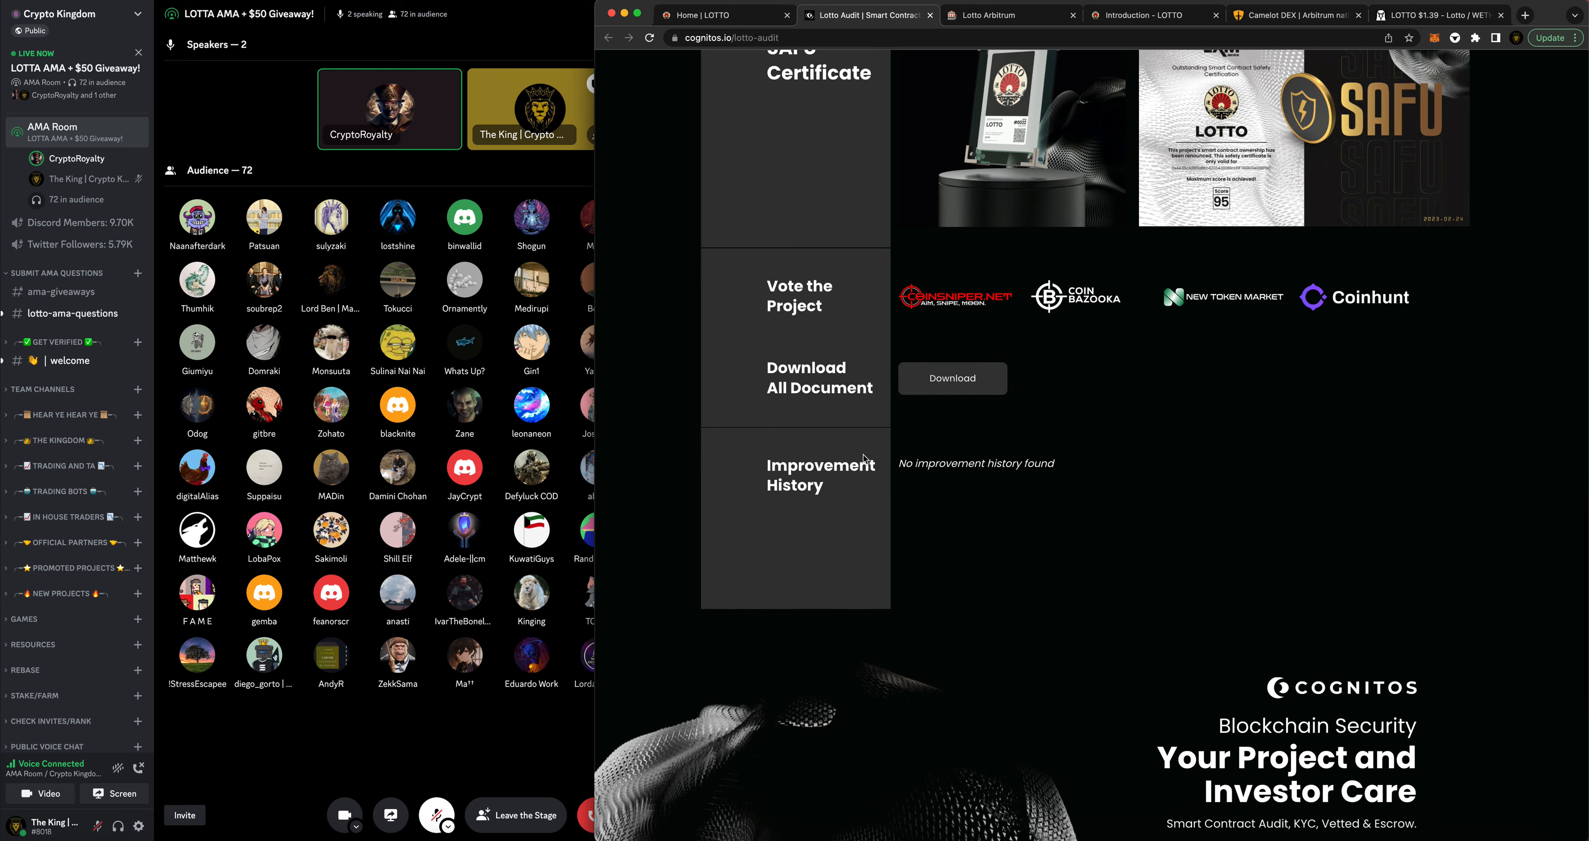
{"action": "scroll", "scroll_direction": "down", "scroll_amount": 3}
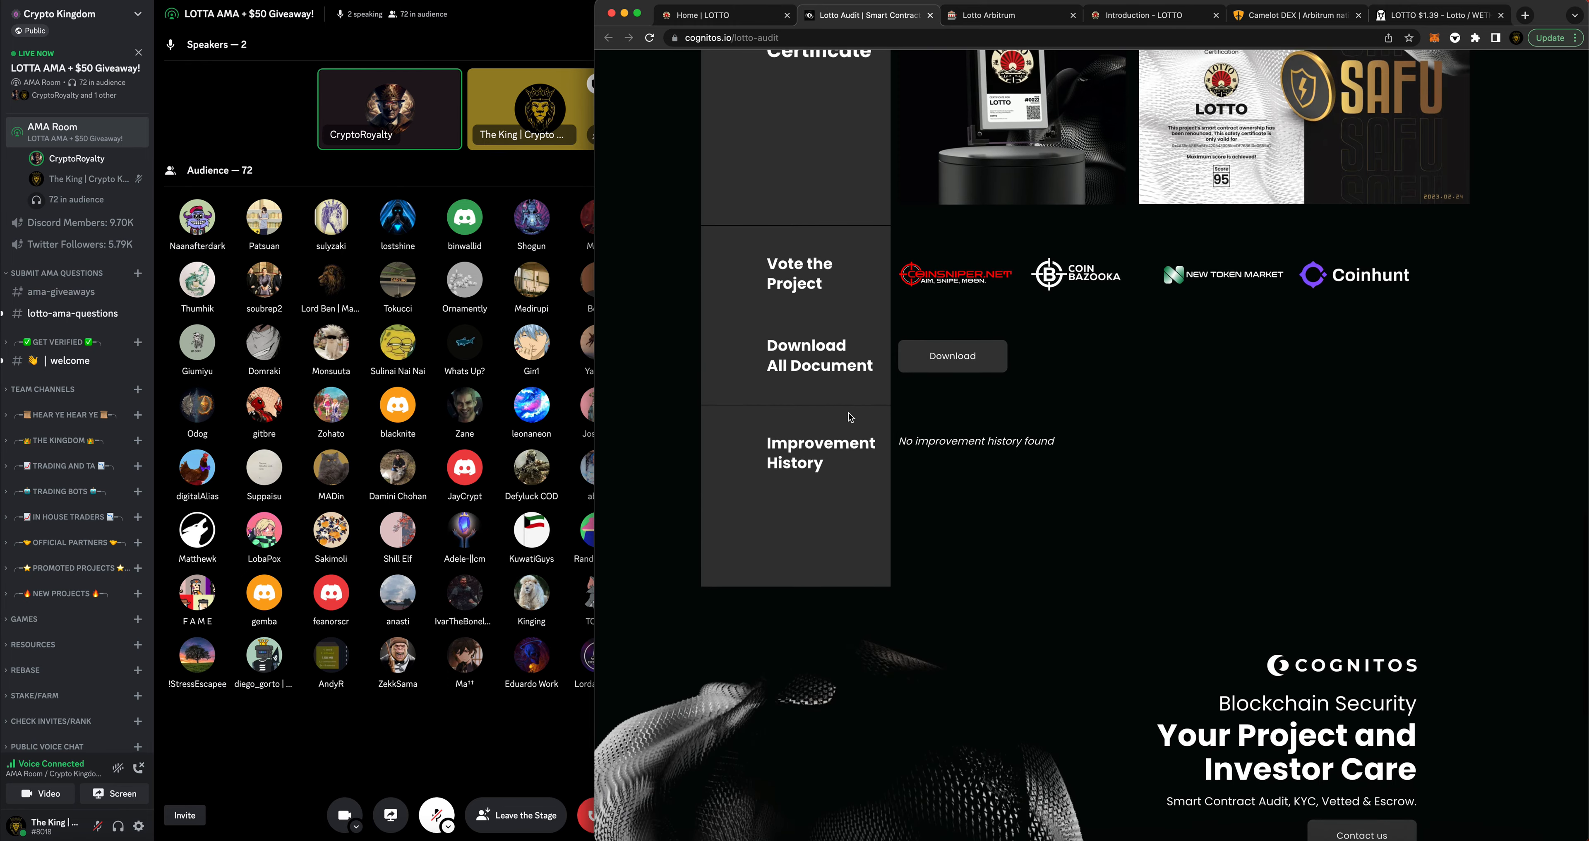
{"action": "scroll", "scroll_direction": "down", "scroll_amount": 3}
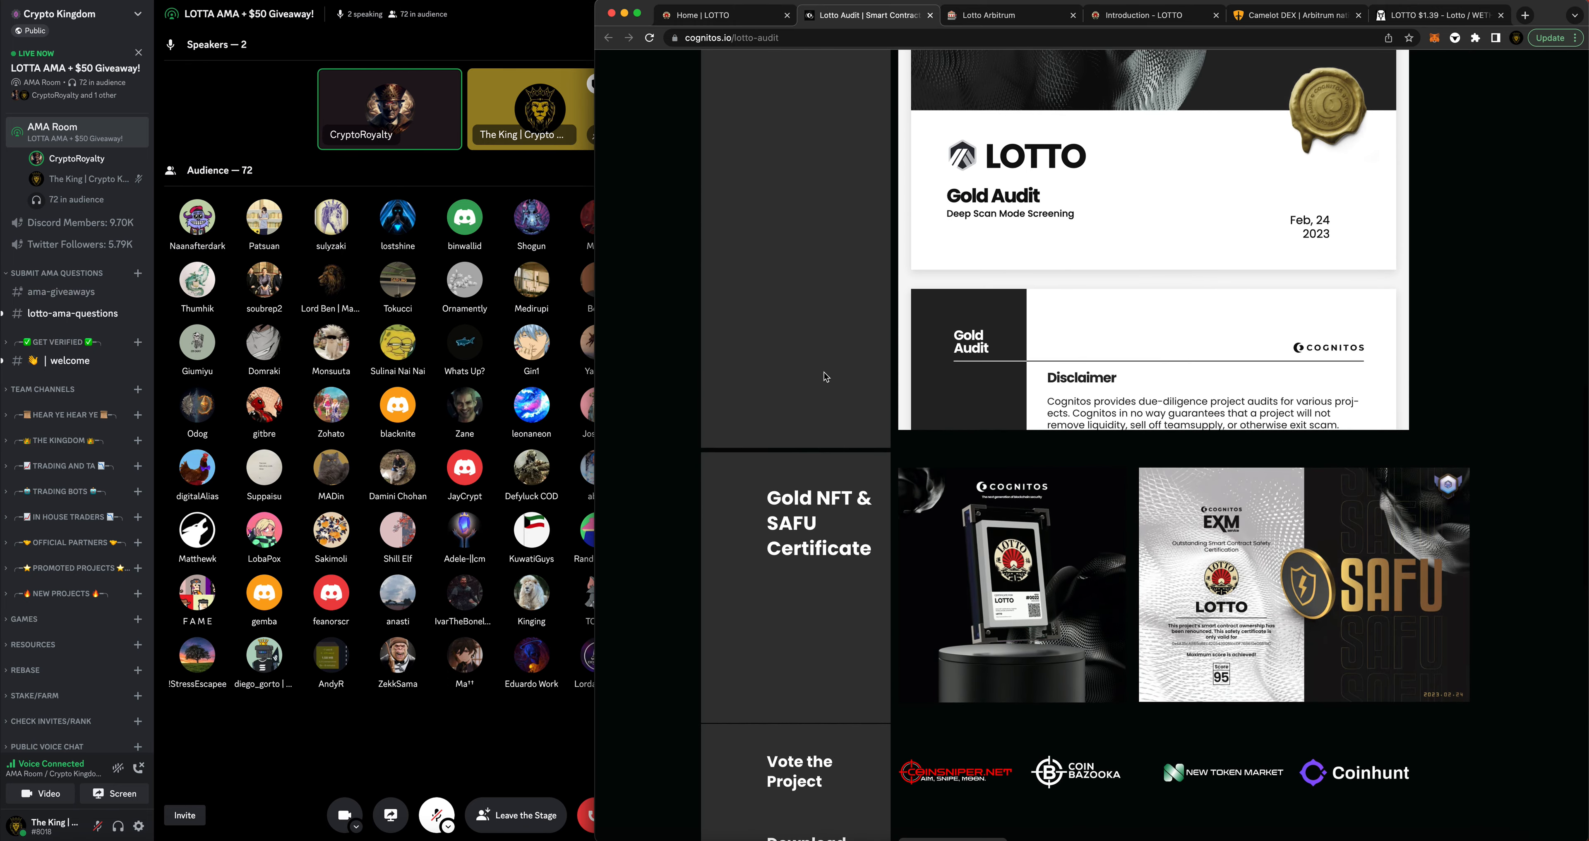
{"action": "scroll", "scroll_direction": "down", "scroll_amount": 3}
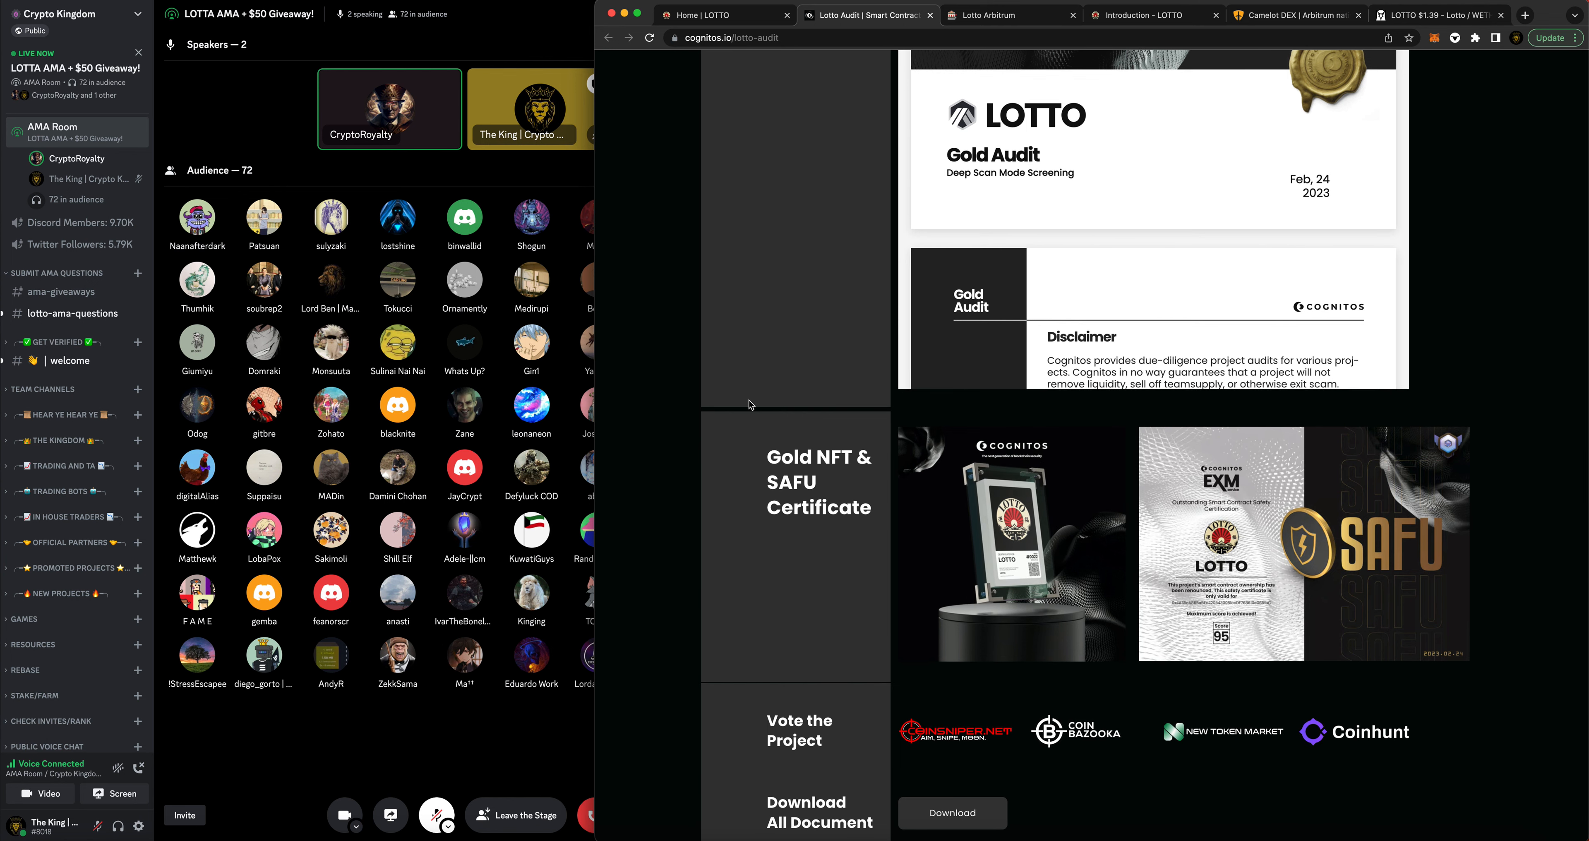
{"action": "mouse_move", "coordinate": [673, 534]}
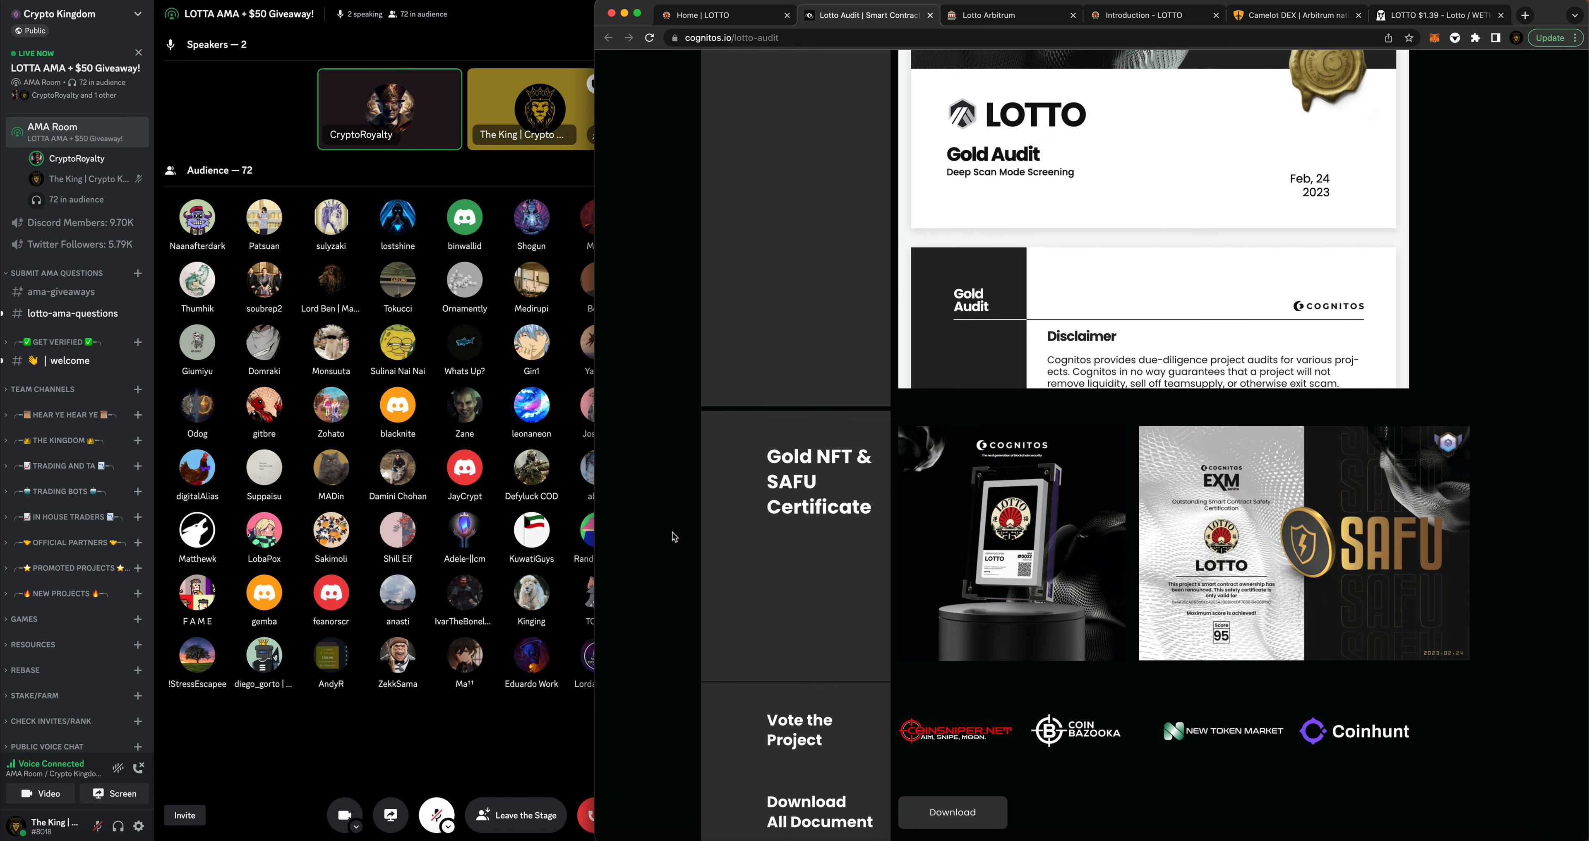
{"action": "mouse_move", "coordinate": [631, 567]}
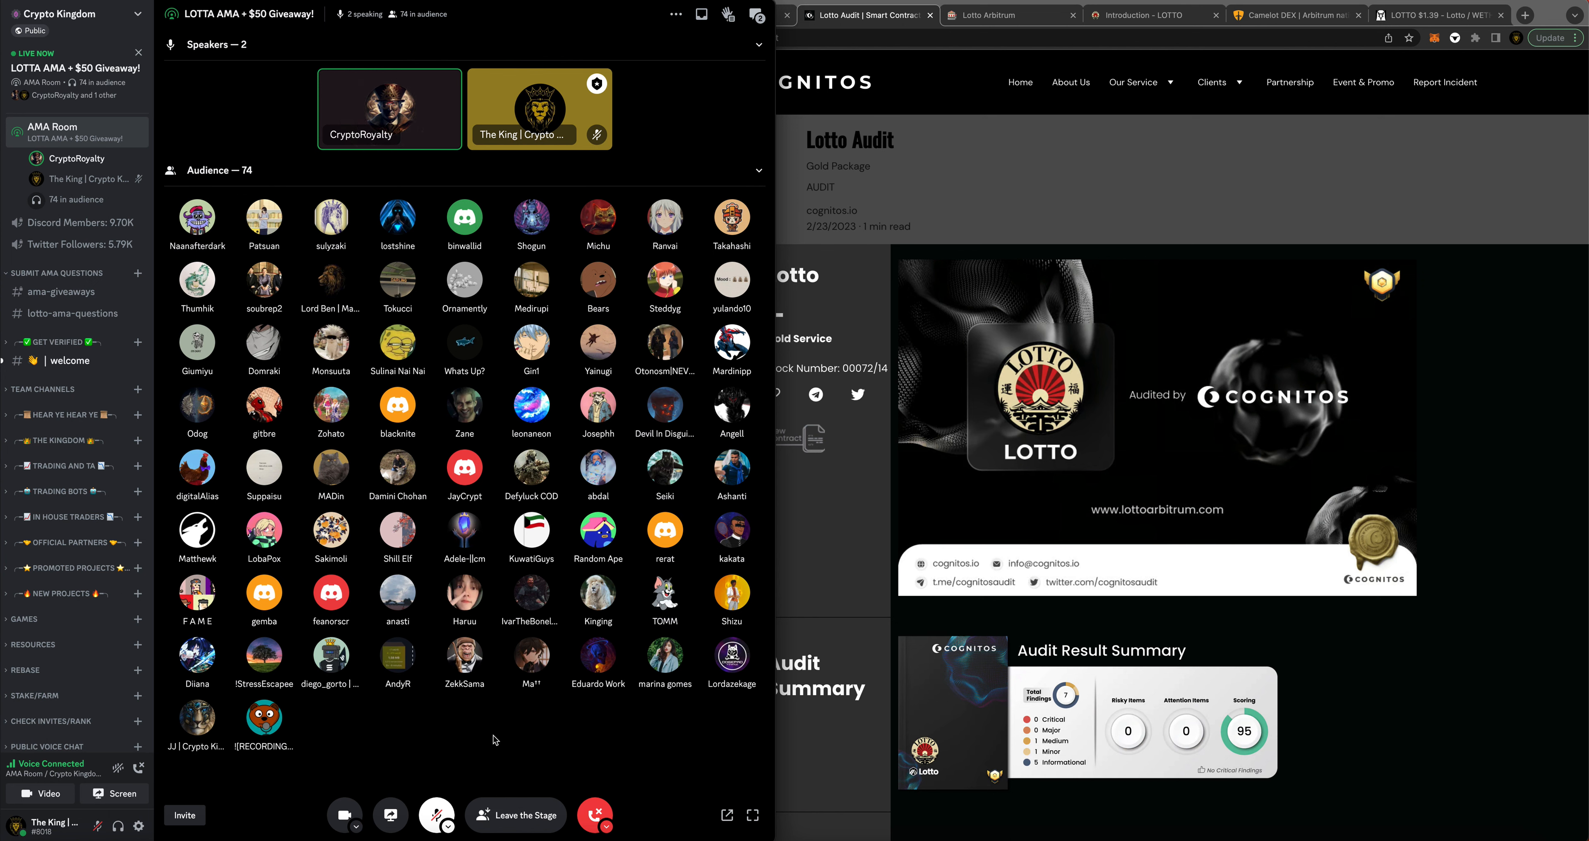
{"action": "mouse_move", "coordinate": [447, 777]}
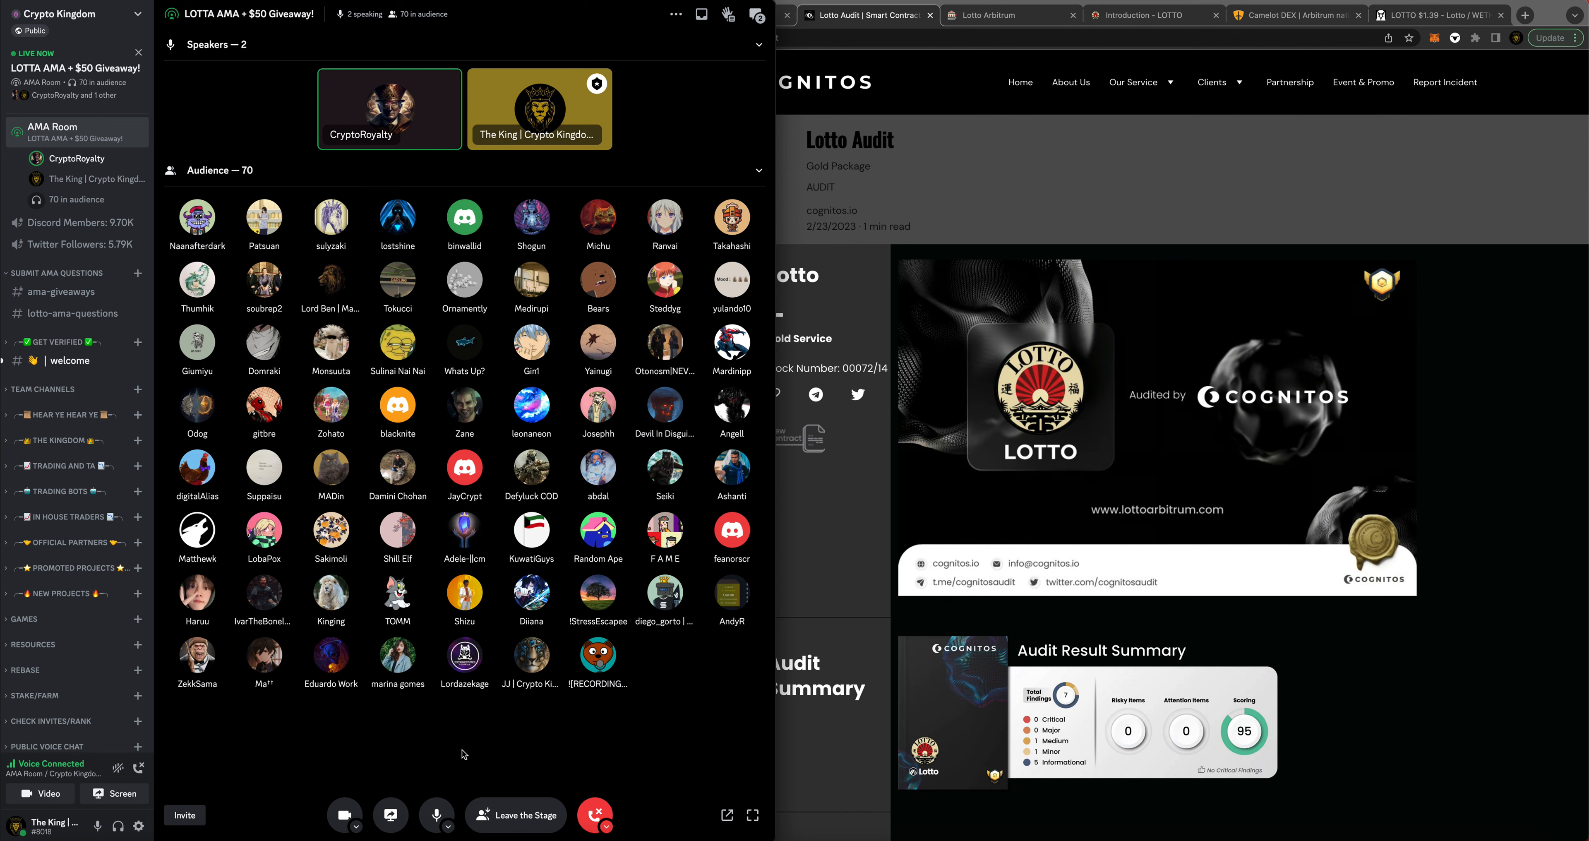
{"action": "mouse_move", "coordinate": [482, 751]}
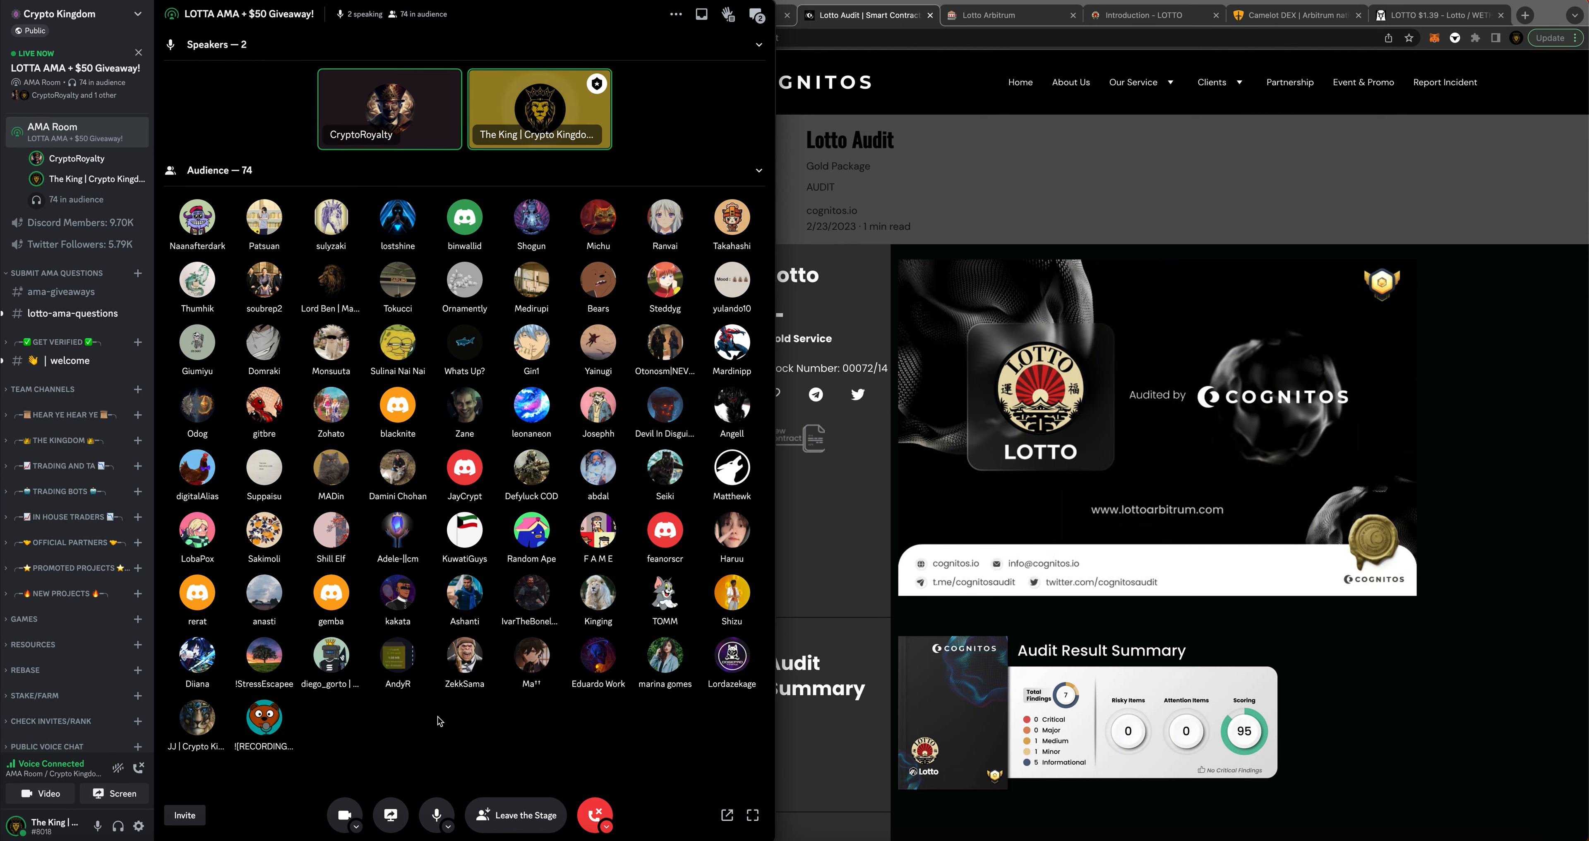
{"action": "mouse_move", "coordinate": [464, 747]}
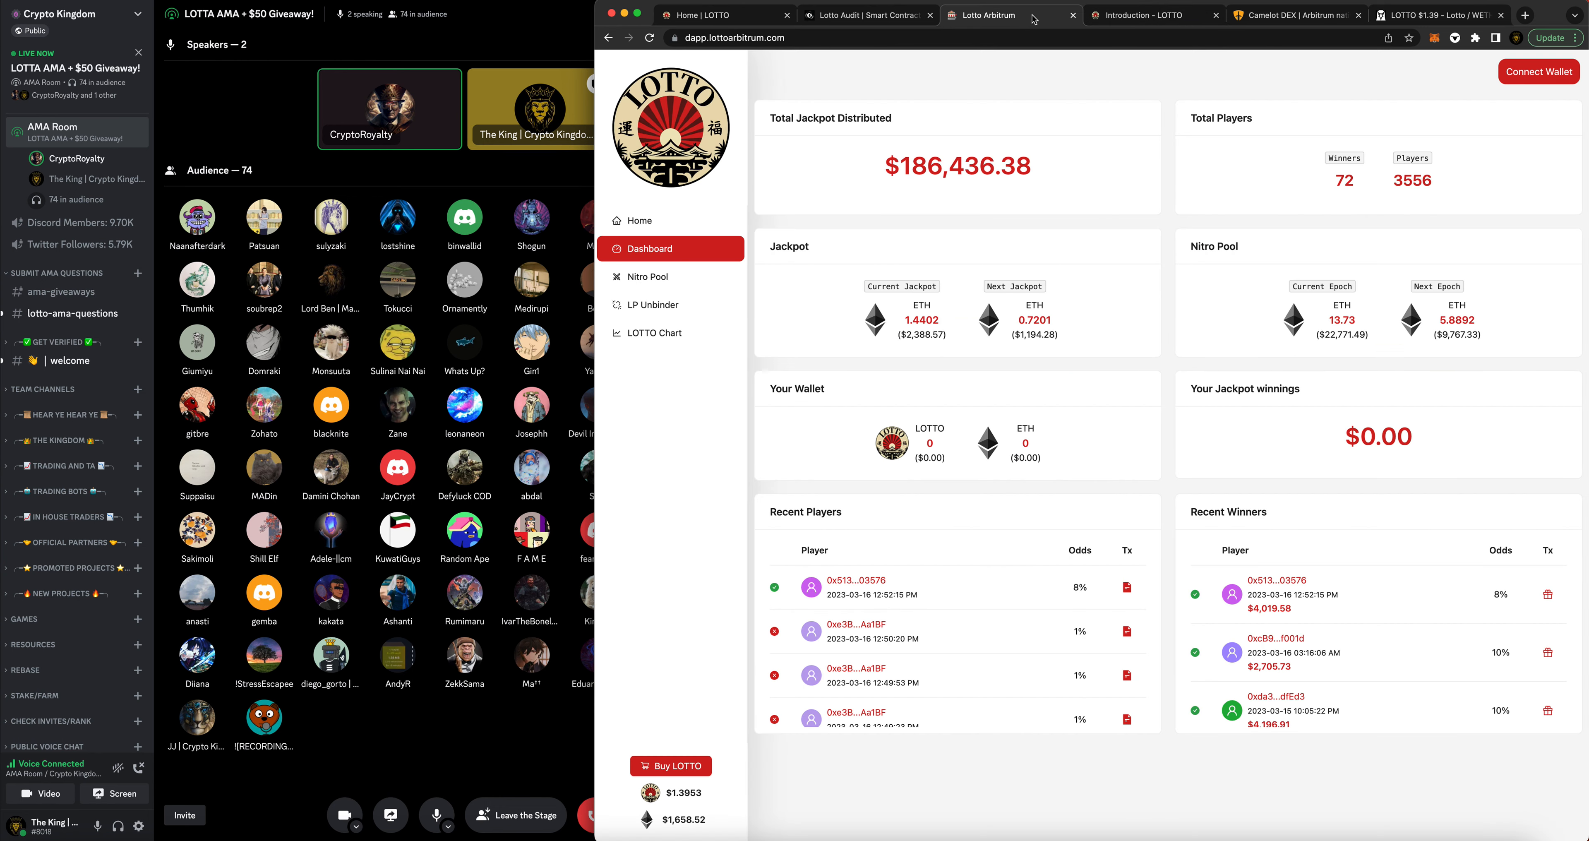
- Switch to the Dexscreener LOTTO/WETH 4h chart at $1.39 beside the AMA stage
{"action": "left_click", "coordinate": [1439, 14]}
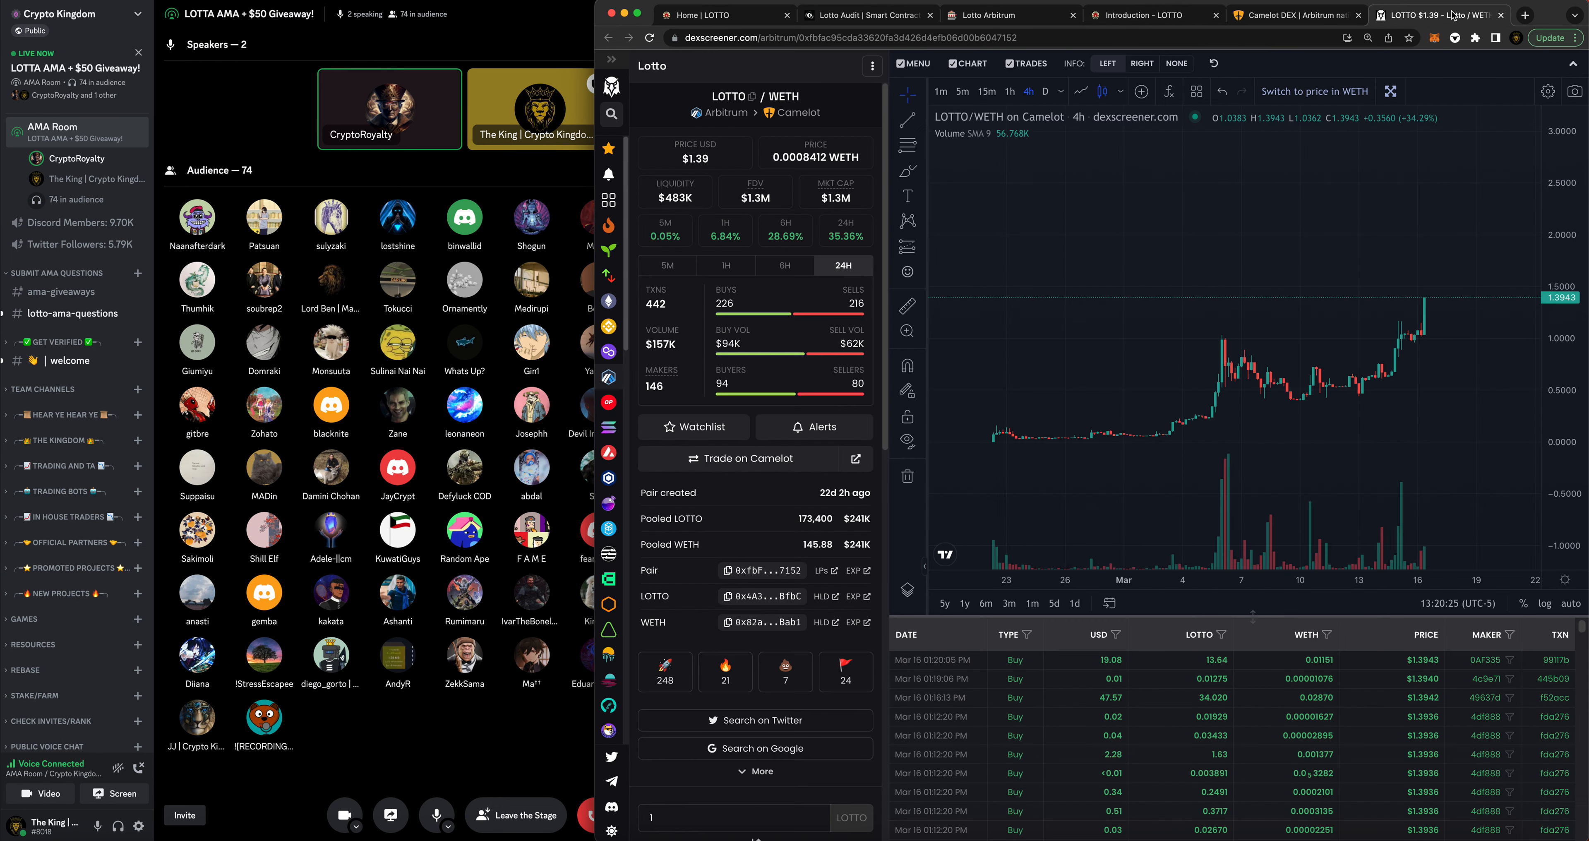
{"action": "mouse_move", "coordinate": [944, 648]}
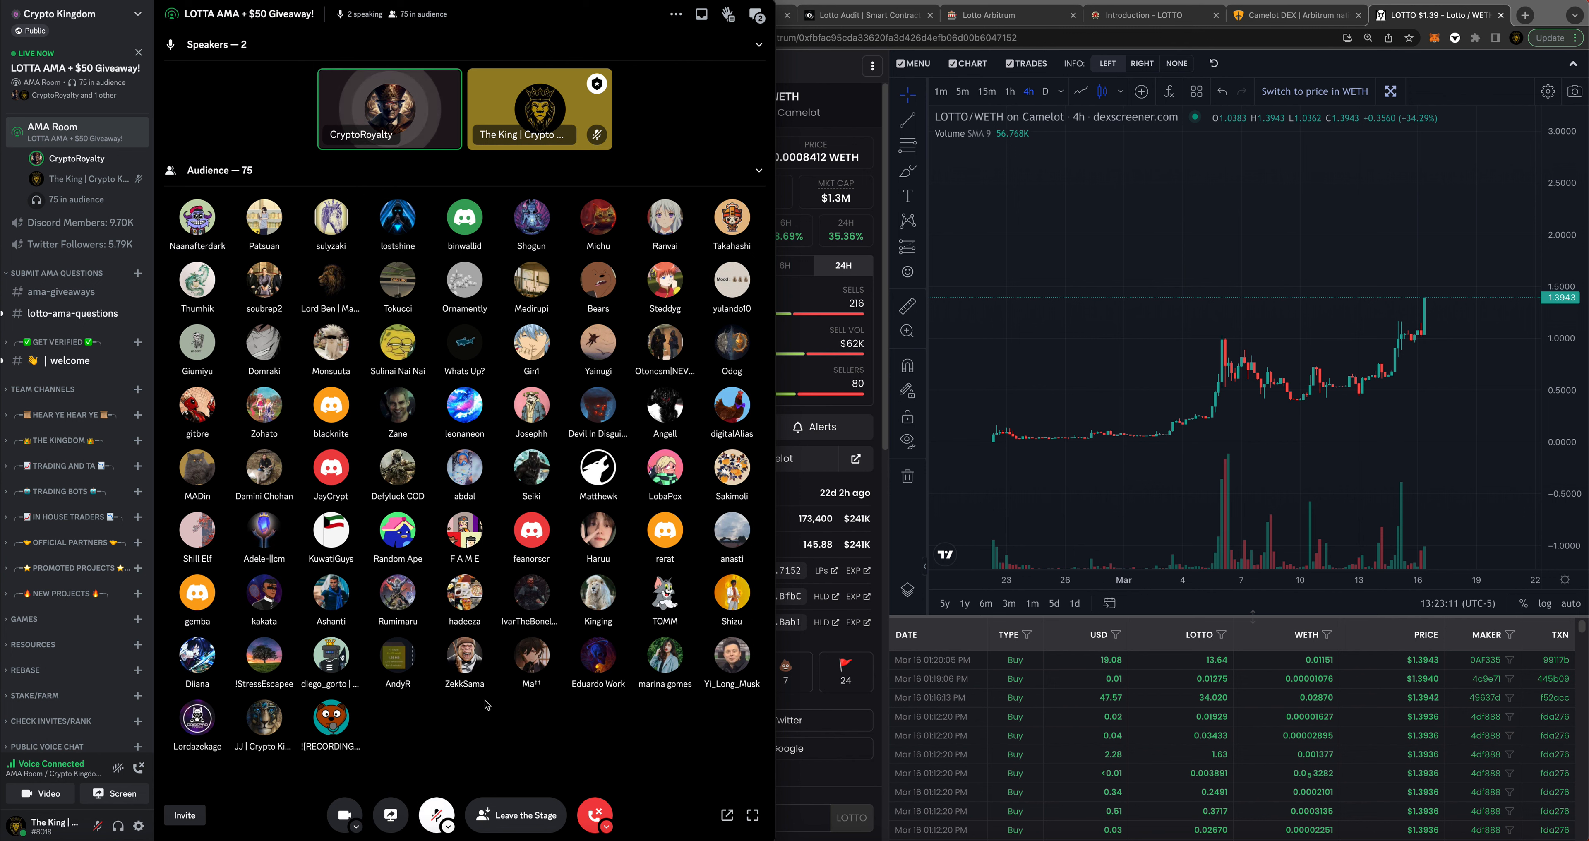
{"action": "mouse_move", "coordinate": [478, 742]}
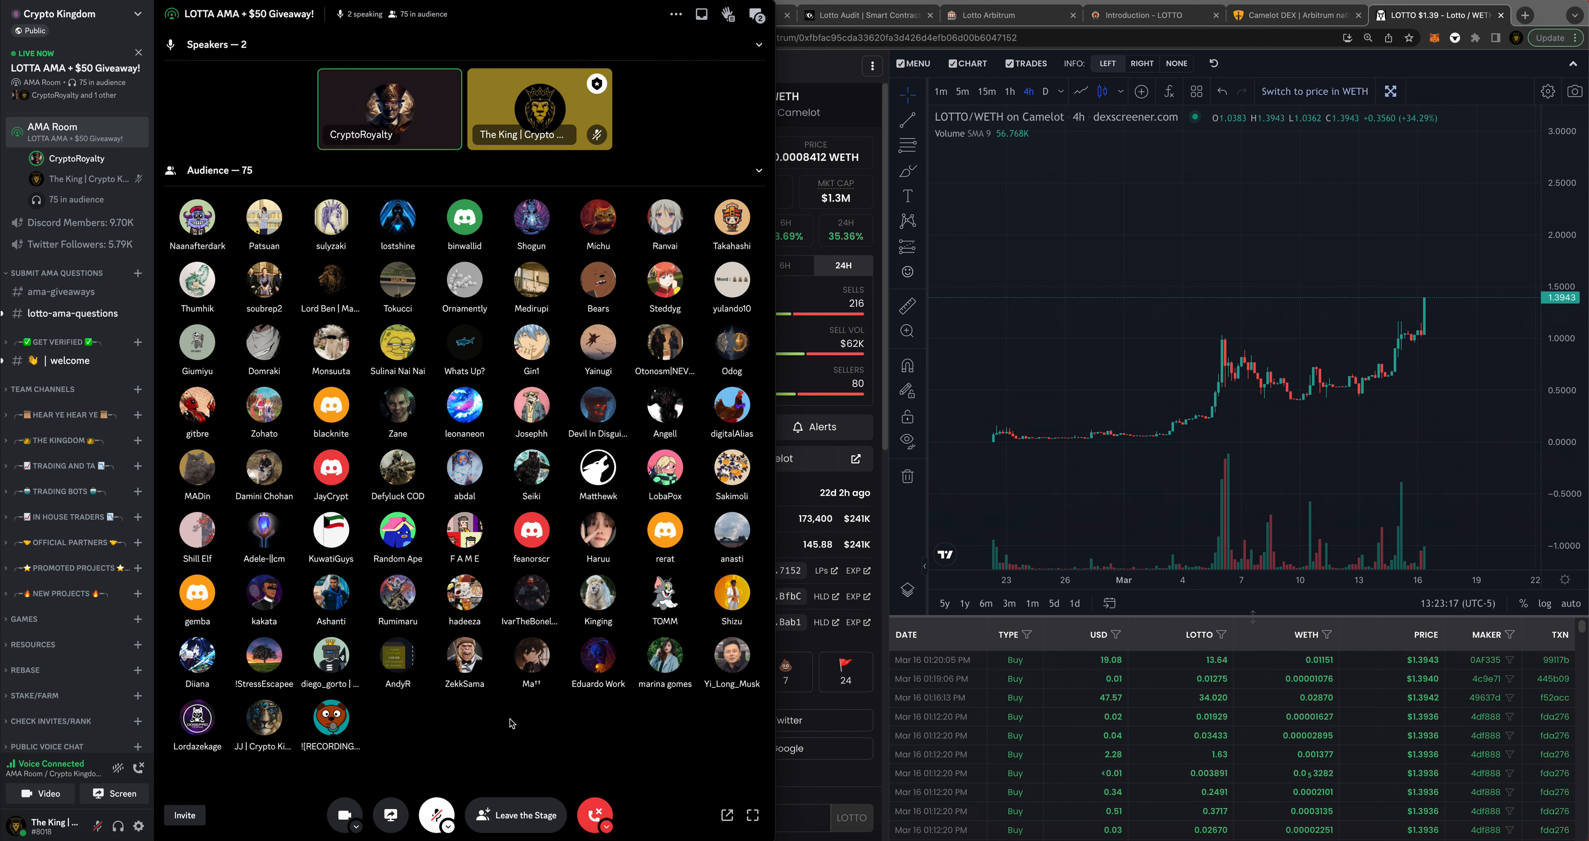
{"action": "mouse_move", "coordinate": [523, 731]}
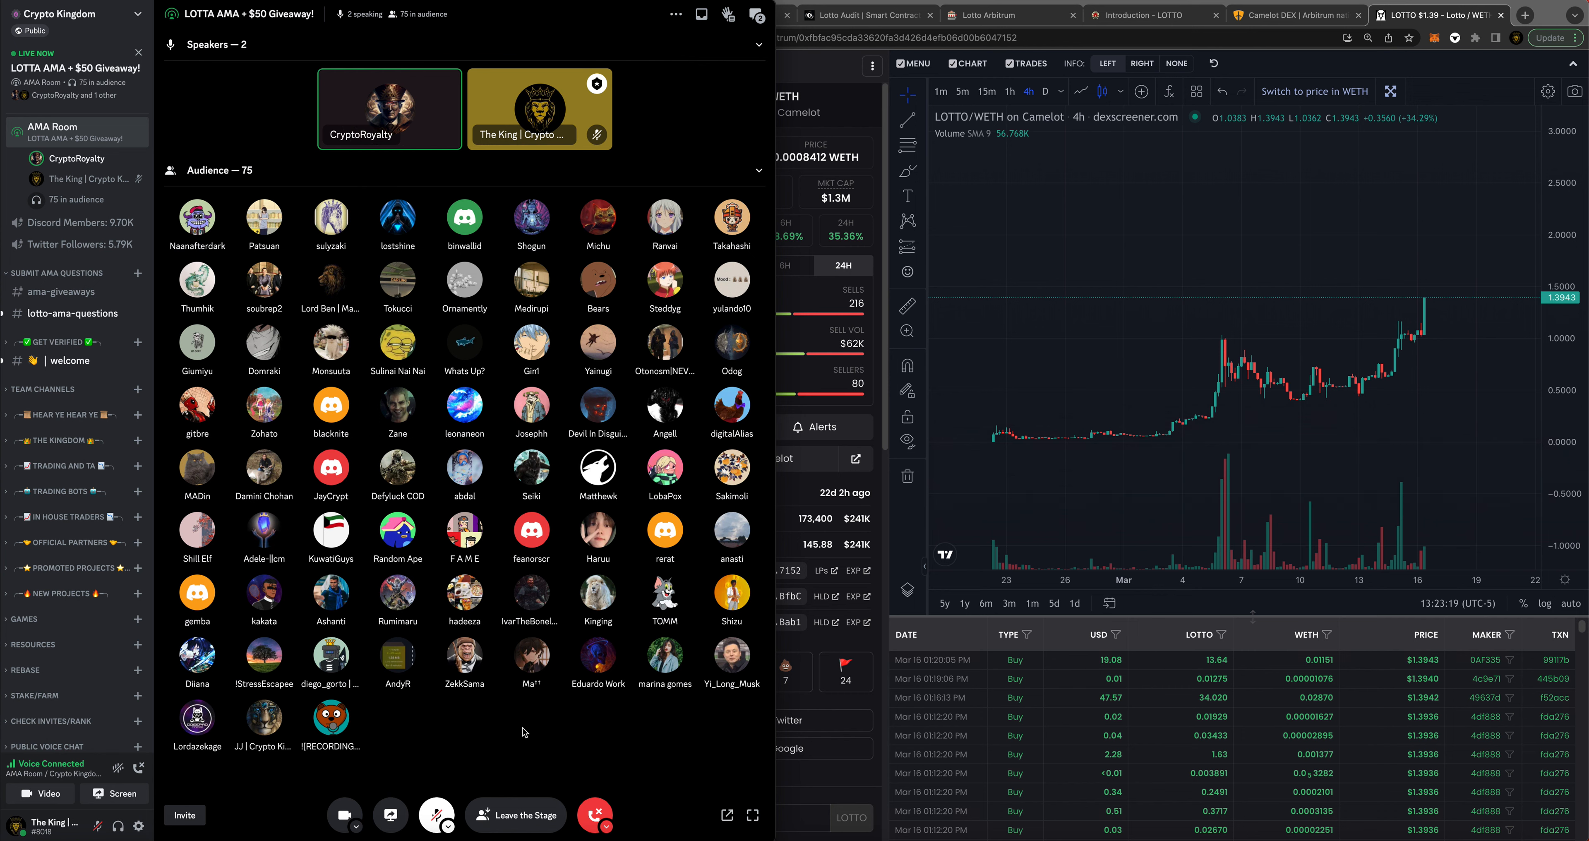
{"action": "mouse_move", "coordinate": [437, 814]}
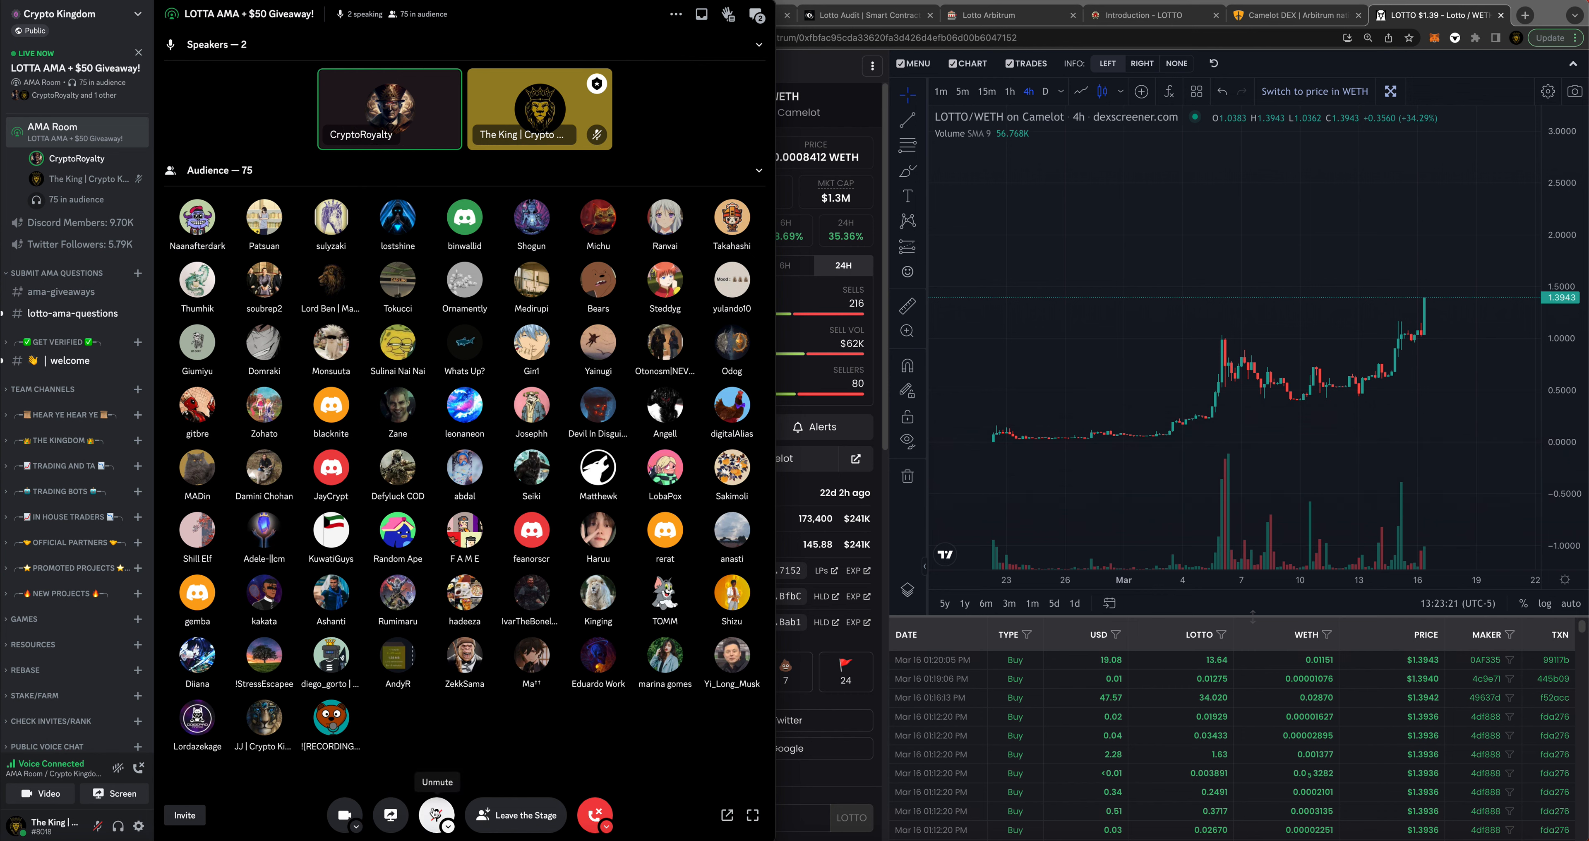
{"action": "left_click", "coordinate": [437, 814]}
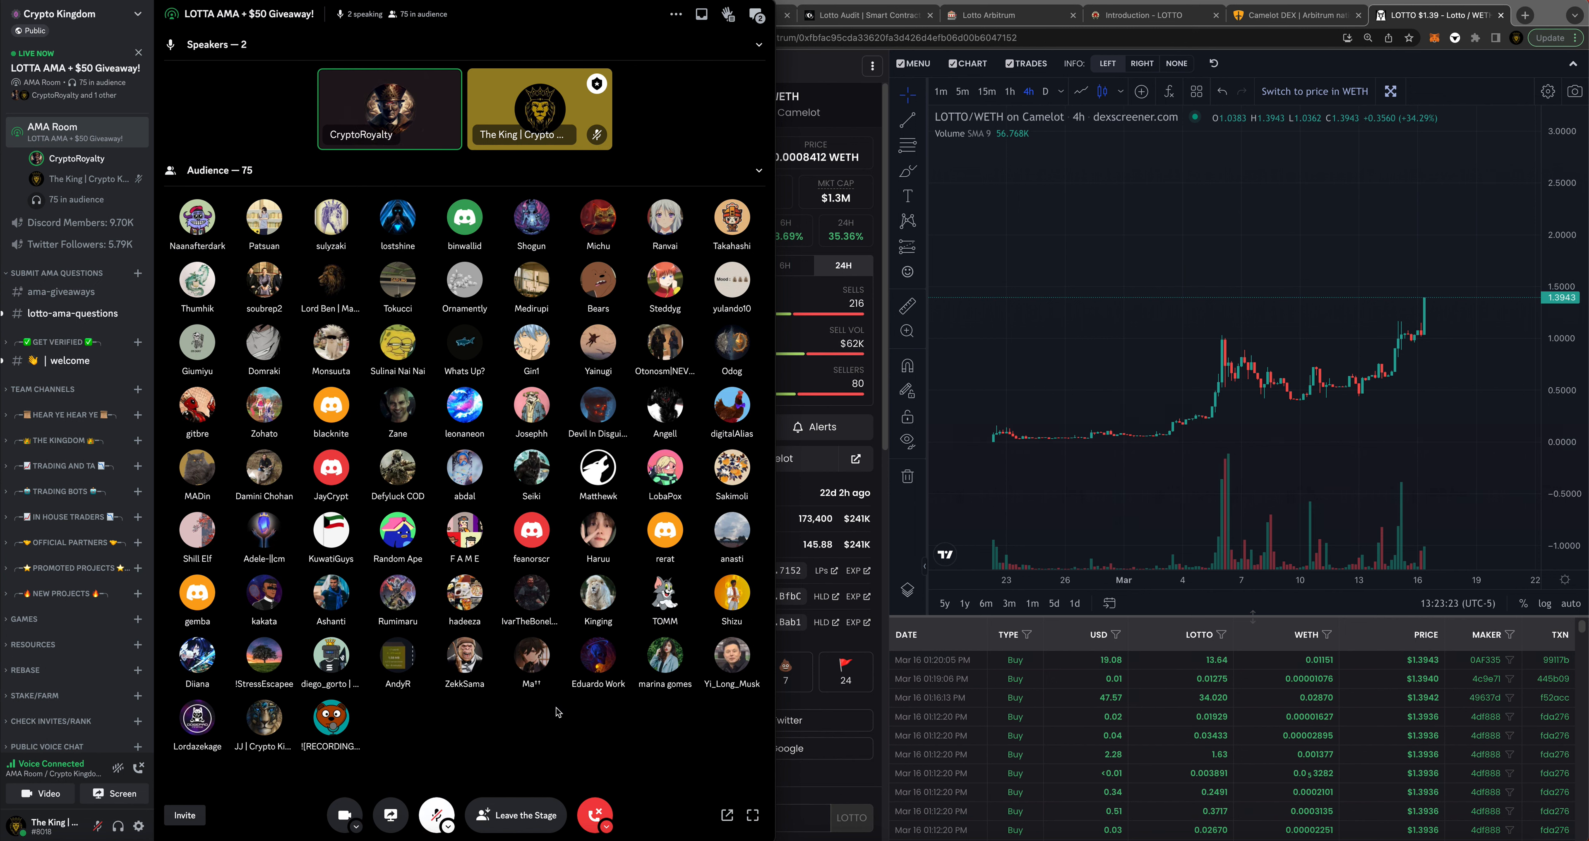
{"action": "mouse_move", "coordinate": [536, 714]}
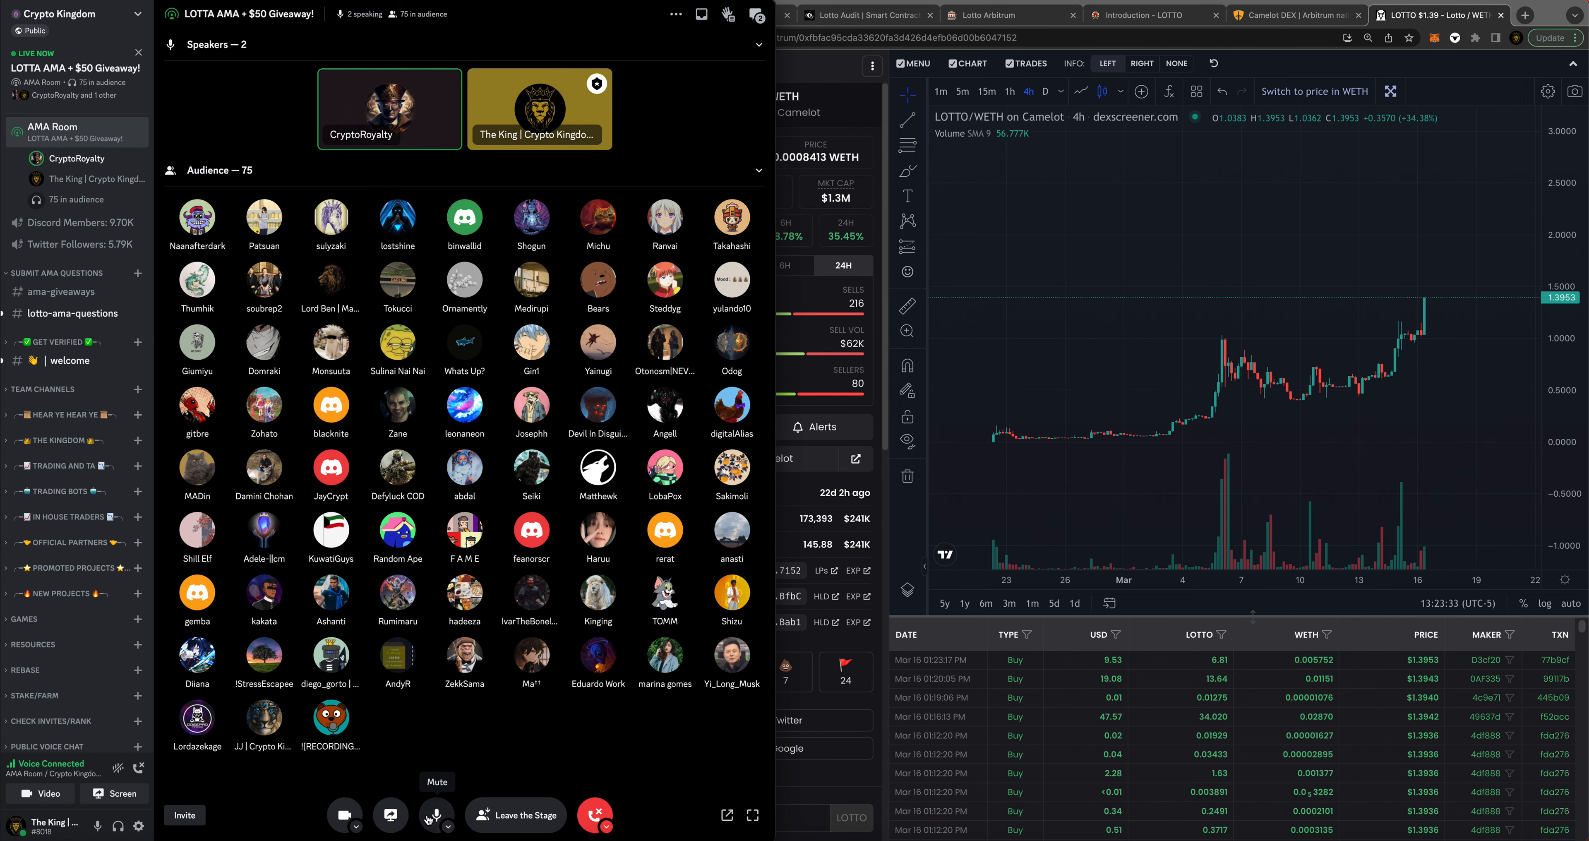
{"action": "left_click", "coordinate": [436, 815]}
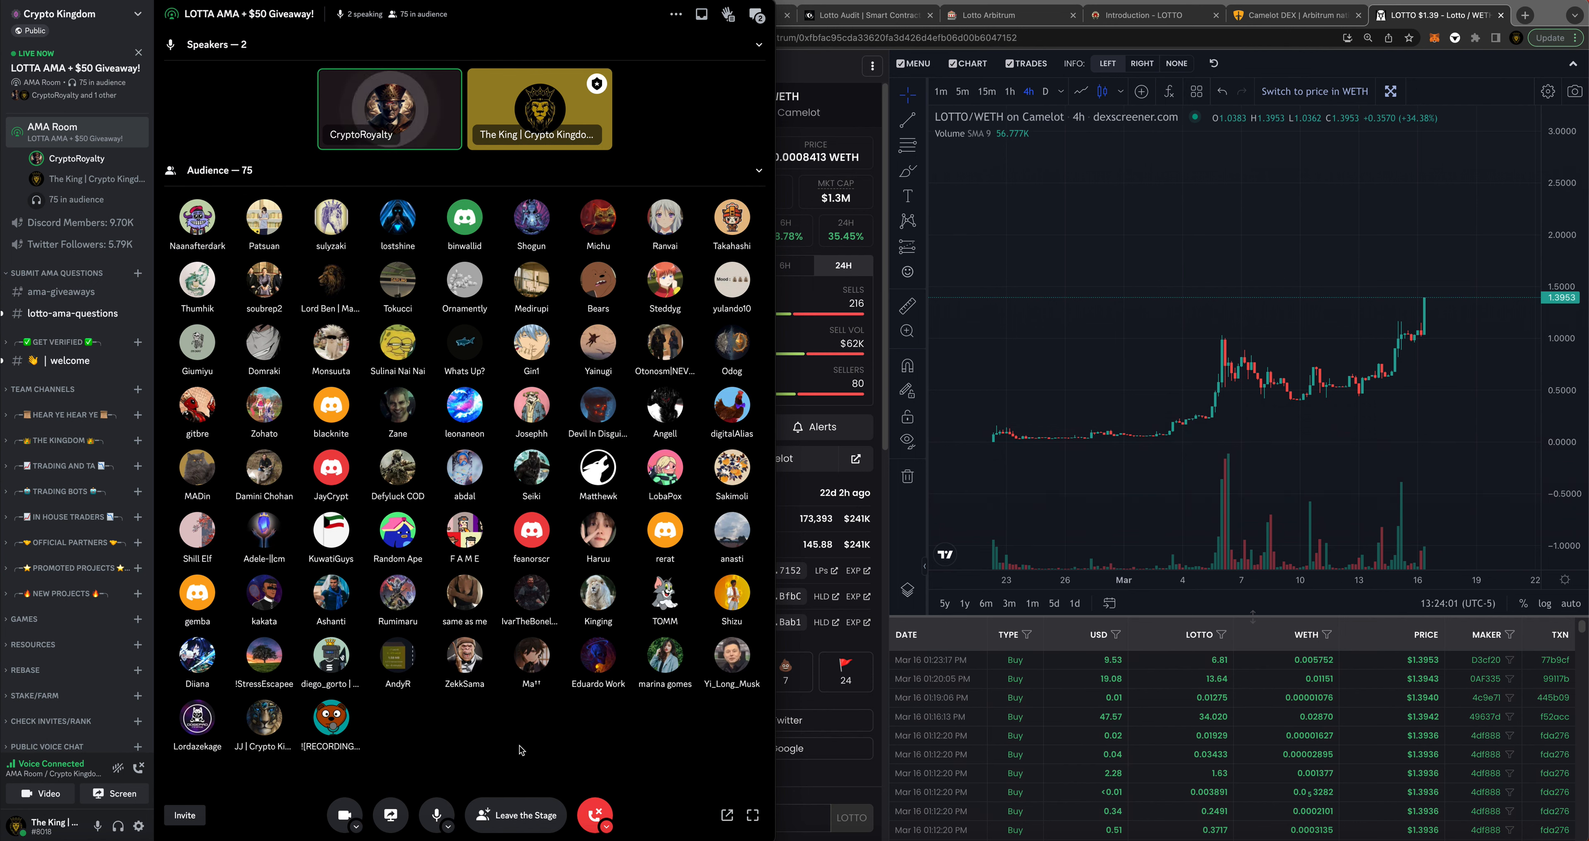
{"action": "mouse_move", "coordinate": [583, 755]}
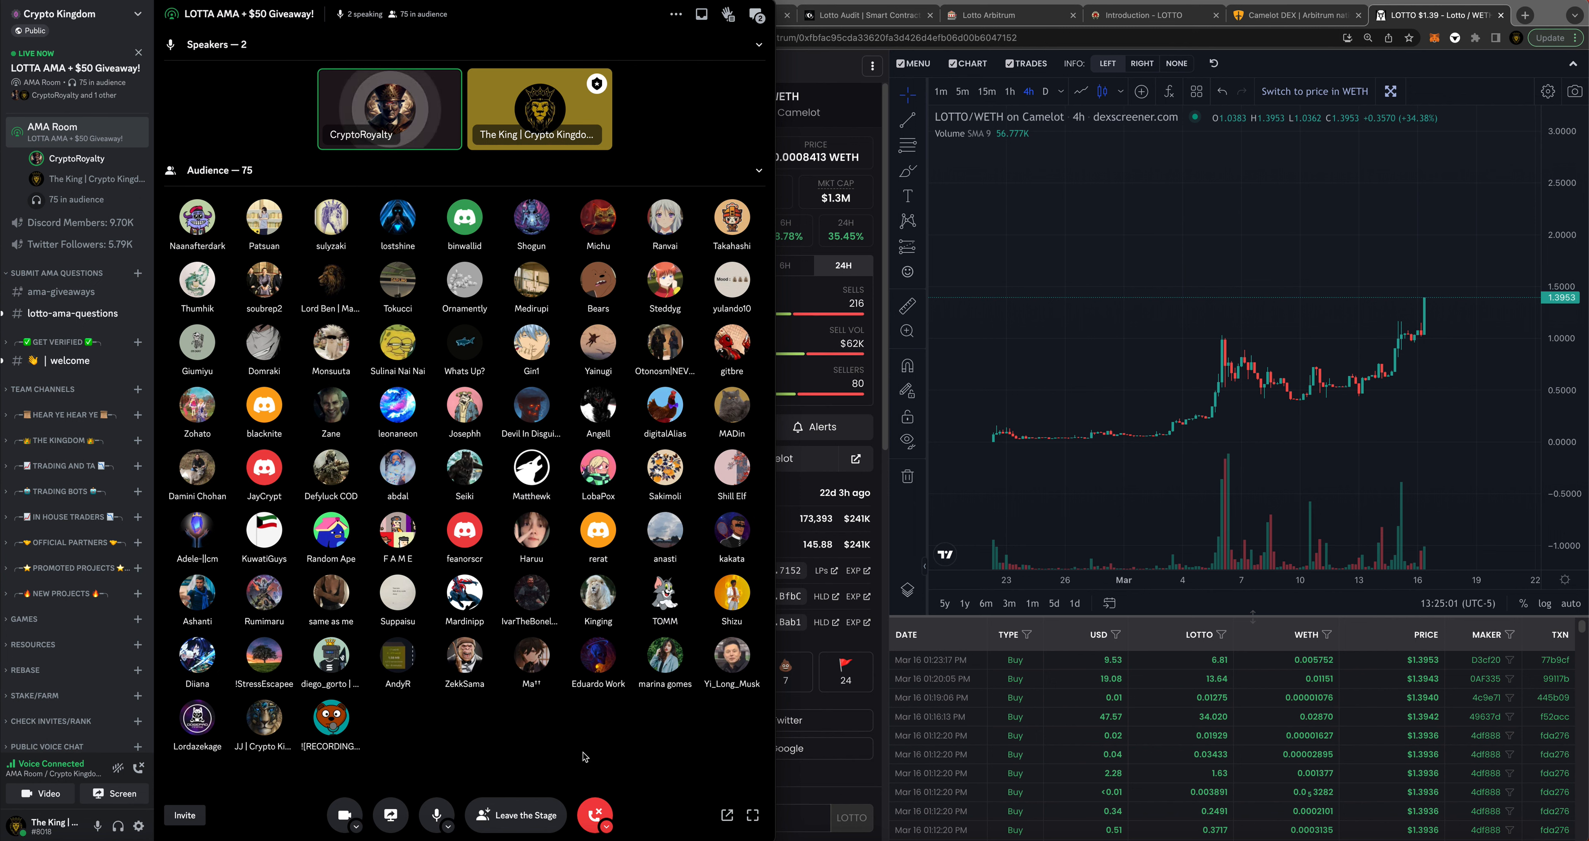
{"action": "left_click", "coordinate": [437, 815]}
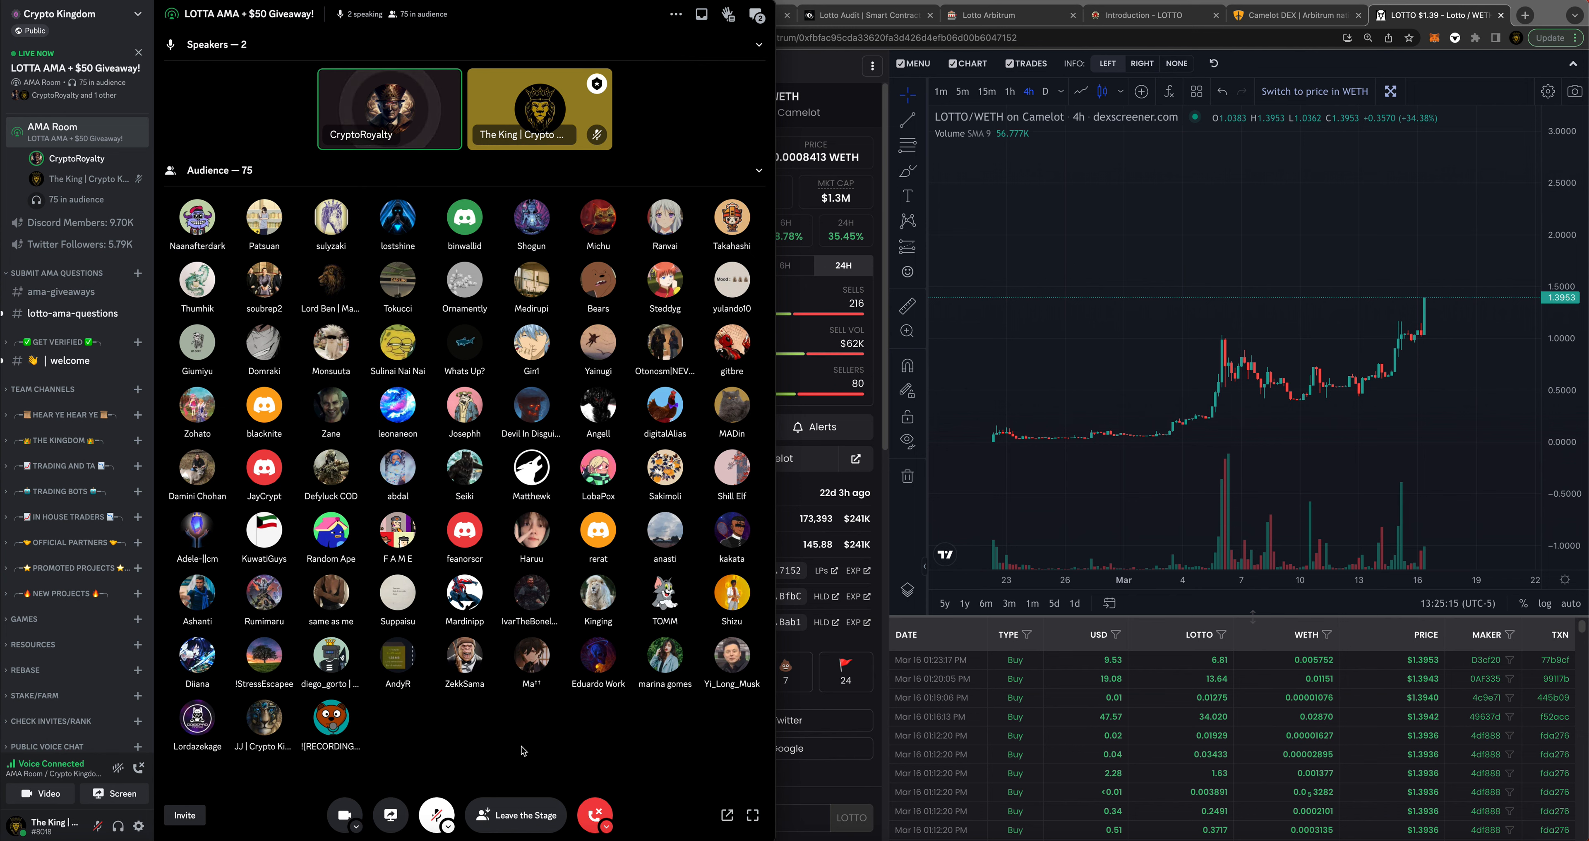
{"action": "mouse_move", "coordinate": [487, 741]}
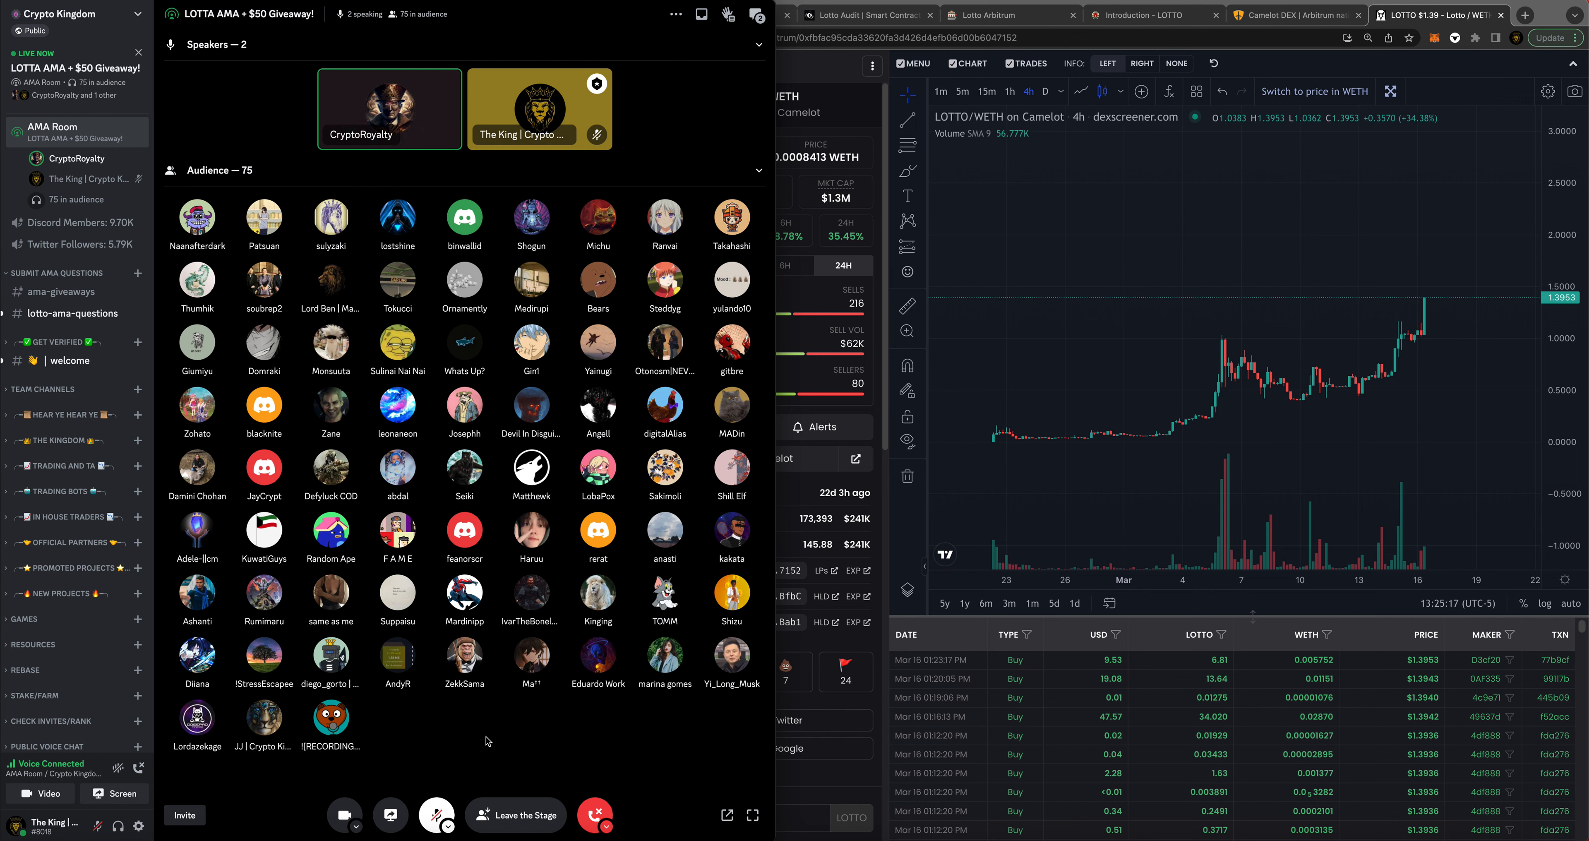
{"action": "mouse_move", "coordinate": [441, 798]}
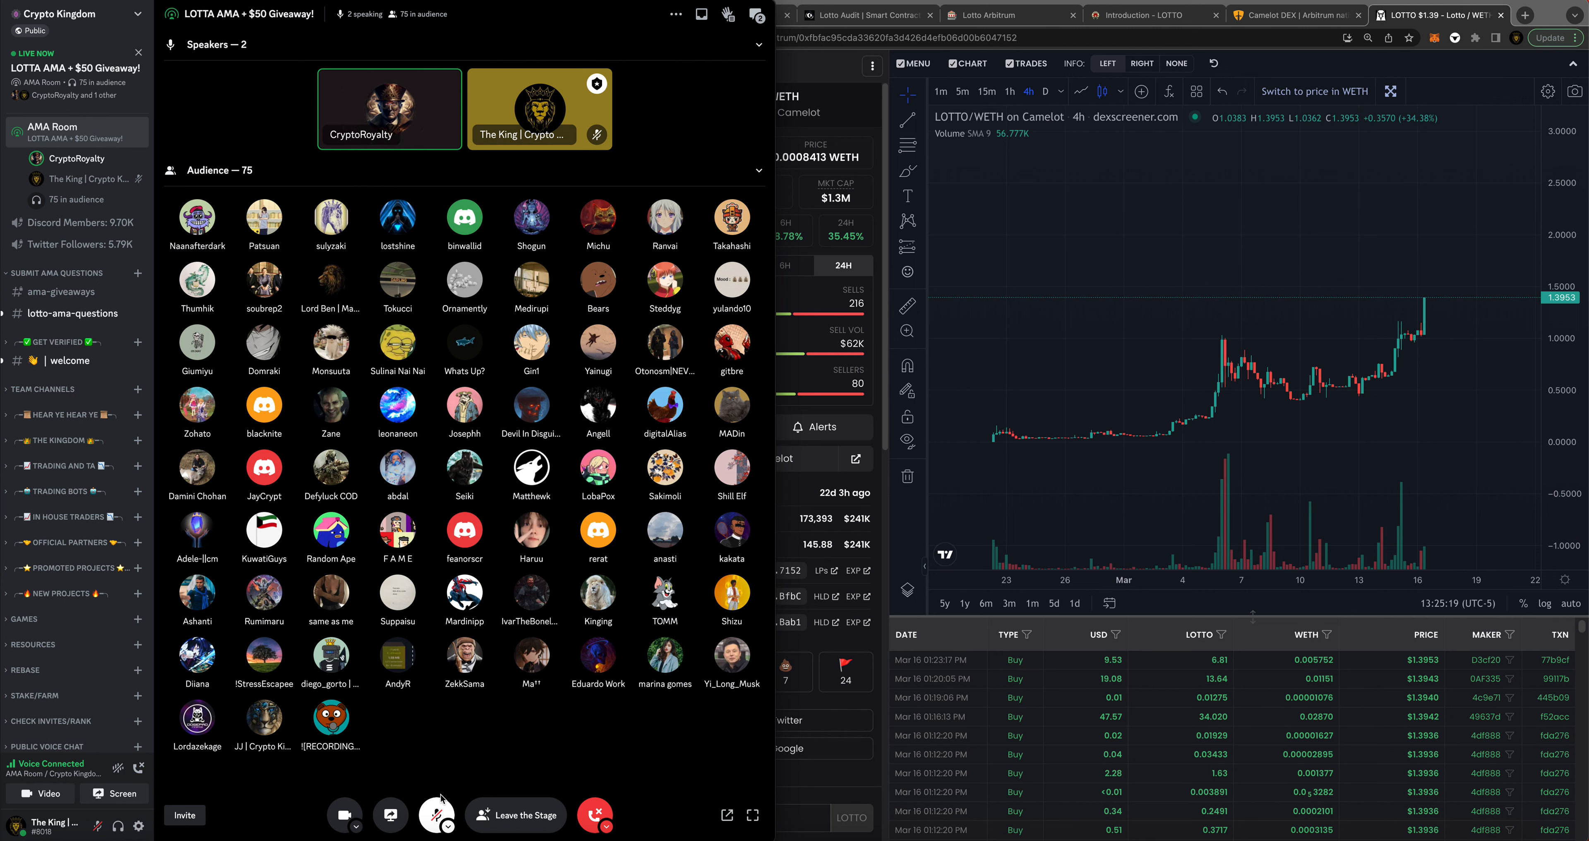
{"action": "left_click", "coordinate": [436, 814]}
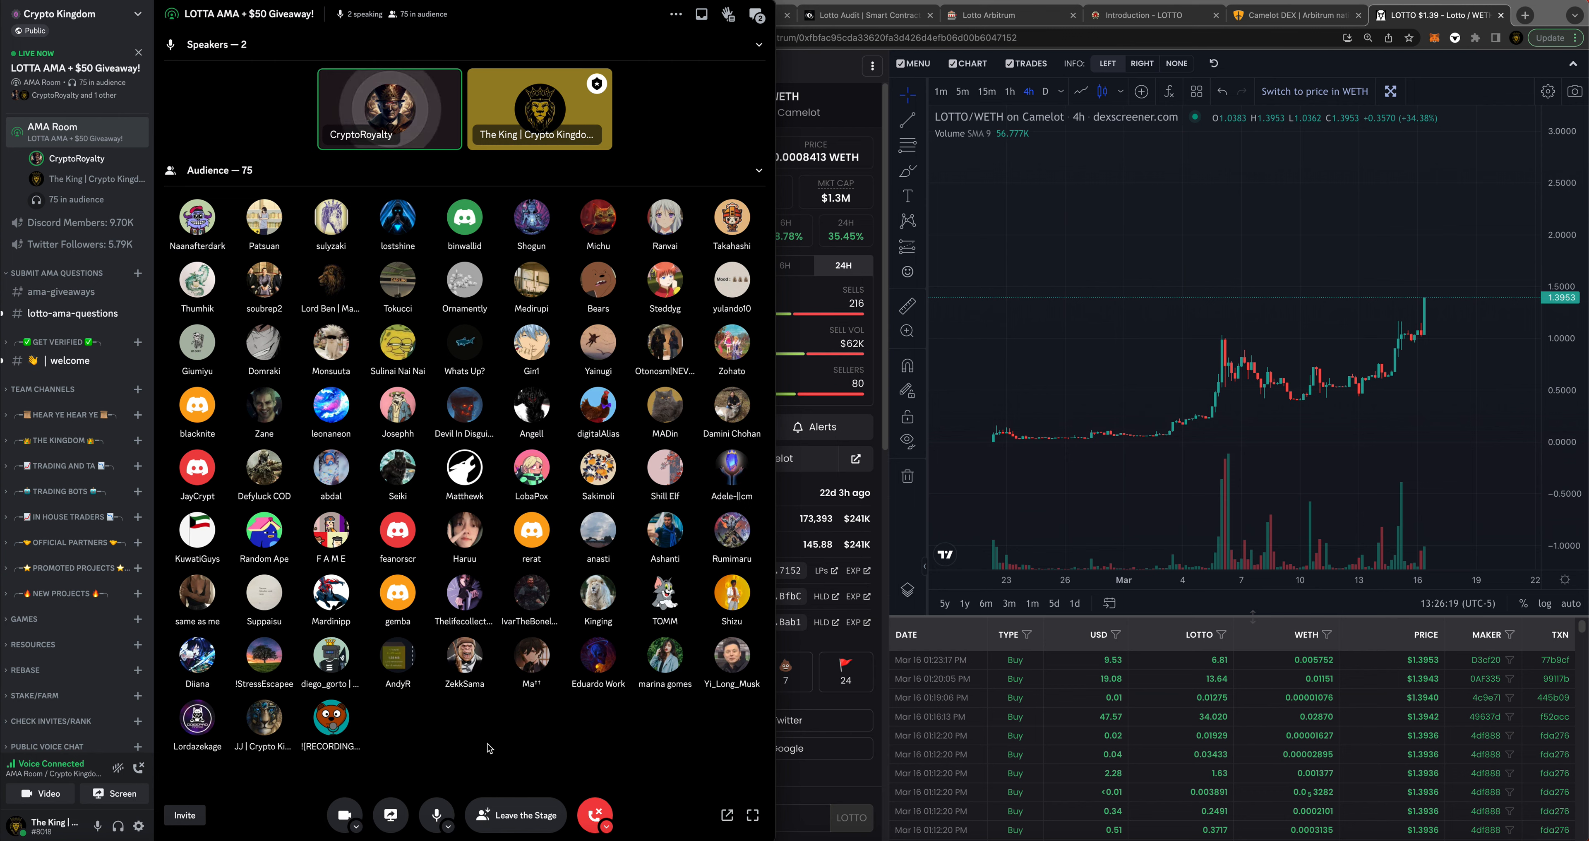
{"action": "left_click", "coordinate": [438, 815]}
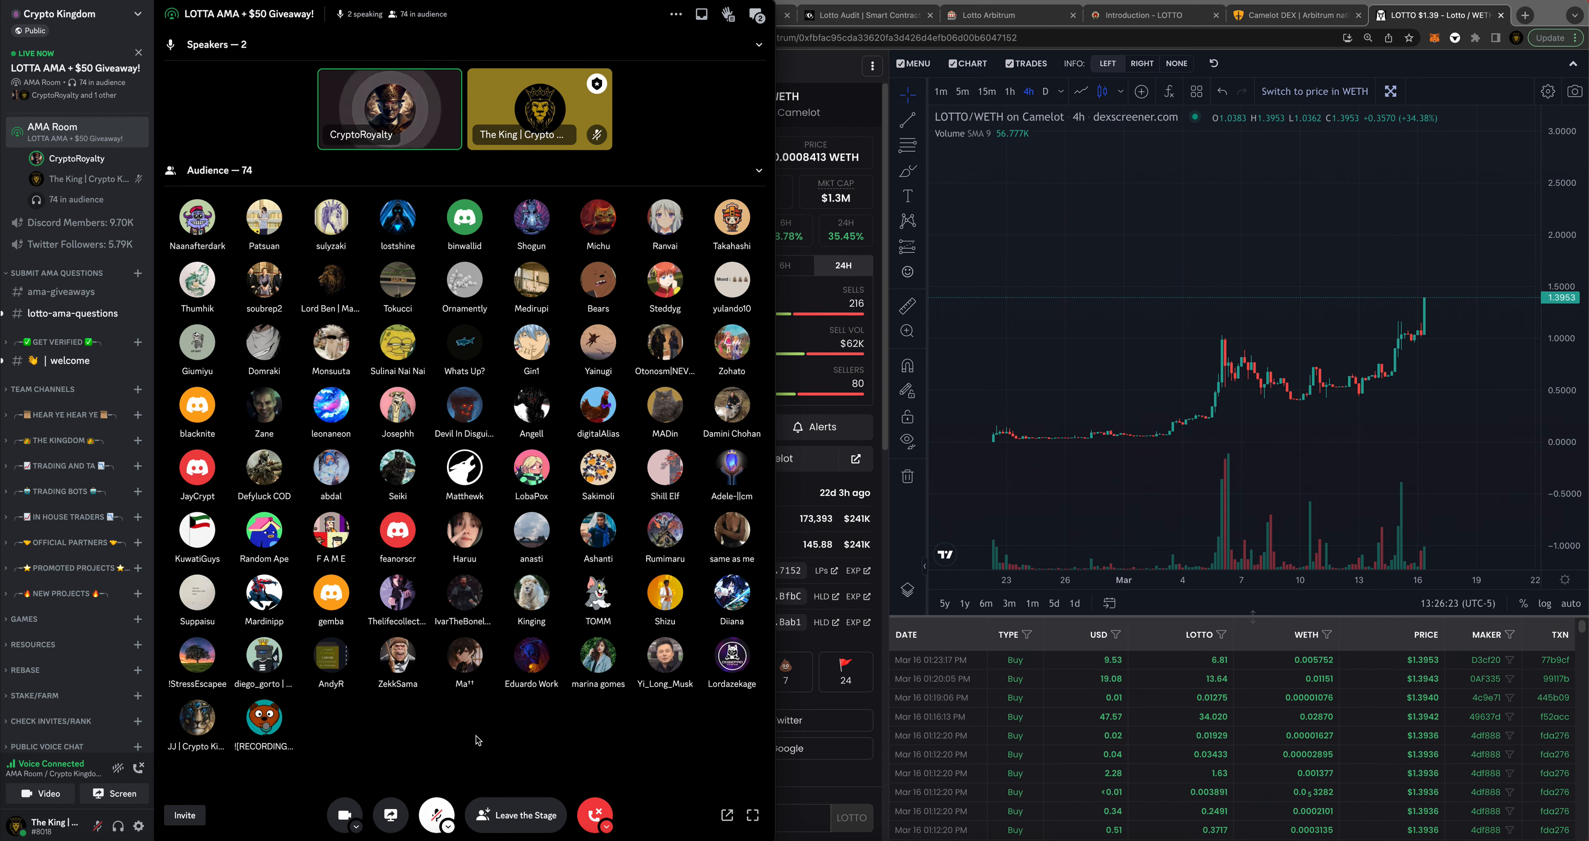
{"action": "left_click", "coordinate": [437, 815]}
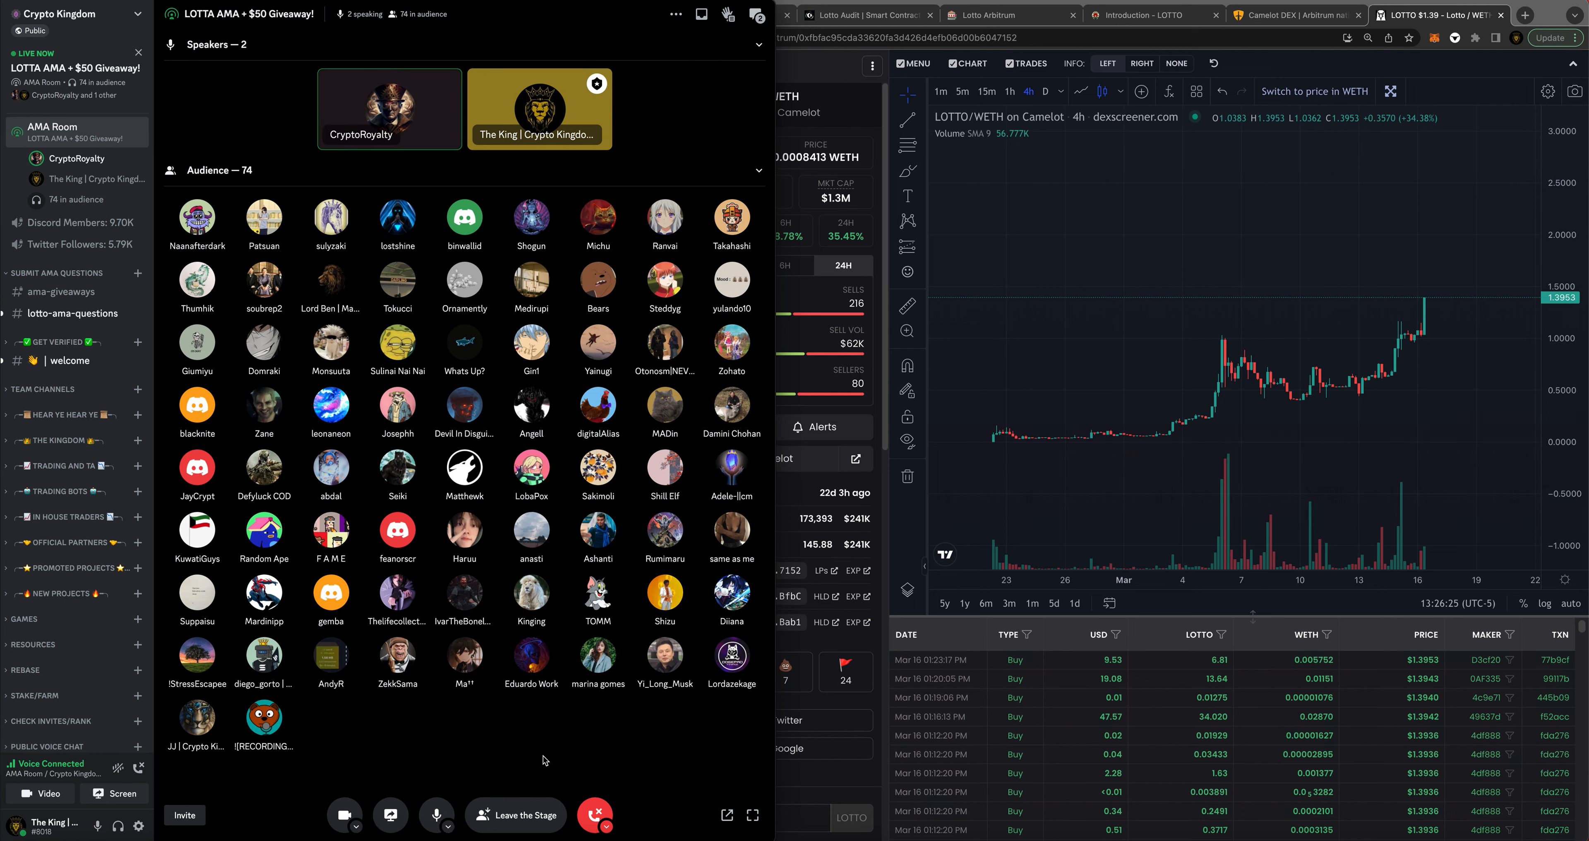
{"action": "mouse_move", "coordinate": [565, 756]}
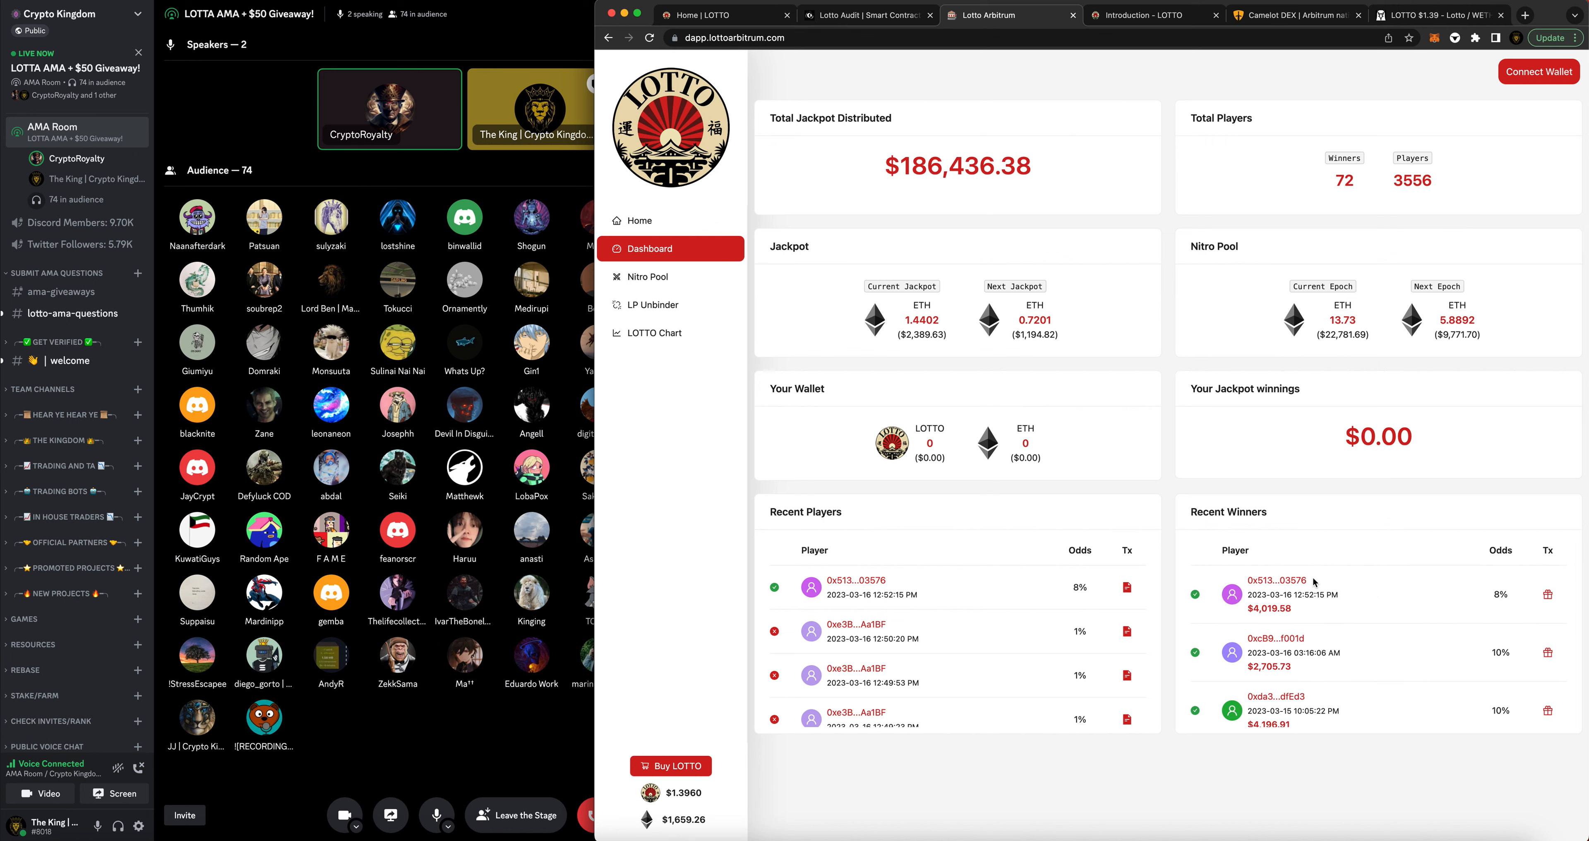
{"action": "mouse_move", "coordinate": [1345, 619]}
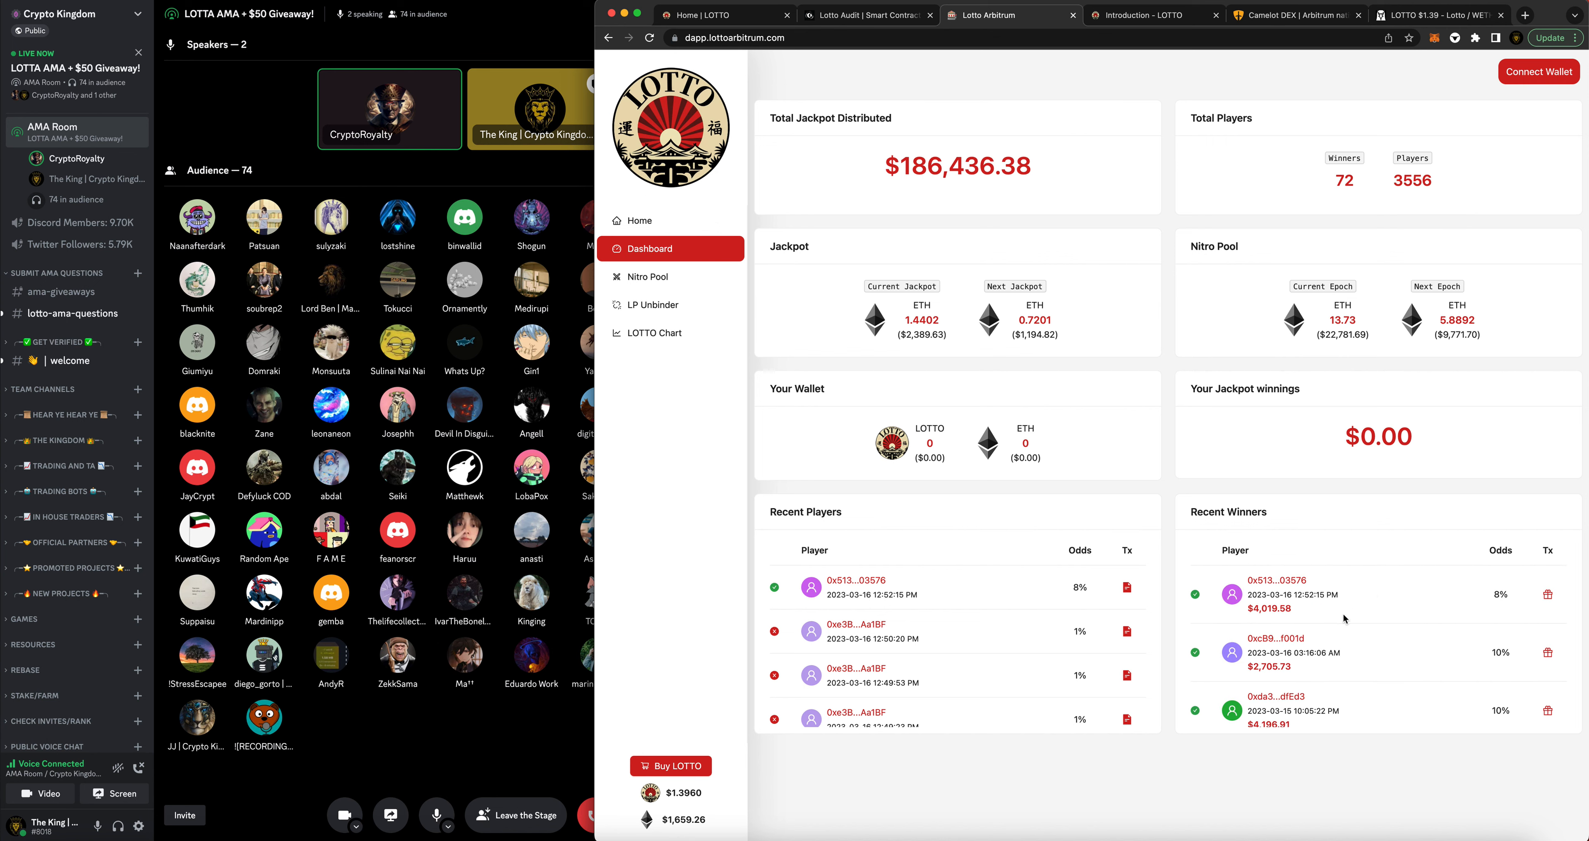
{"action": "mouse_move", "coordinate": [1340, 624]}
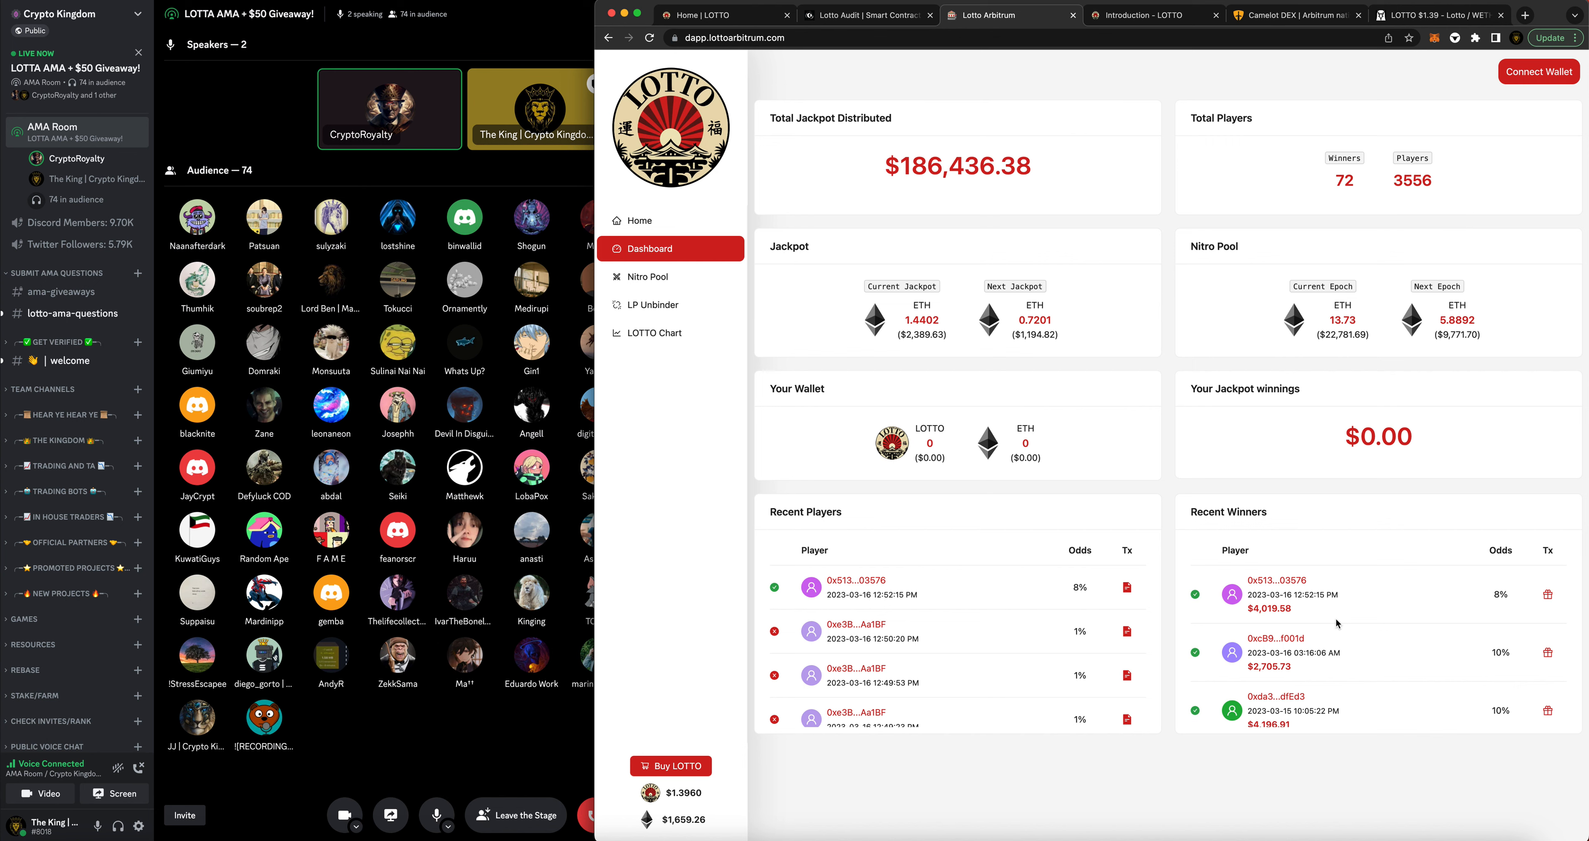
{"action": "scroll", "scroll_direction": "down", "scroll_amount": 3}
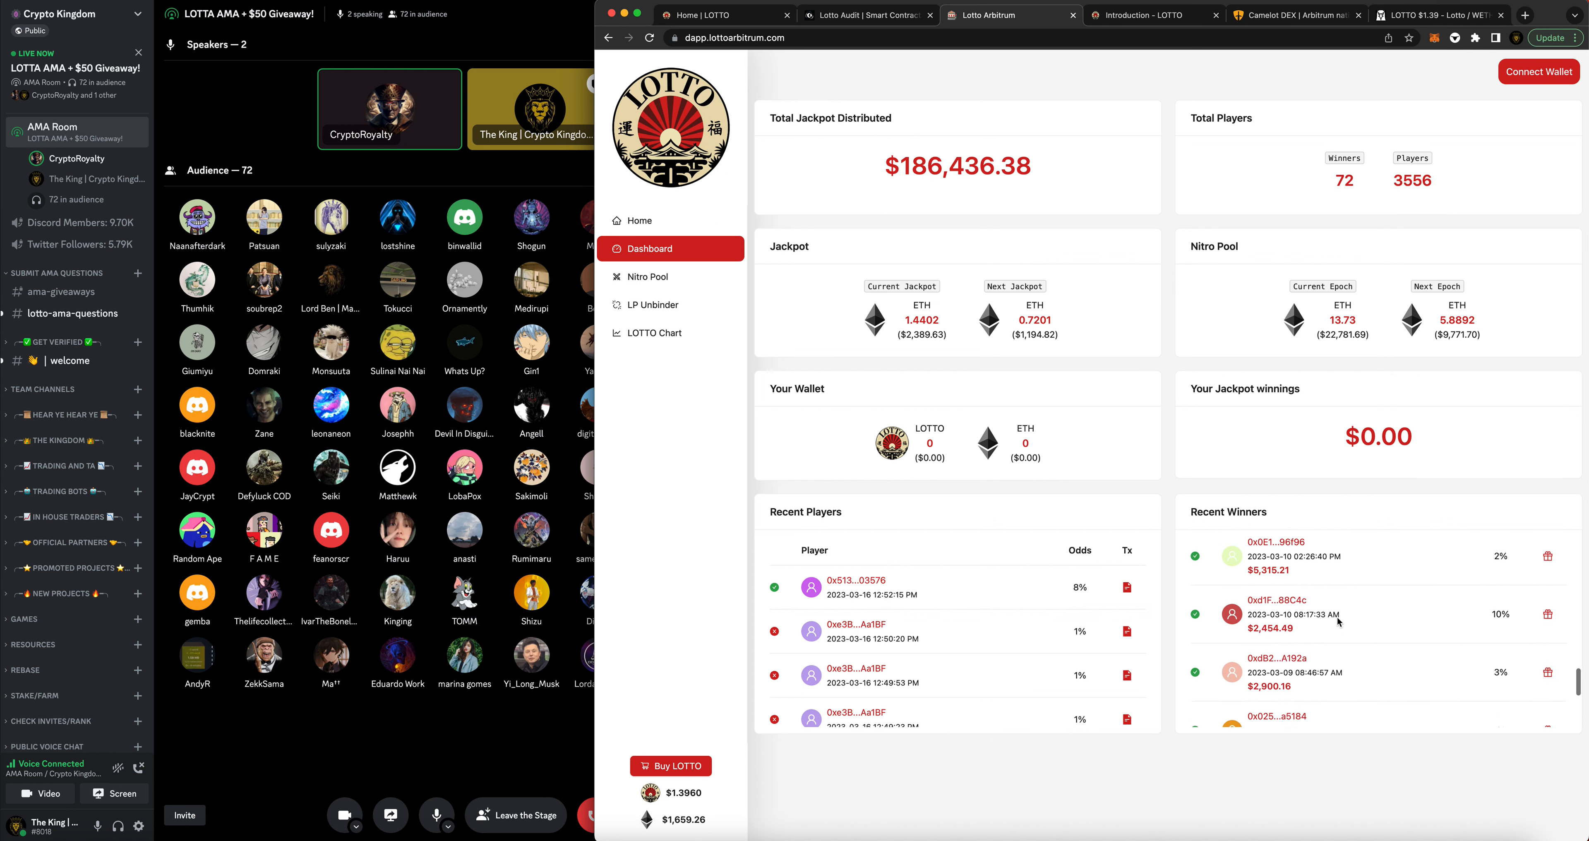
{"action": "scroll", "scroll_direction": "down", "scroll_amount": 3}
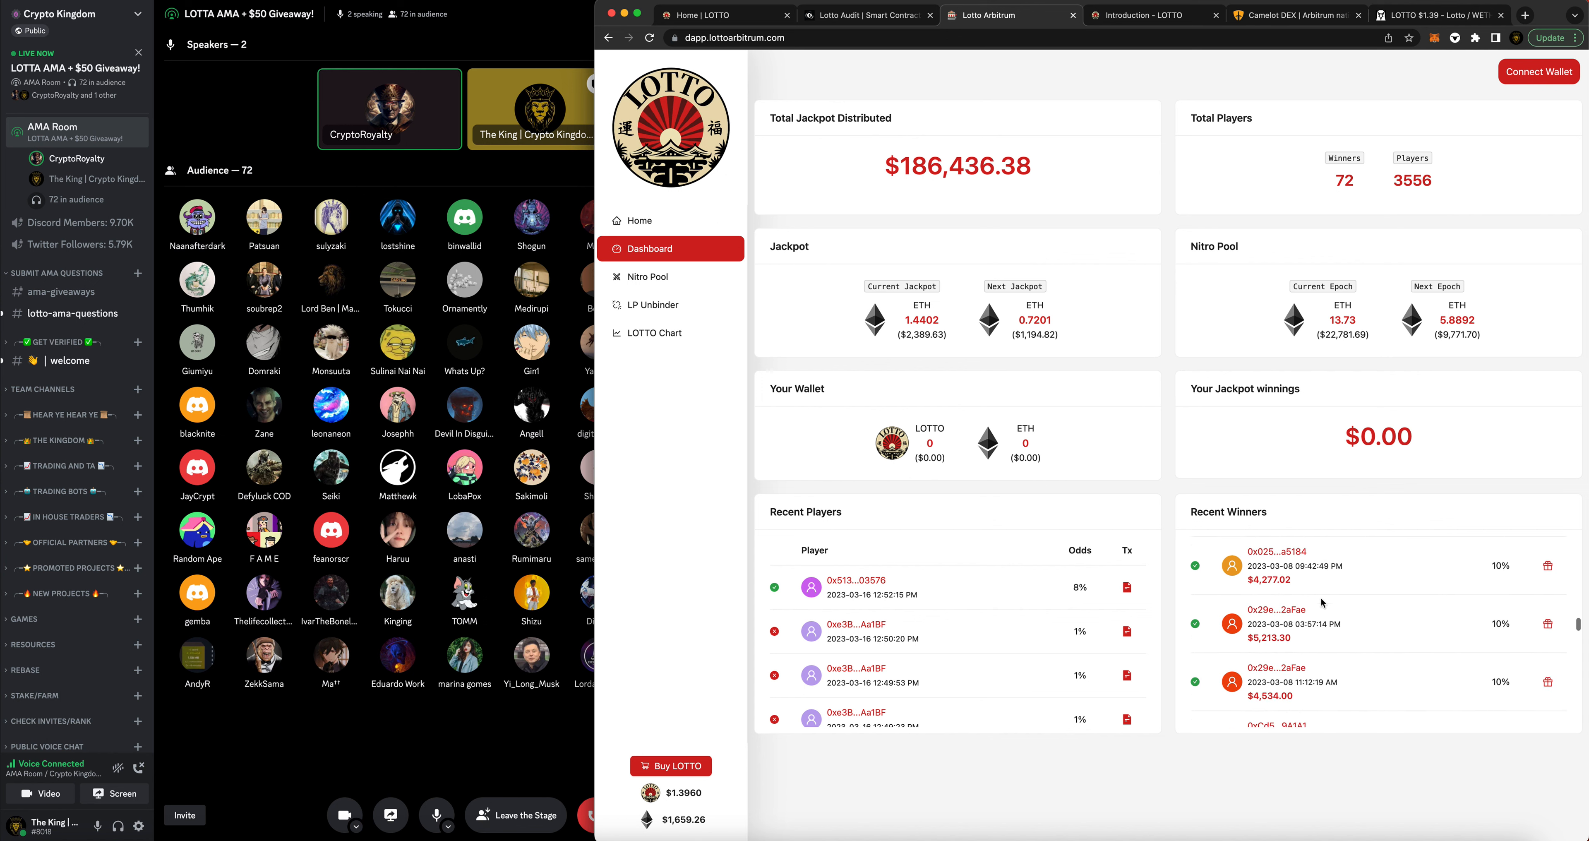
{"action": "scroll", "scroll_direction": "down", "scroll_amount": 3}
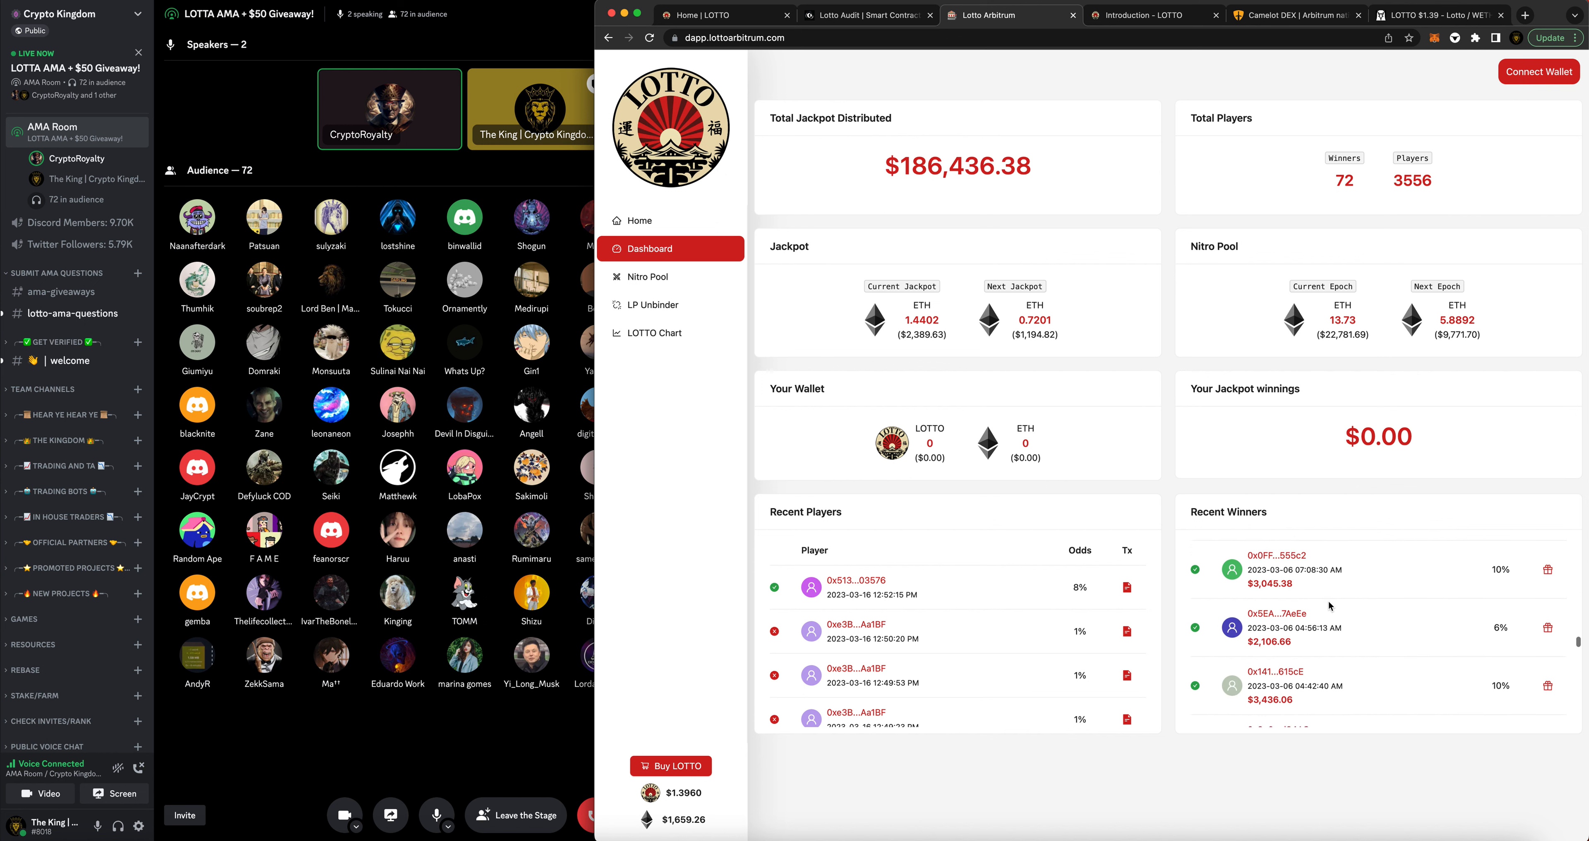
{"action": "scroll", "scroll_direction": "down", "scroll_amount": 3}
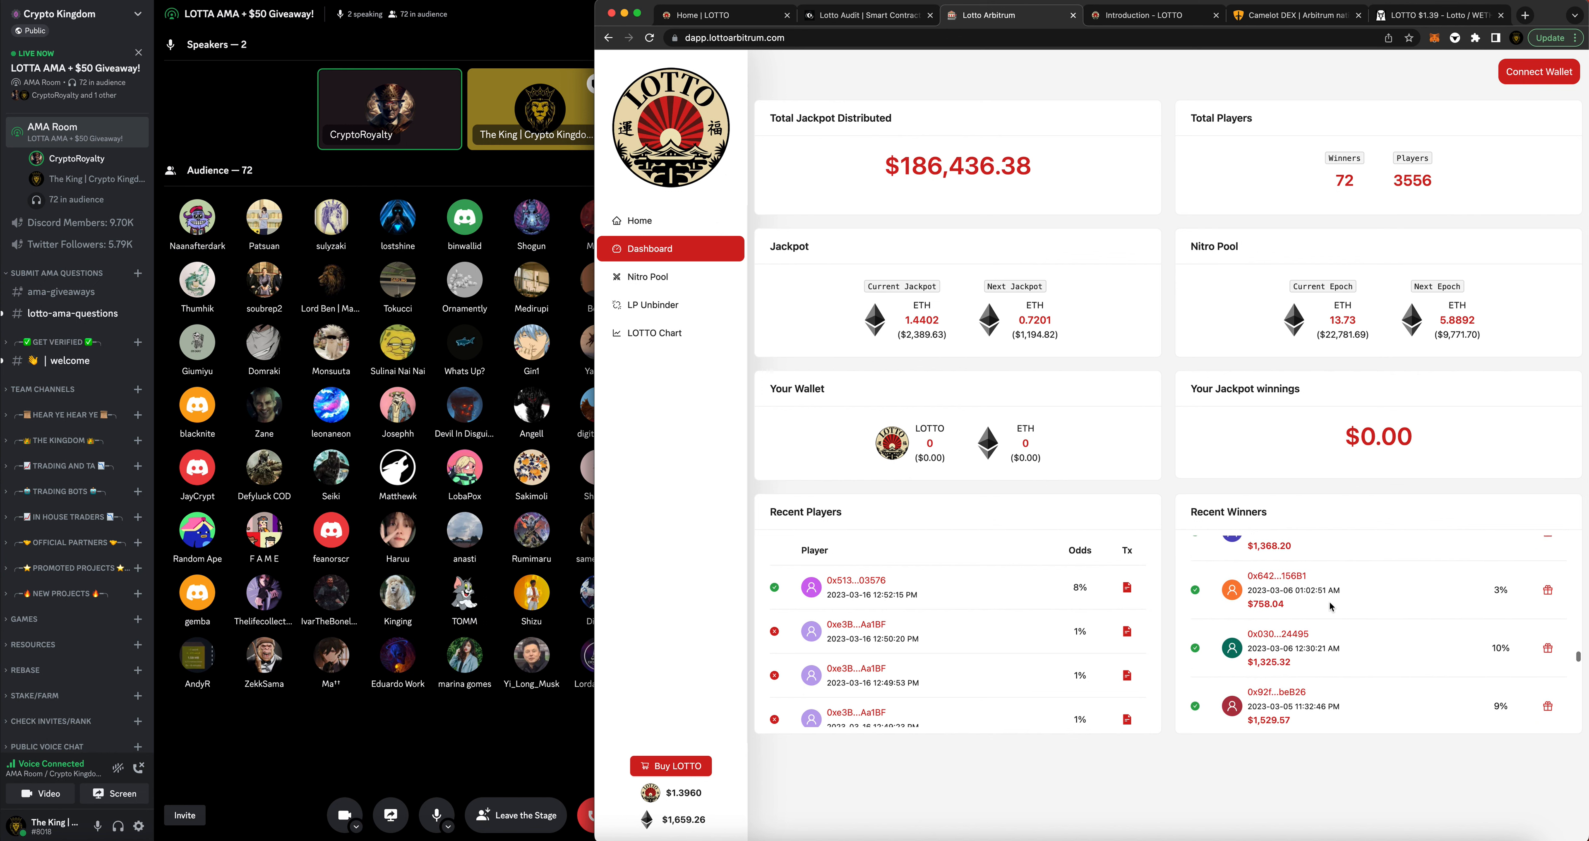
{"action": "mouse_move", "coordinate": [1332, 600]}
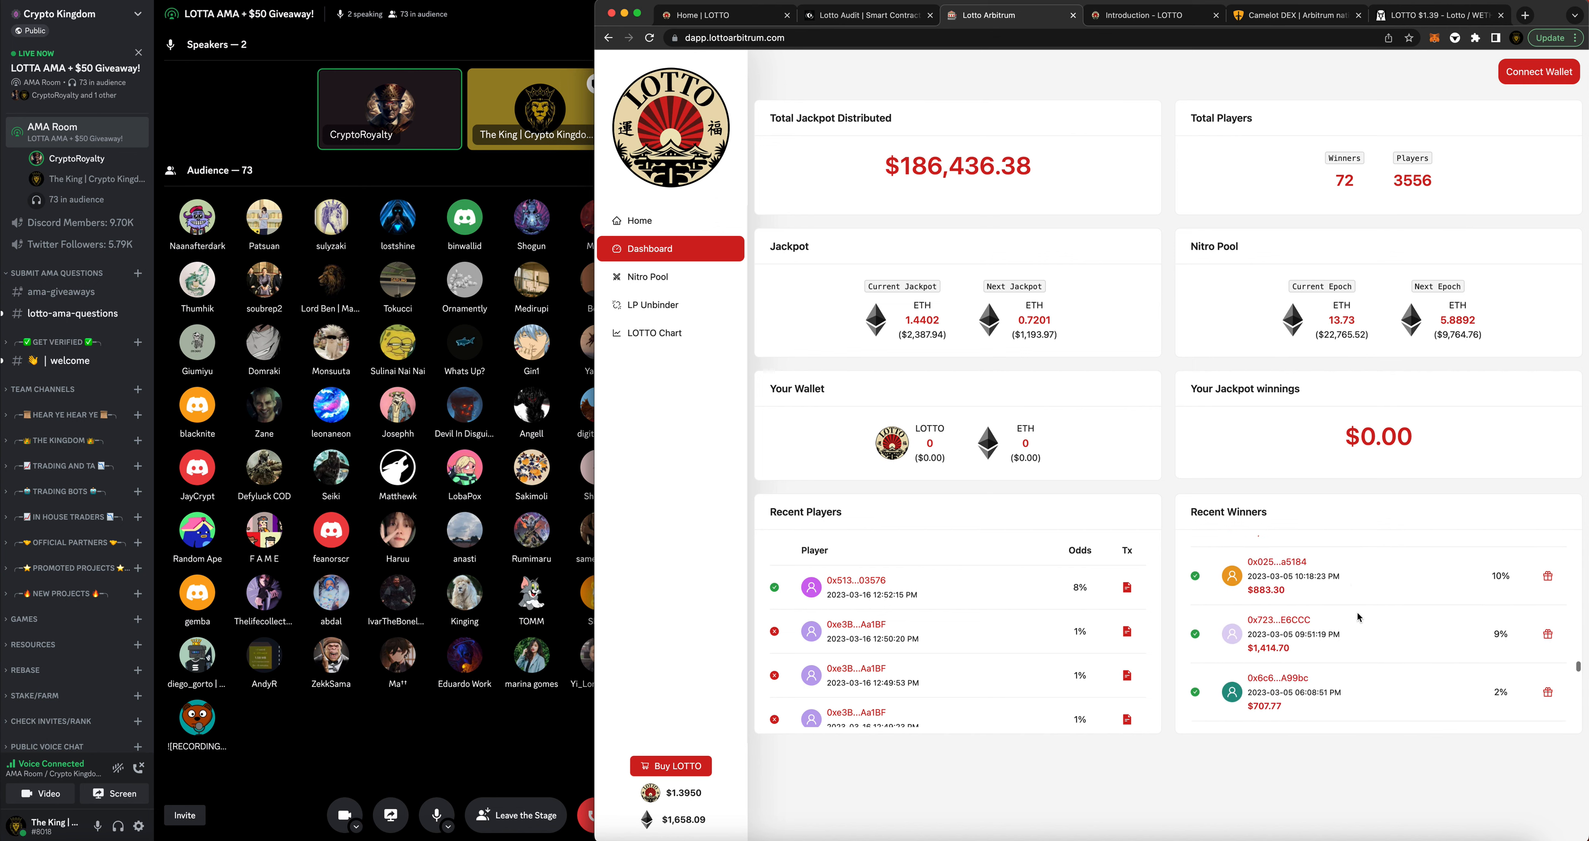
{"action": "scroll", "scroll_direction": "down", "scroll_amount": 3}
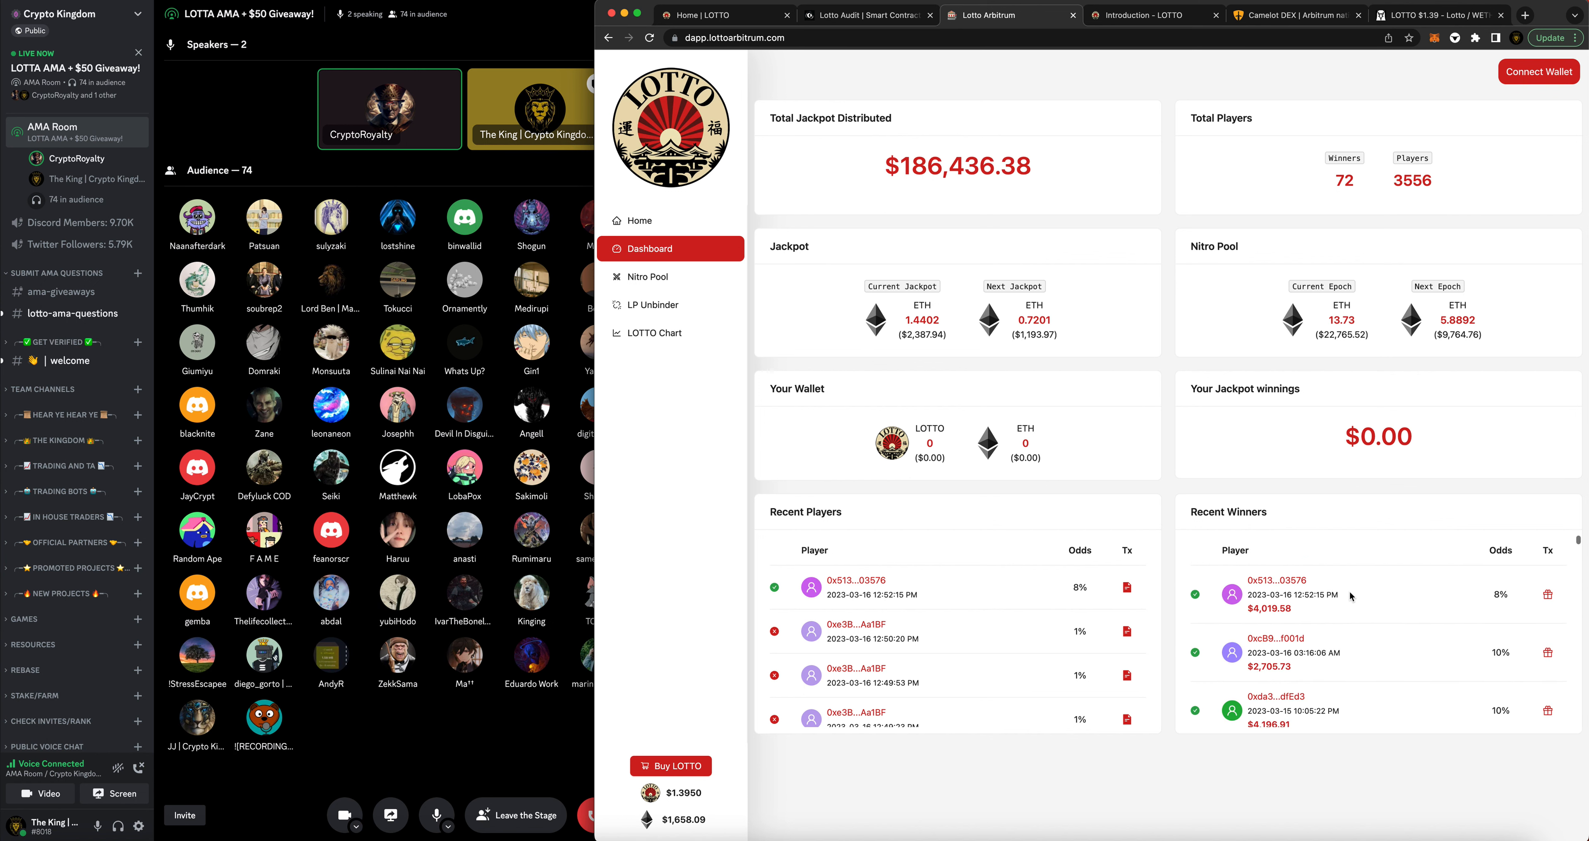
{"action": "mouse_move", "coordinate": [1351, 497]}
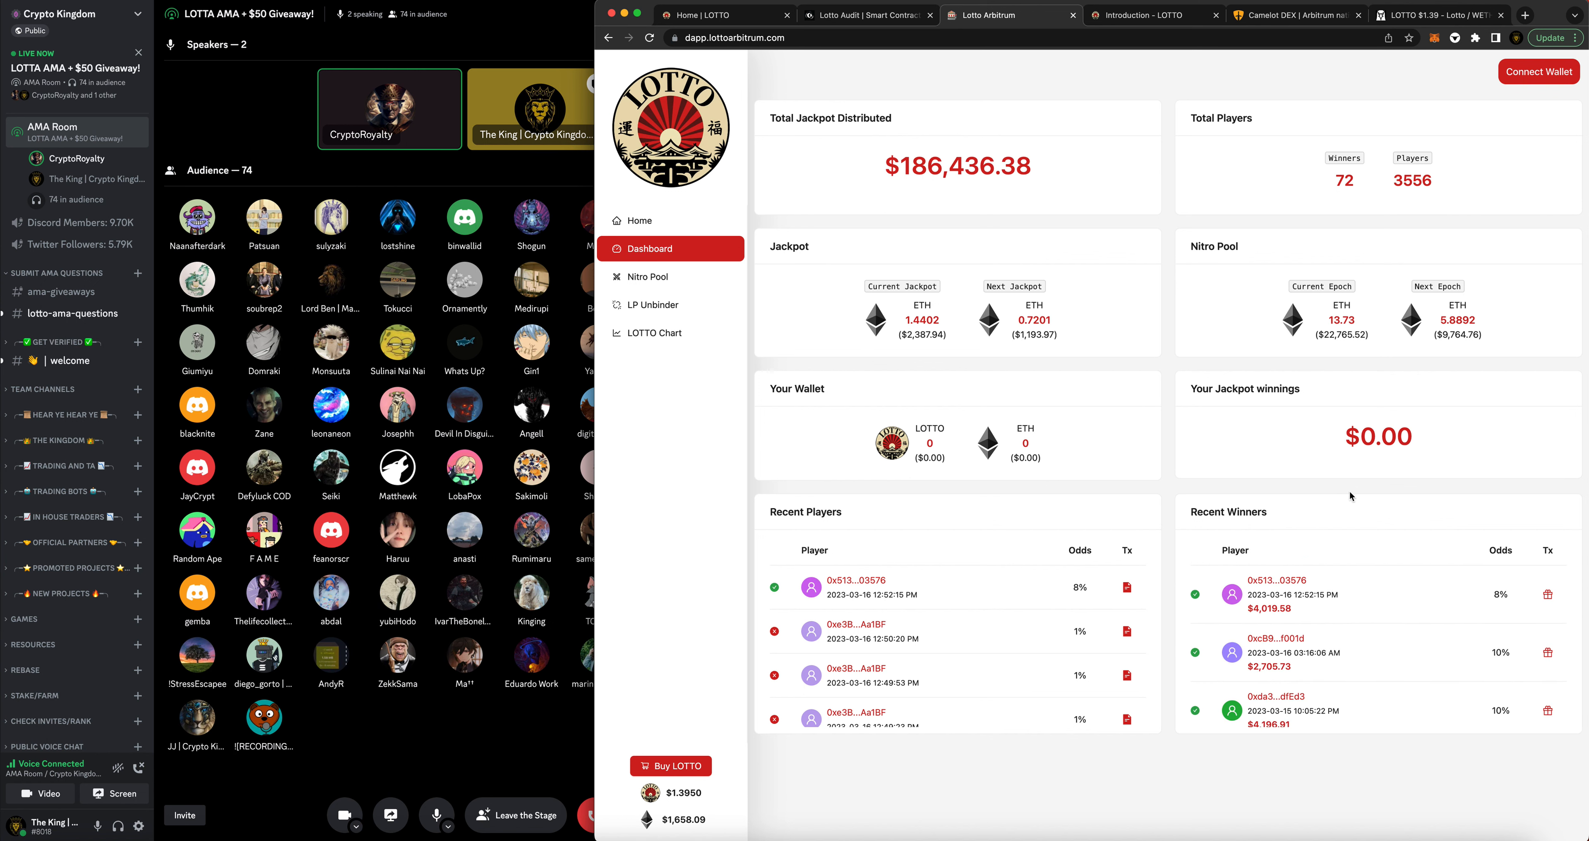
{"action": "scroll", "scroll_direction": "down", "scroll_amount": 3}
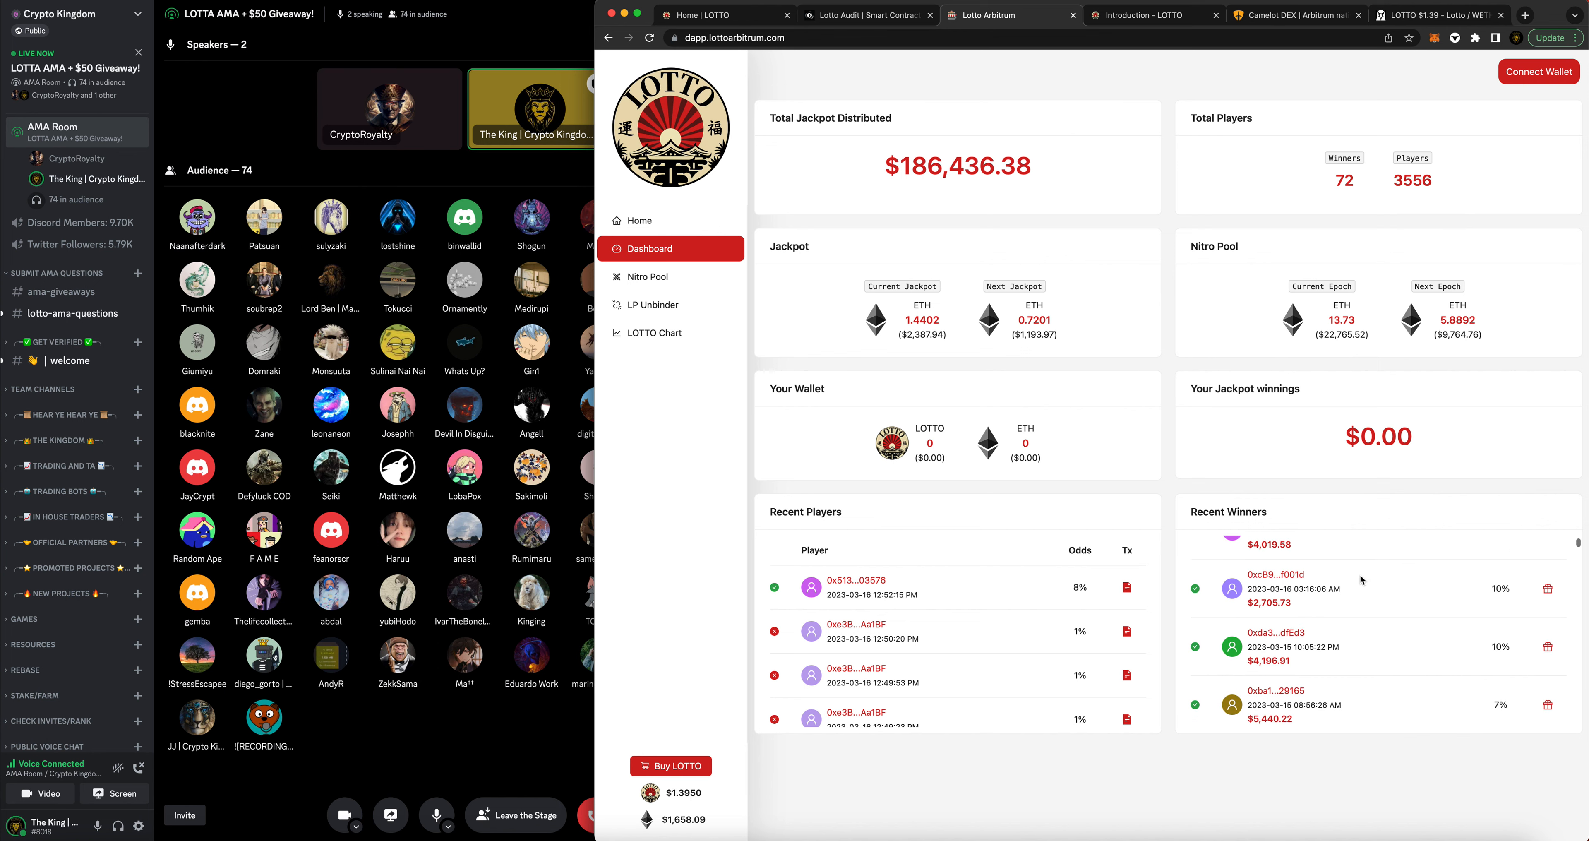
{"action": "mouse_move", "coordinate": [1378, 627]}
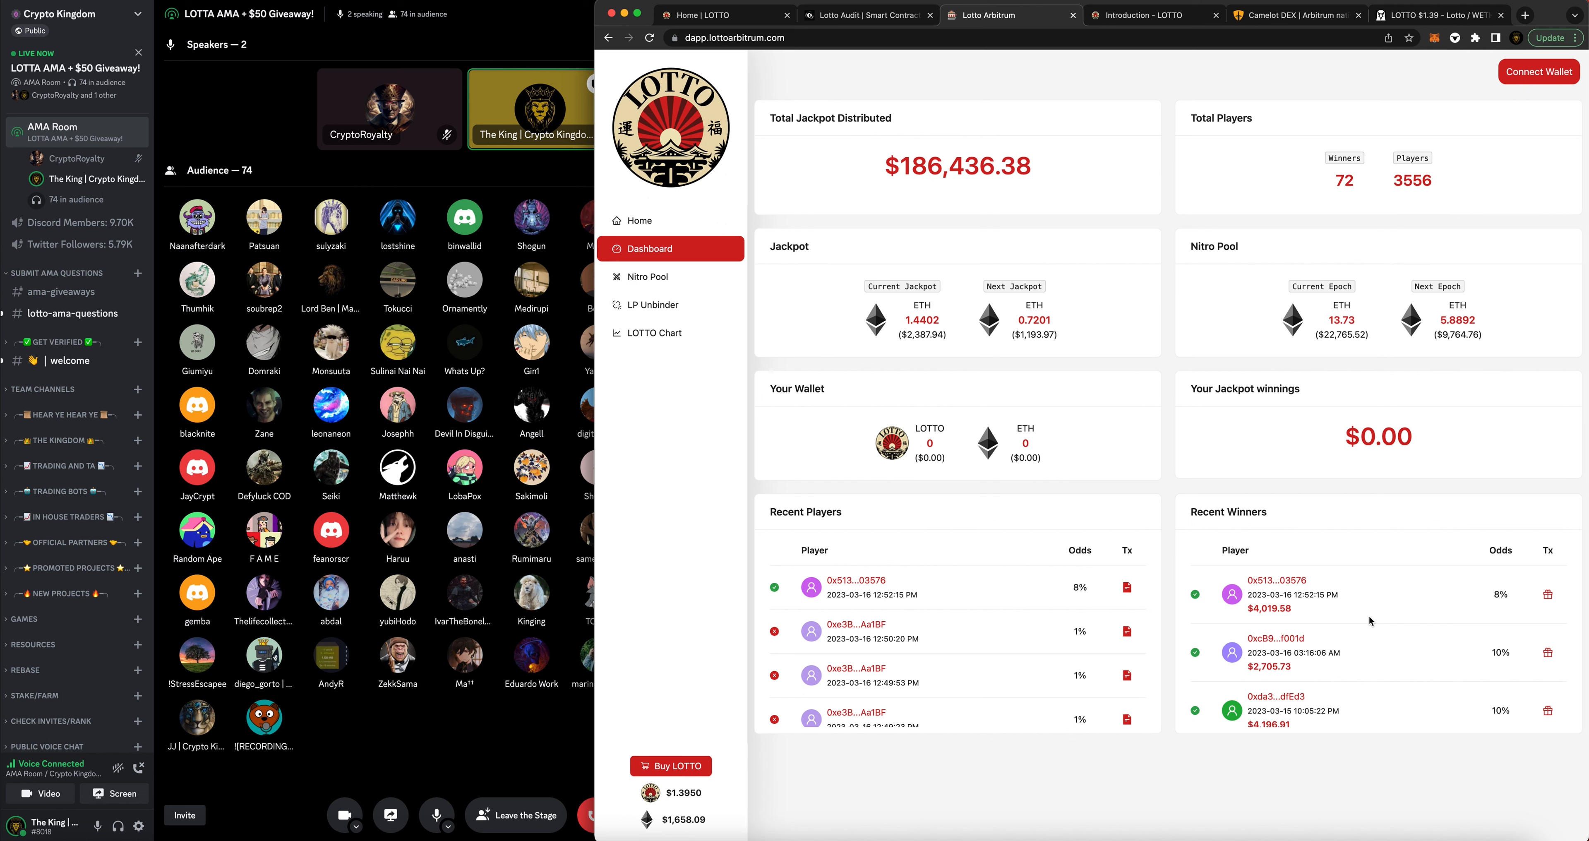
{"action": "mouse_move", "coordinate": [1340, 651]}
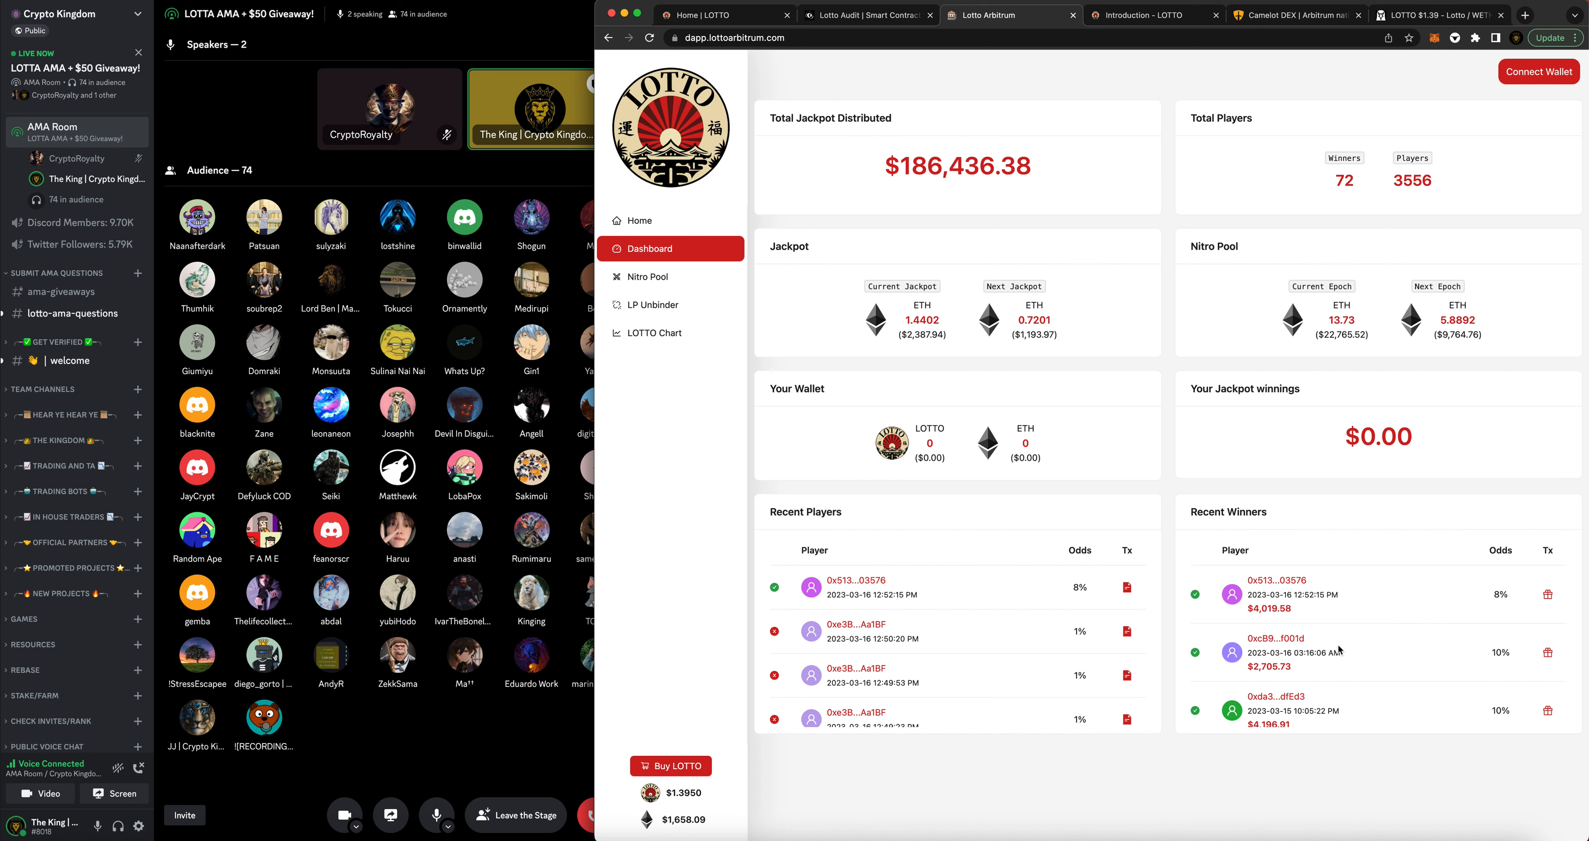
{"action": "mouse_move", "coordinate": [1349, 609]}
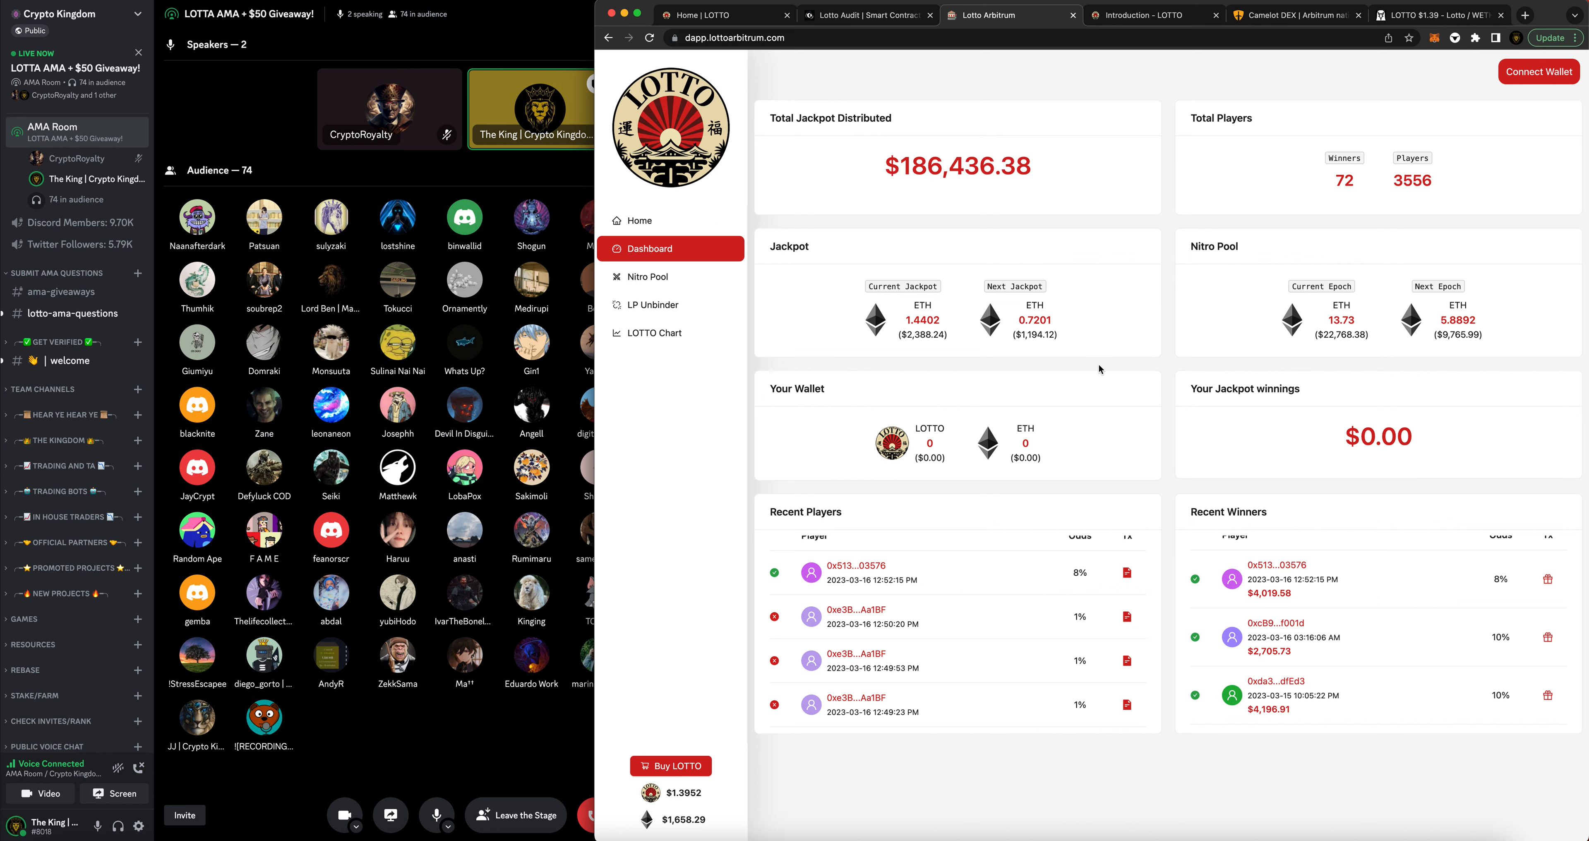
{"action": "mouse_move", "coordinate": [1078, 368]}
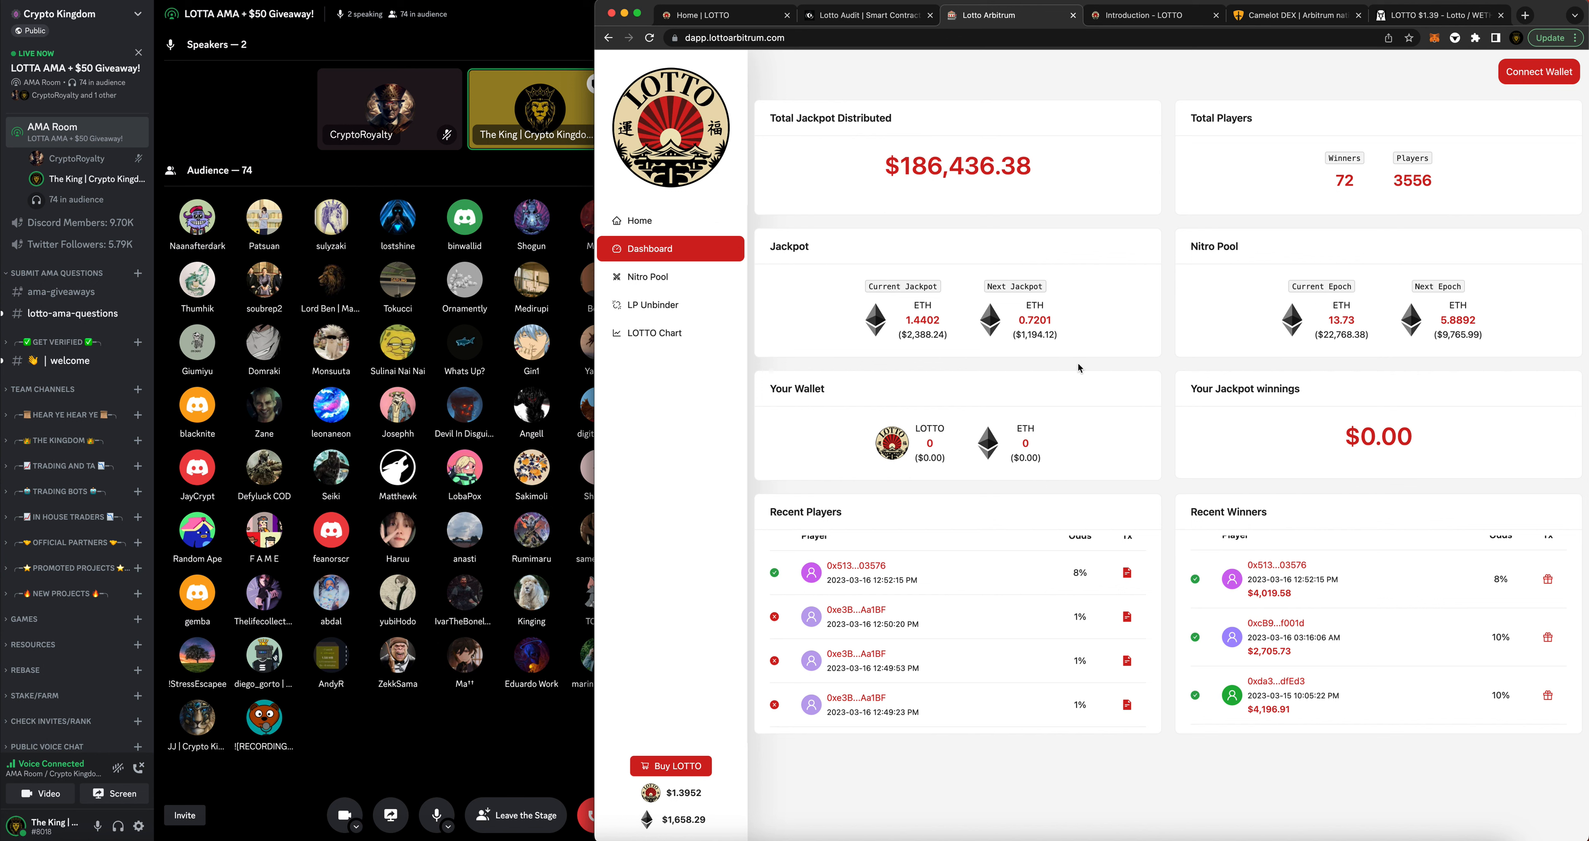
{"action": "mouse_move", "coordinate": [1064, 354]}
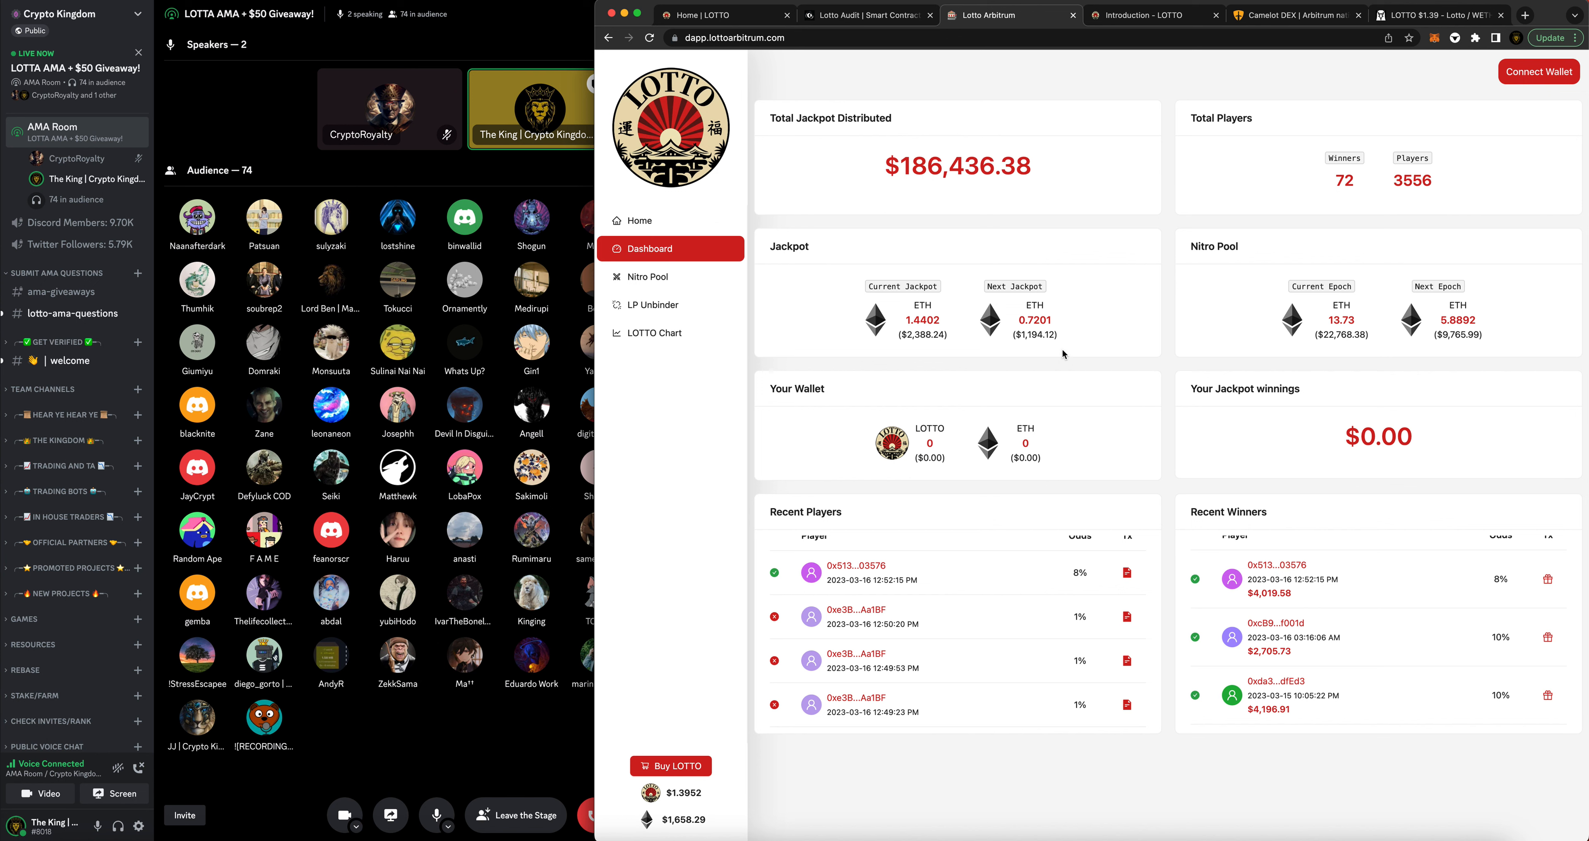
{"action": "mouse_move", "coordinate": [1061, 357]}
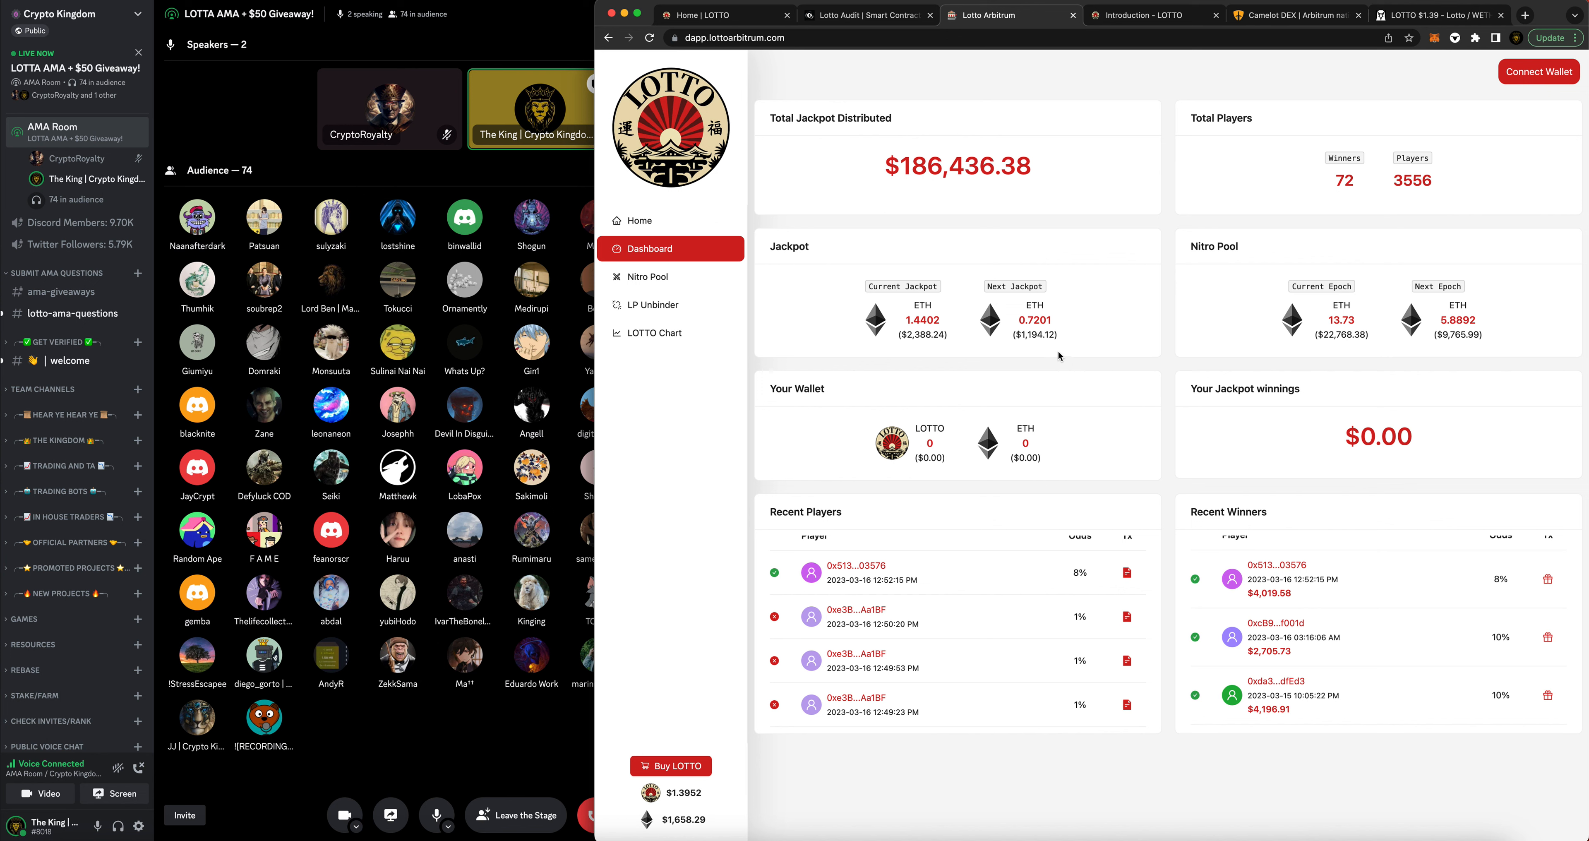
{"action": "mouse_move", "coordinate": [1049, 354]}
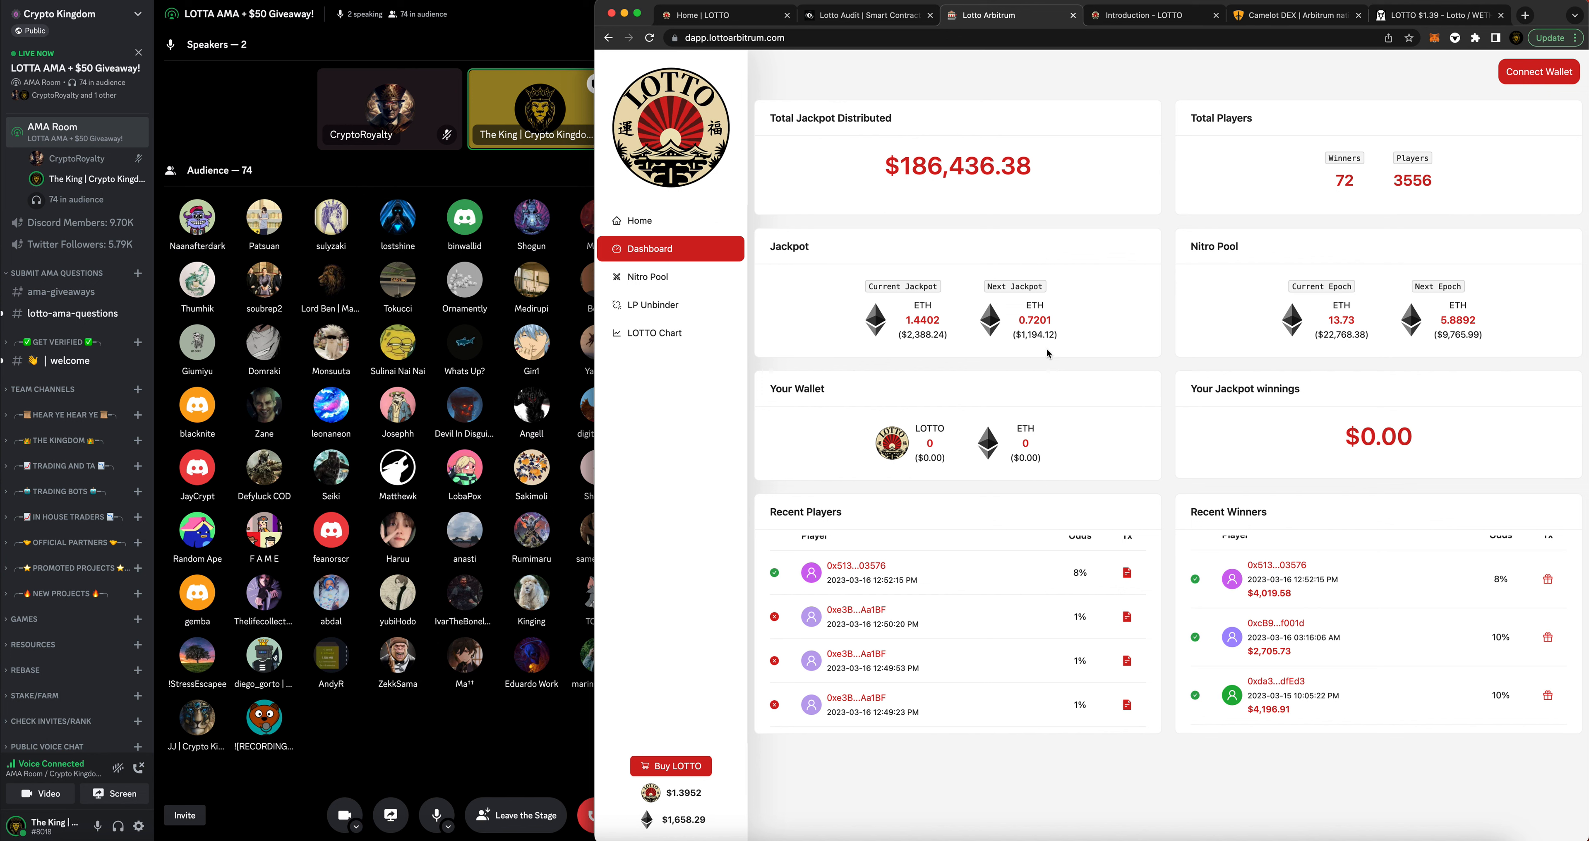
{"action": "mouse_move", "coordinate": [929, 284]}
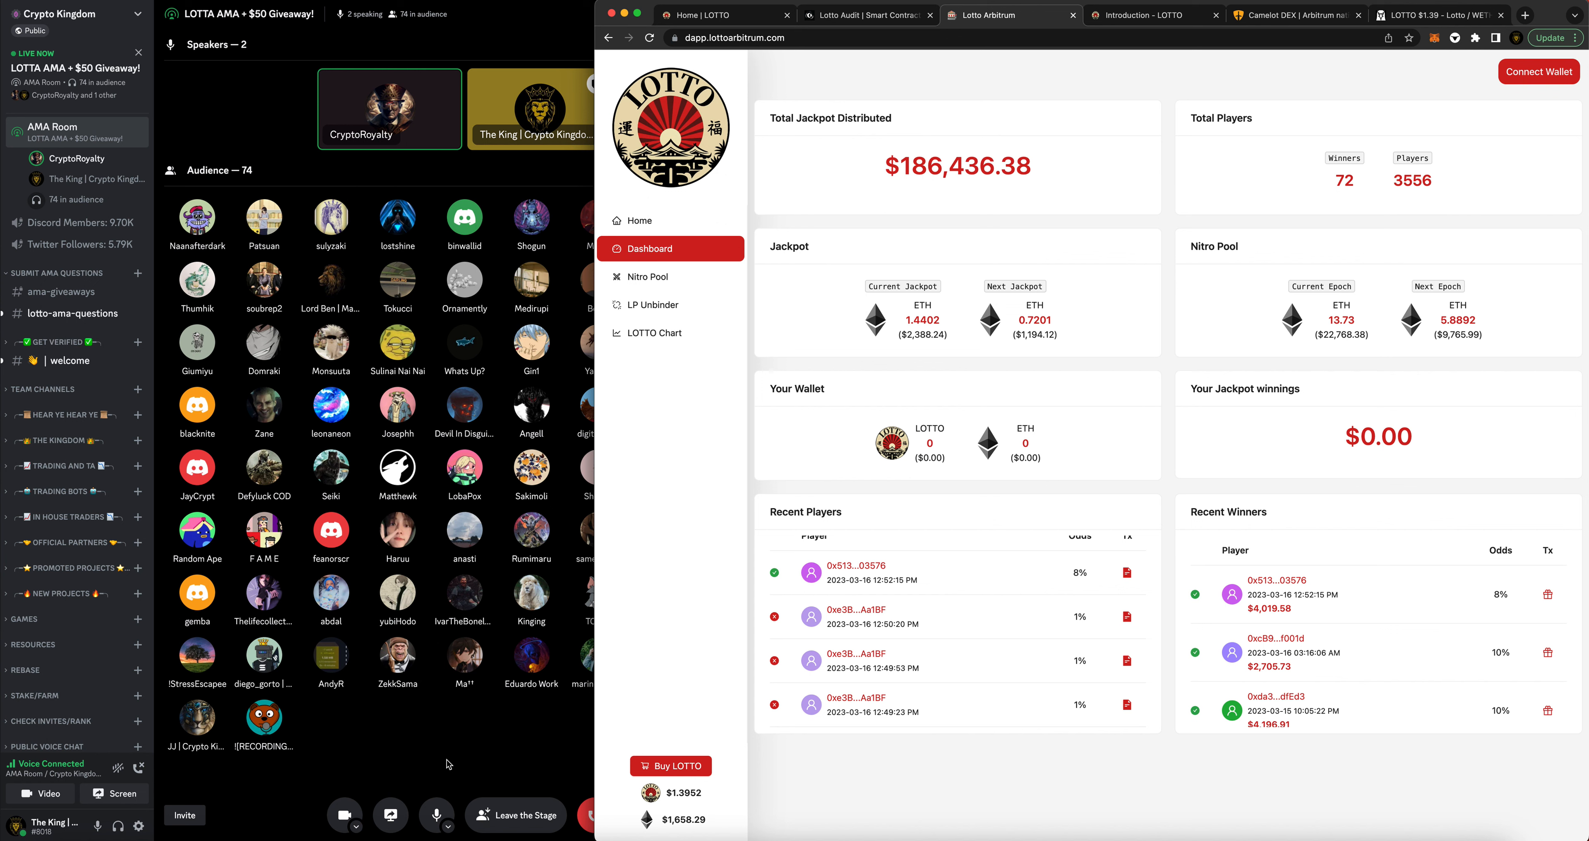
{"action": "mouse_move", "coordinate": [458, 765]}
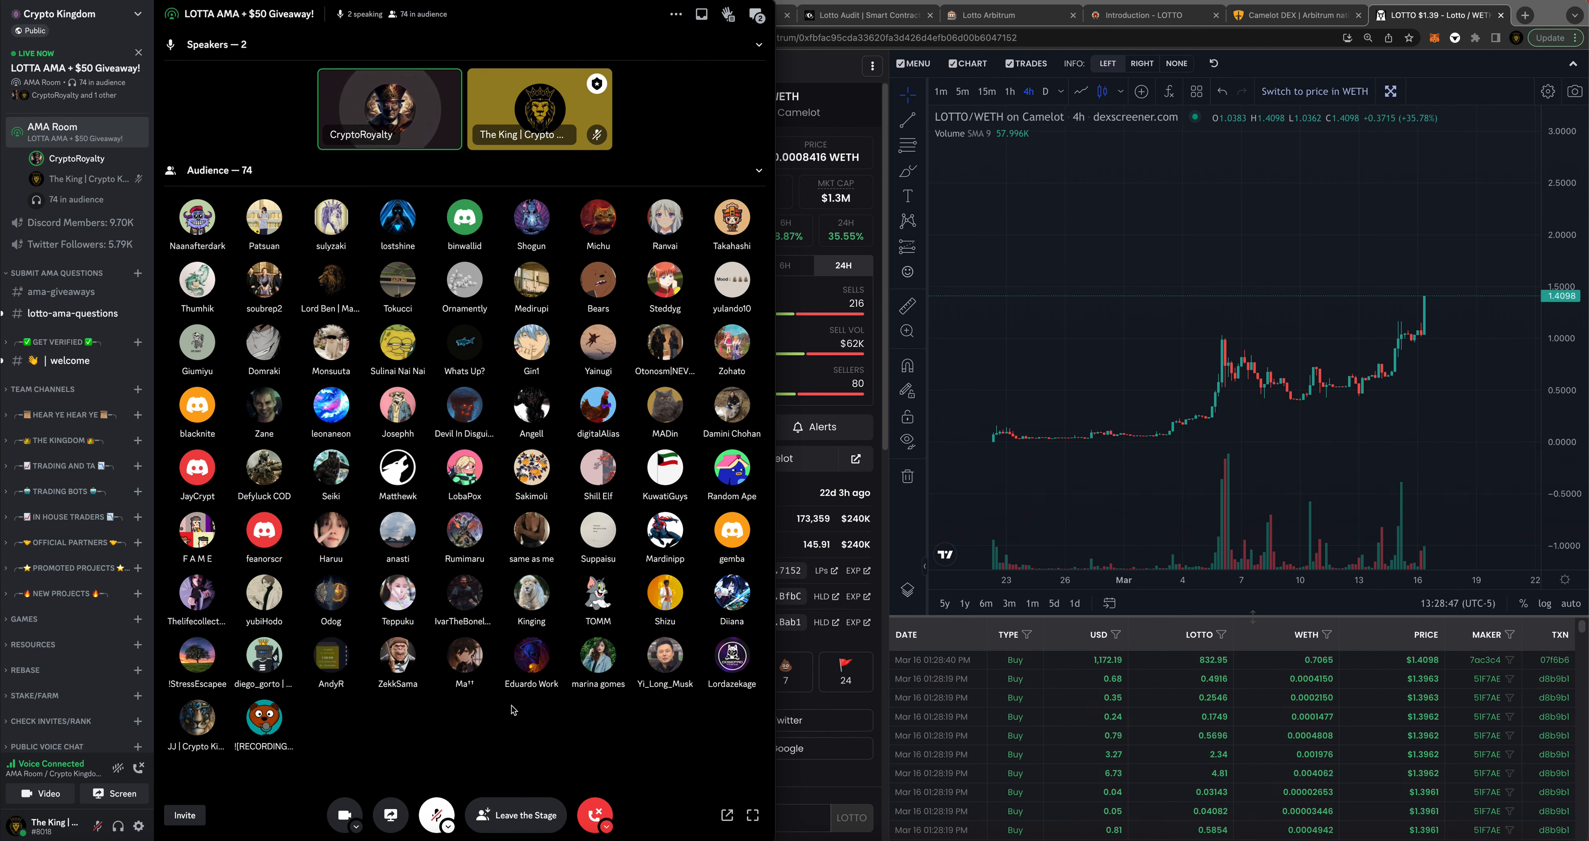
{"action": "mouse_move", "coordinate": [498, 728]}
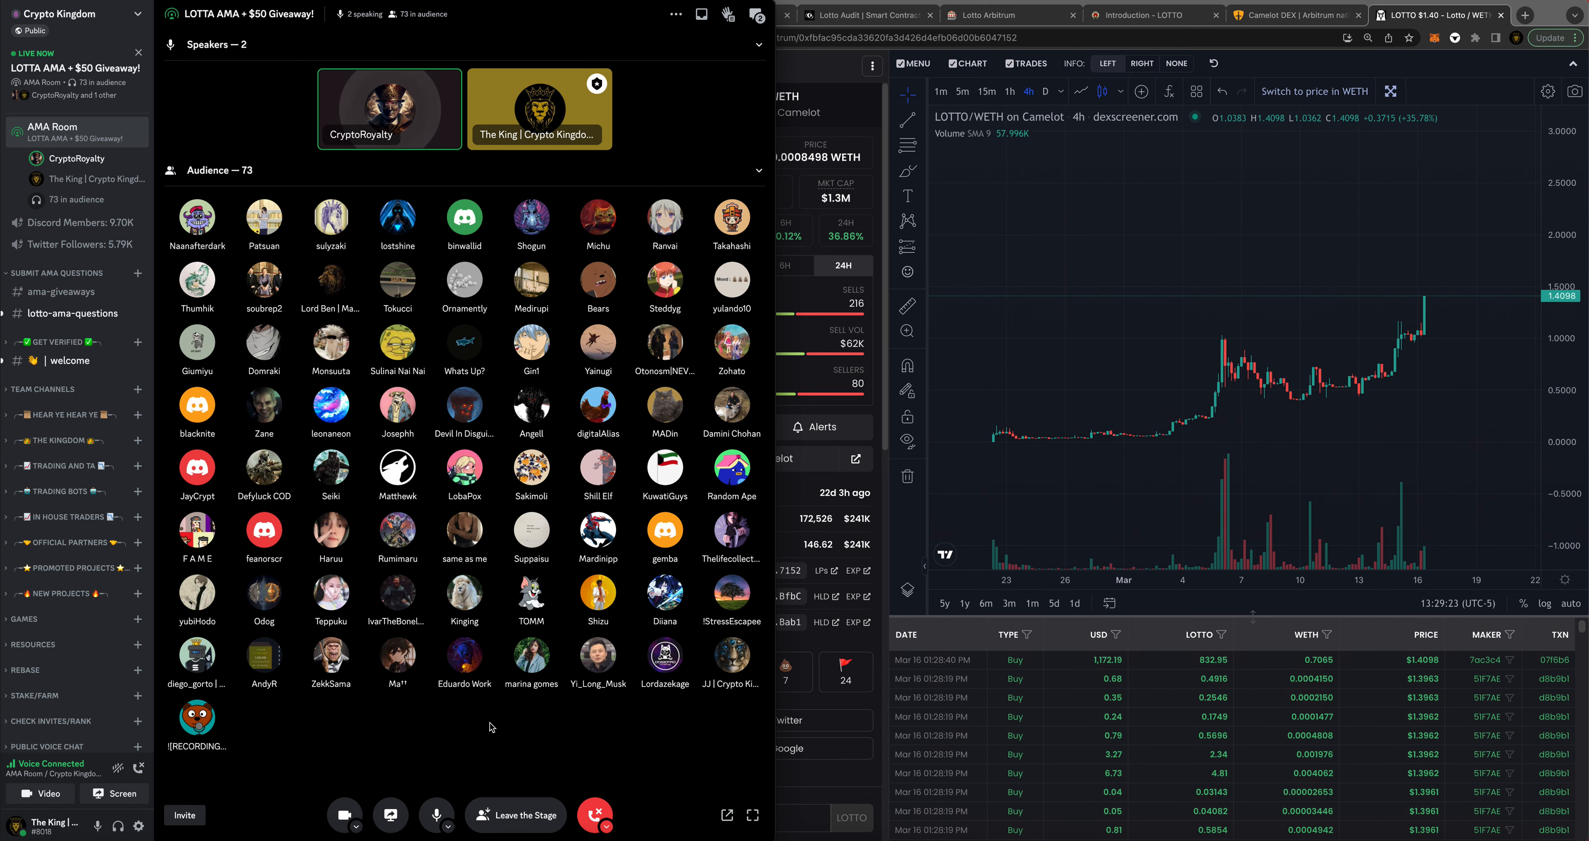
{"action": "left_click", "coordinate": [1010, 14]}
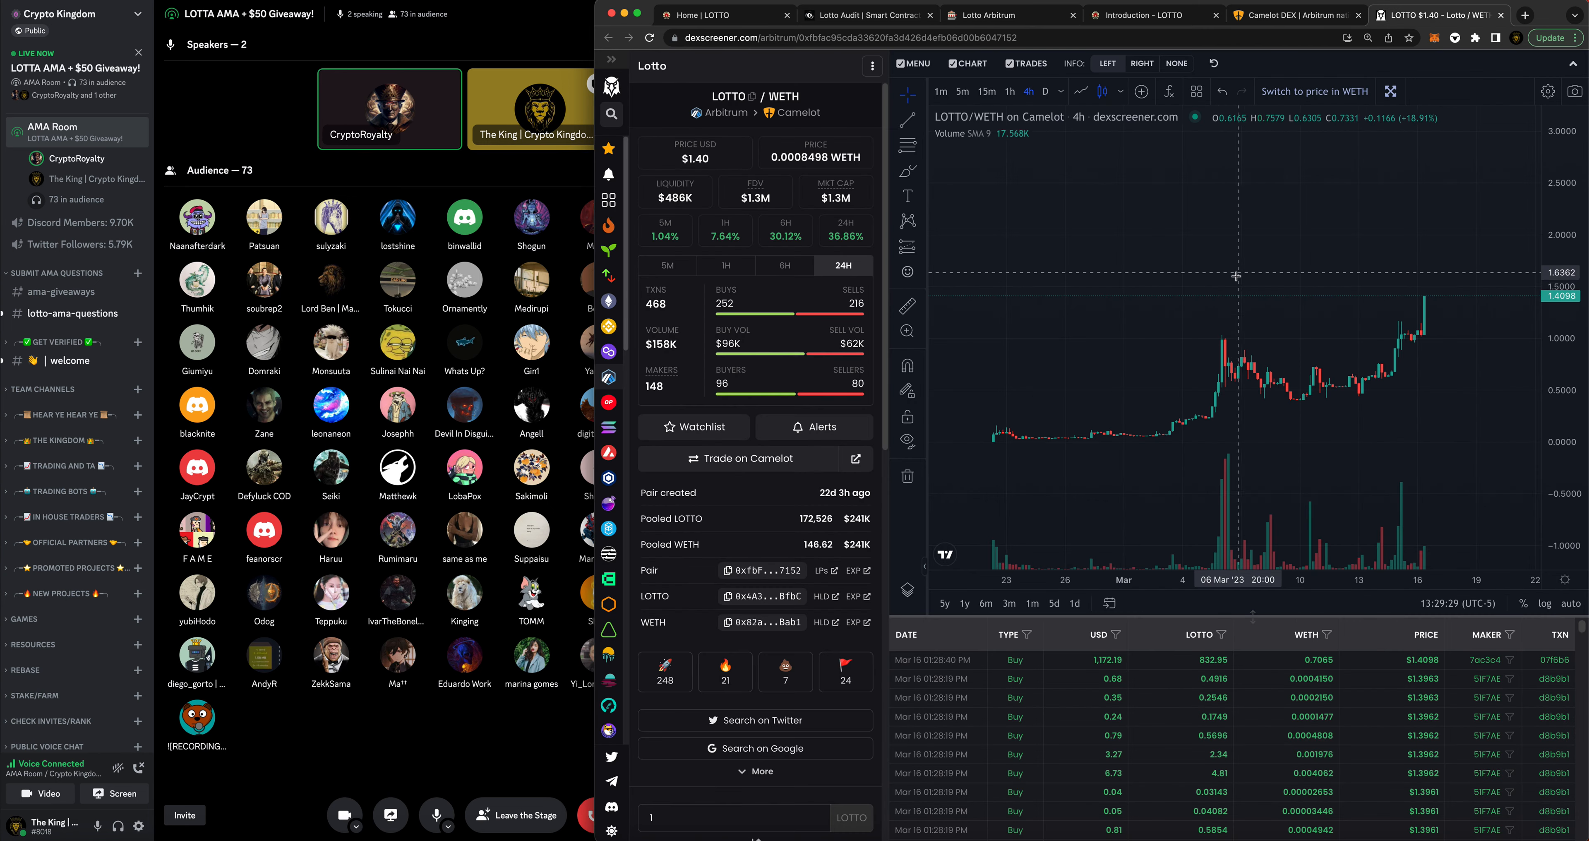
{"action": "mouse_move", "coordinate": [469, 754]}
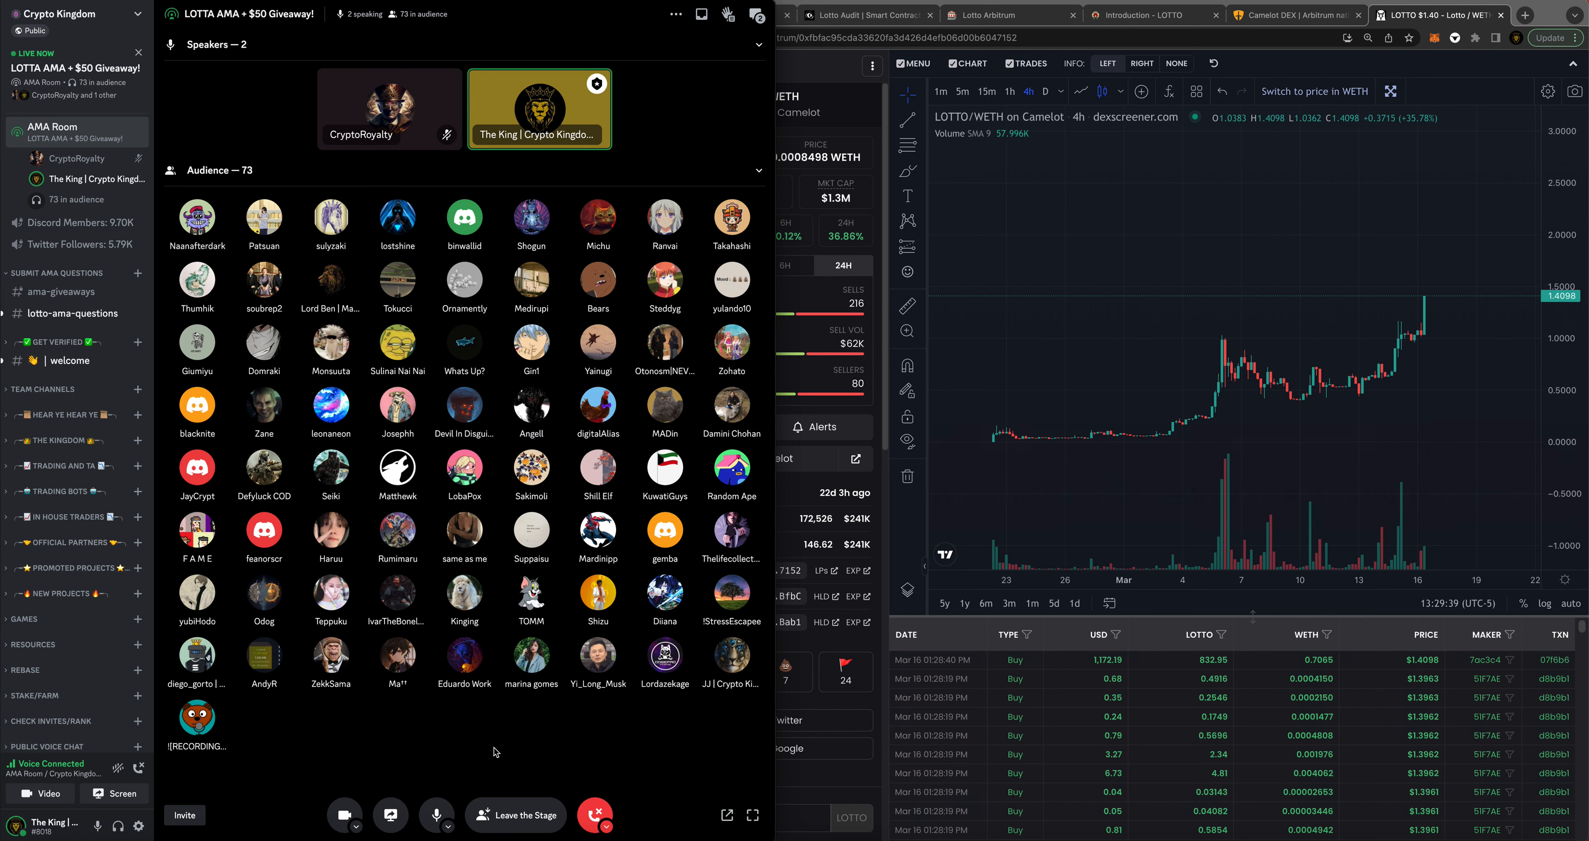
{"action": "mouse_move", "coordinate": [492, 752]}
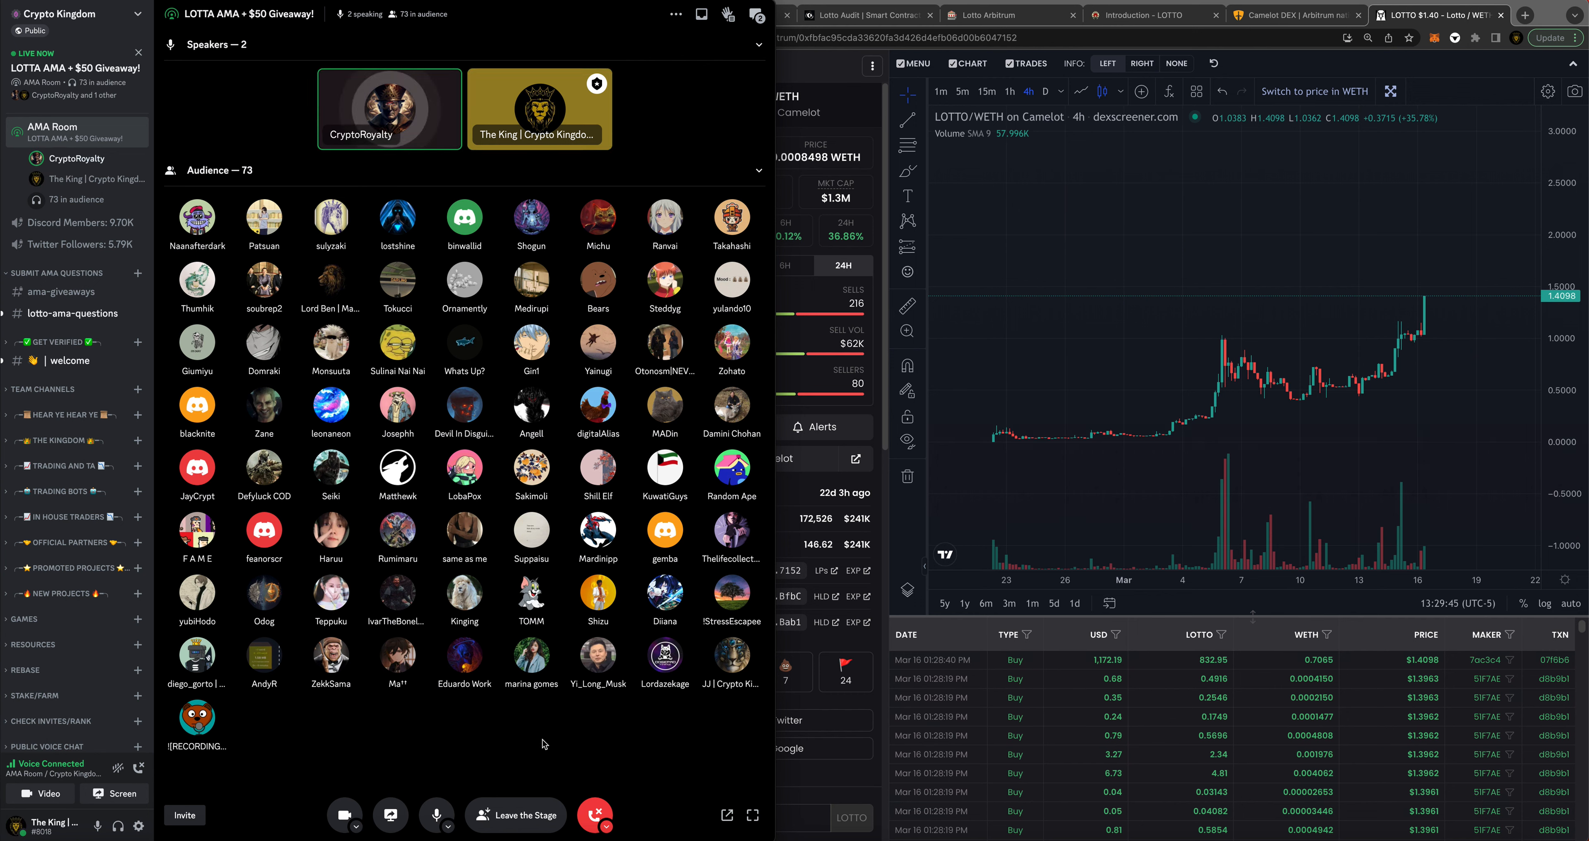
{"action": "mouse_move", "coordinate": [633, 754]}
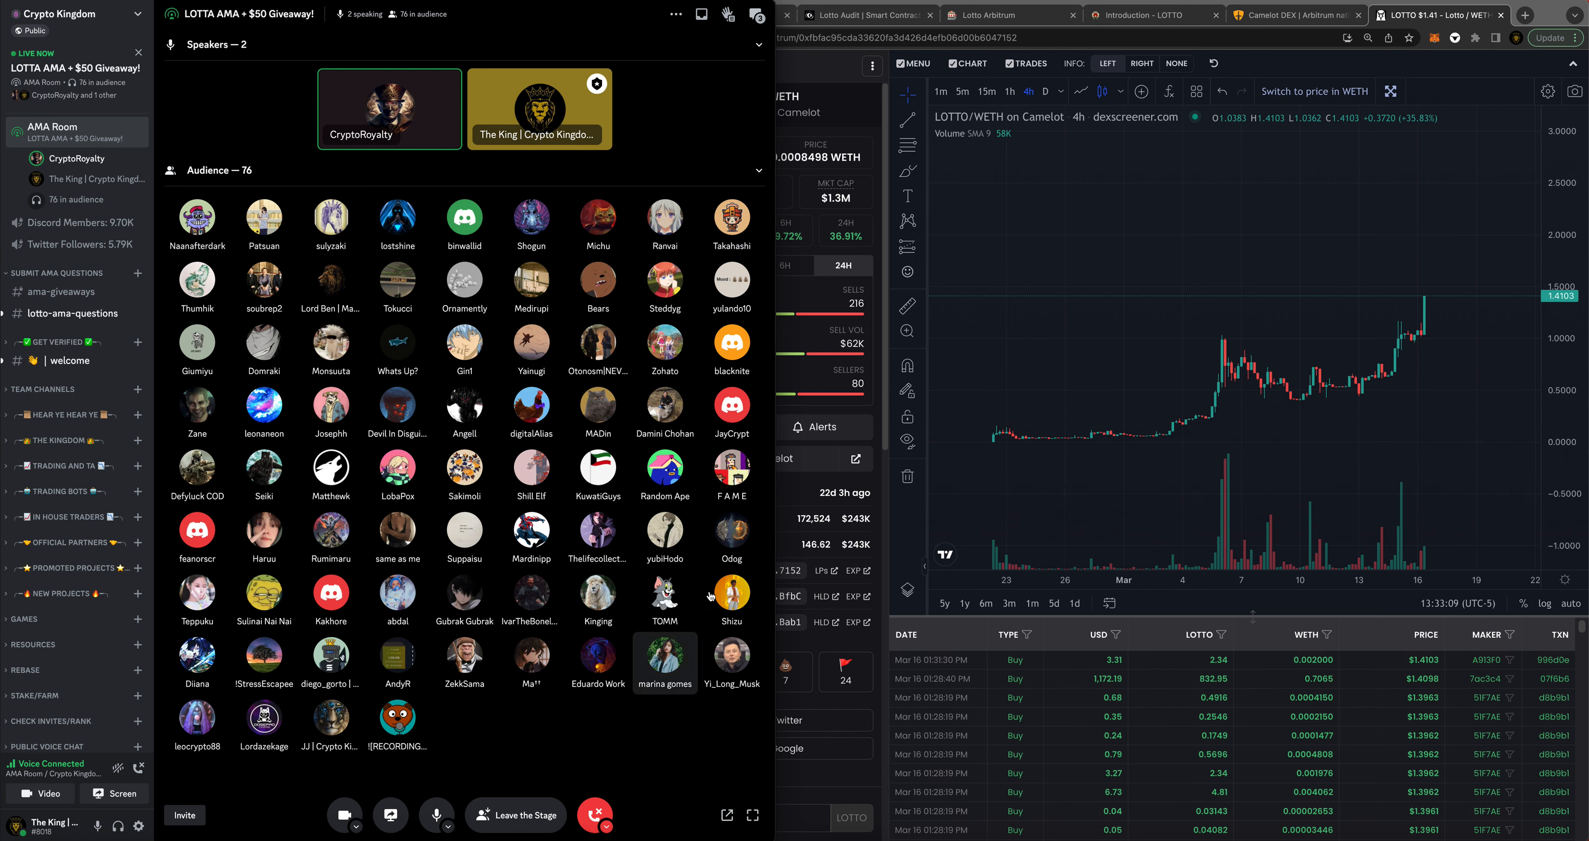
- Bring up the LOTTO homepage and scroll to its Tokenomics and Jackpot sections
{"action": "left_click", "coordinate": [725, 14]}
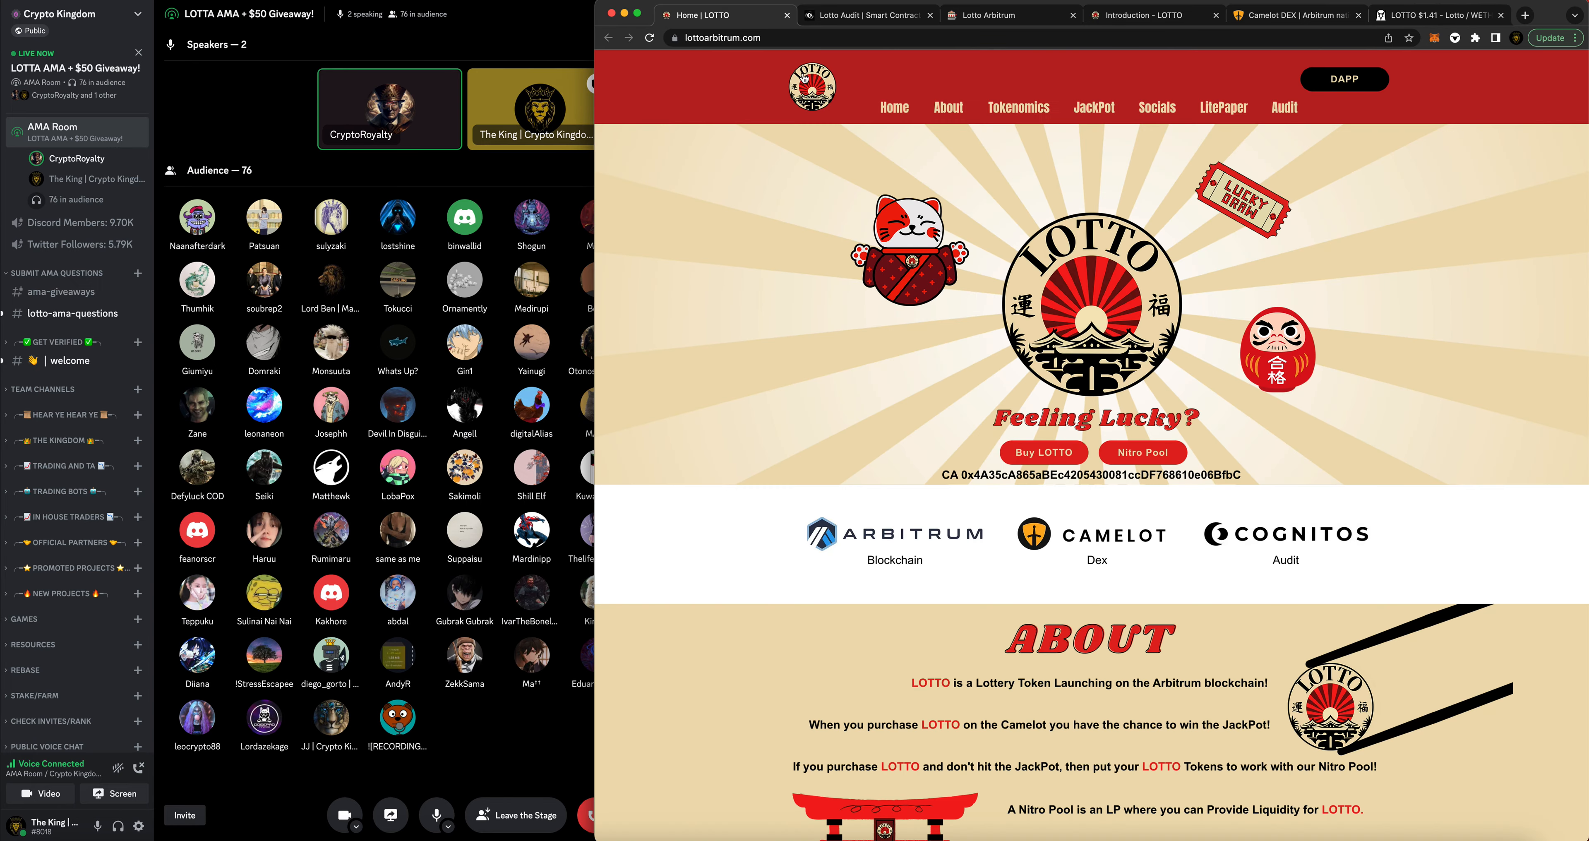
{"action": "scroll", "scroll_direction": "down", "scroll_amount": 3}
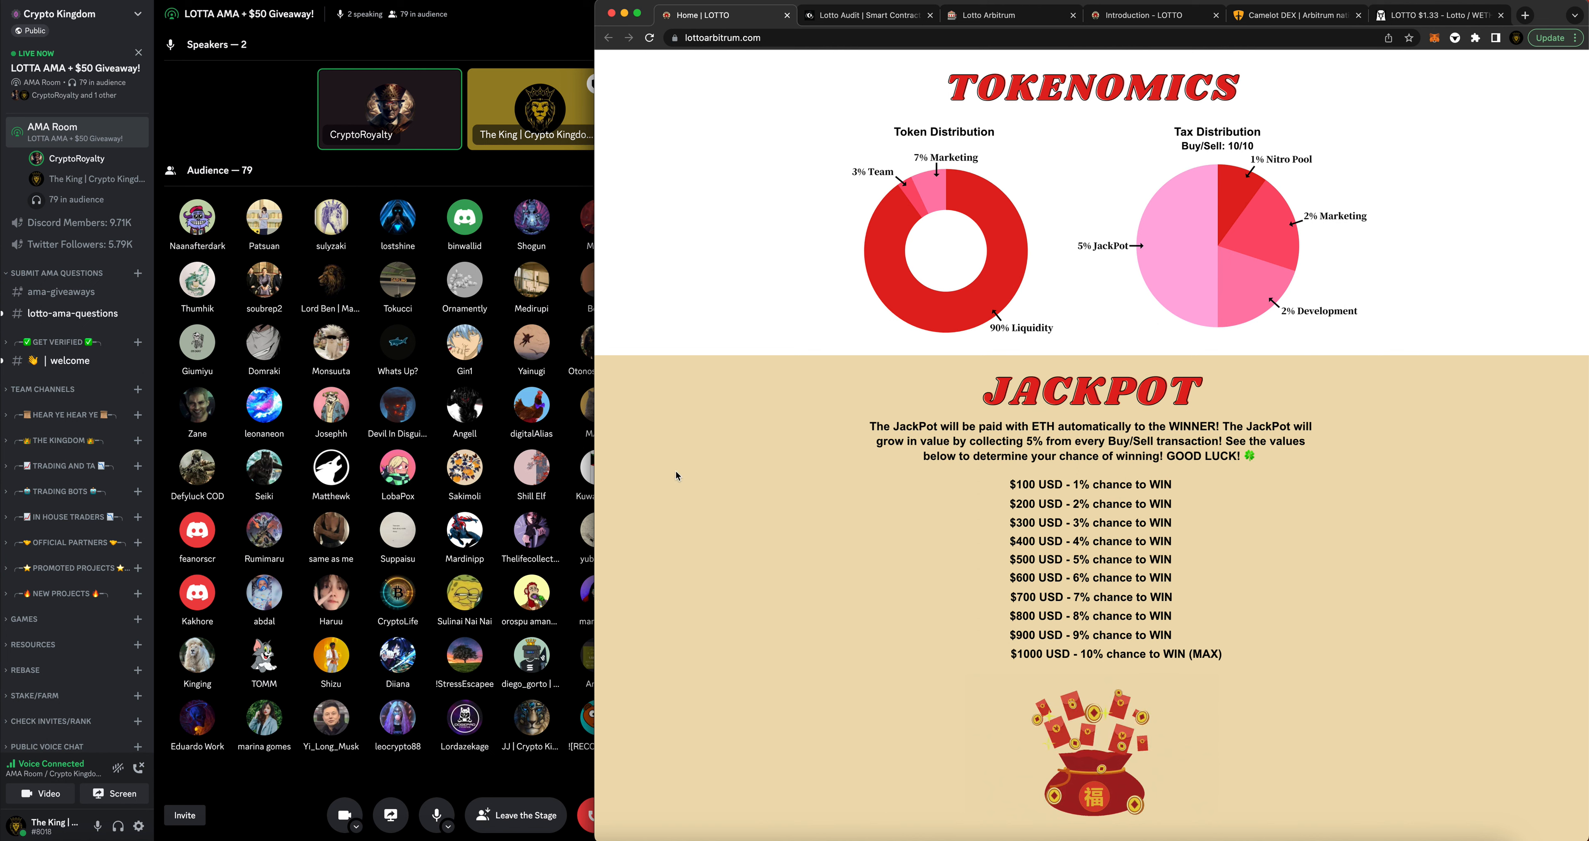
{"action": "mouse_move", "coordinate": [671, 483]}
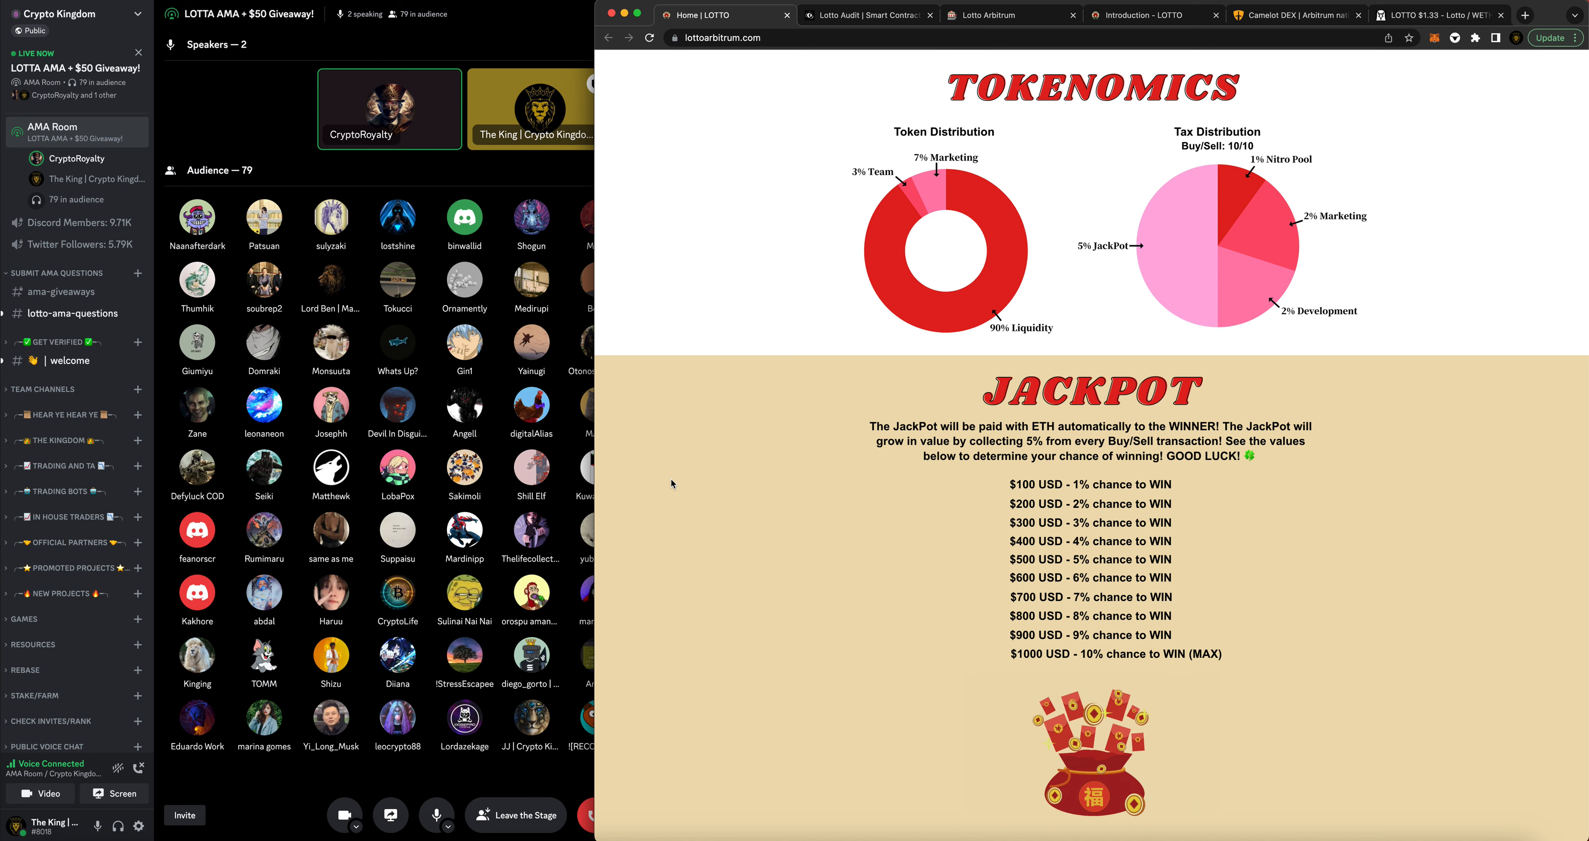
- Scroll the LOTTO homepage past the Jackpot table to reveal the Road Map phases
{"action": "scroll", "scroll_direction": "down", "scroll_amount": 3}
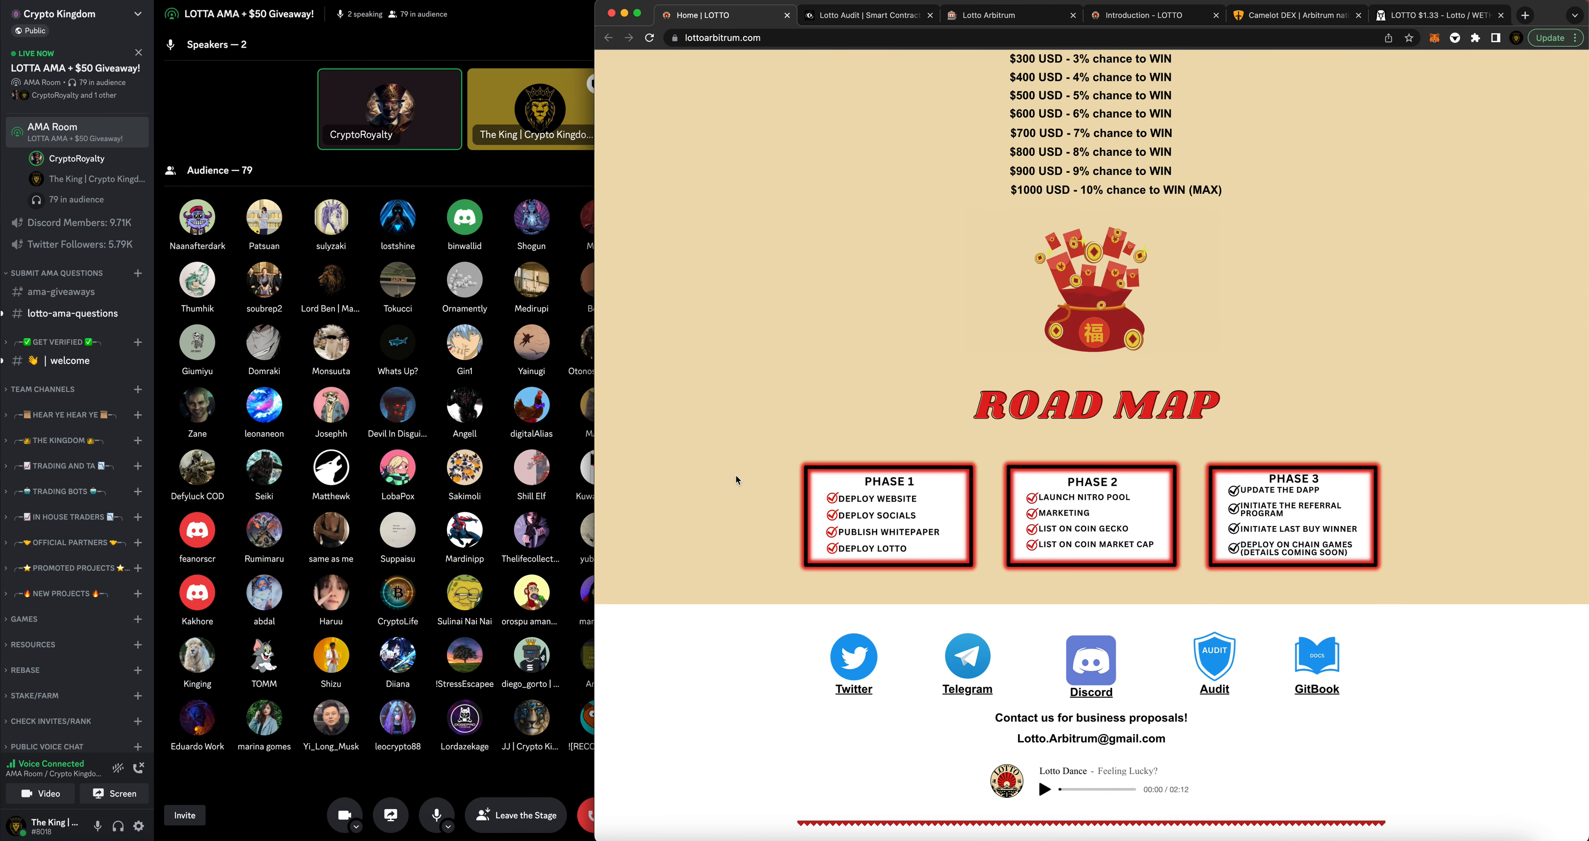
{"action": "scroll", "scroll_direction": "up", "scroll_amount": 3}
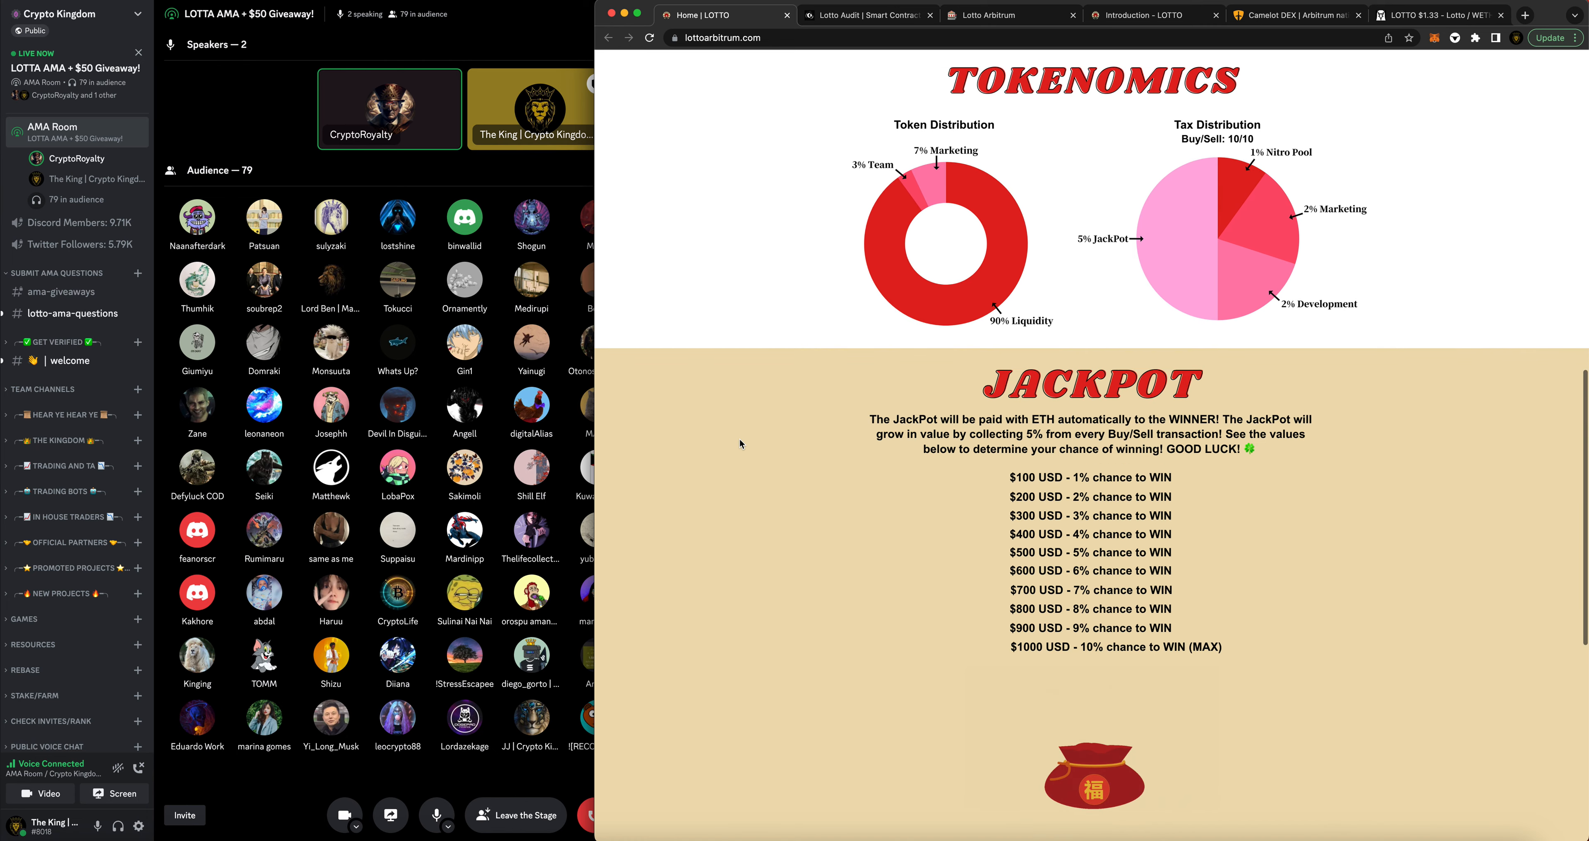
{"action": "scroll", "scroll_direction": "down", "scroll_amount": 3}
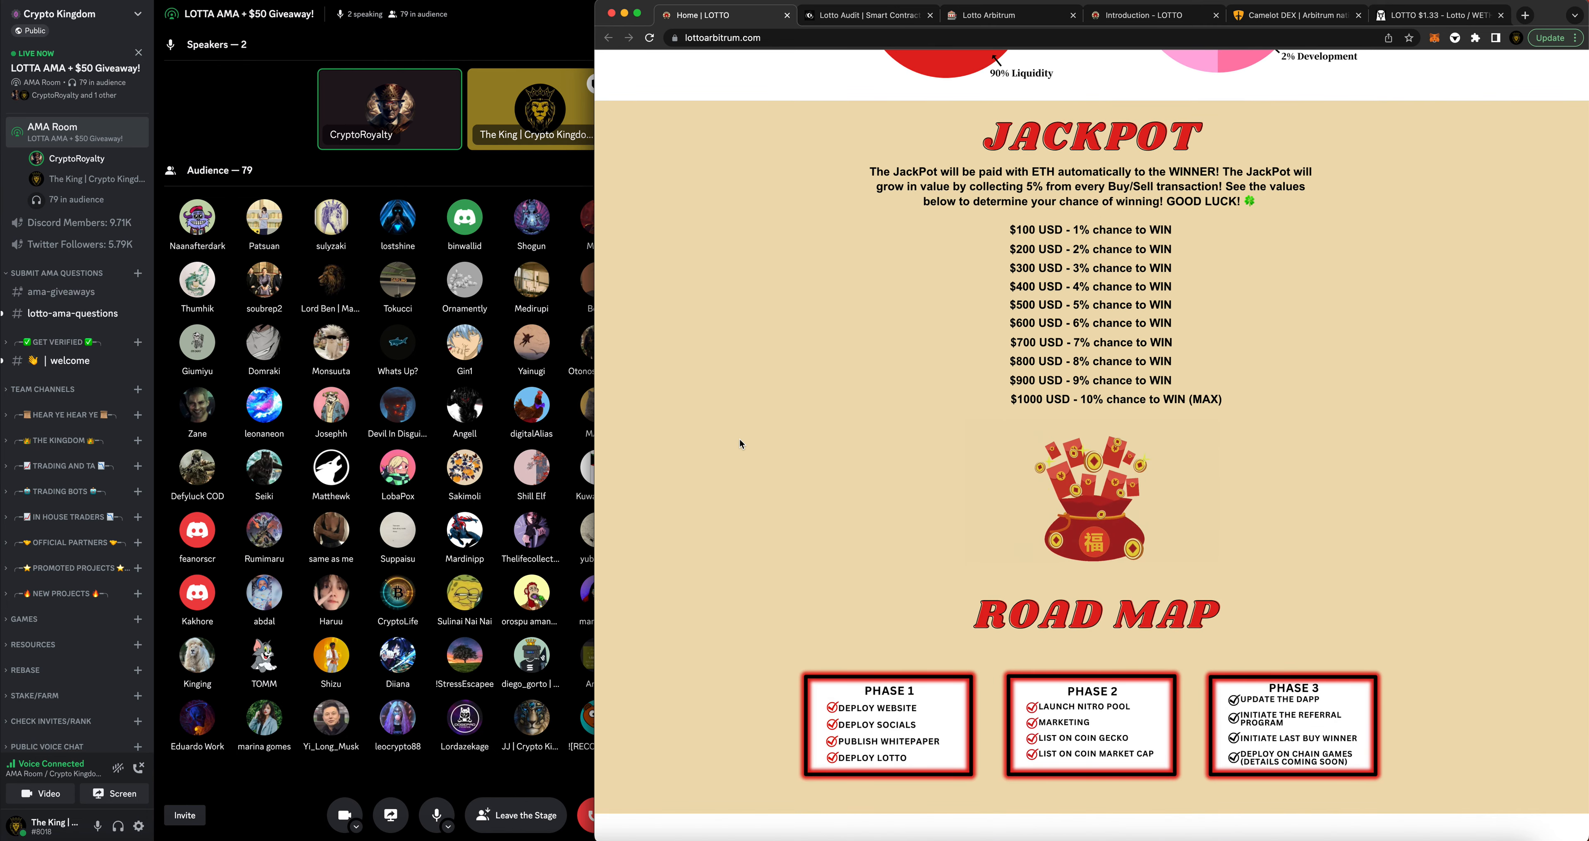
{"action": "scroll", "scroll_direction": "down", "scroll_amount": 3}
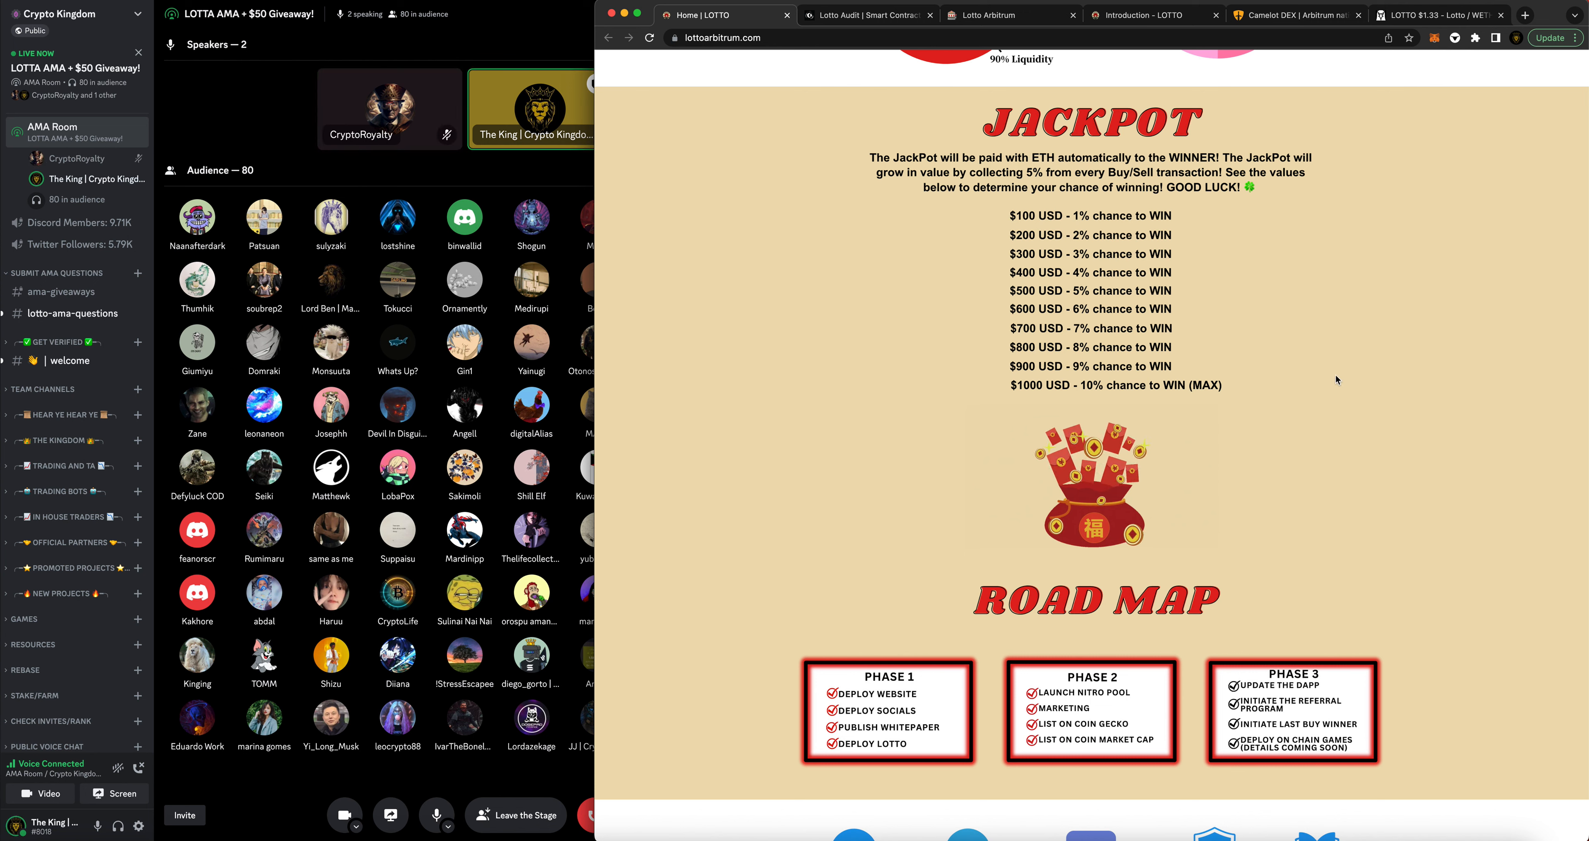
{"action": "mouse_move", "coordinate": [1280, 501]}
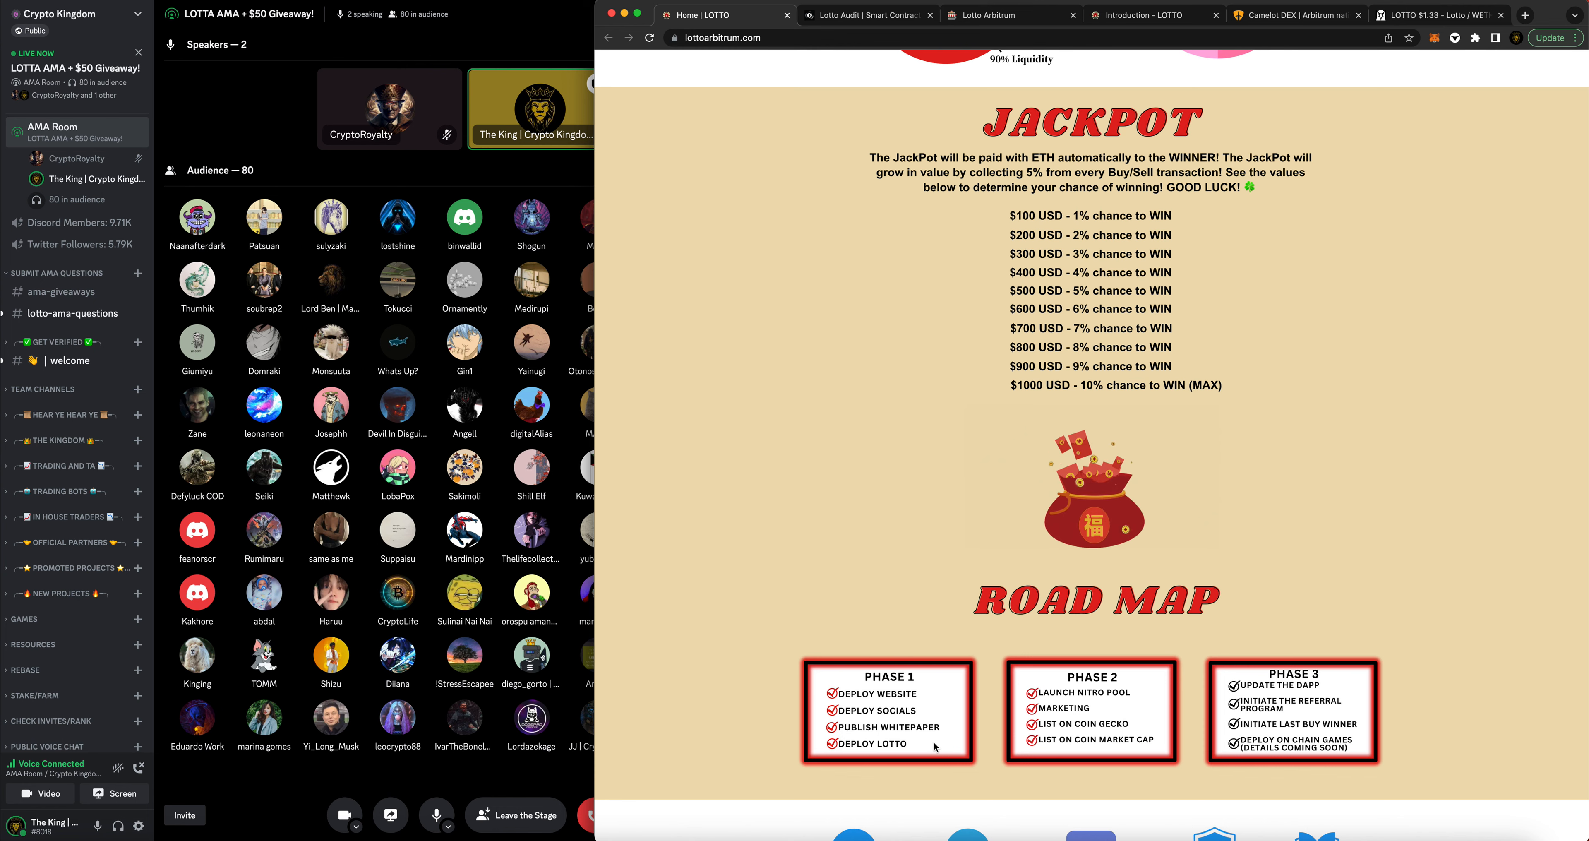
- Scroll slightly further to show the Twitter, Telegram, Discord, Audit and GitBook links row
{"action": "scroll", "scroll_direction": "down", "scroll_amount": 3}
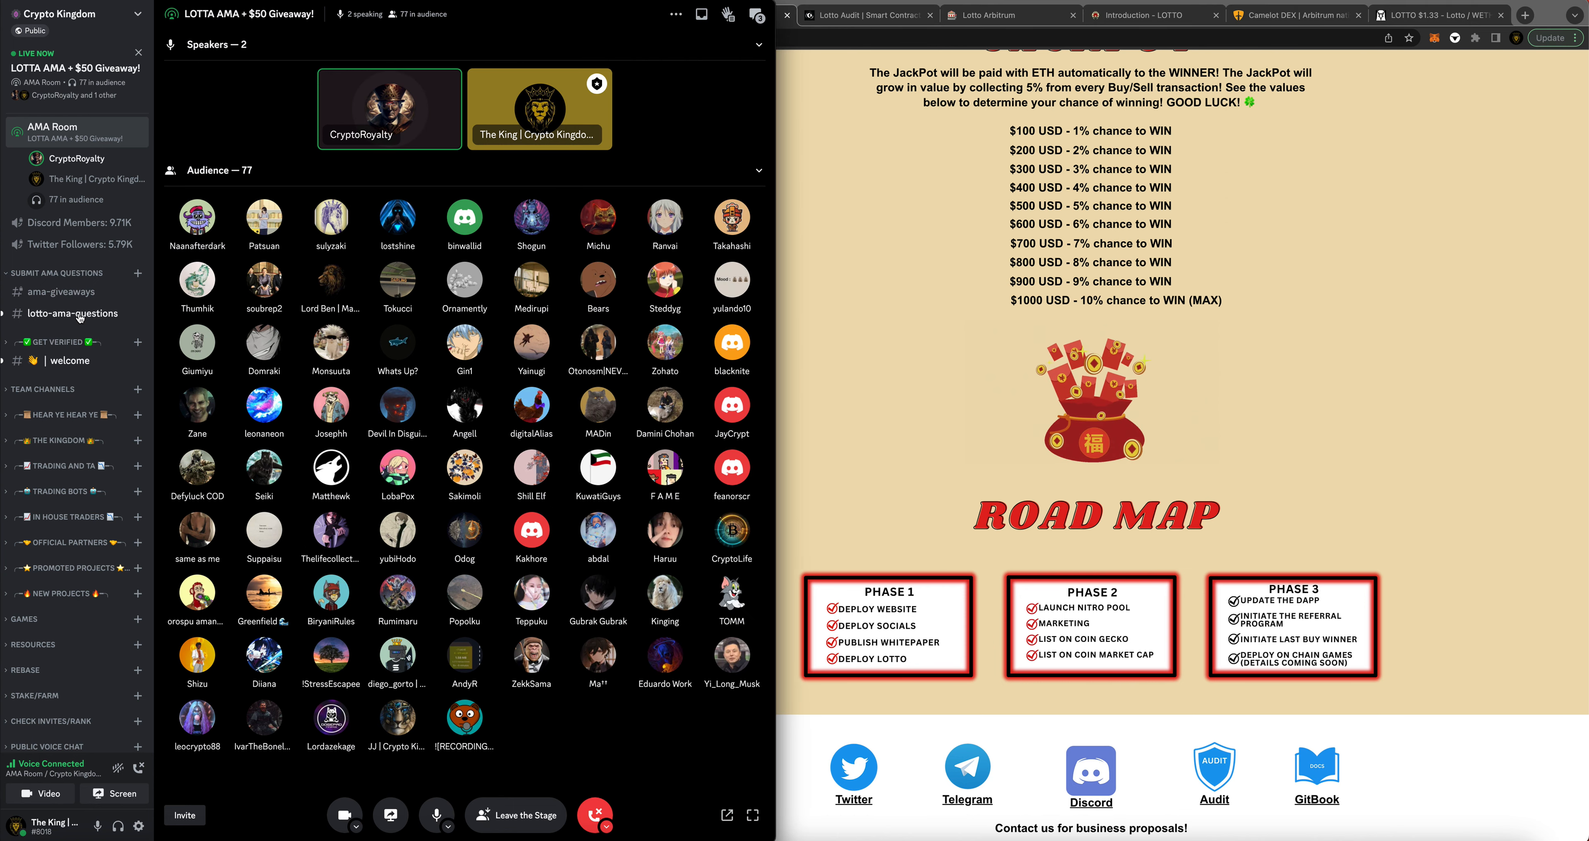
- Switch to #lotto-ama-questions to read the buy/sell tax, contract address and staking questions
{"action": "left_click", "coordinate": [72, 313]}
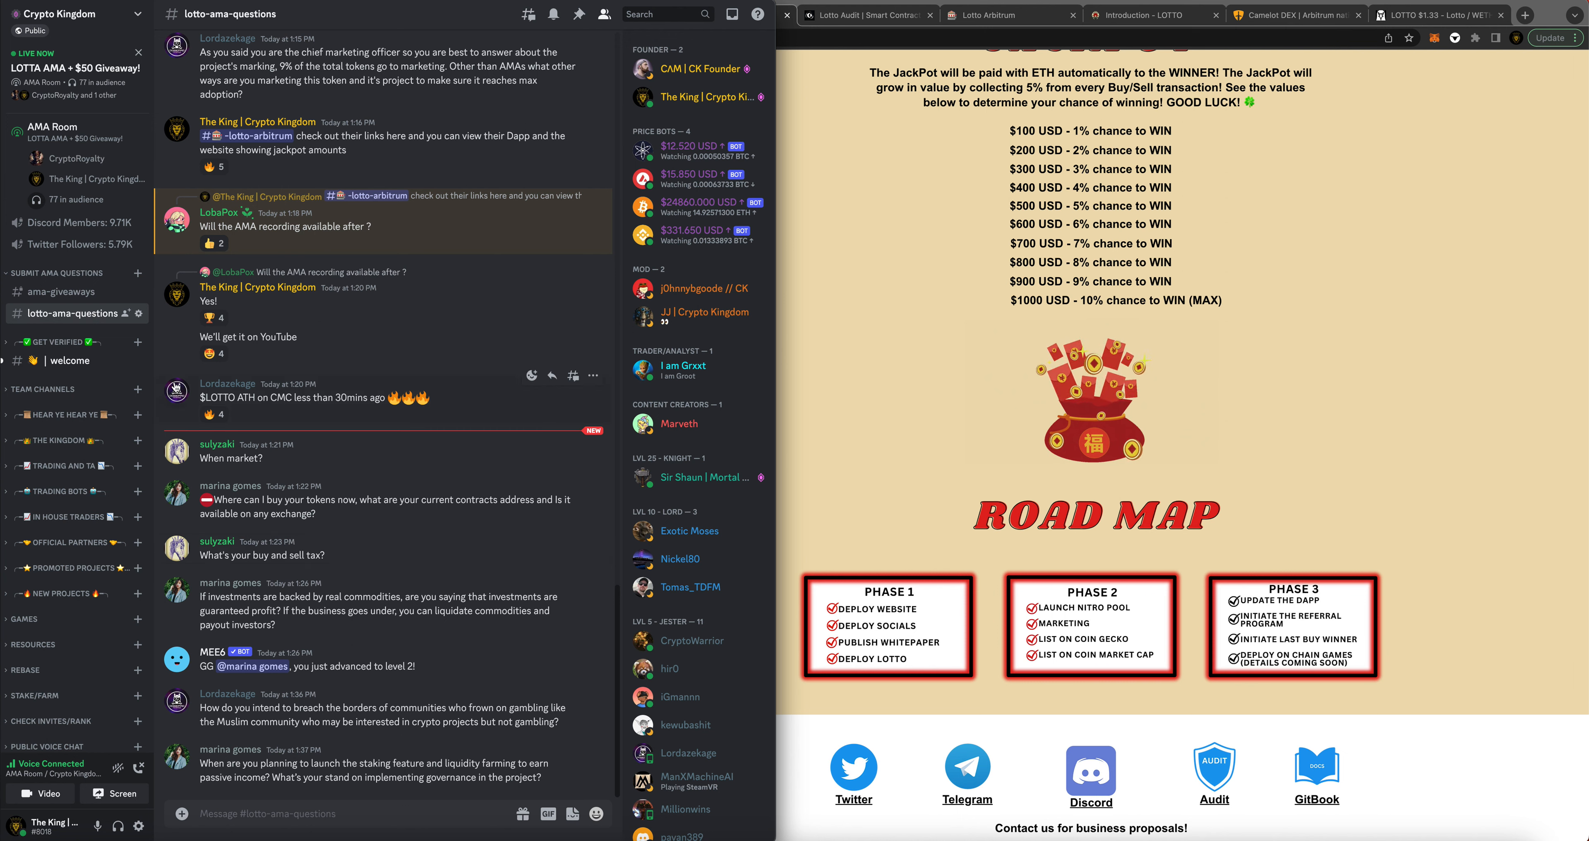
{"action": "mouse_move", "coordinate": [207, 410]}
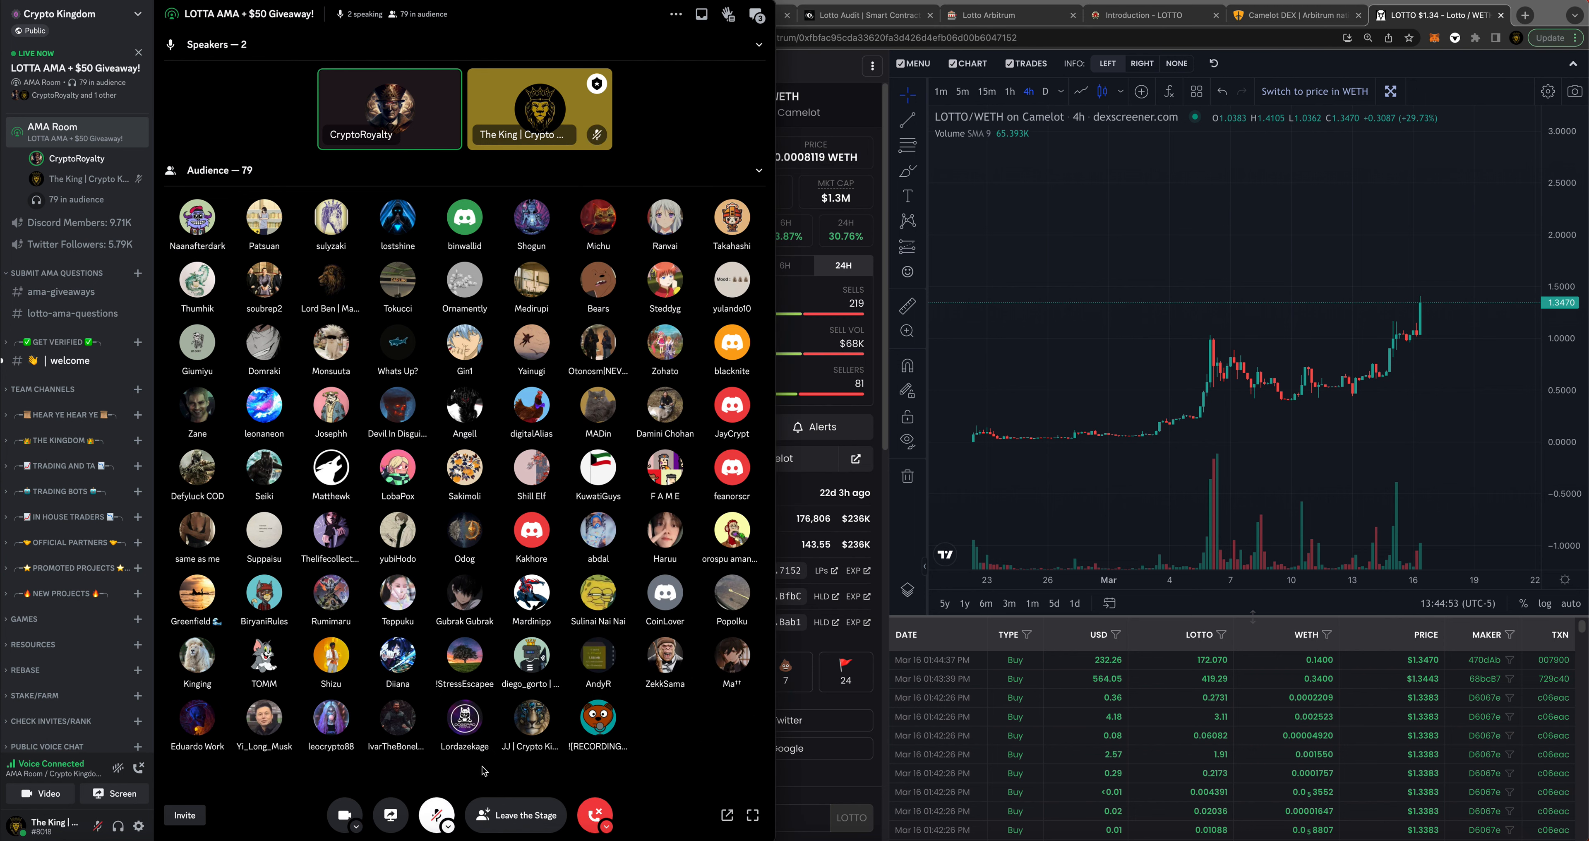
{"action": "left_click", "coordinate": [1295, 14]}
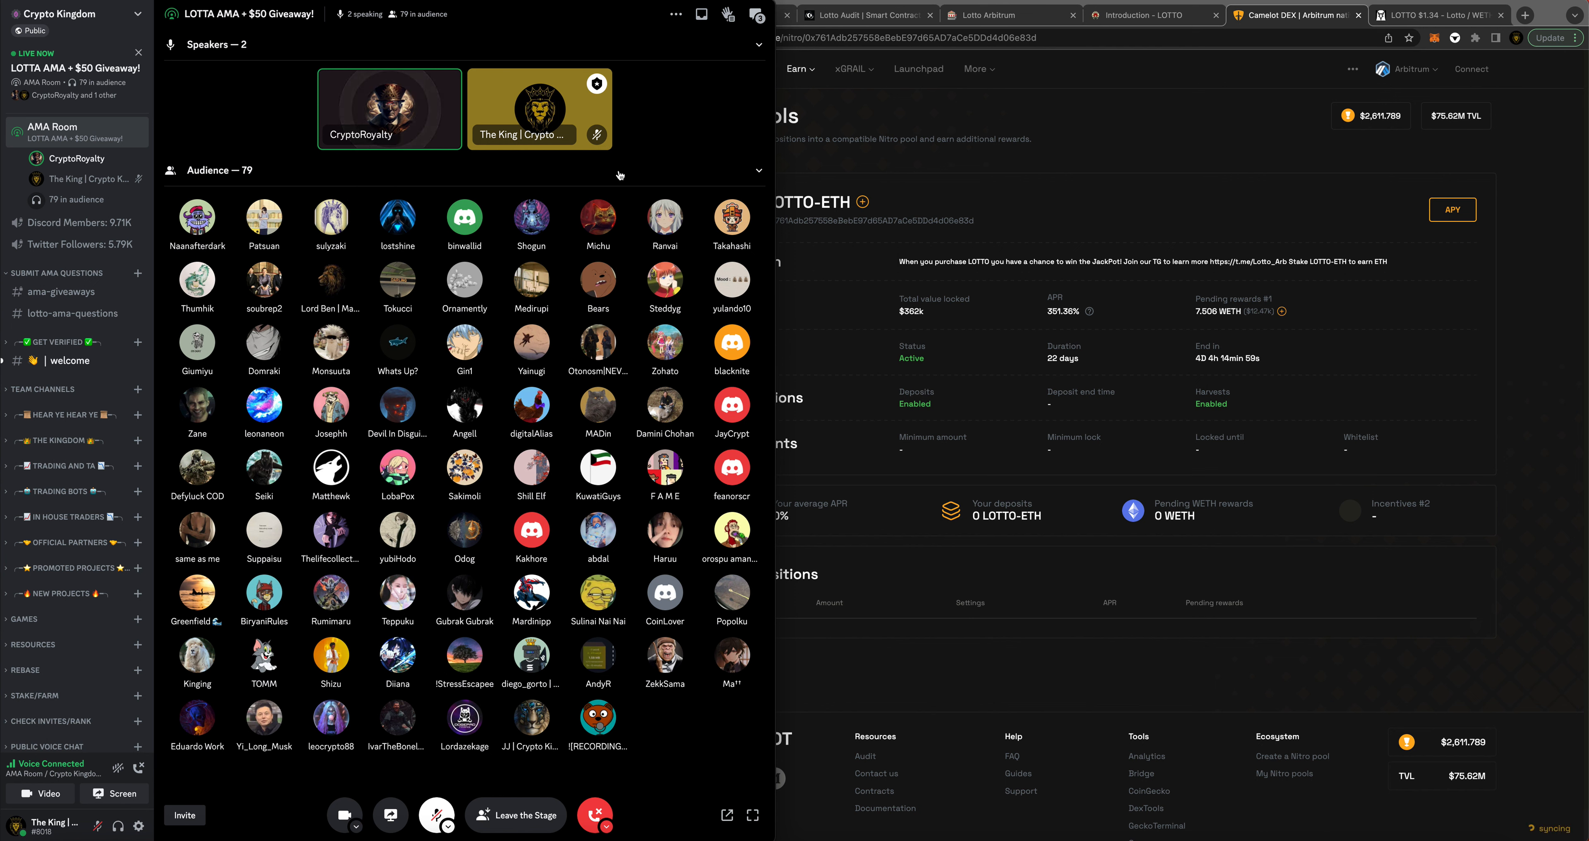
{"action": "mouse_move", "coordinate": [465, 172]}
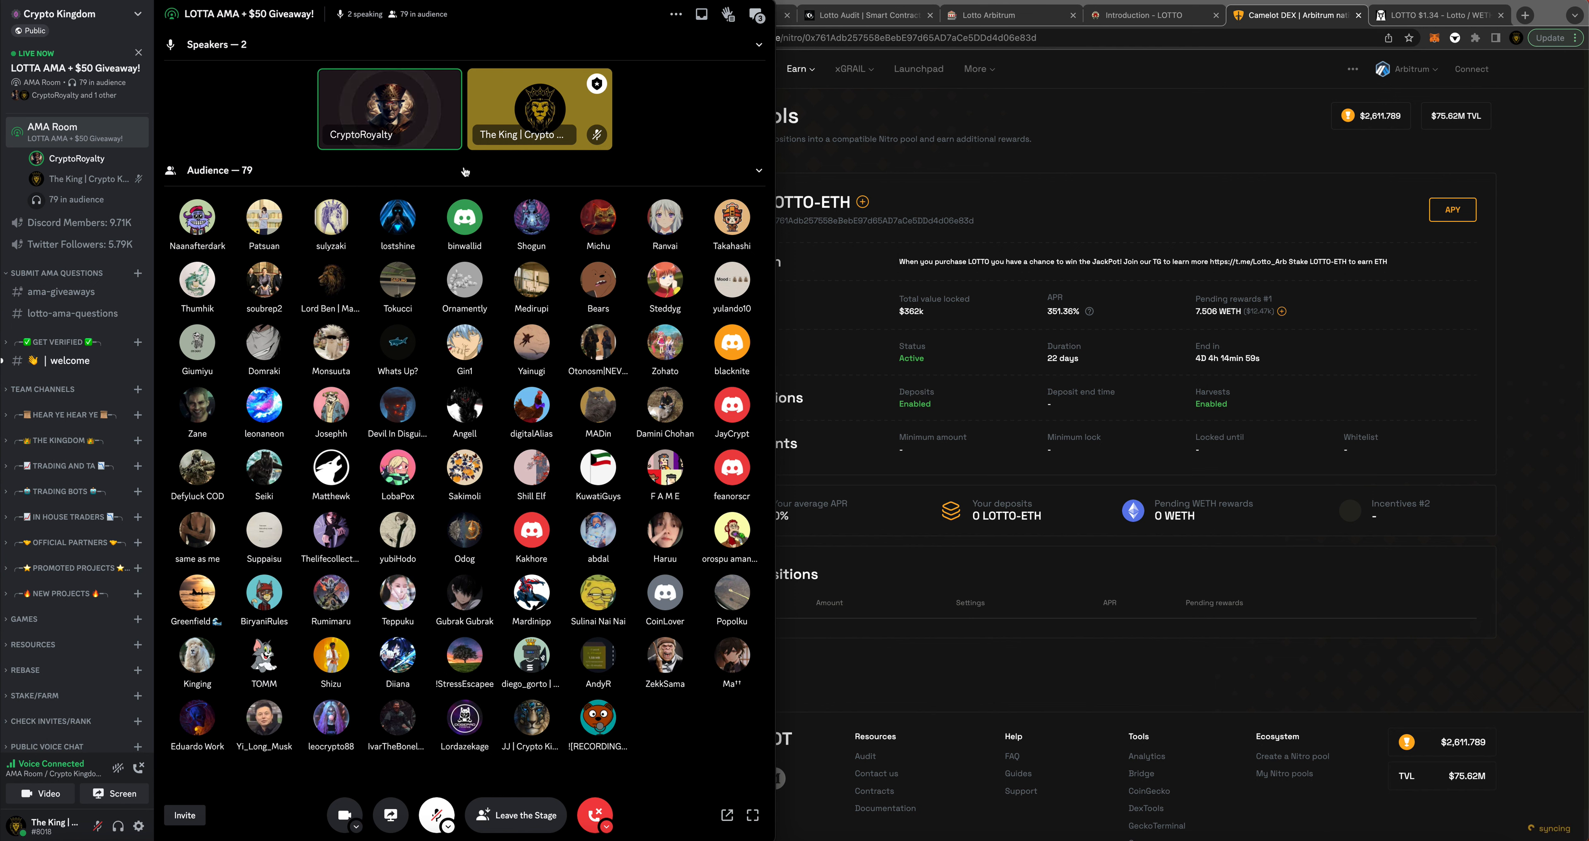
{"action": "mouse_move", "coordinate": [722, 95]}
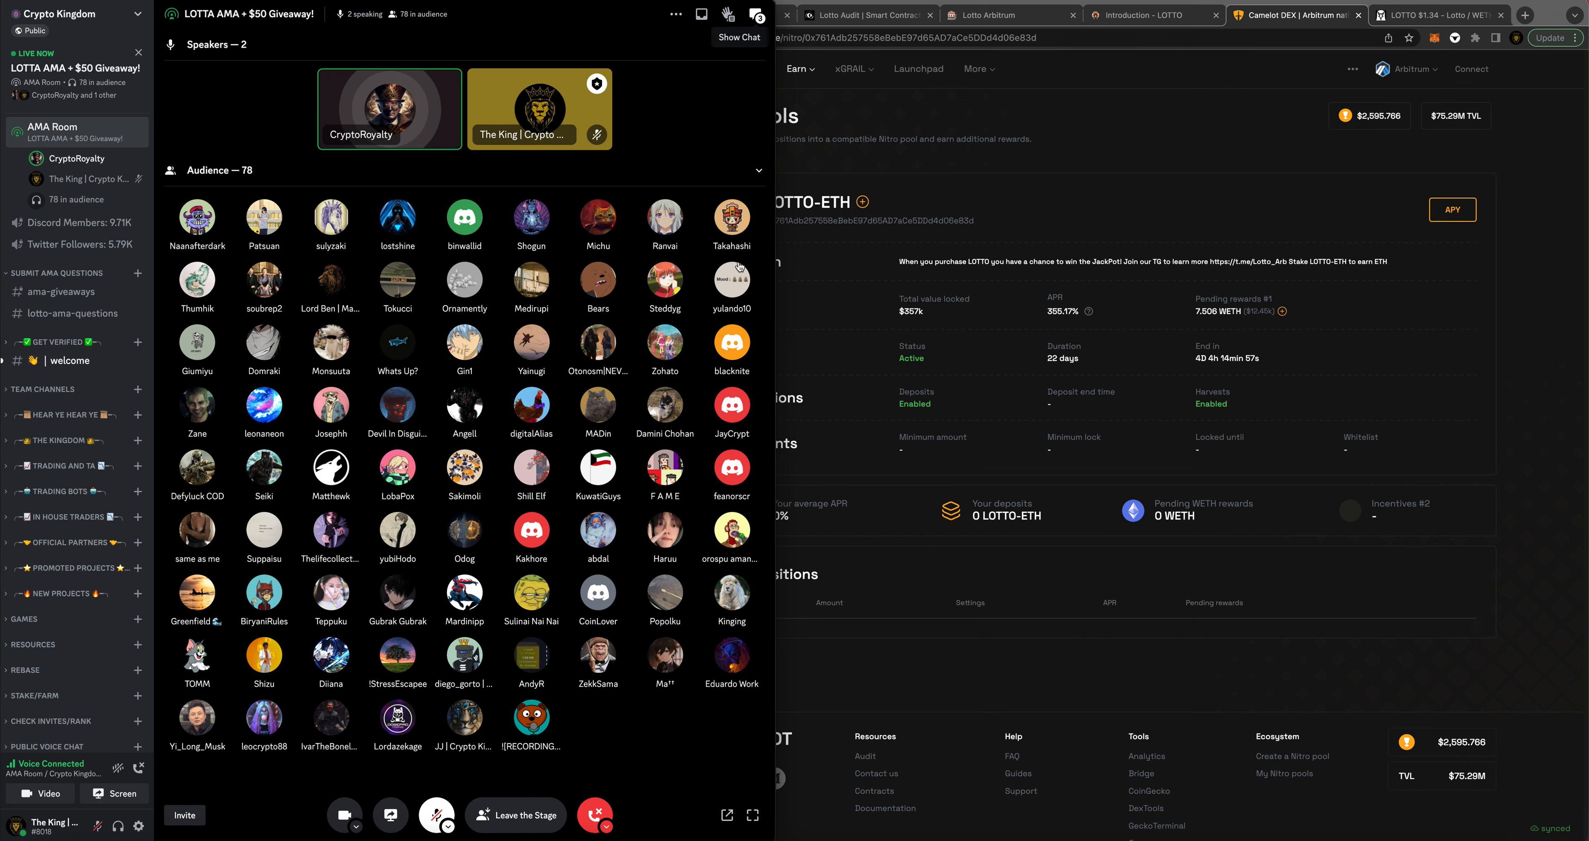
- Show the Camelot LOTTO-ETH pool and Cognitos Lotto audit, then return to the DexScreener LOTTO/WETH chart
{"action": "left_click", "coordinate": [742, 9]}
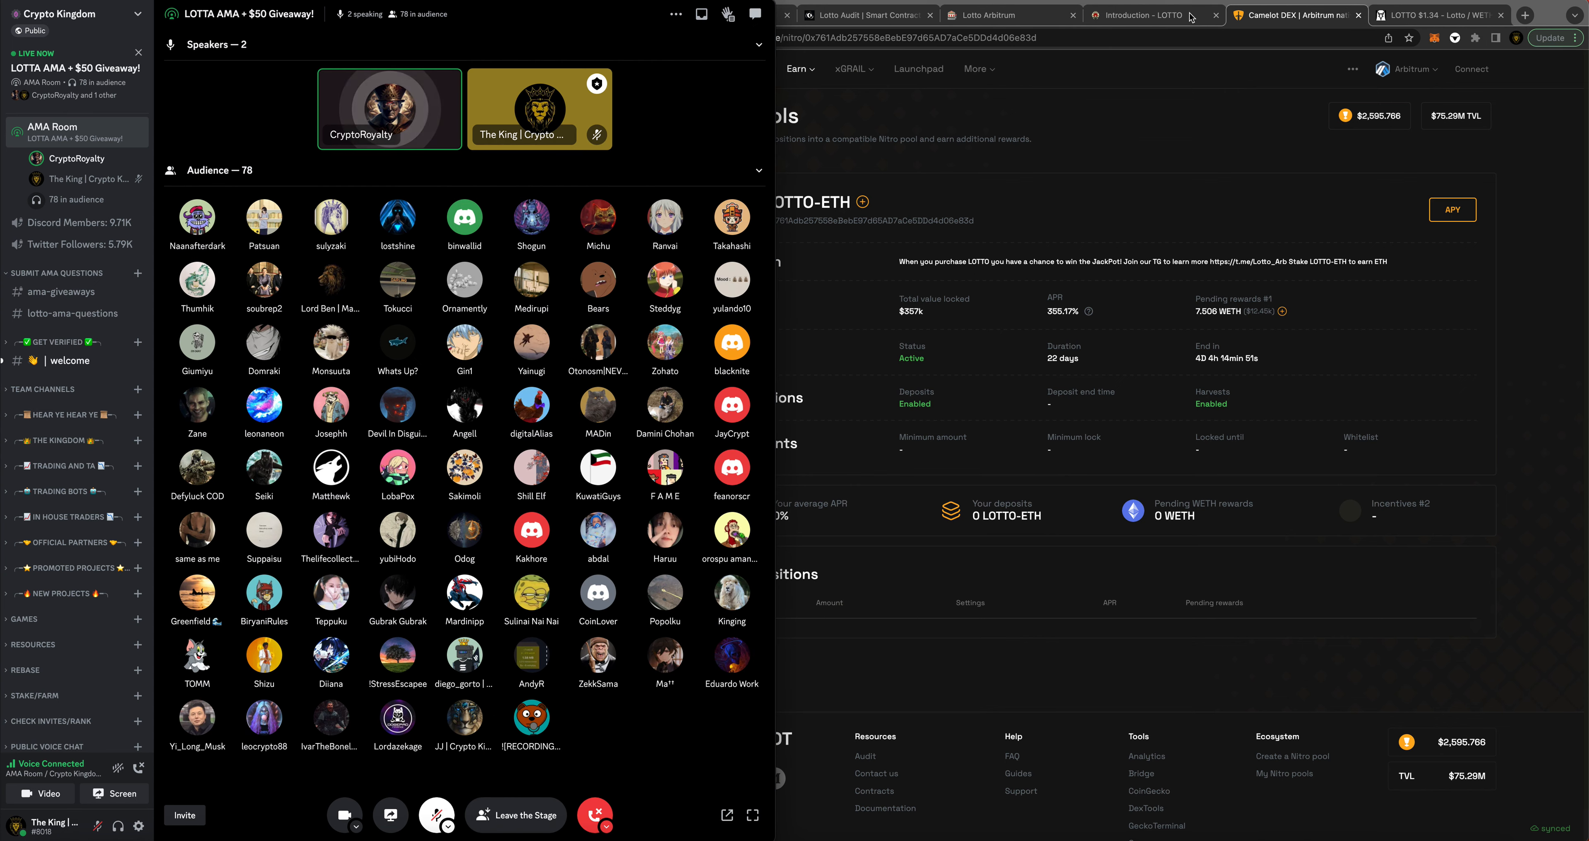
{"action": "left_click", "coordinate": [866, 15]}
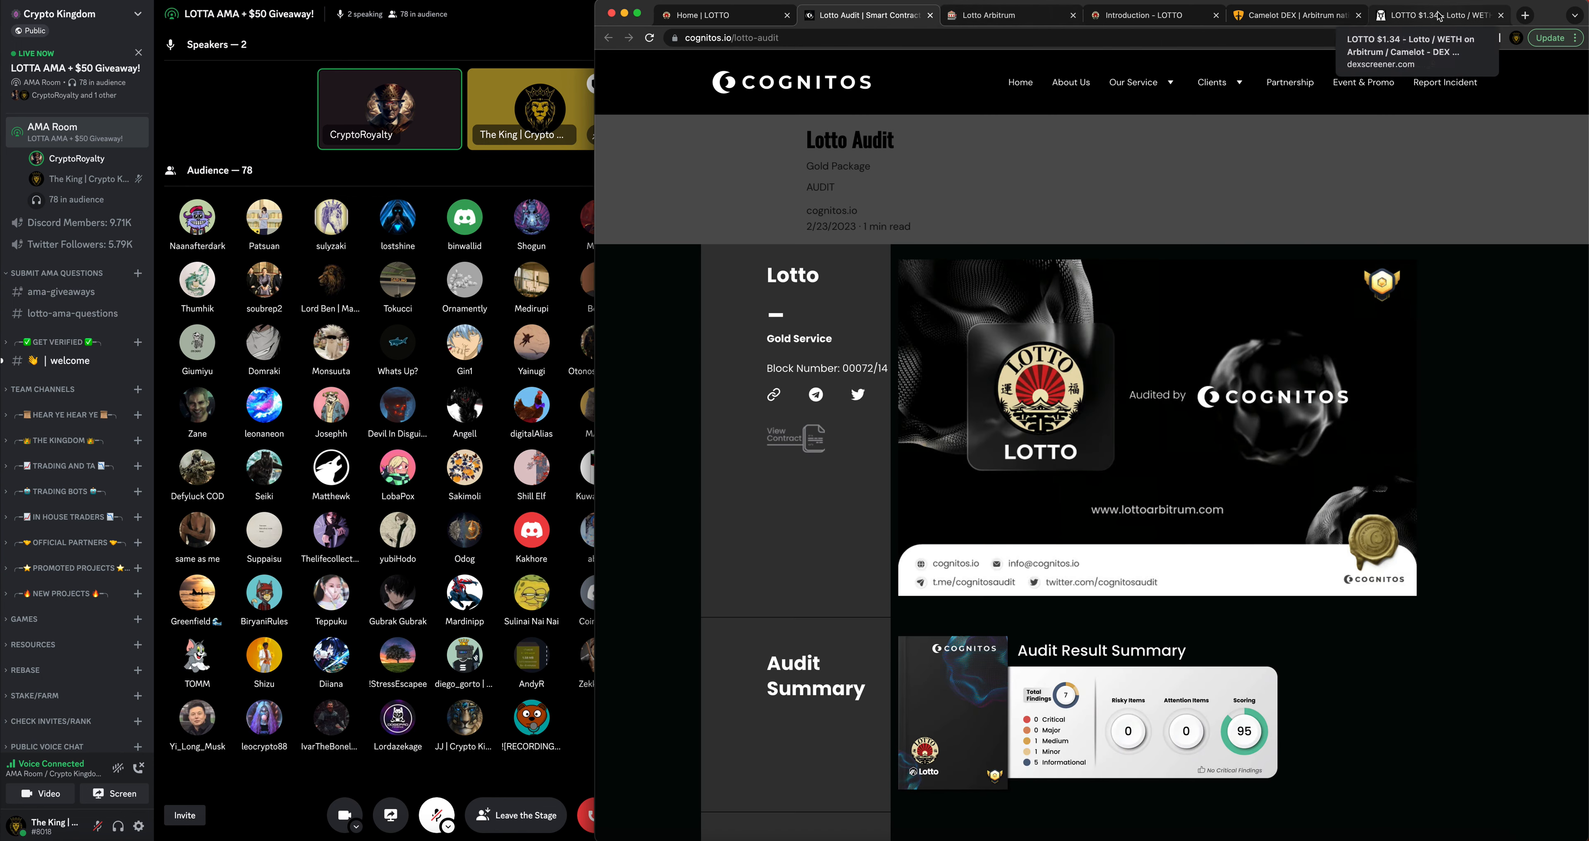
{"action": "left_click", "coordinate": [1434, 15]}
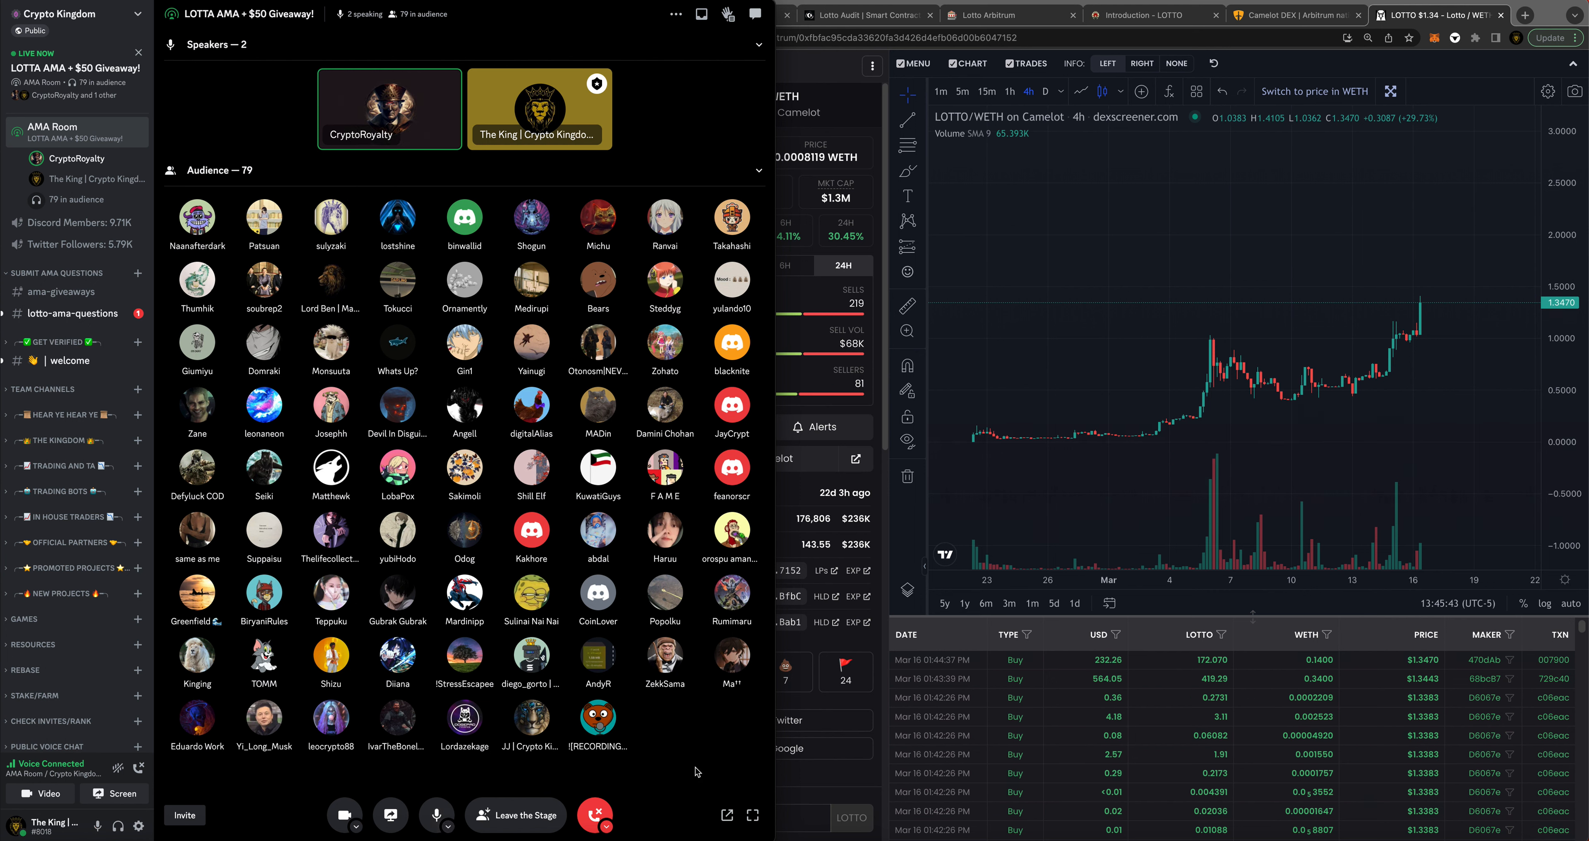
{"action": "mouse_move", "coordinate": [687, 788]}
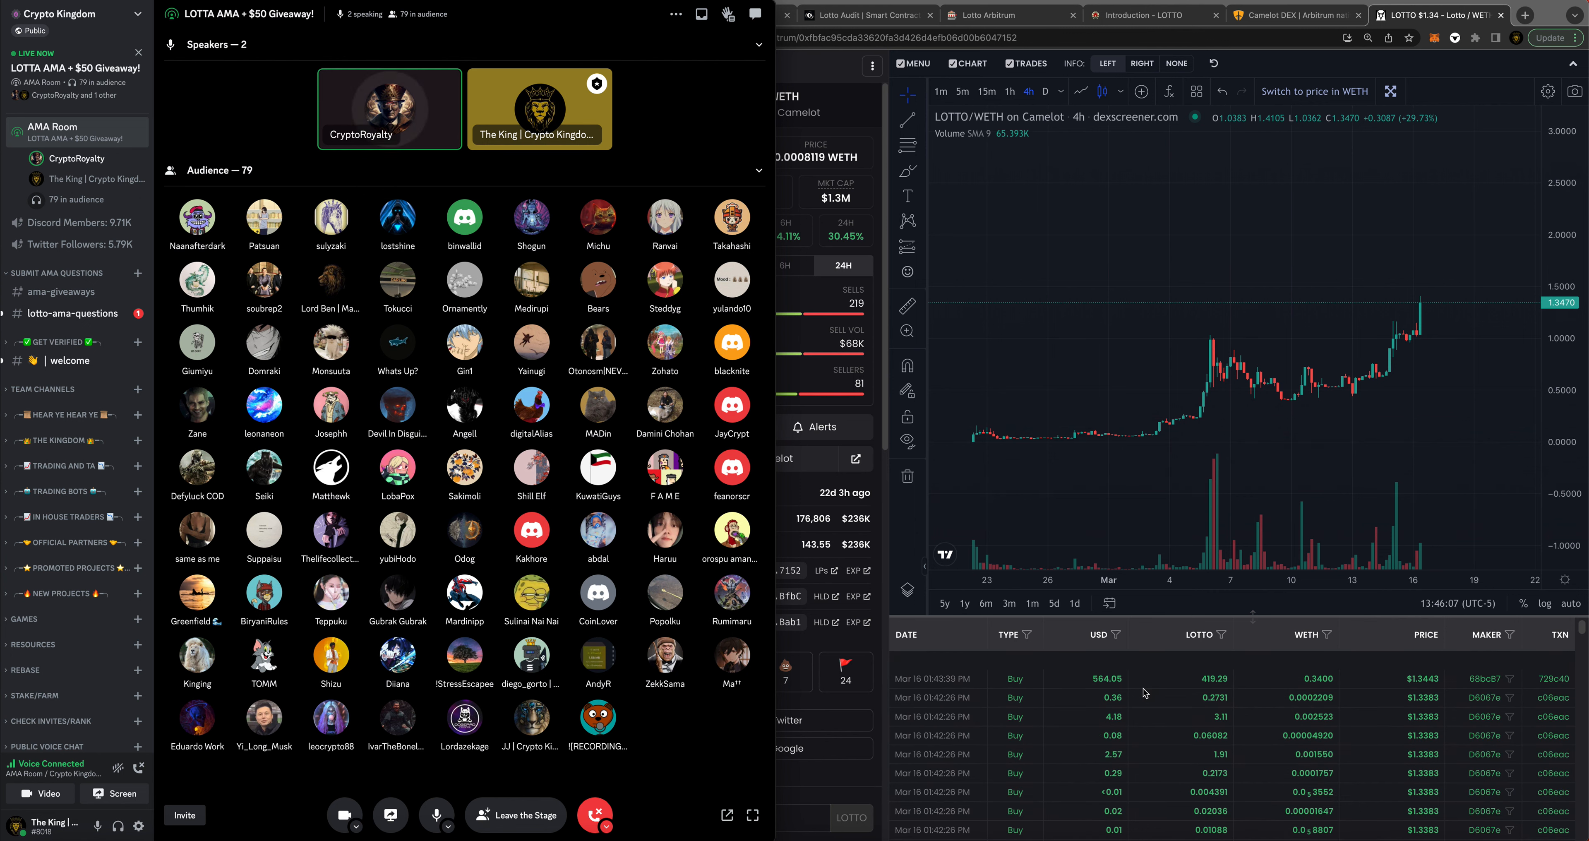
{"action": "mouse_move", "coordinate": [699, 783]}
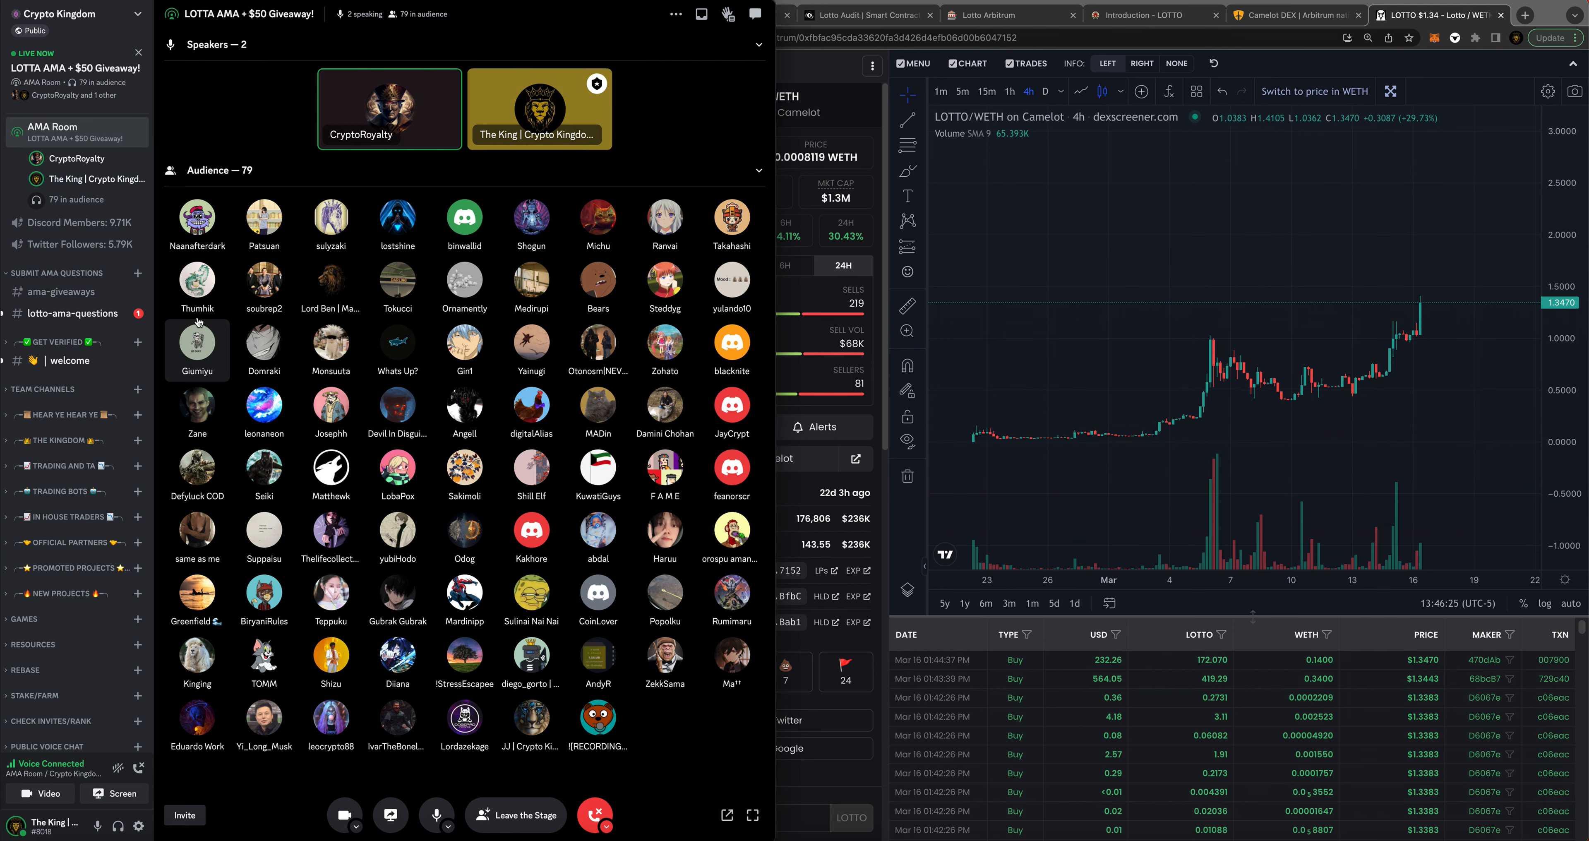
- Switch to #lotto-ama-questions to see the wallet-to-wallet transaction tax question
{"action": "left_click", "coordinate": [72, 313]}
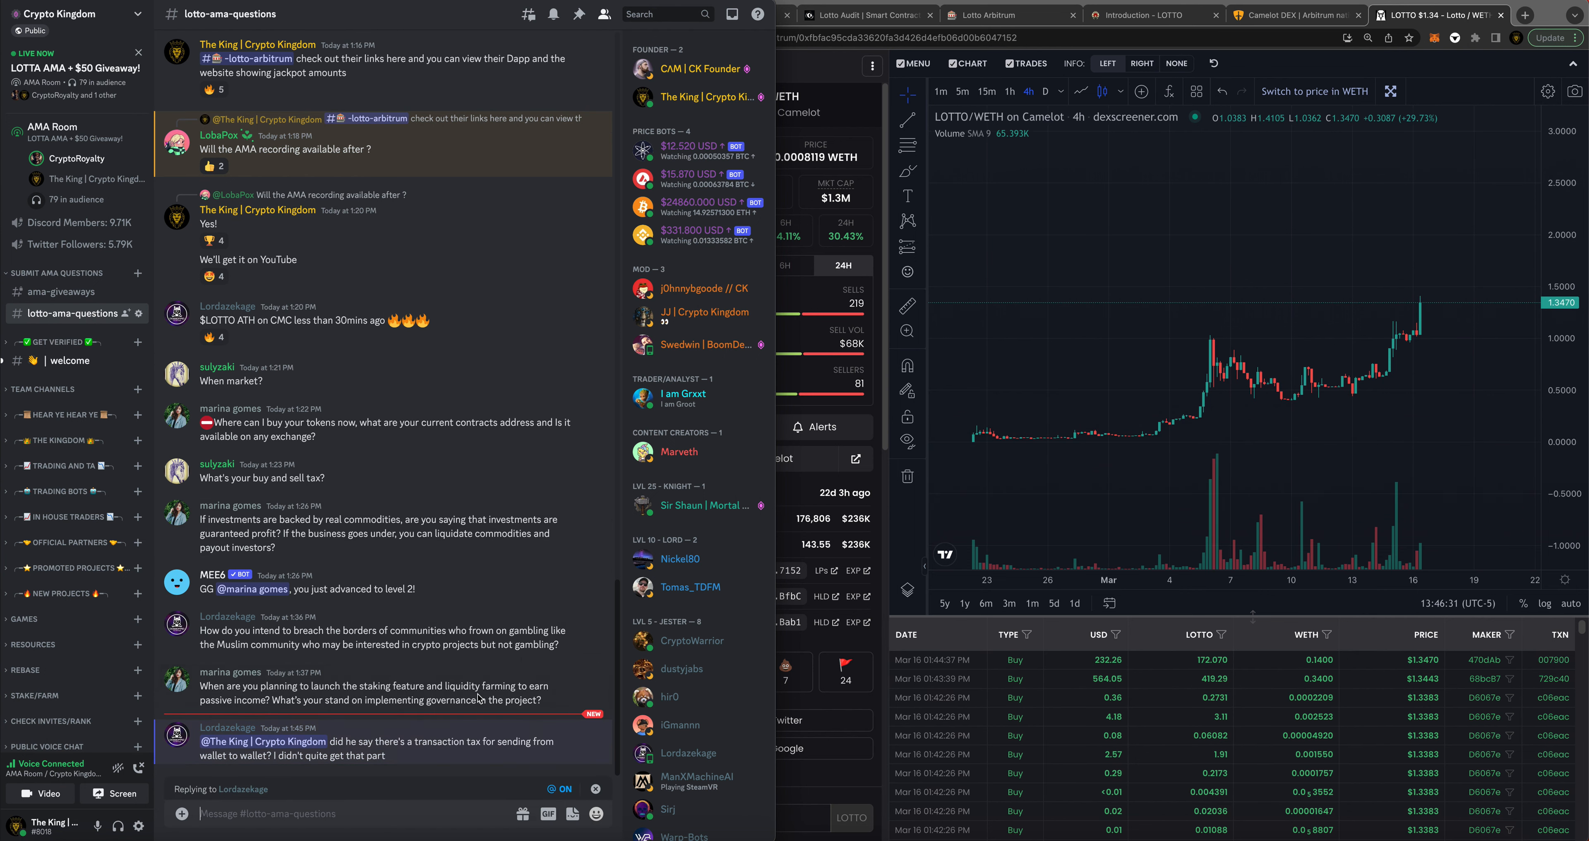
- Reply to the wallet-to-wallet question confirming "yes 10% transfer tax"
{"action": "type", "text": "yes 10"}
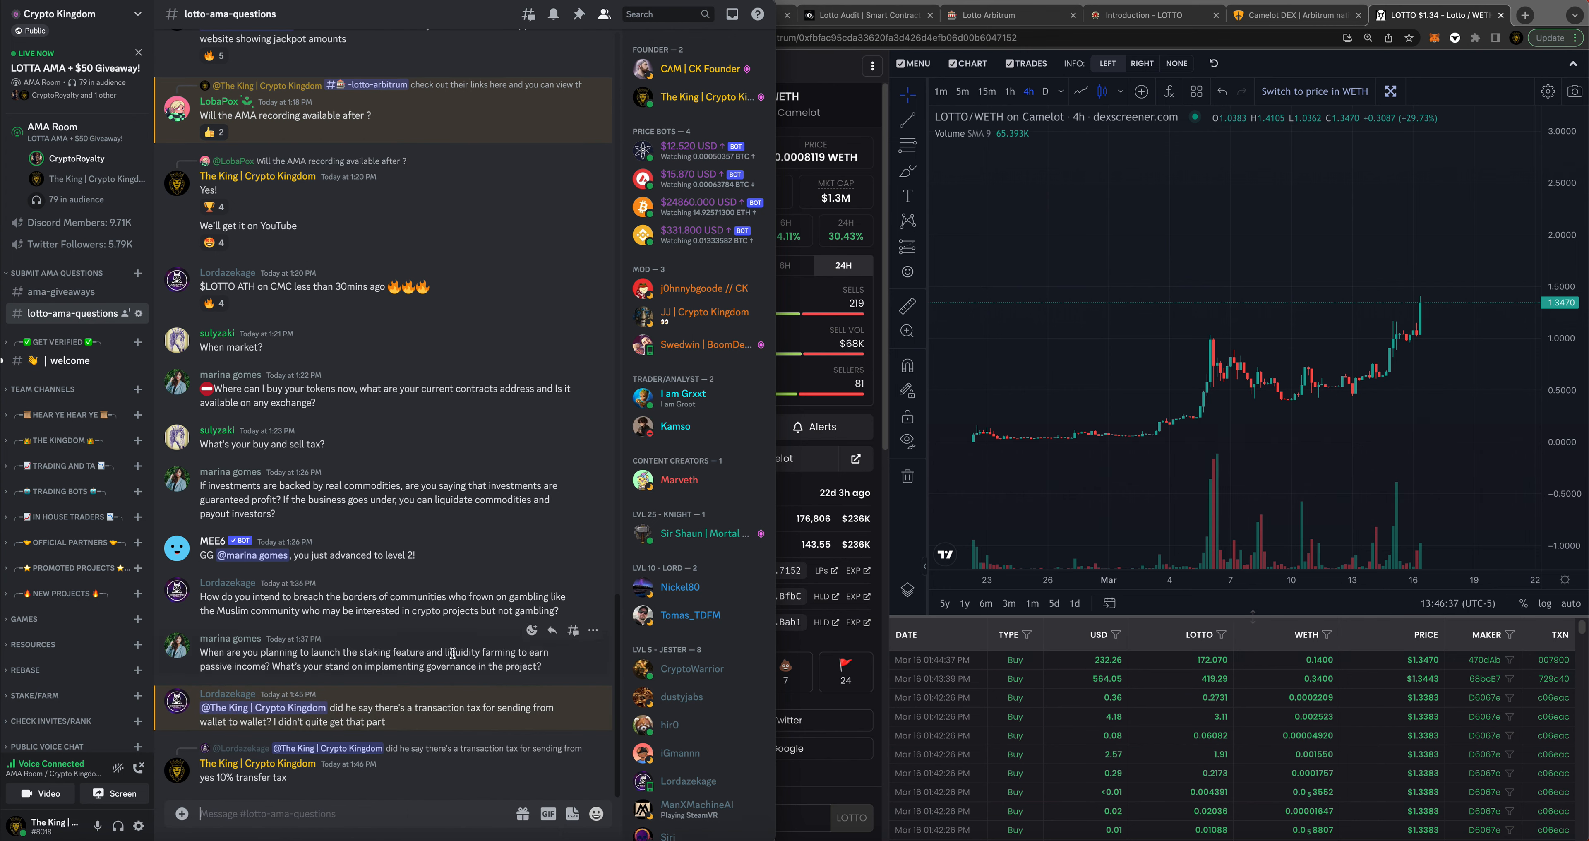
{"action": "mouse_move", "coordinate": [16, 172]}
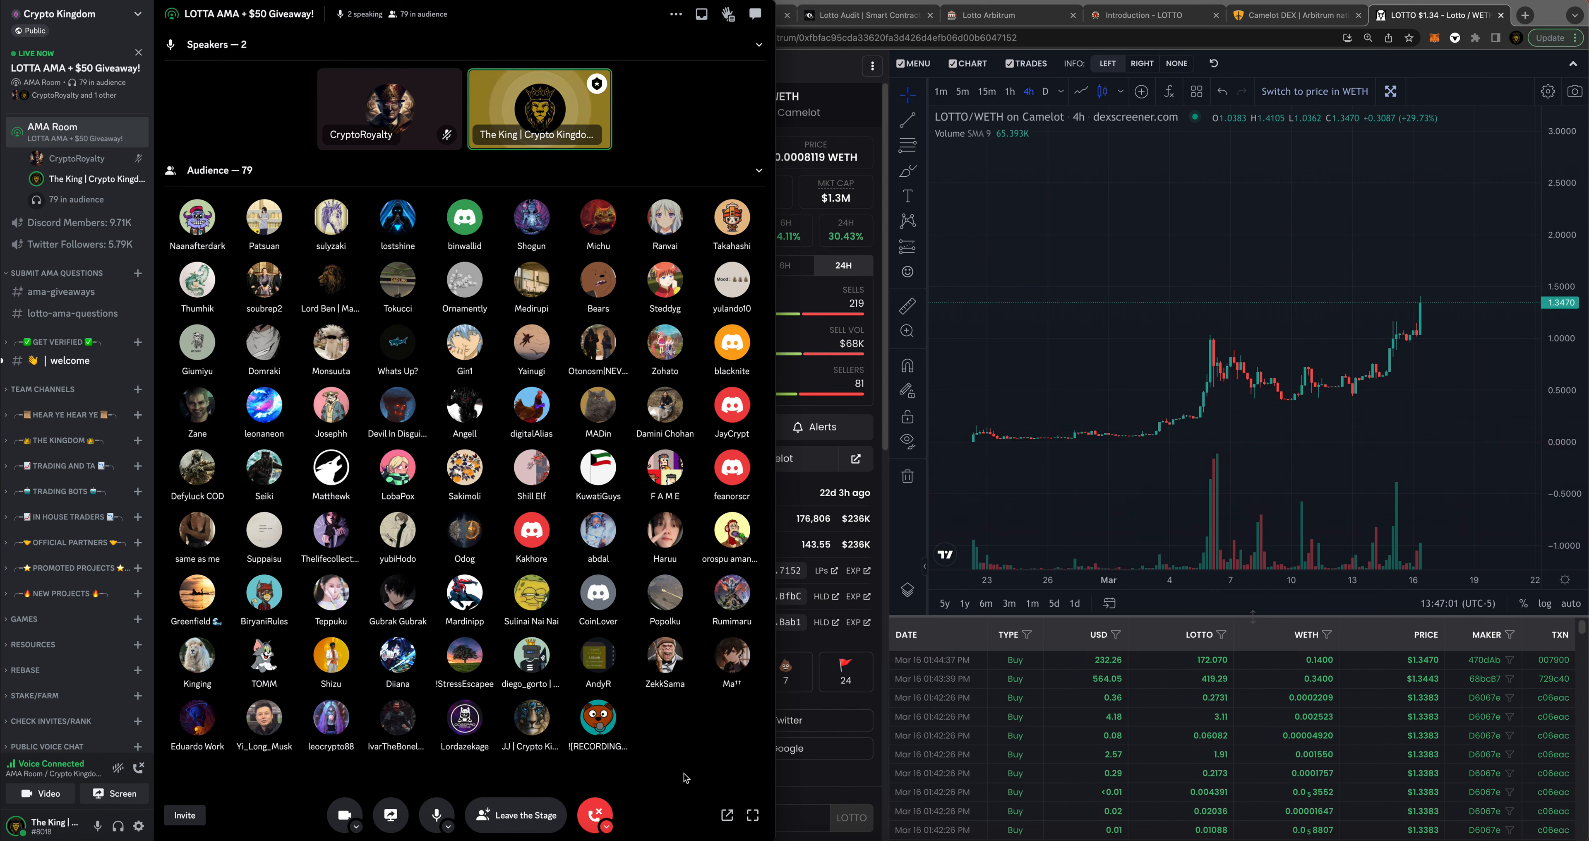
{"action": "mouse_move", "coordinate": [504, 775]}
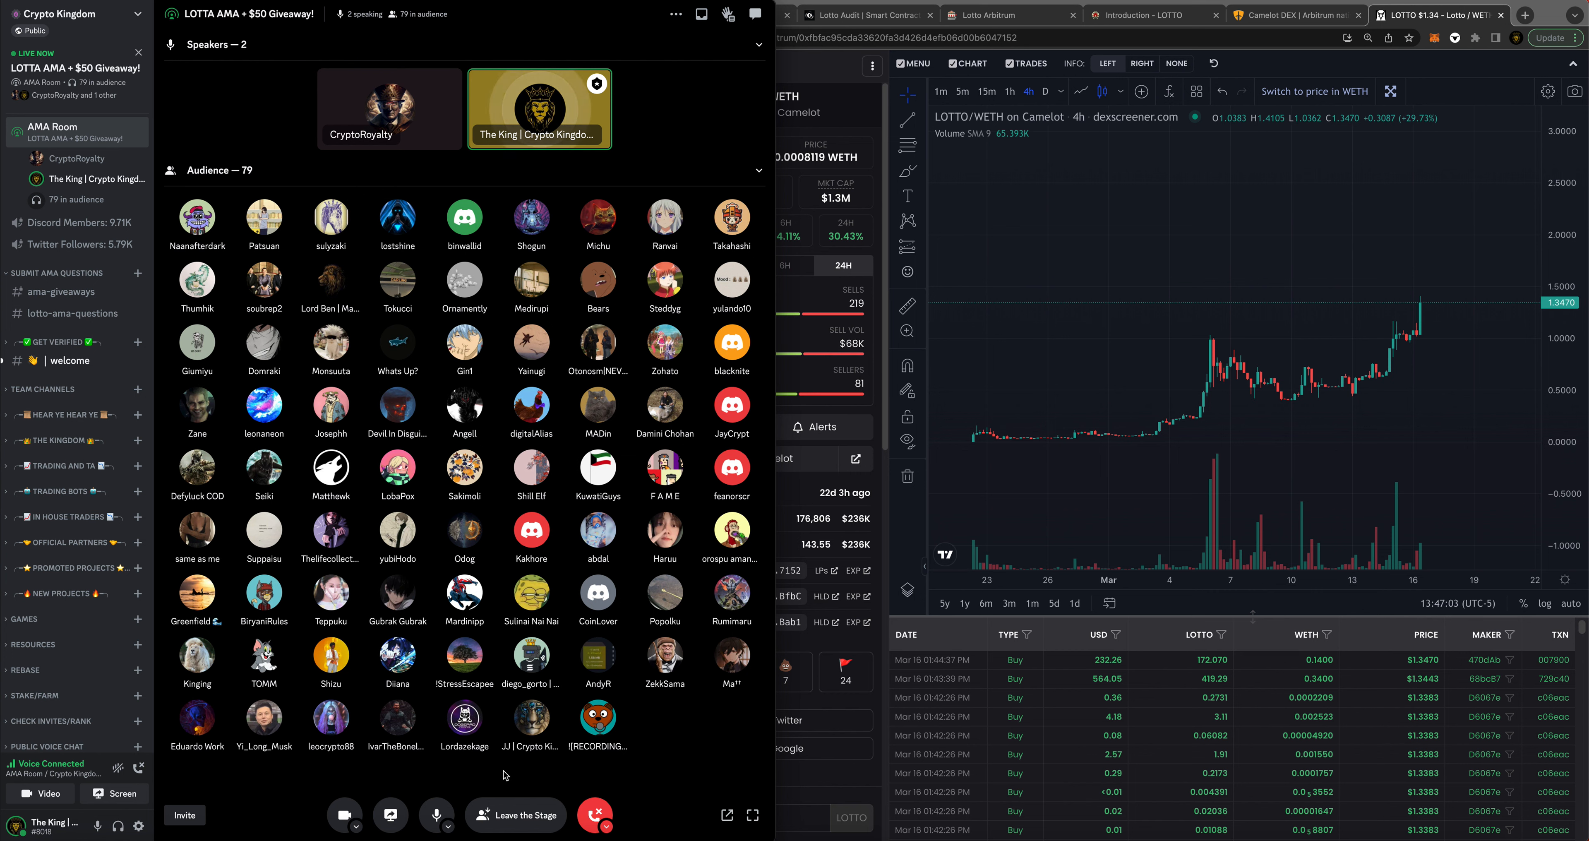
{"action": "mouse_move", "coordinate": [284, 800]}
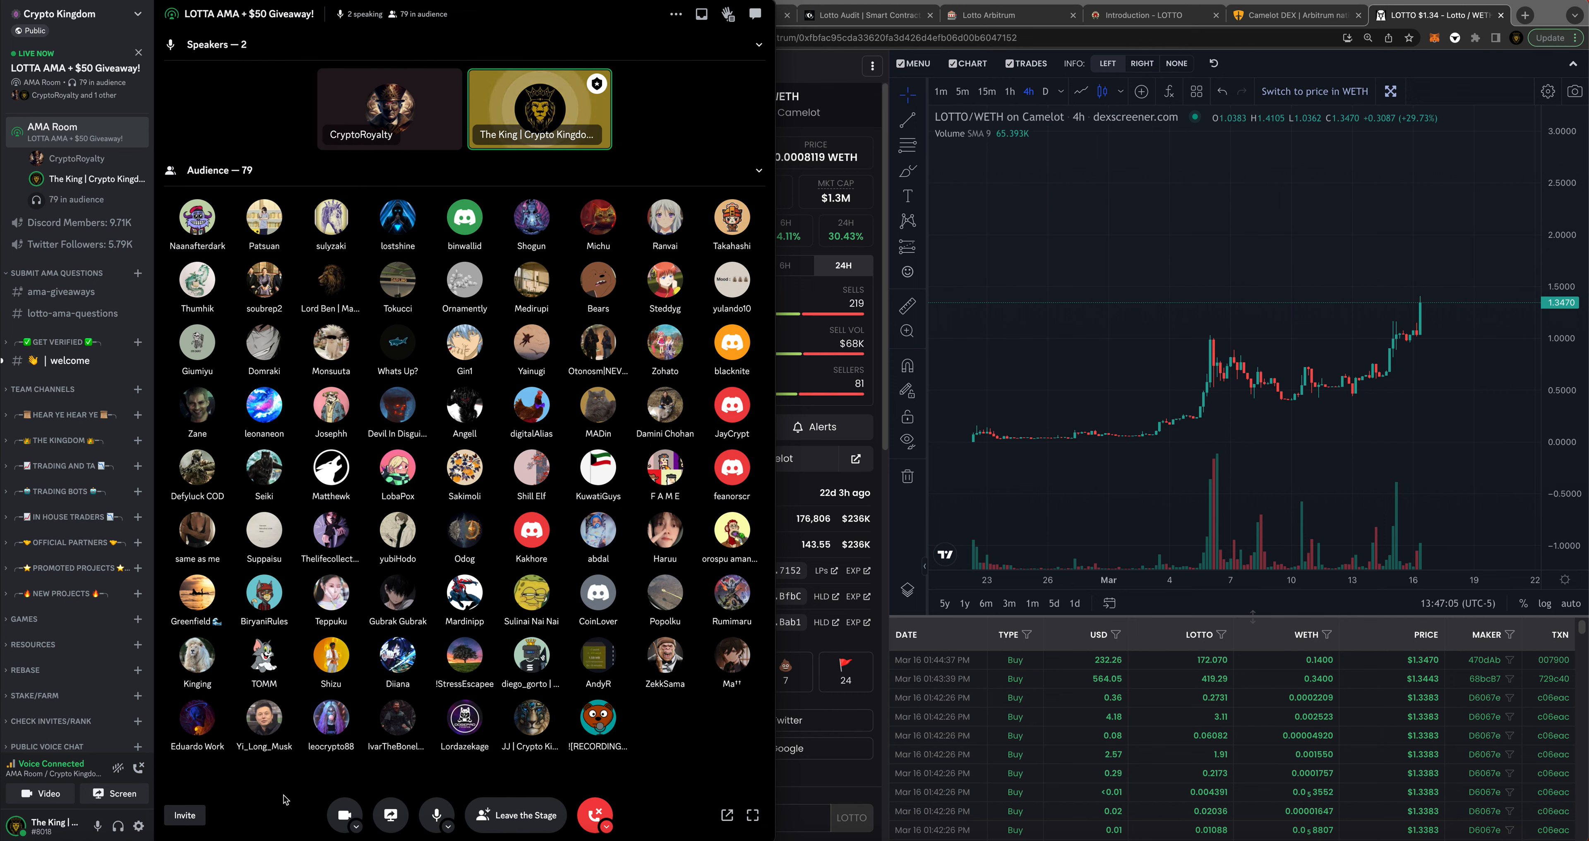
{"action": "mouse_move", "coordinate": [682, 759]}
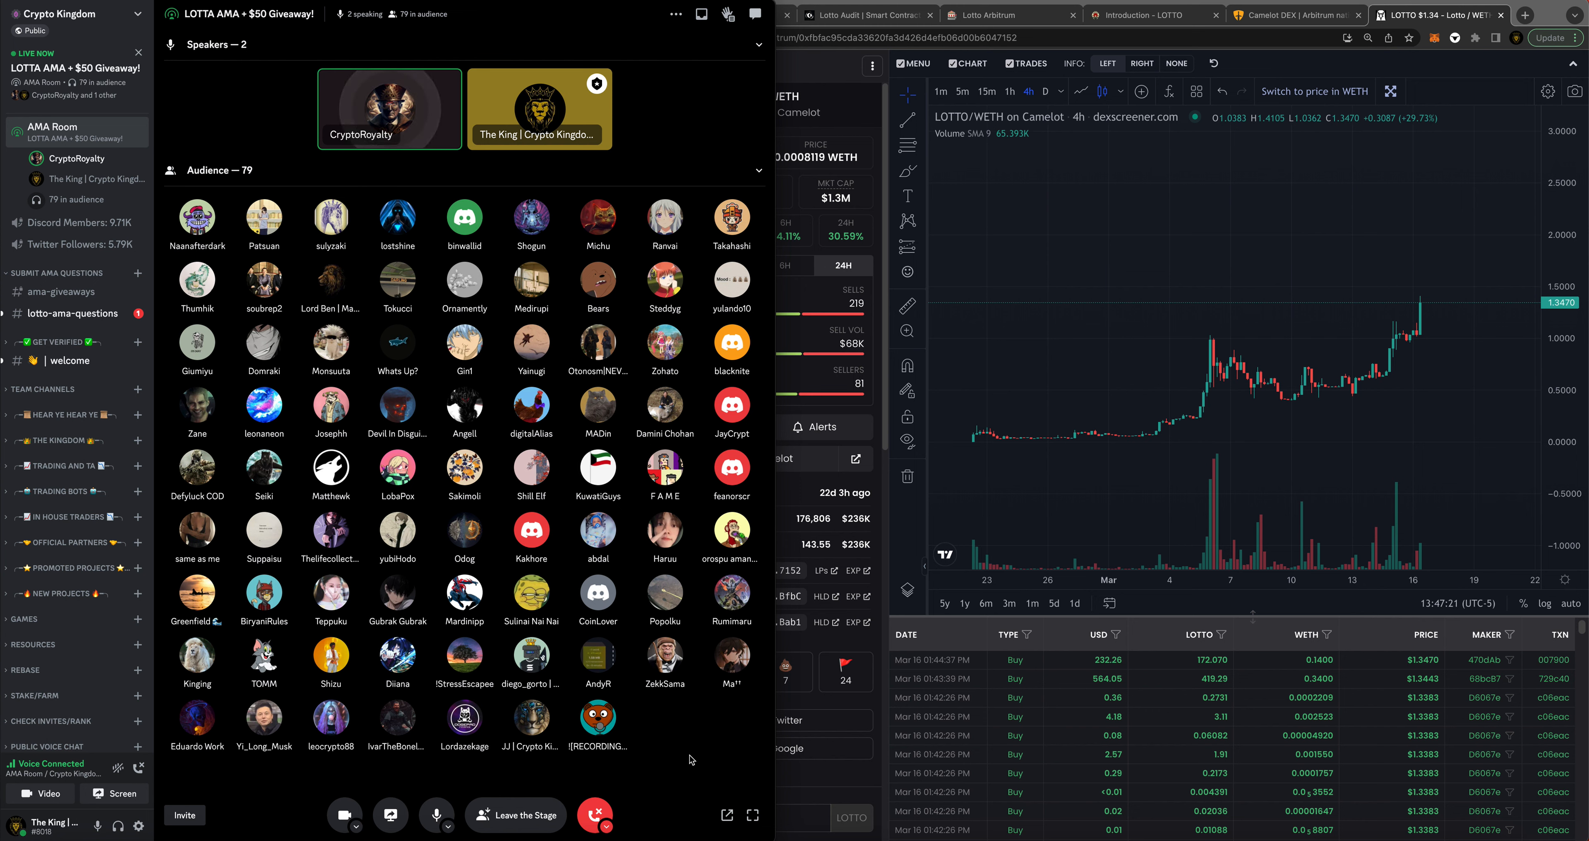
{"action": "mouse_move", "coordinate": [737, 776]}
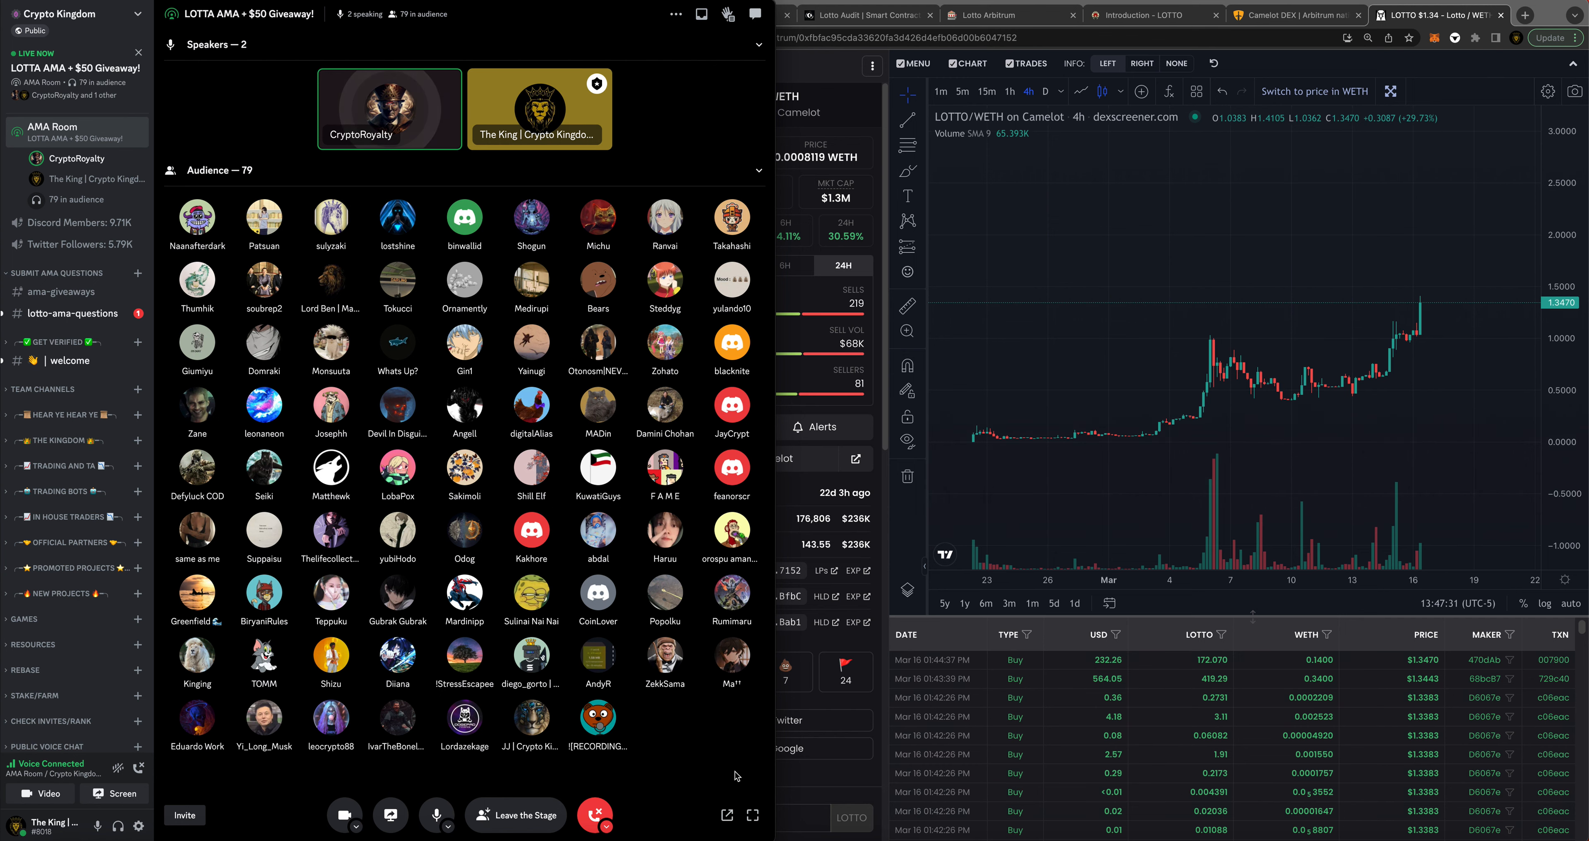
- Return to #lotto-ama-questions to check the new "Wow" reply to the transfer-tax answer
{"action": "left_click", "coordinate": [72, 313]}
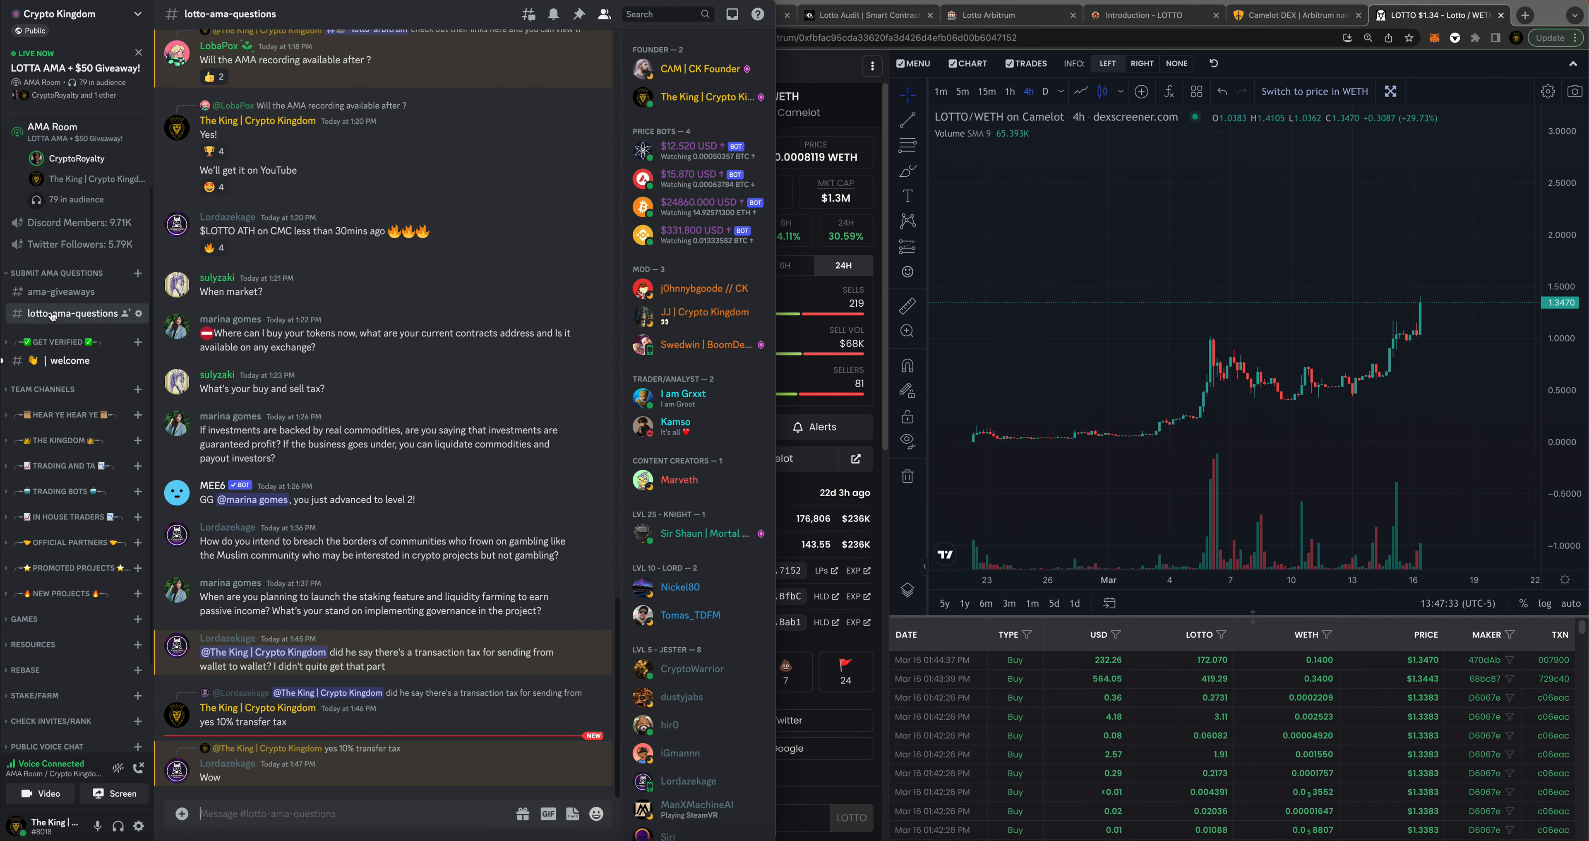